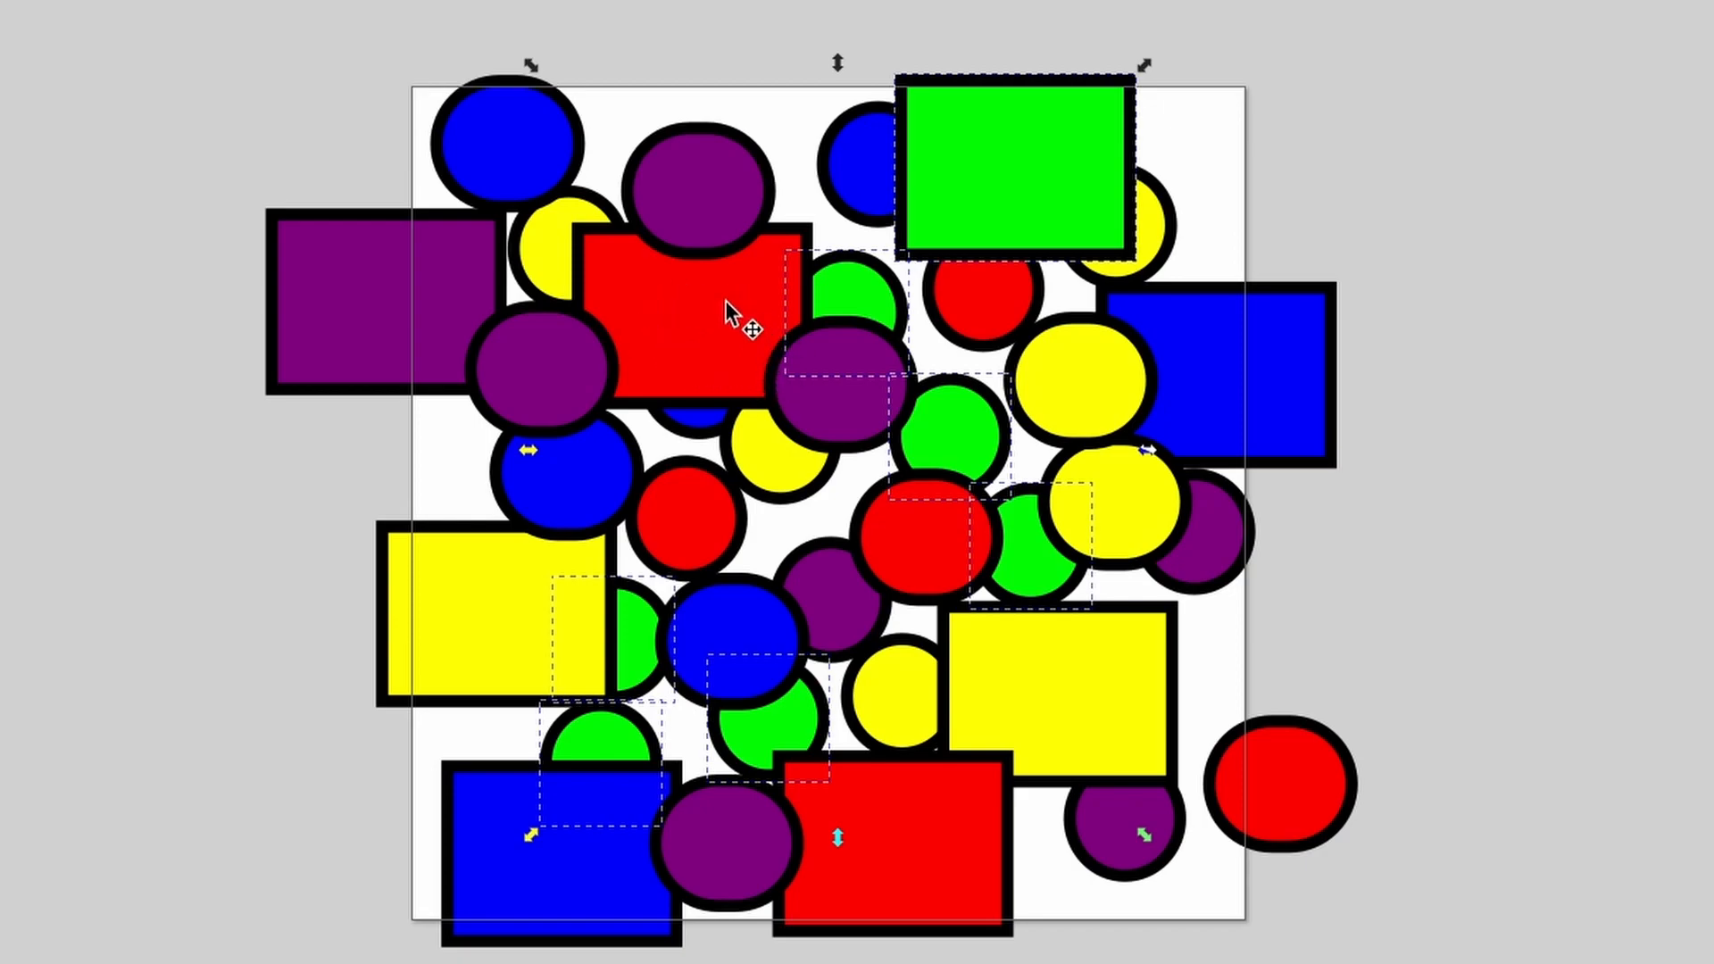
mouse_move(679, 329)
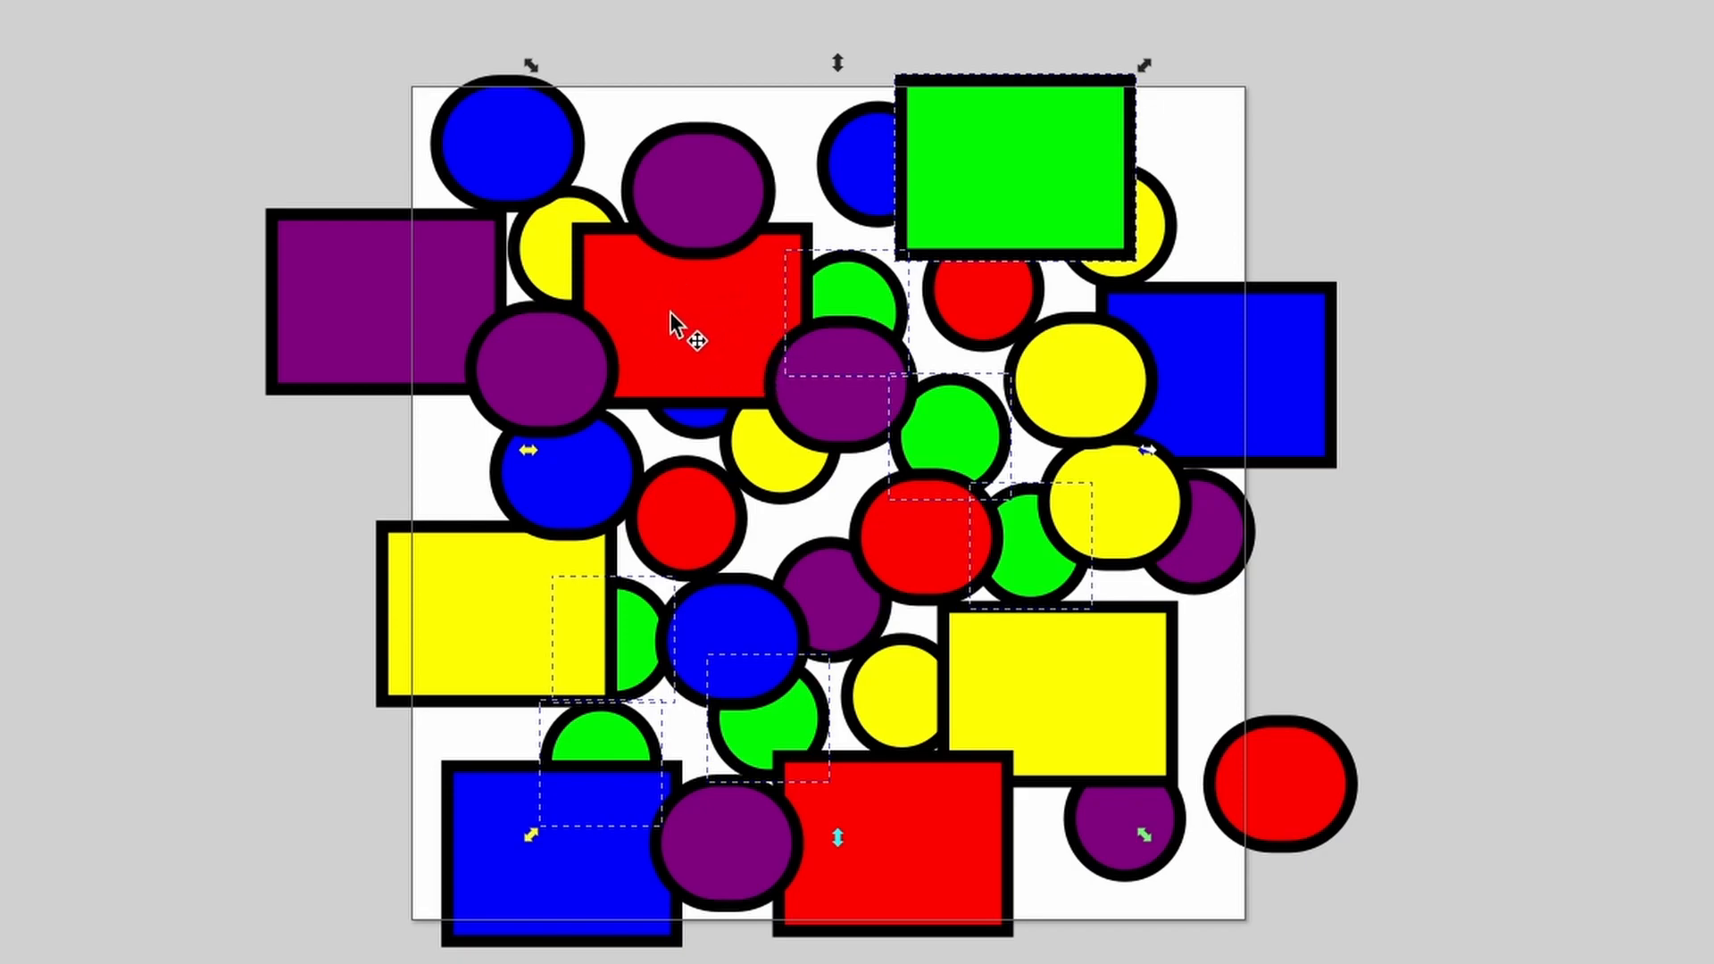
mouse_move(643, 284)
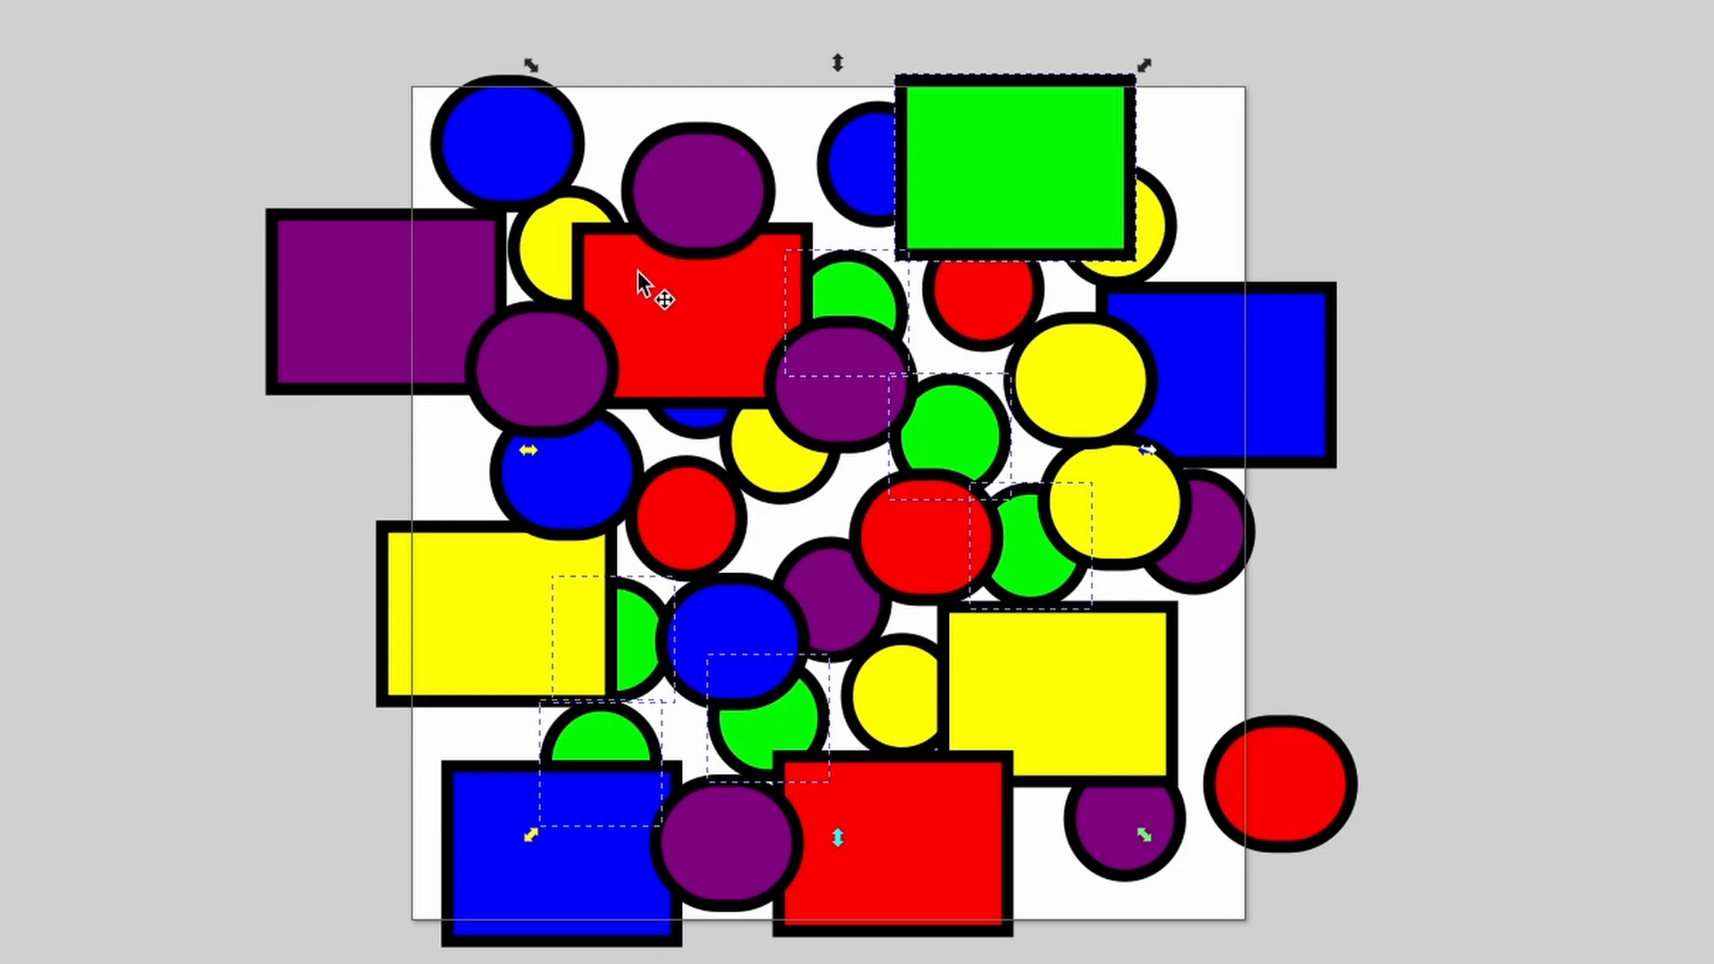
mouse_move(674, 332)
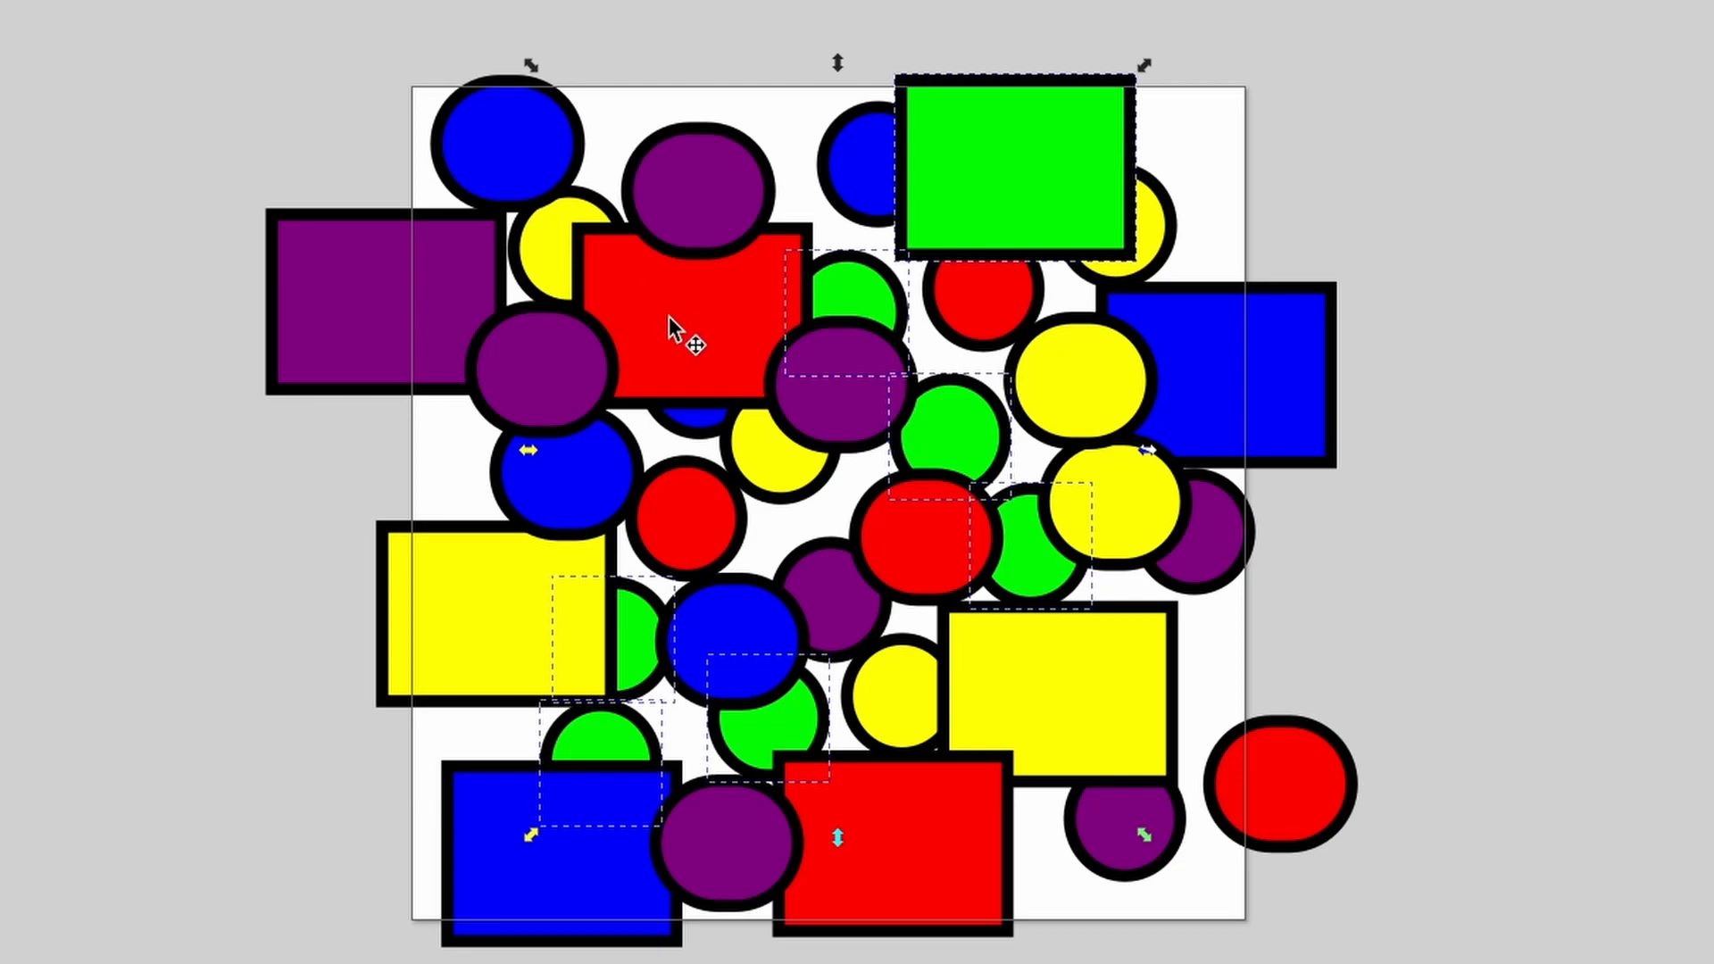
mouse_move(698, 370)
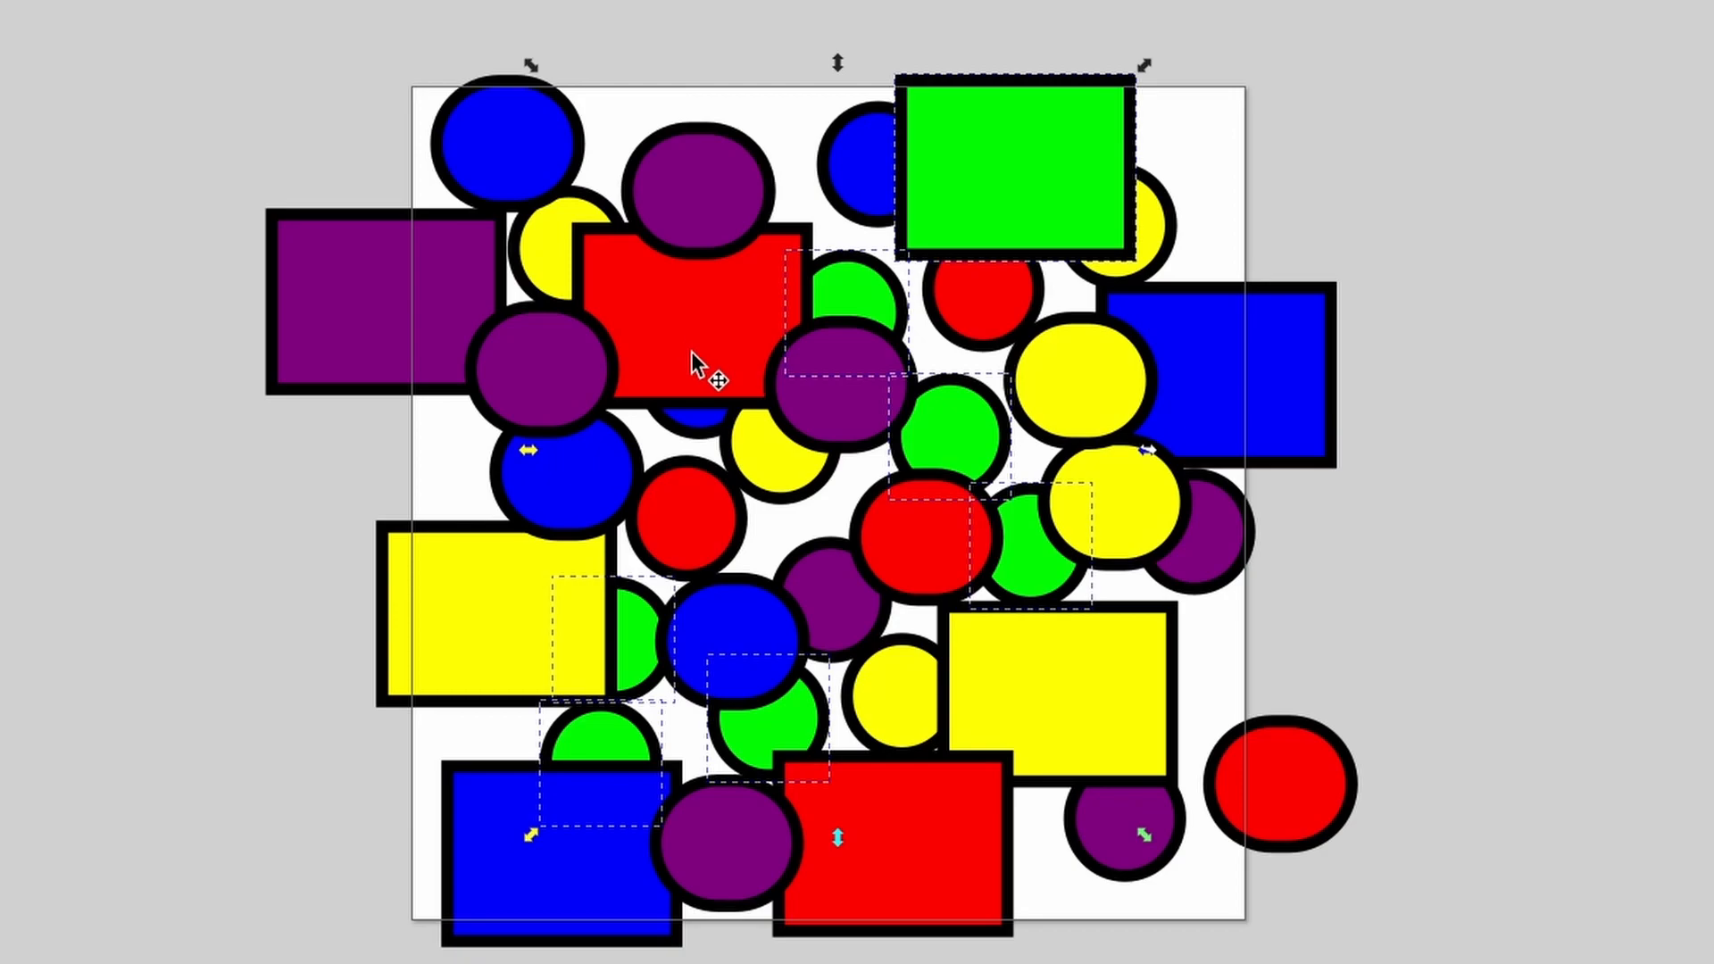
mouse_move(705, 371)
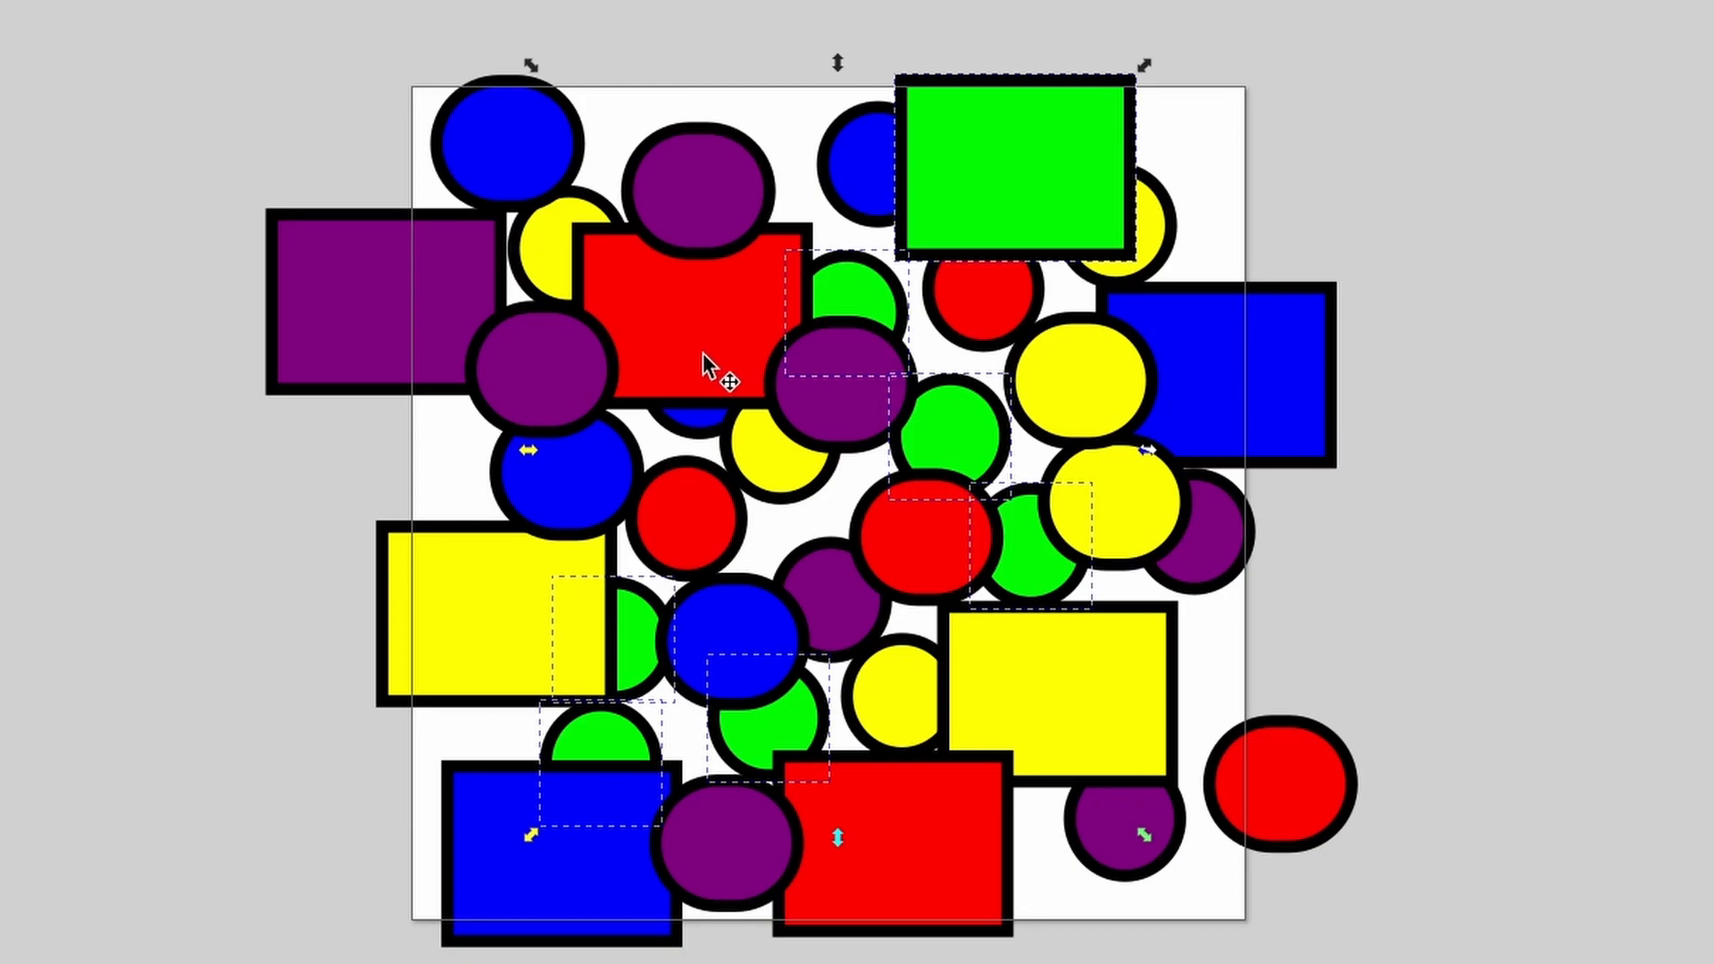
mouse_move(763, 422)
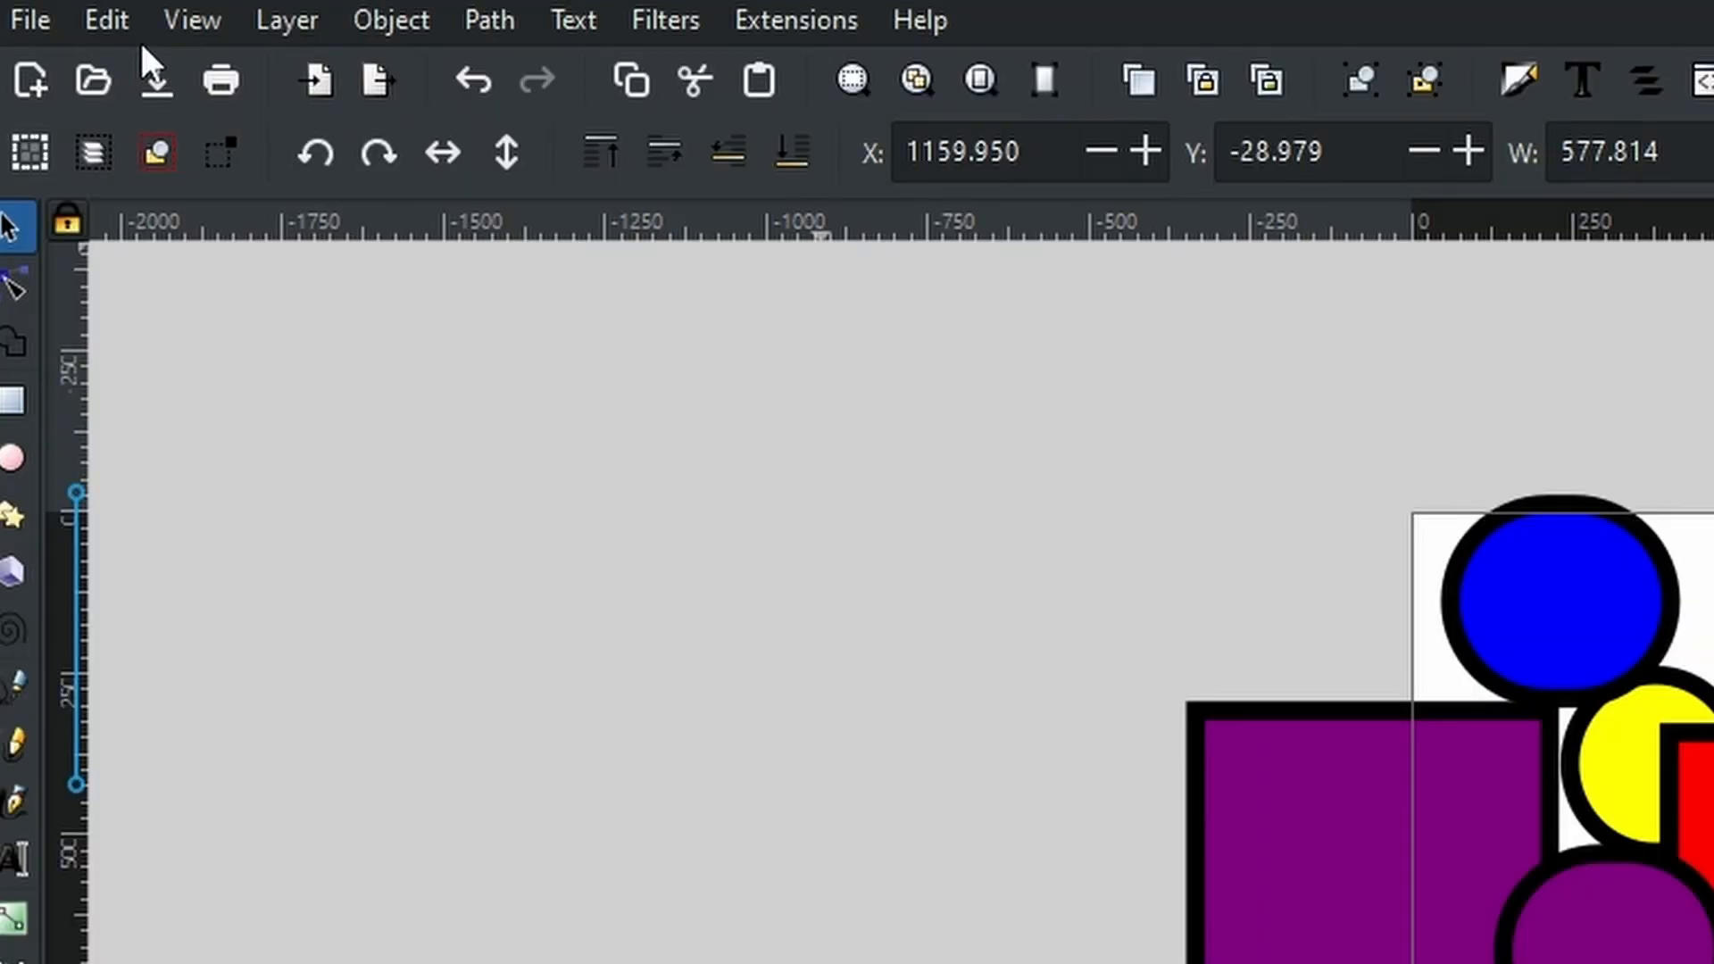
Show the Edit menu to reach the Select Same options
click(103, 19)
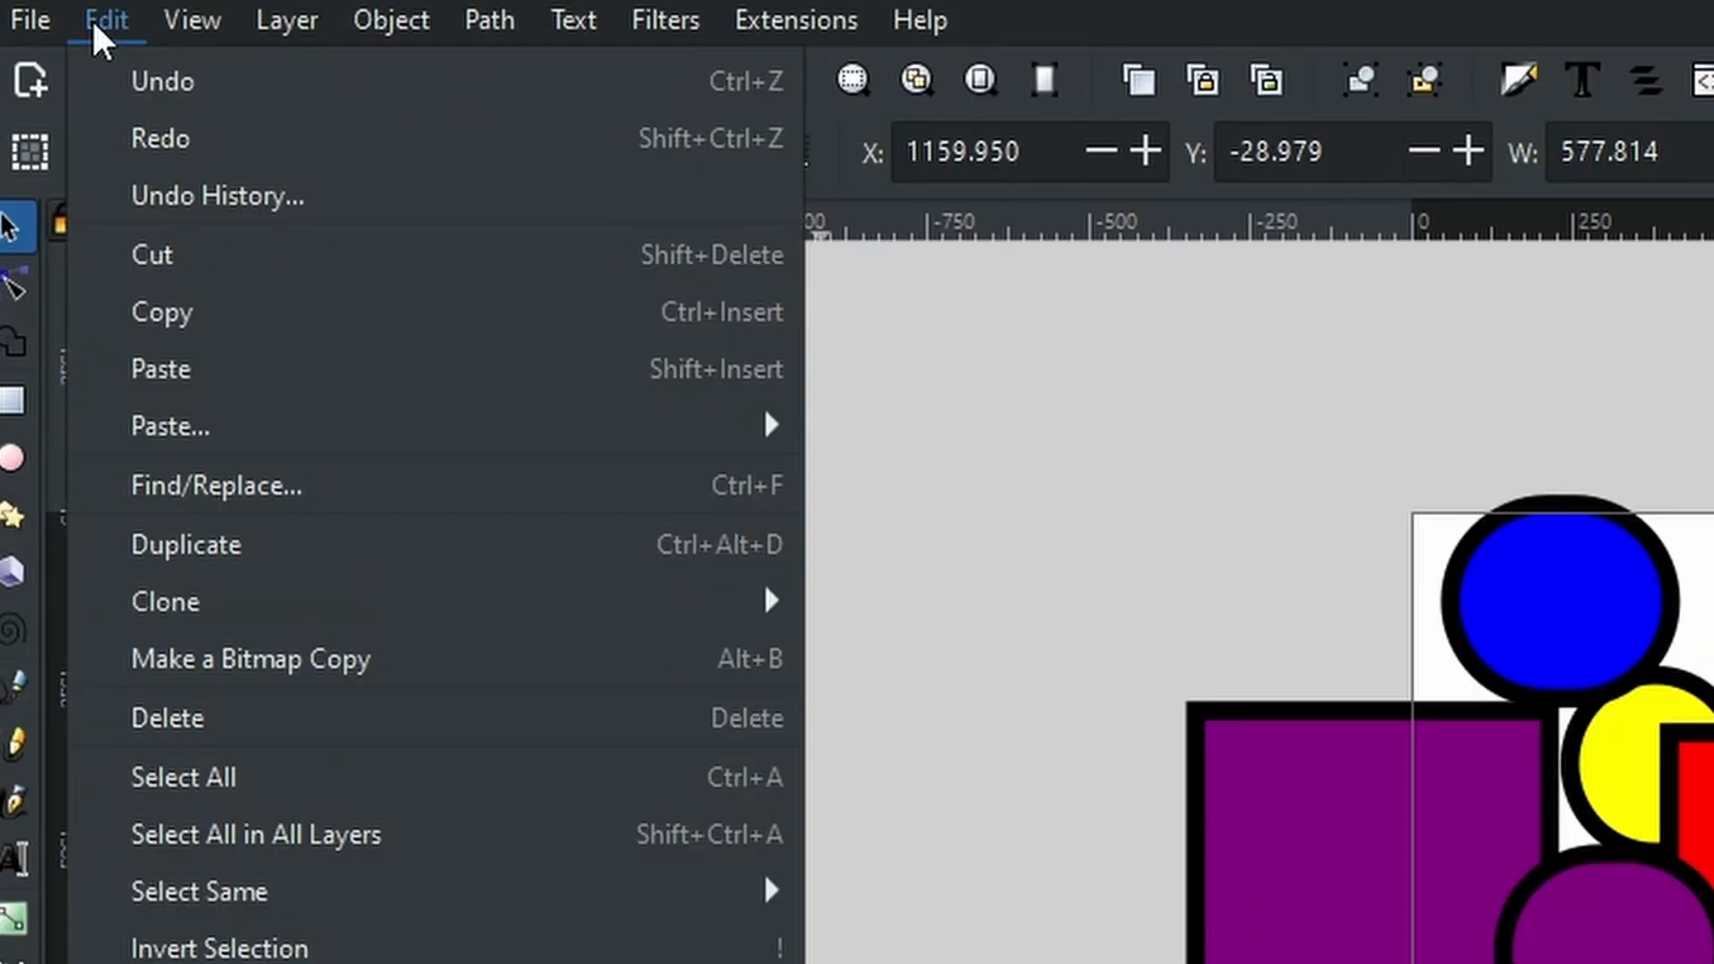
mouse_move(170, 417)
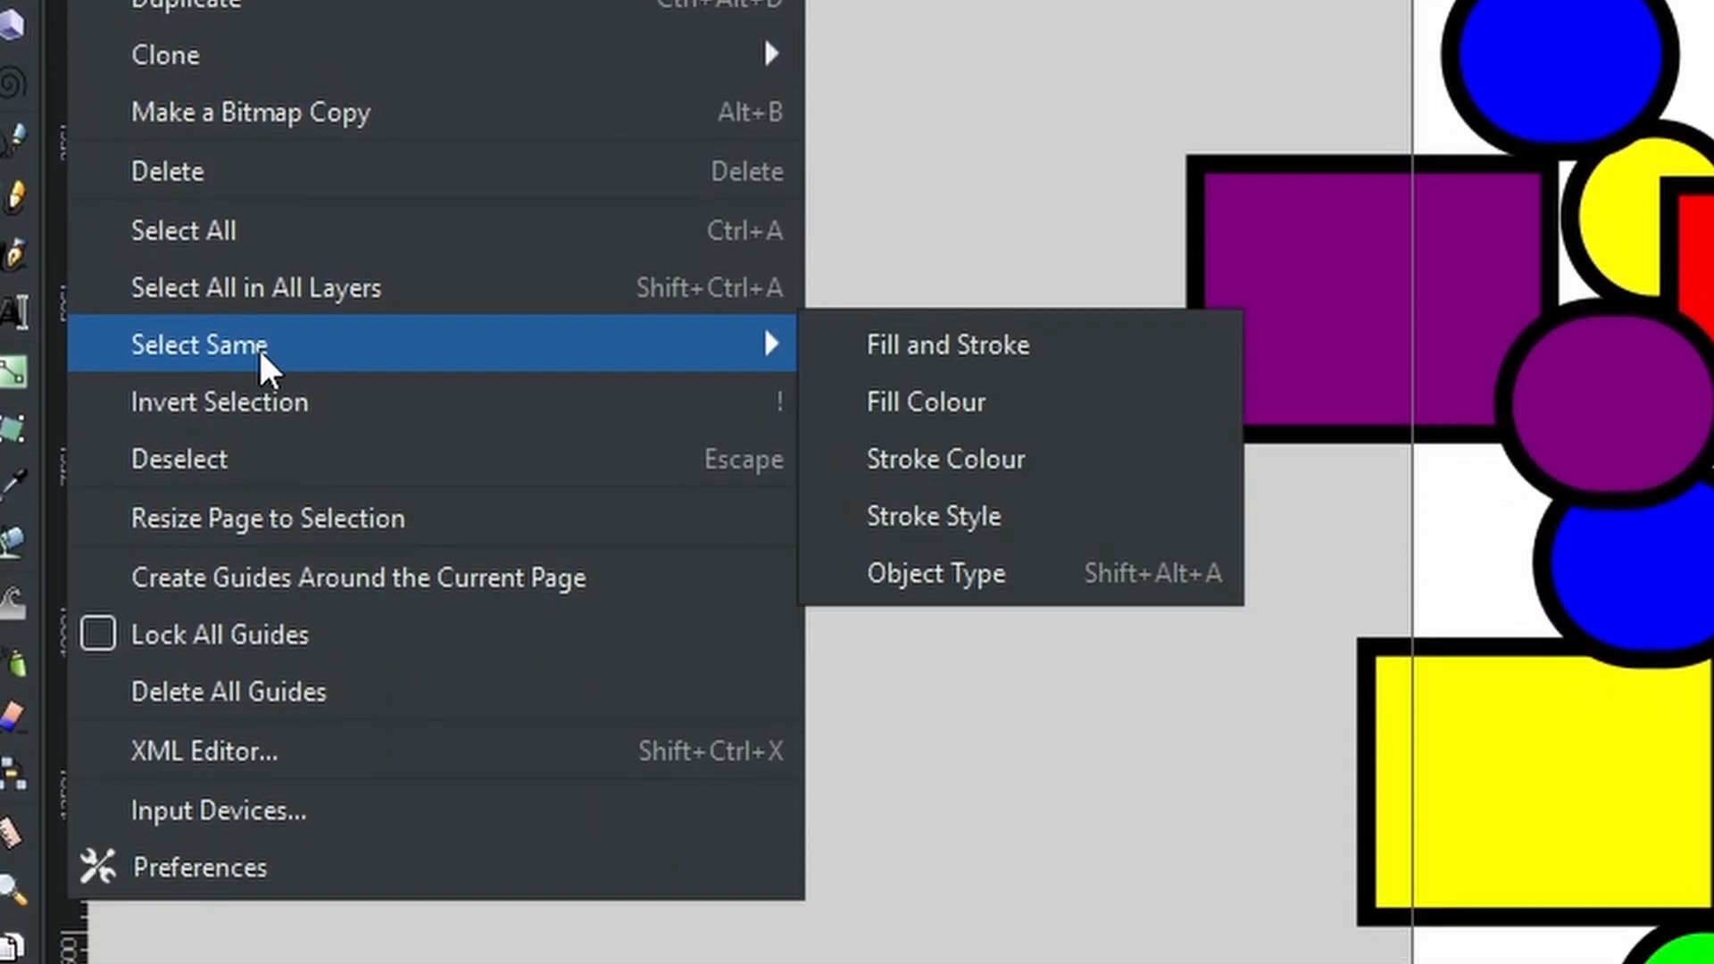
mouse_move(427, 377)
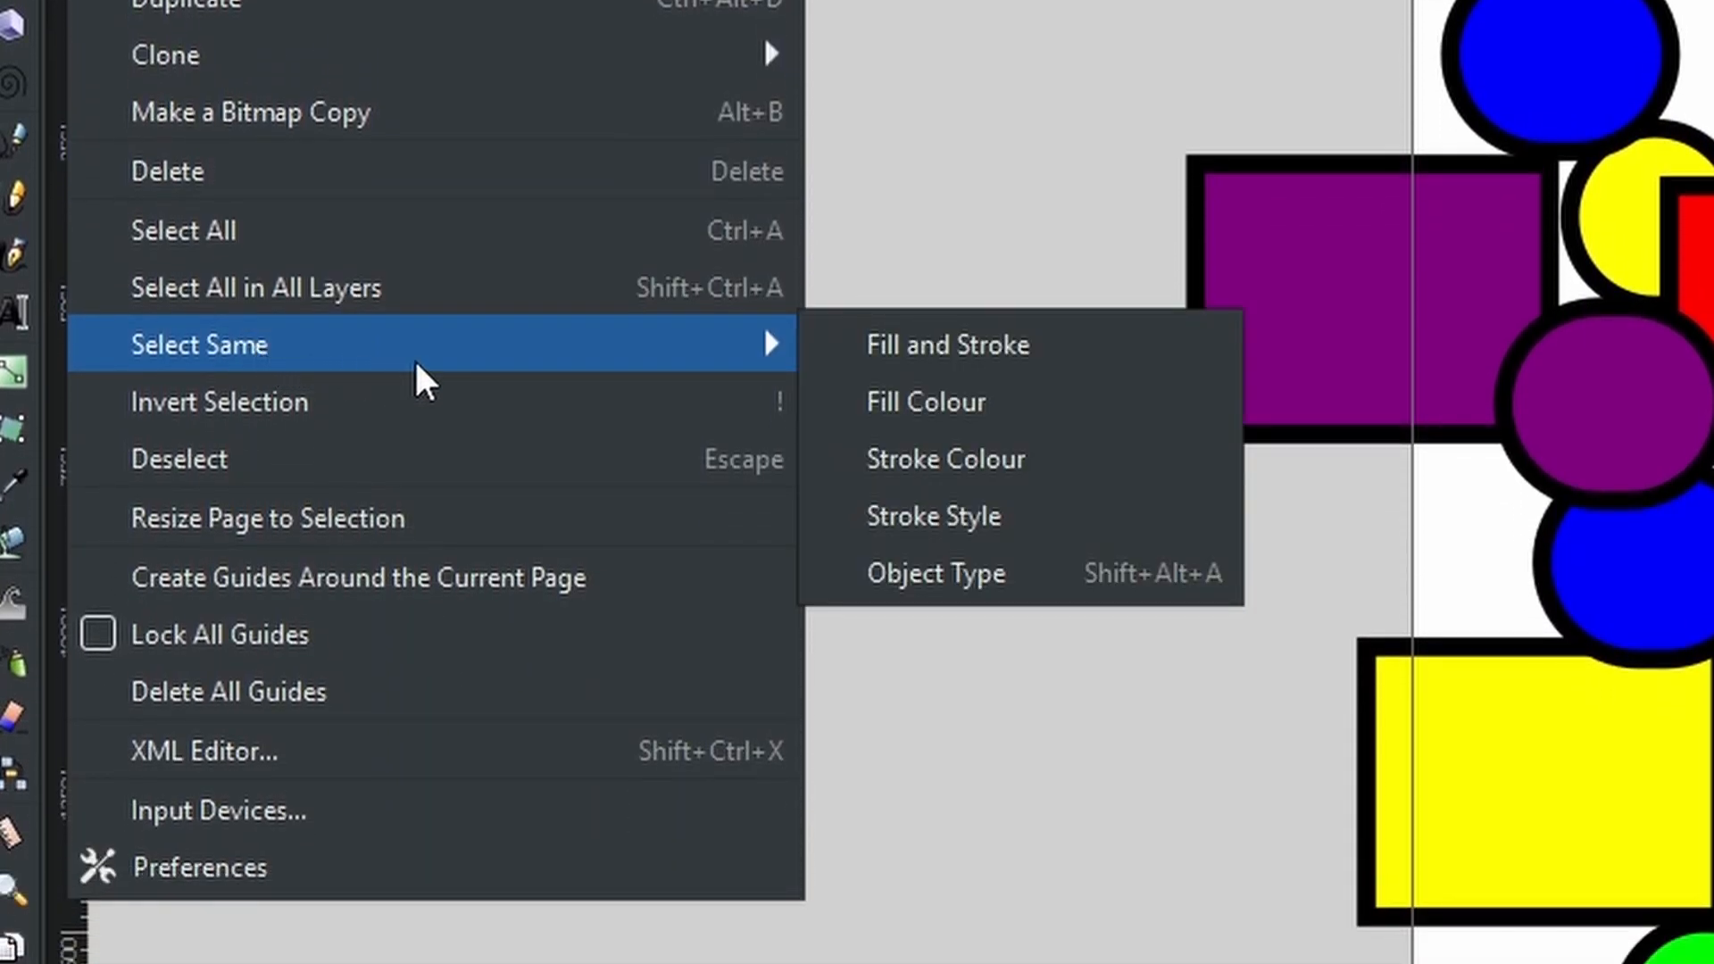
mouse_move(1005, 372)
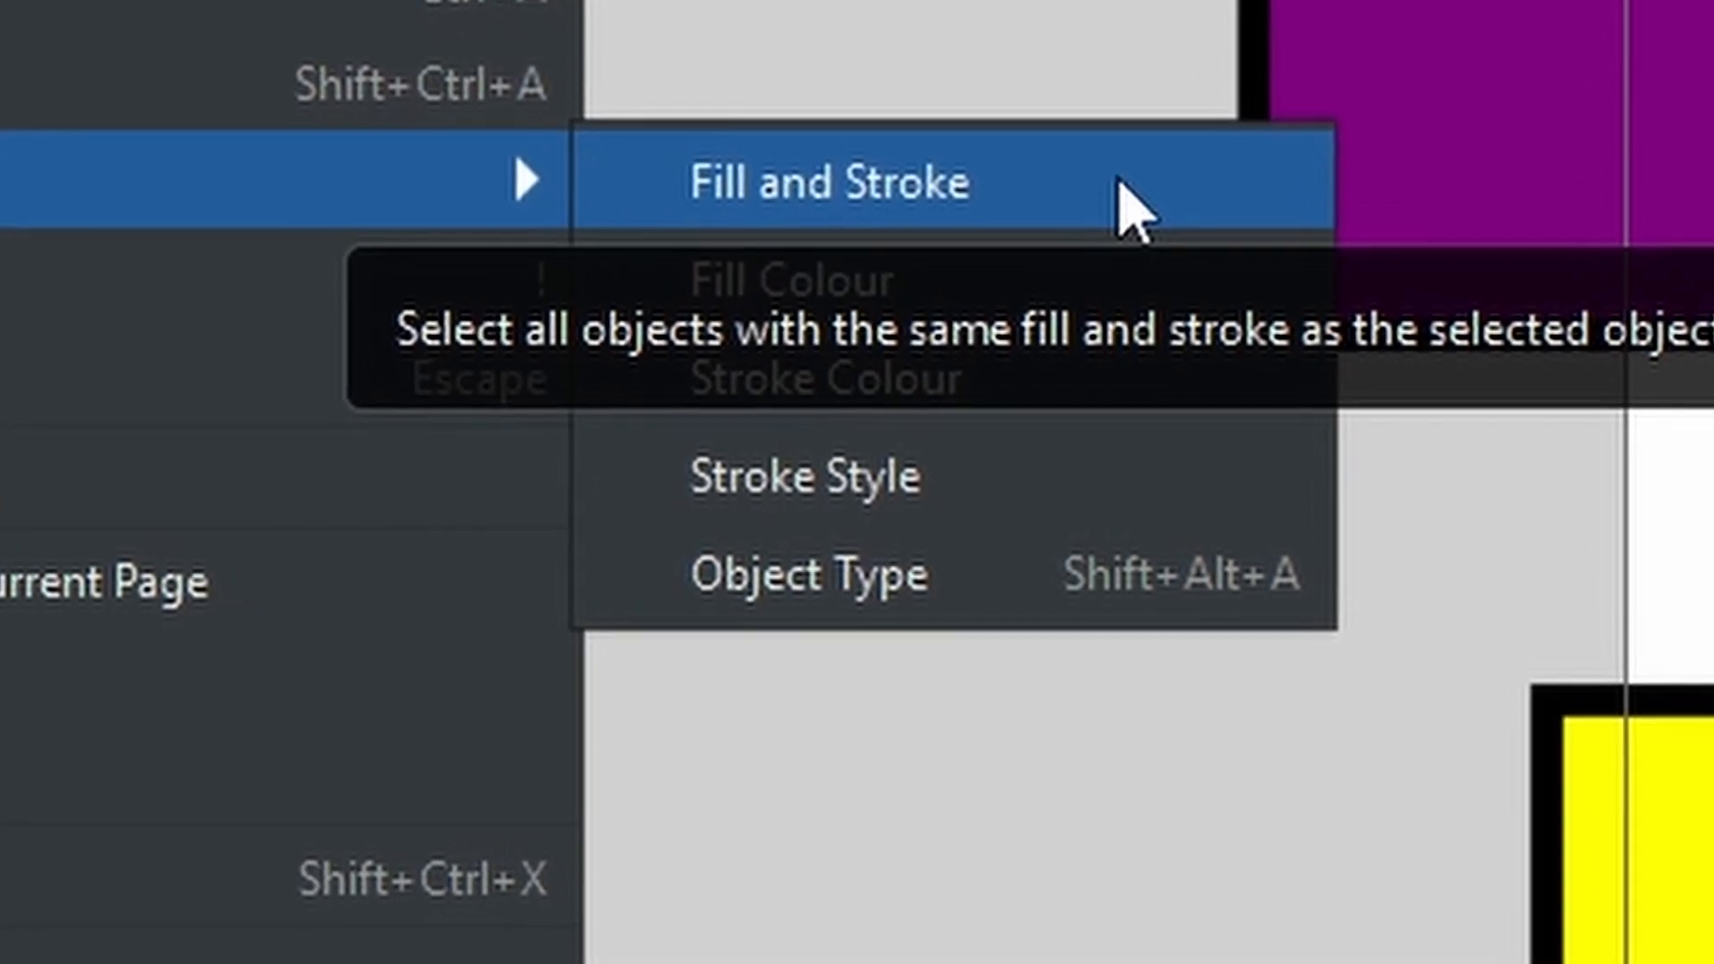
mouse_move(1072, 255)
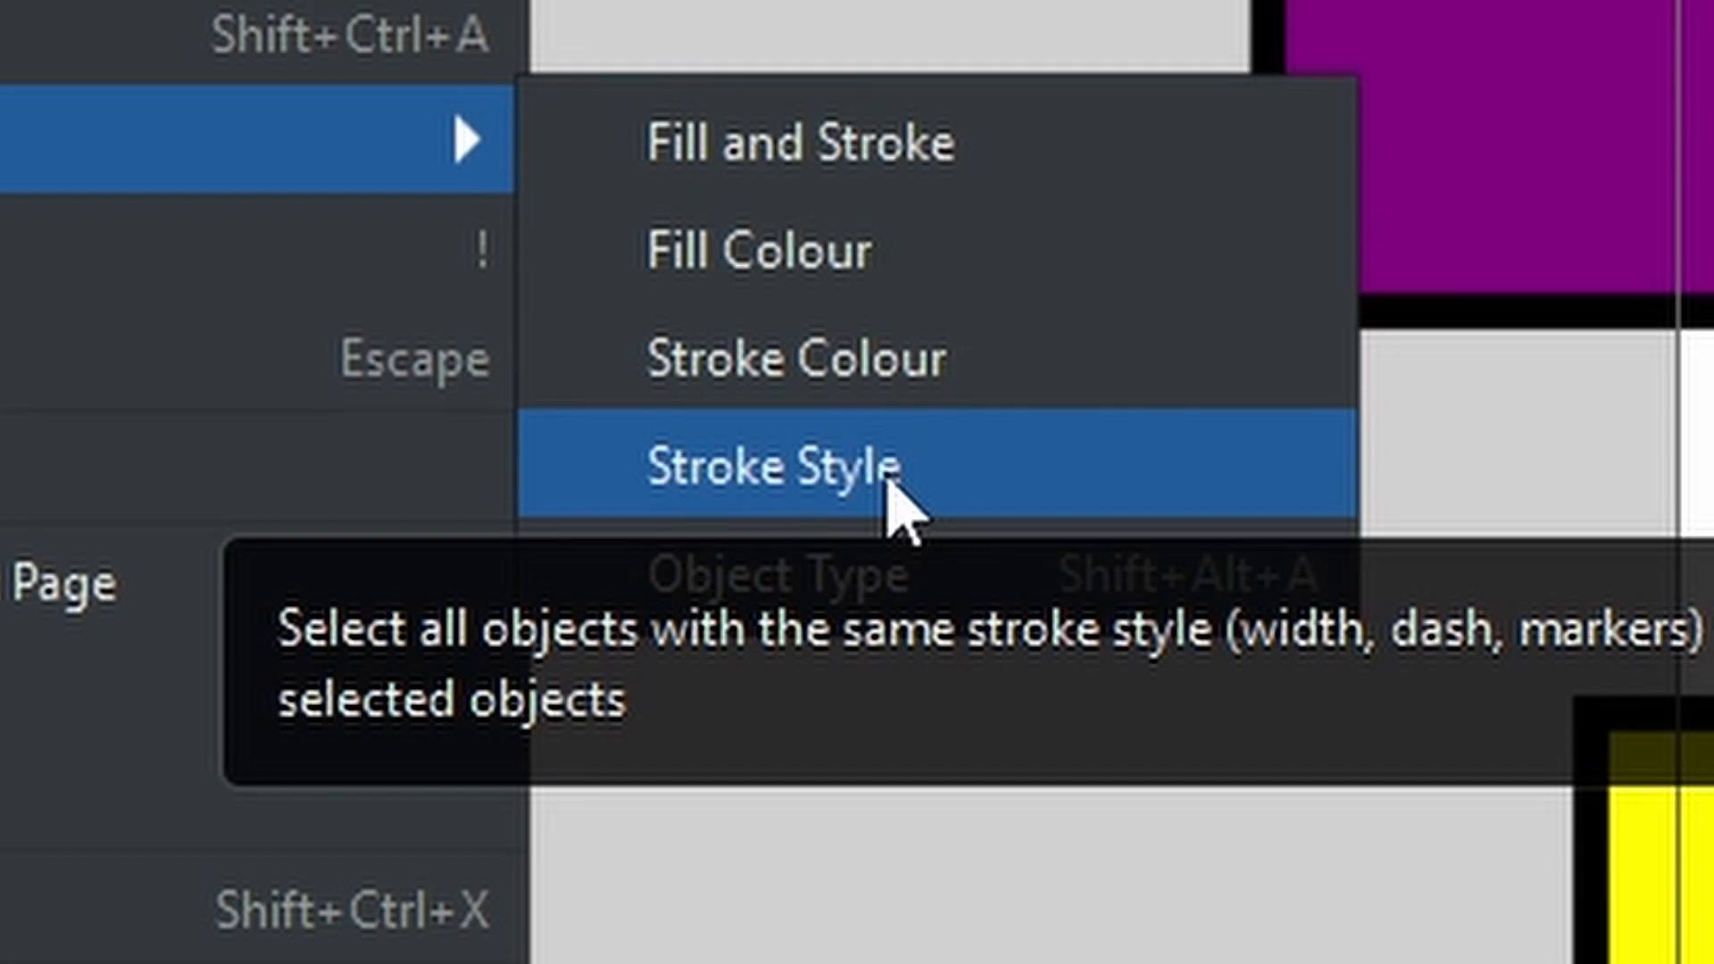
mouse_move(782, 577)
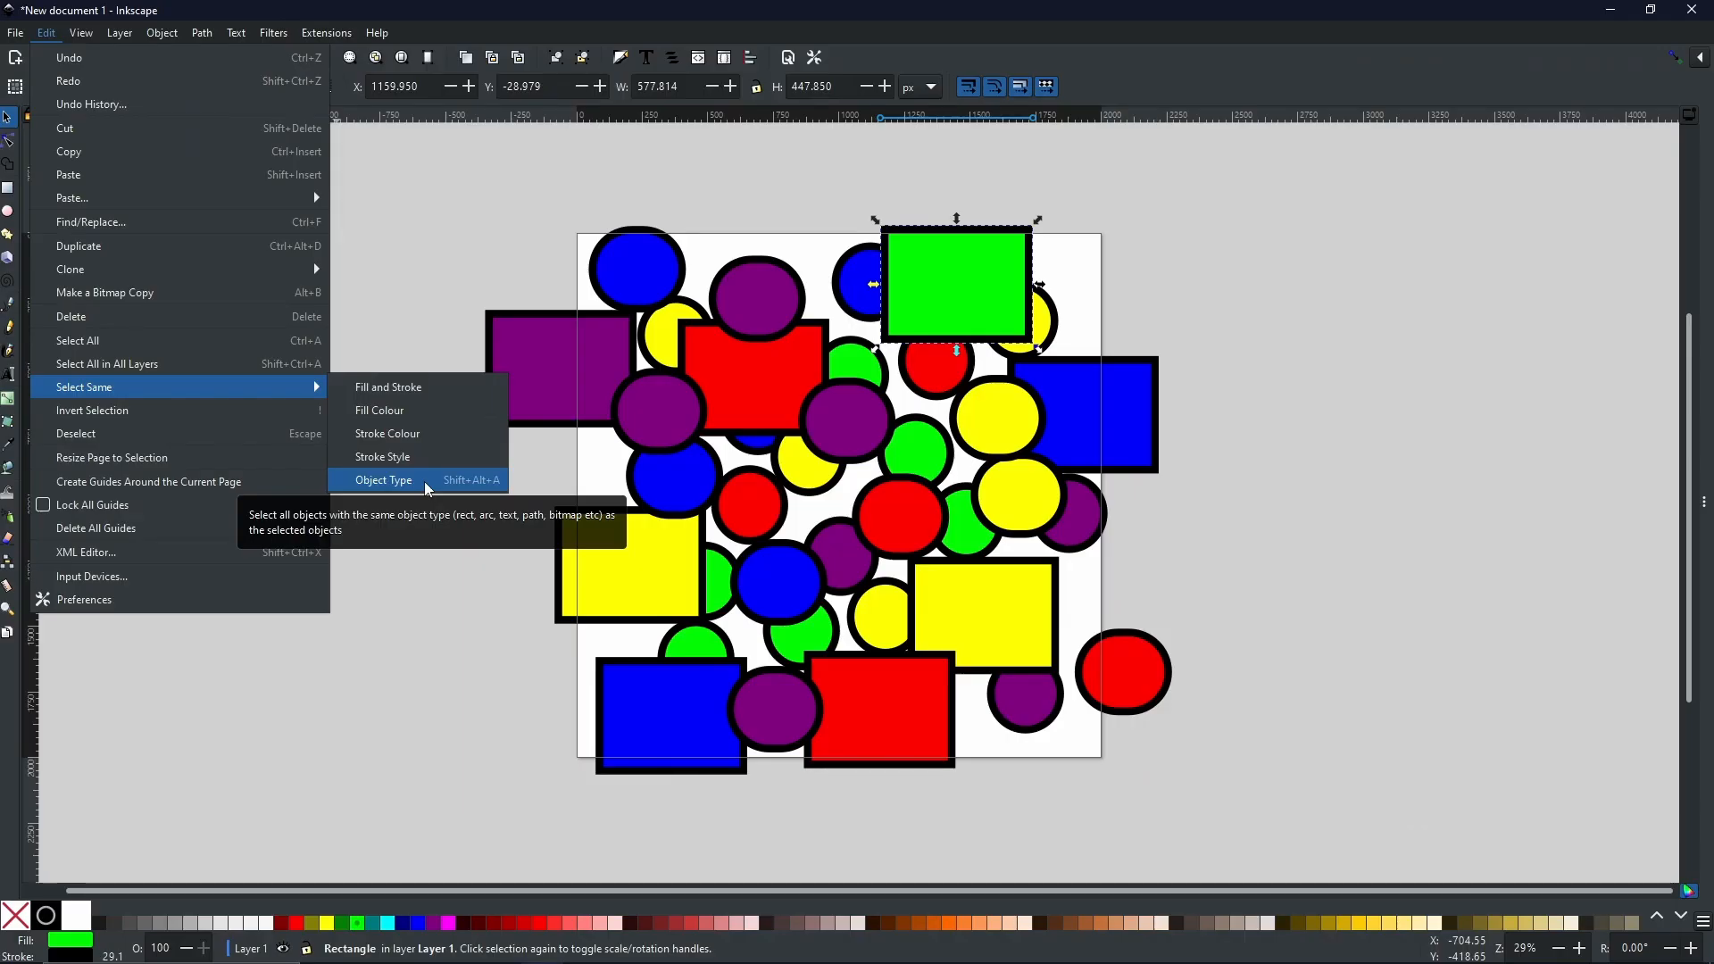
mouse_move(396, 432)
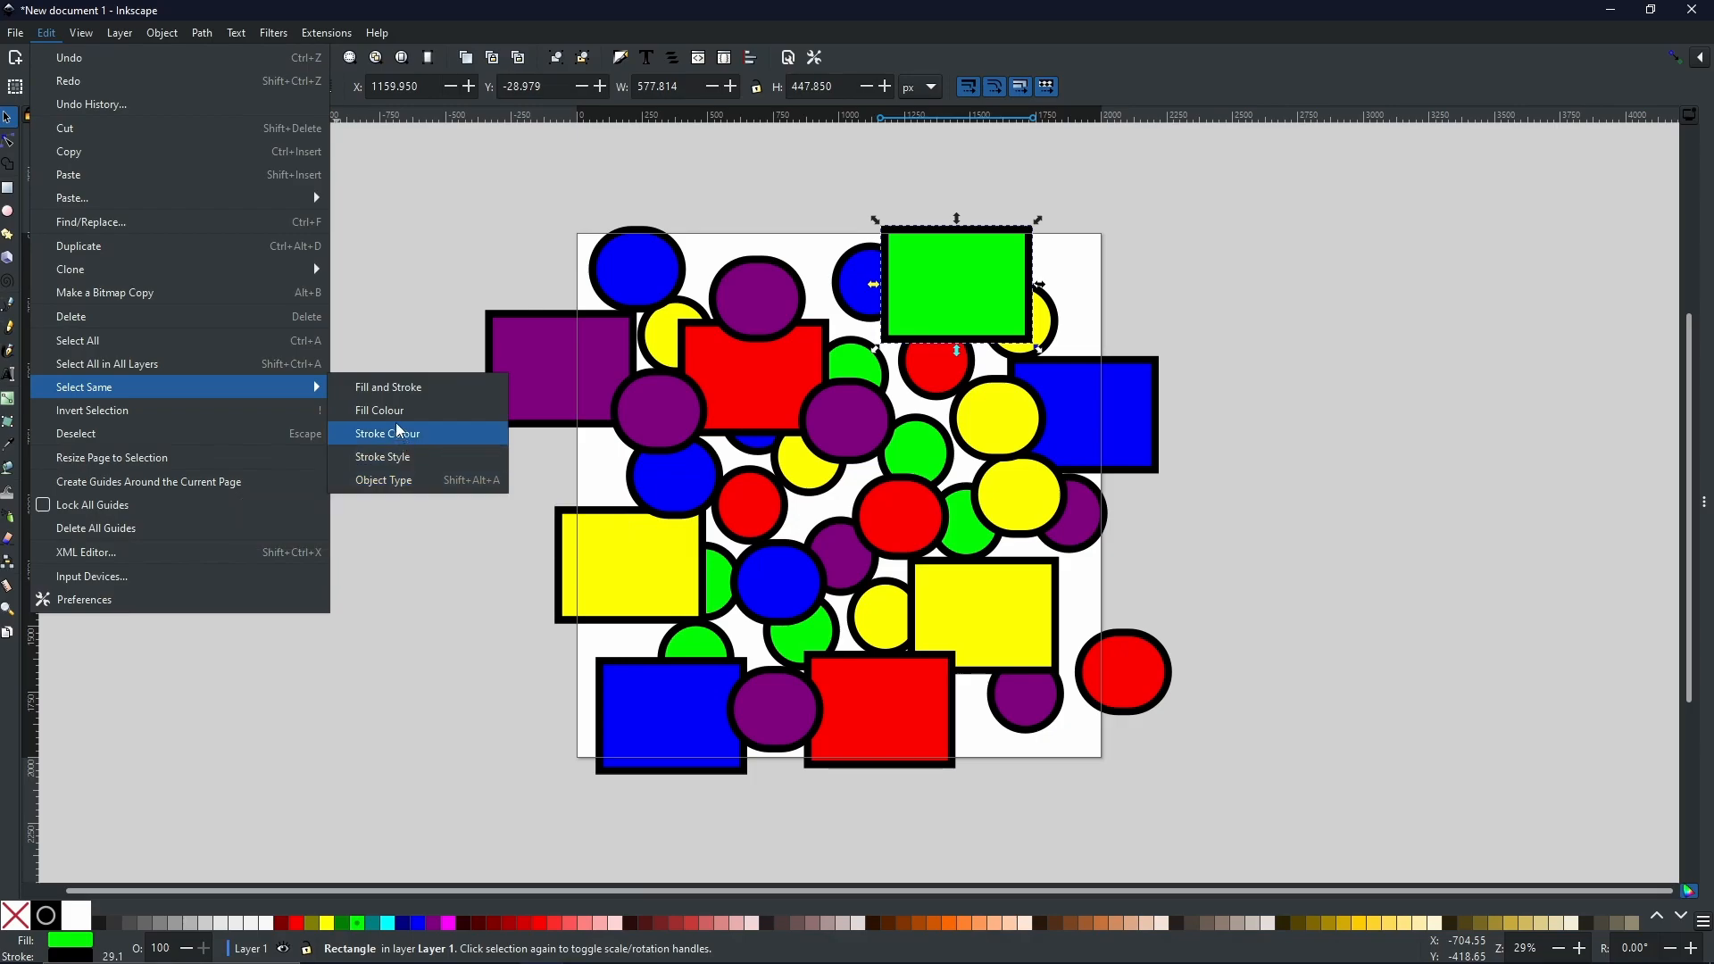
Dismiss the Select Same menu on the canvas, leaving nothing selected
click(379, 411)
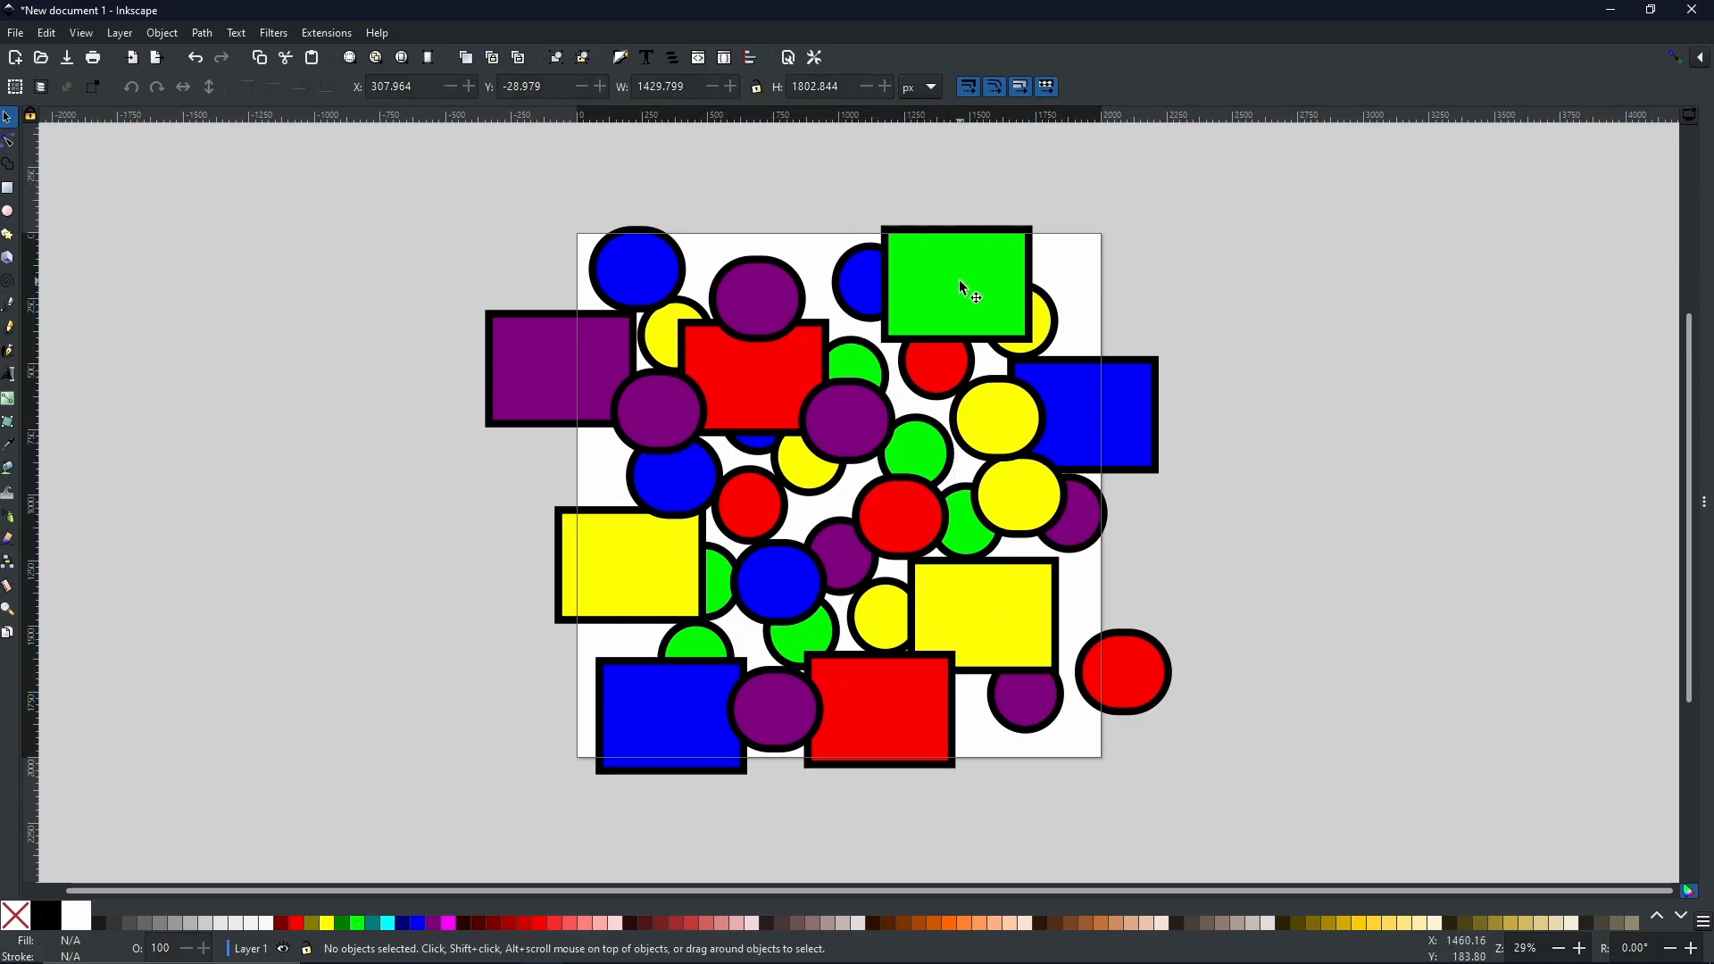
Pick the green rectangle as reference and bring up the Edit commands for Select Same
click(953, 280)
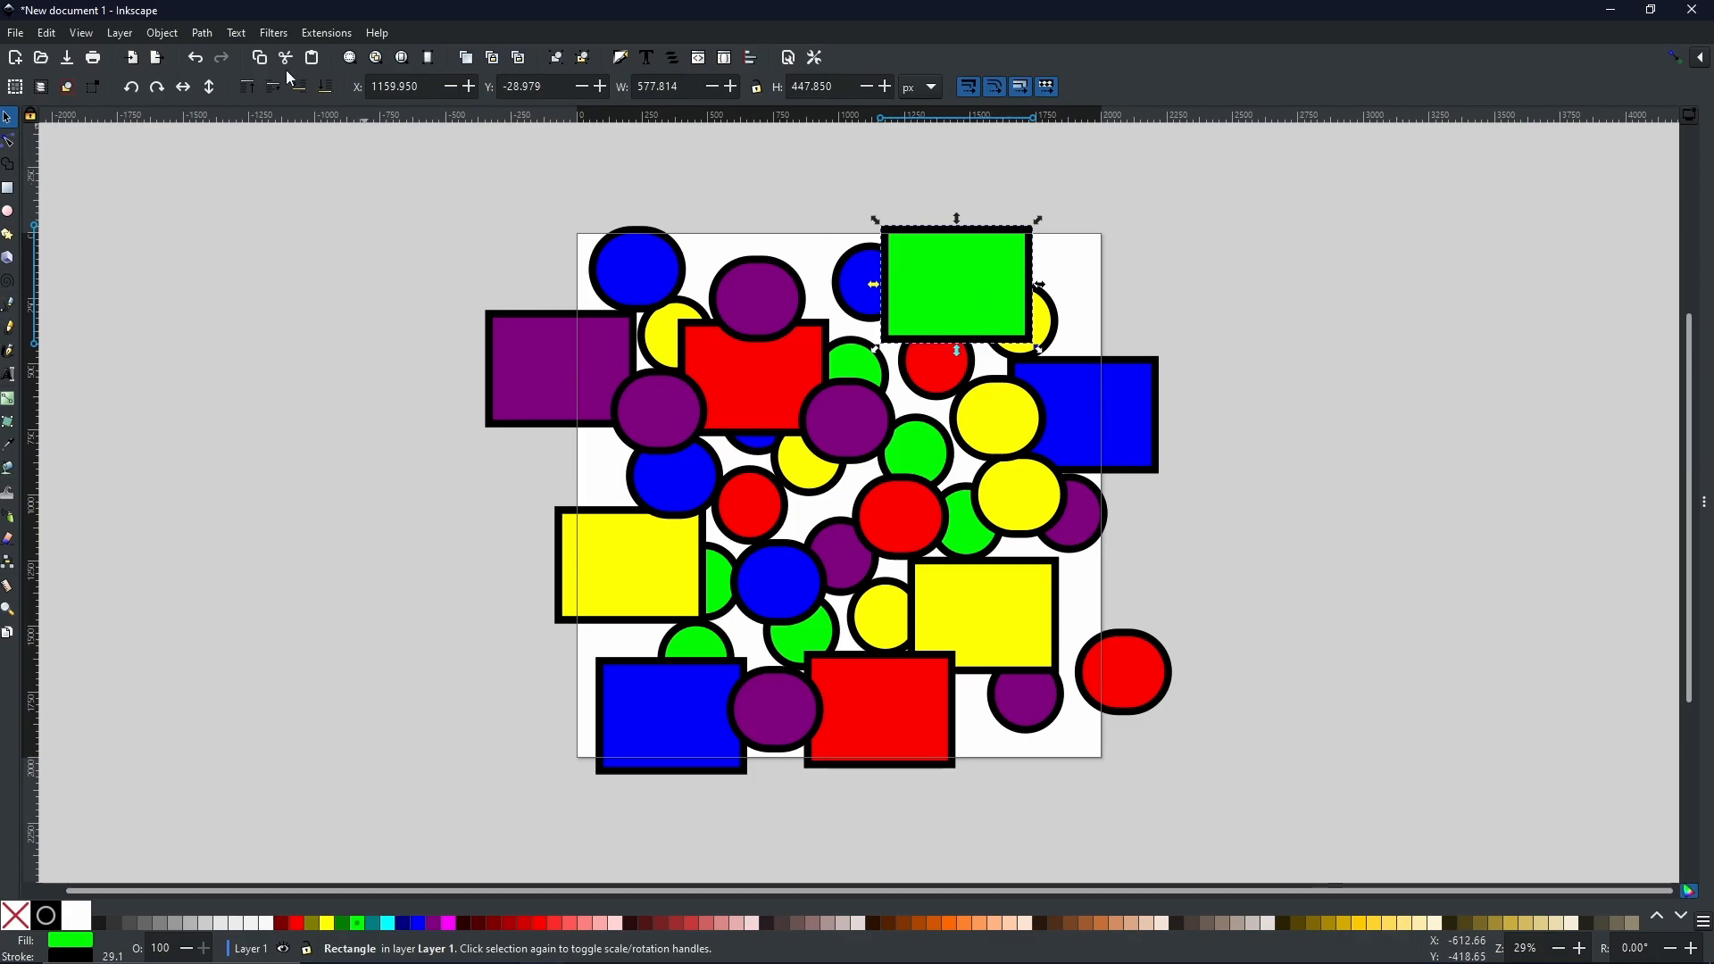
click(47, 32)
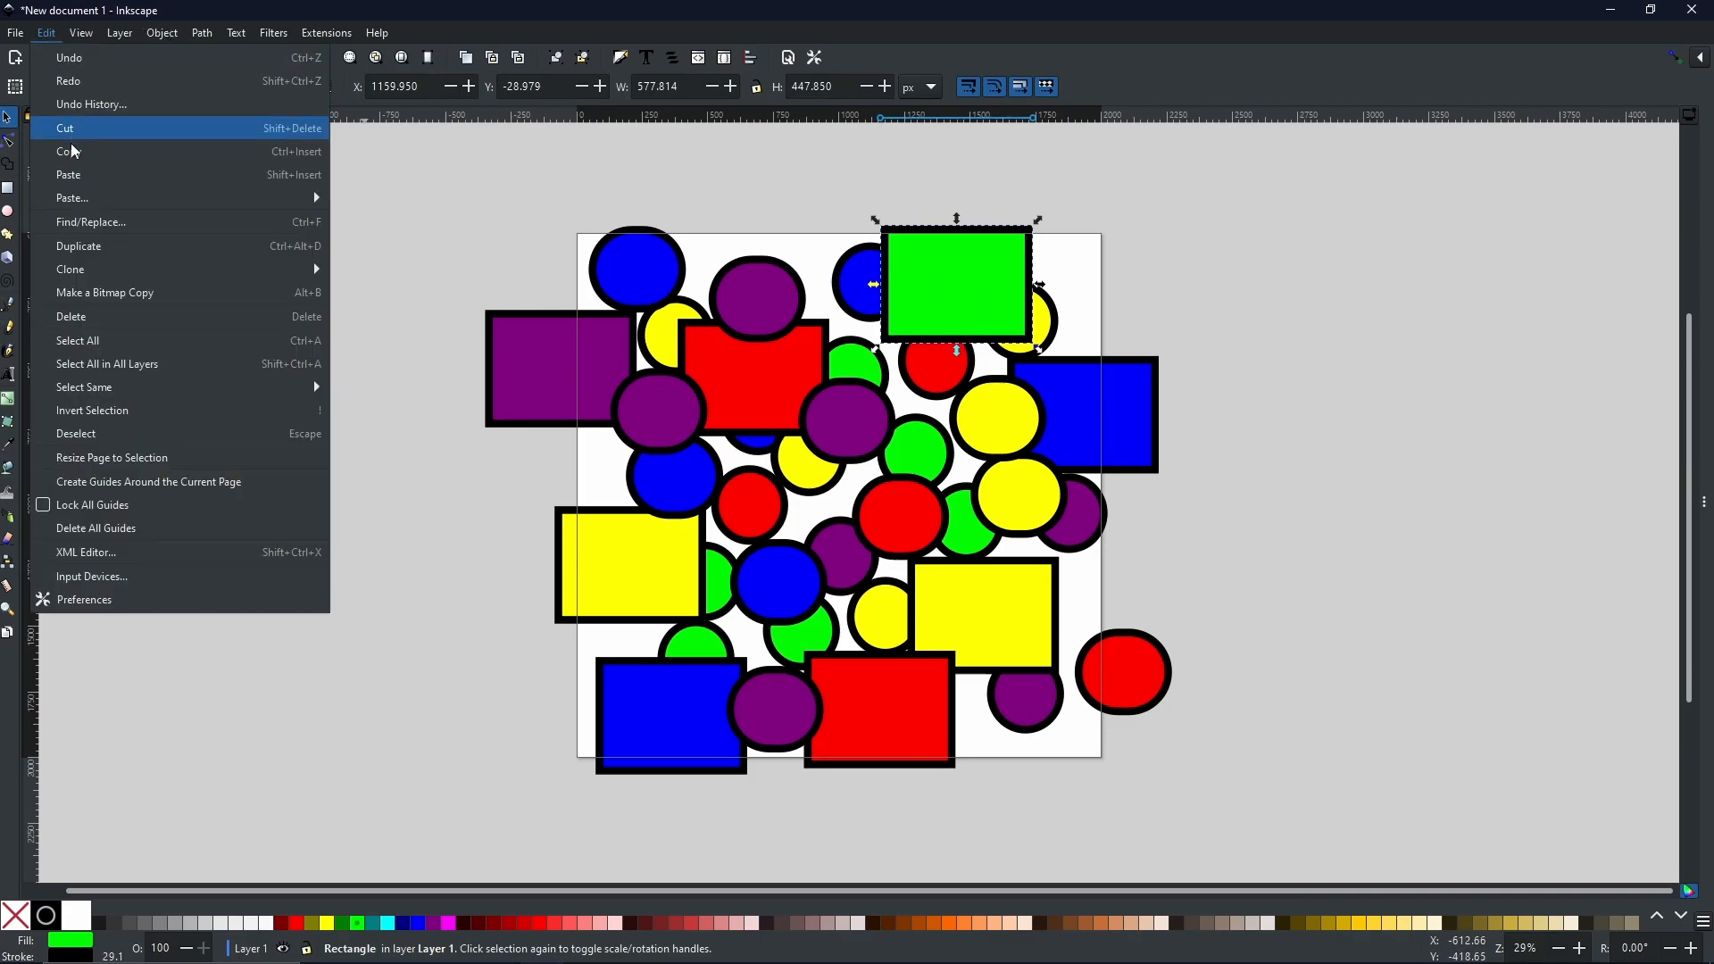
mouse_move(84, 388)
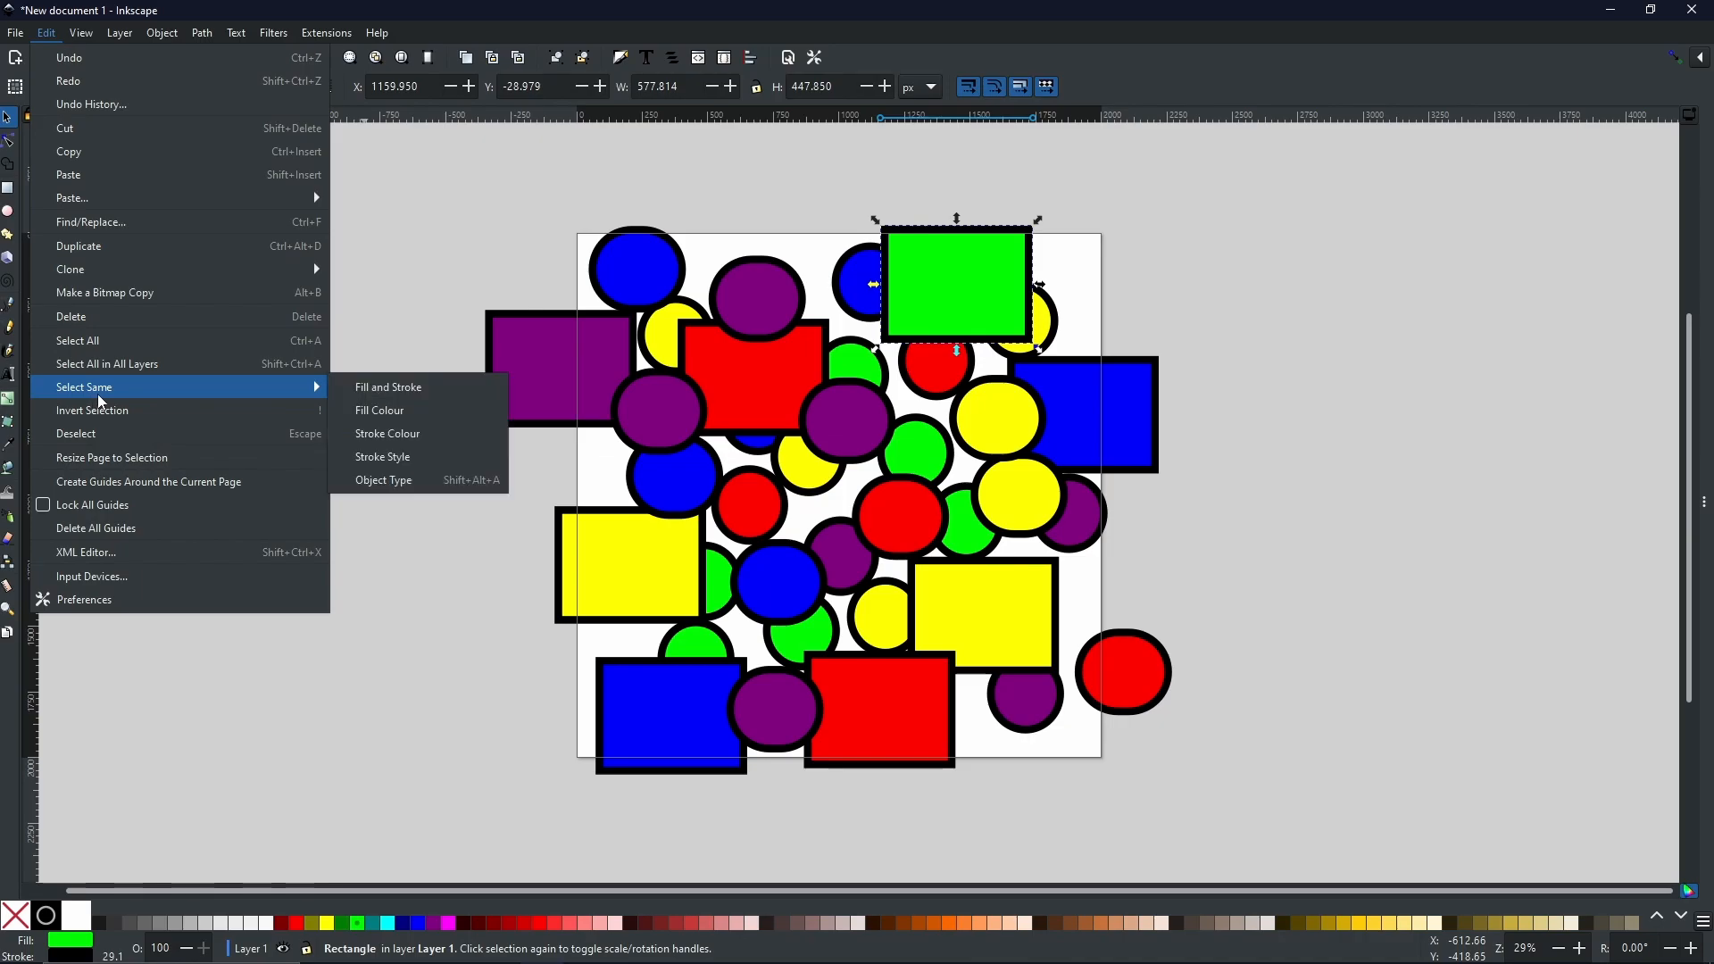
mouse_move(318, 391)
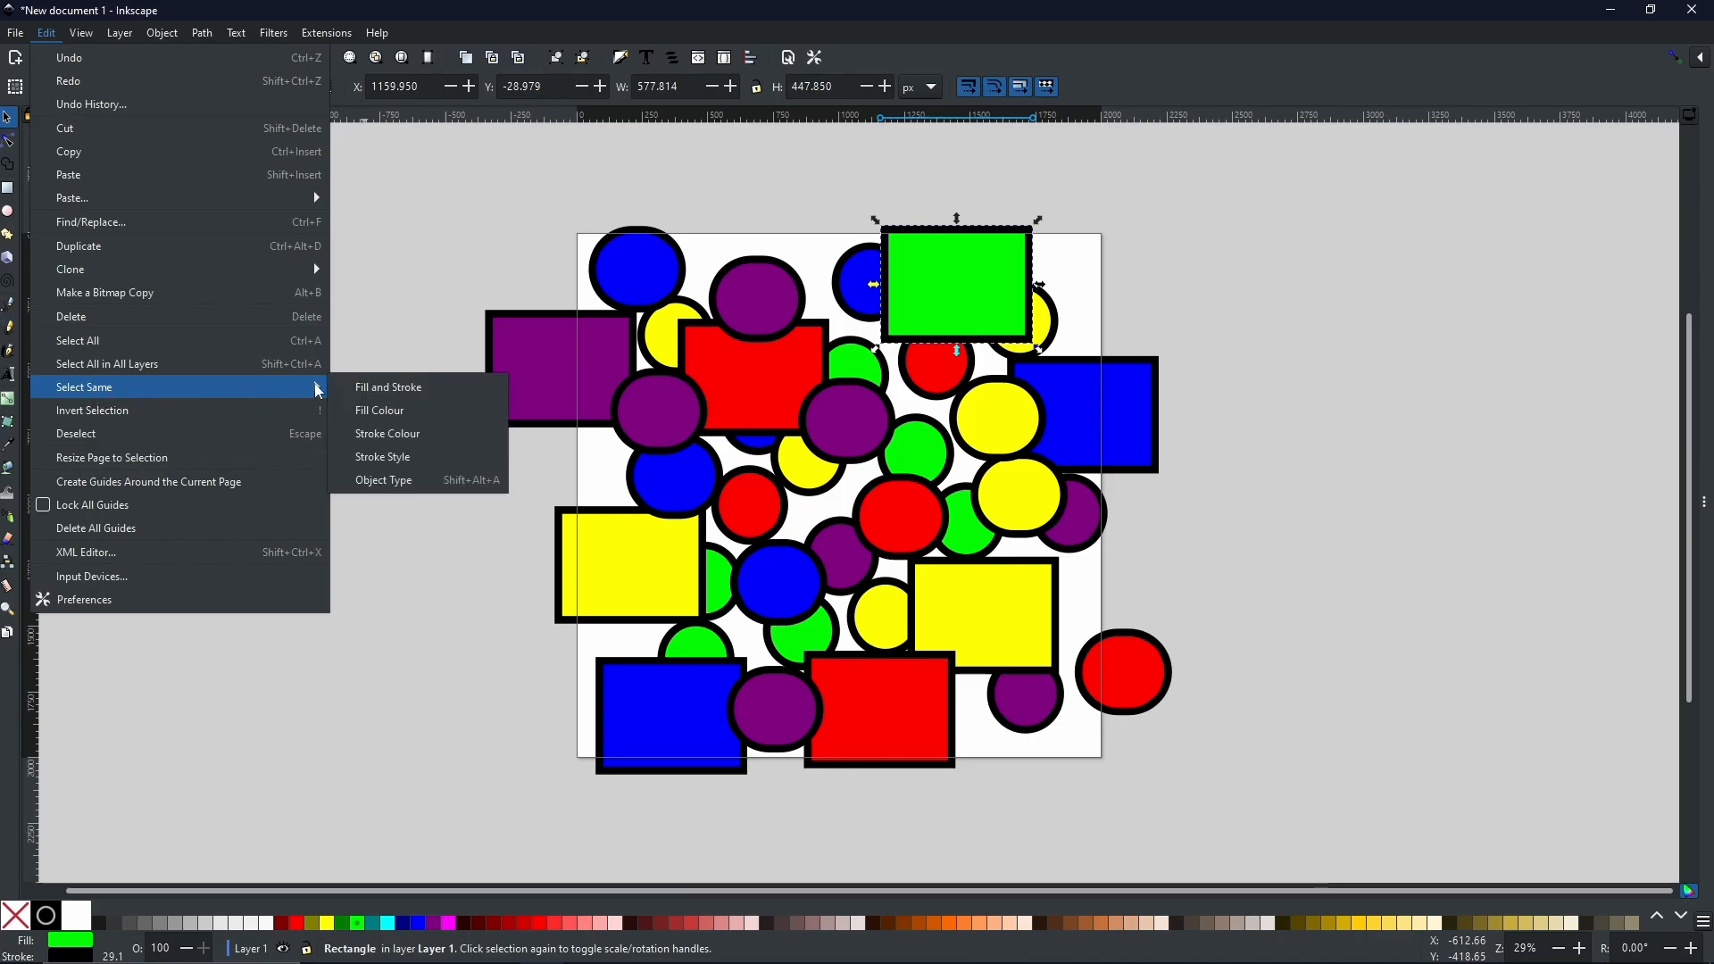
mouse_move(388, 388)
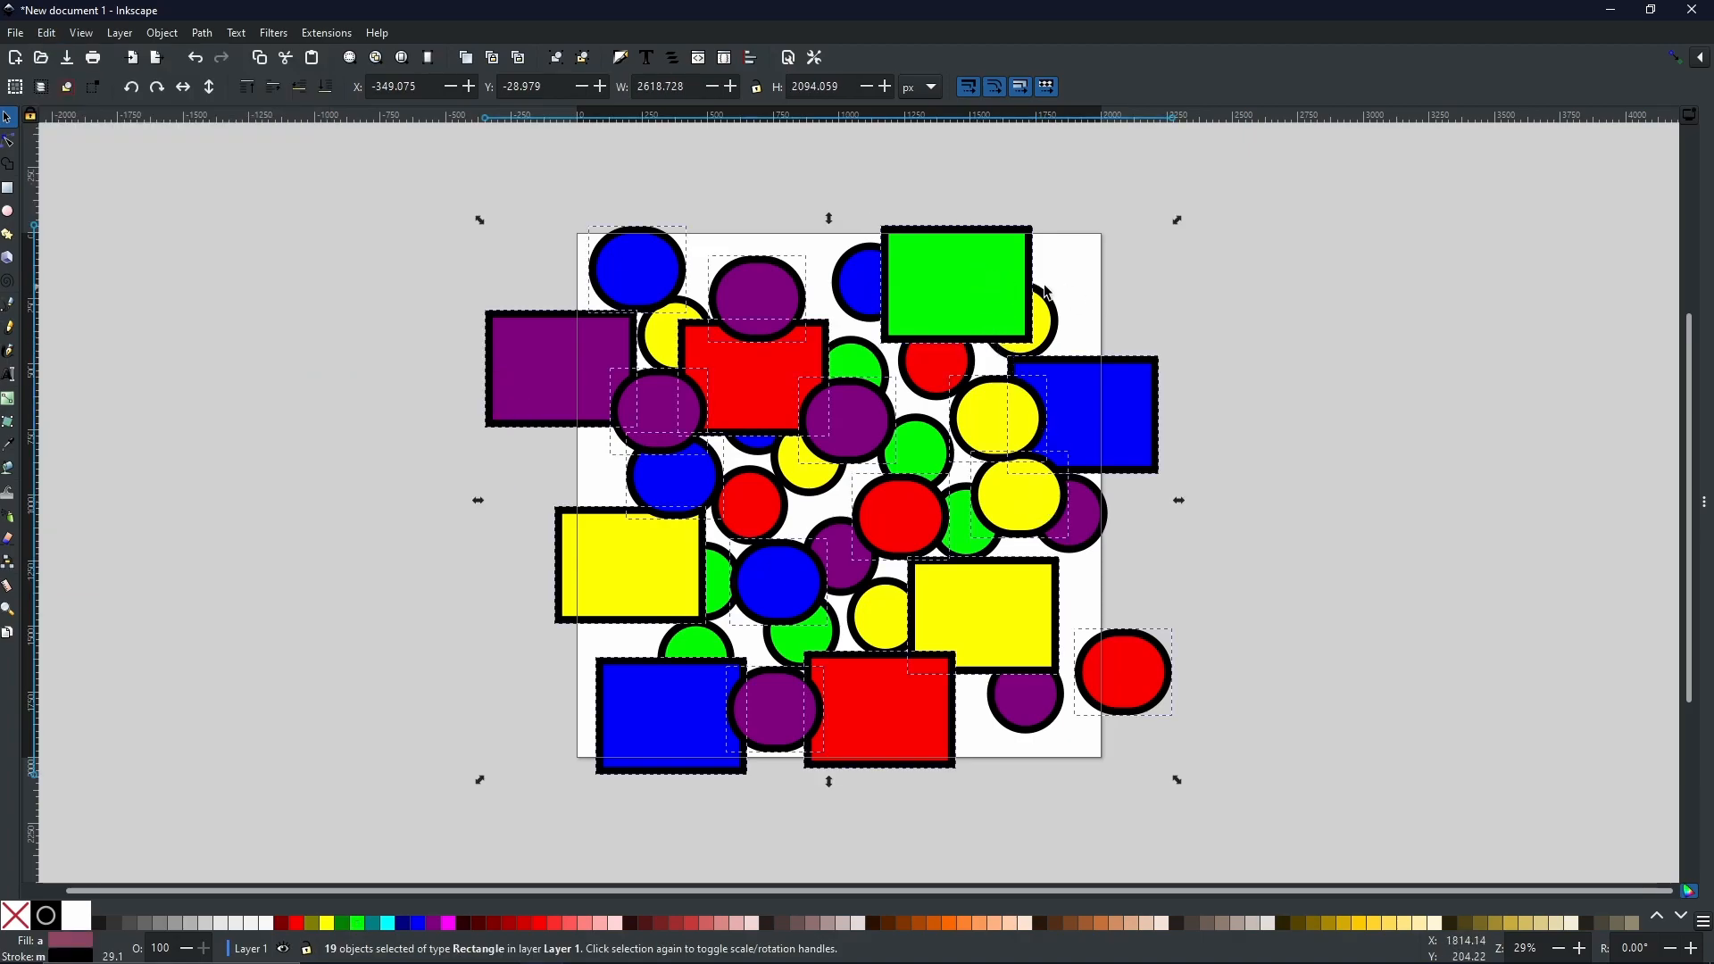
mouse_move(997, 298)
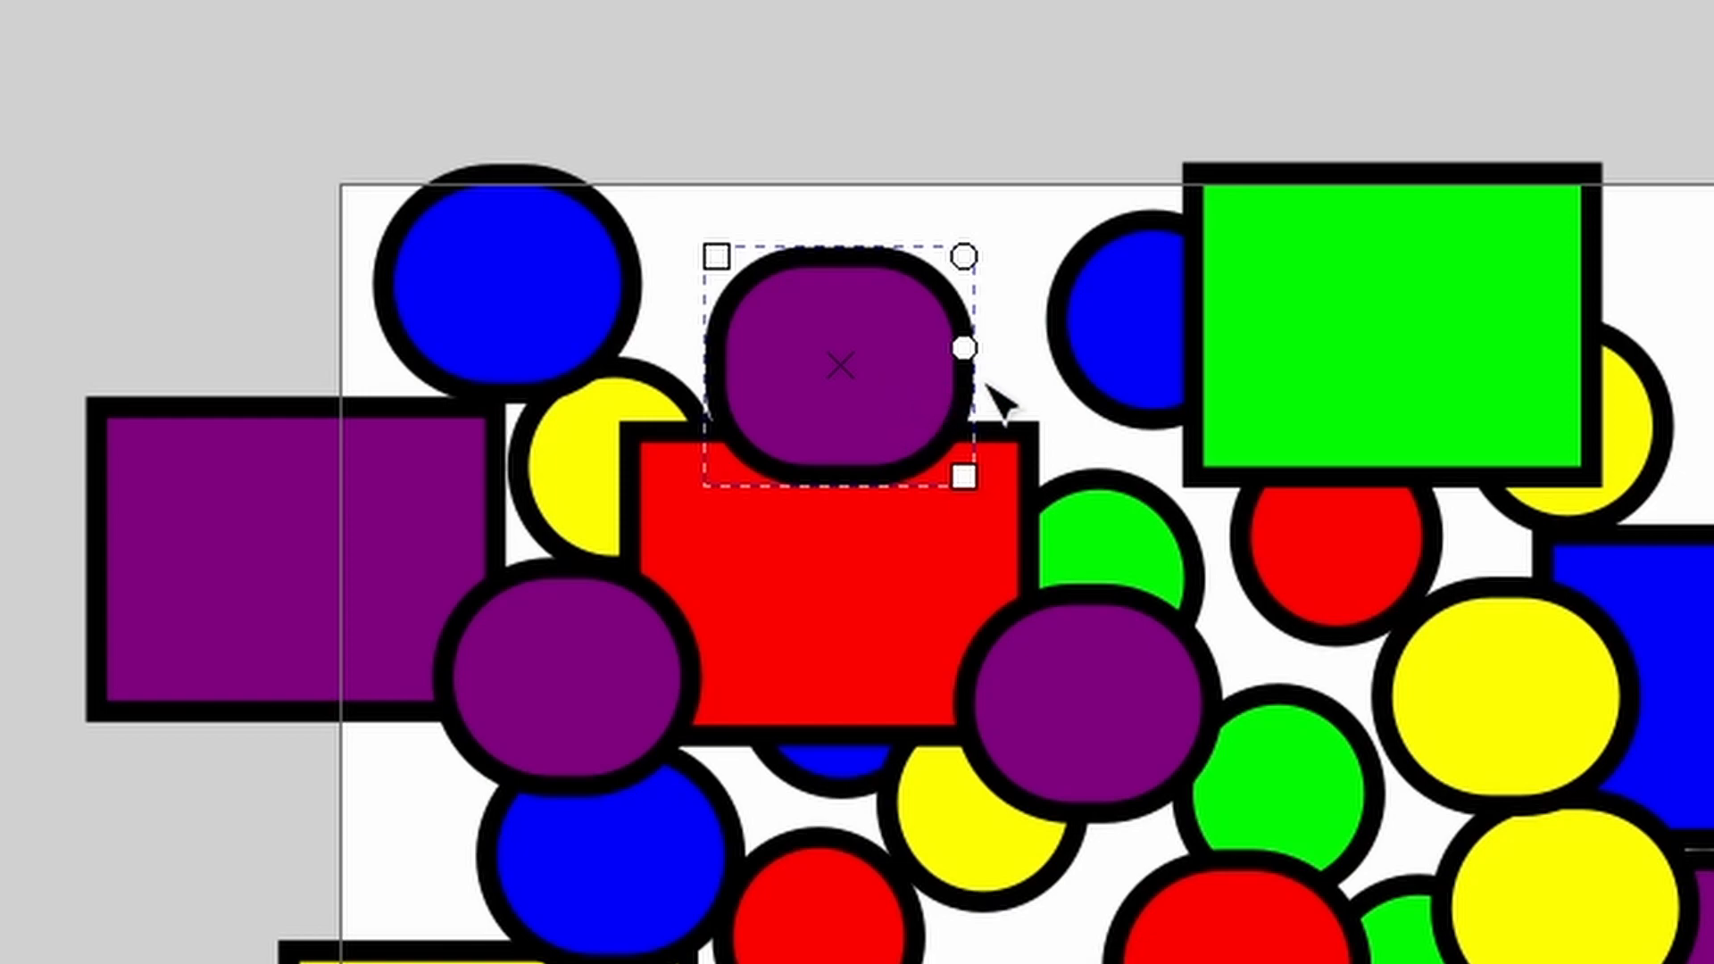
mouse_move(1323, 356)
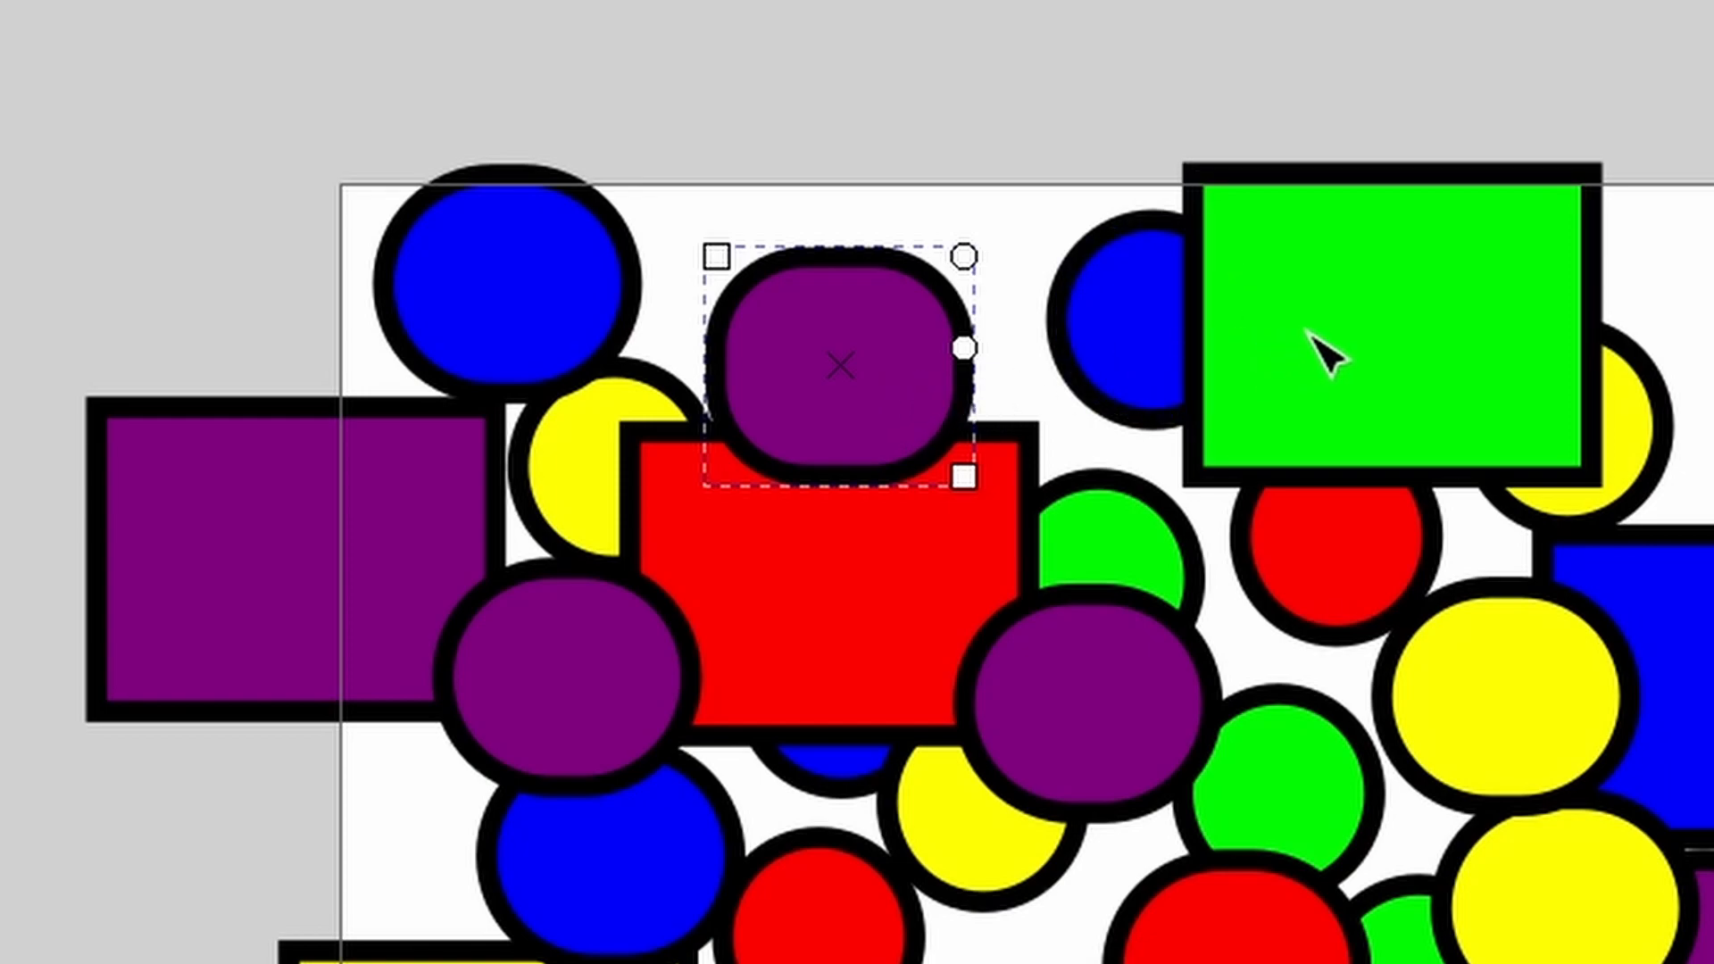
mouse_move(1307, 366)
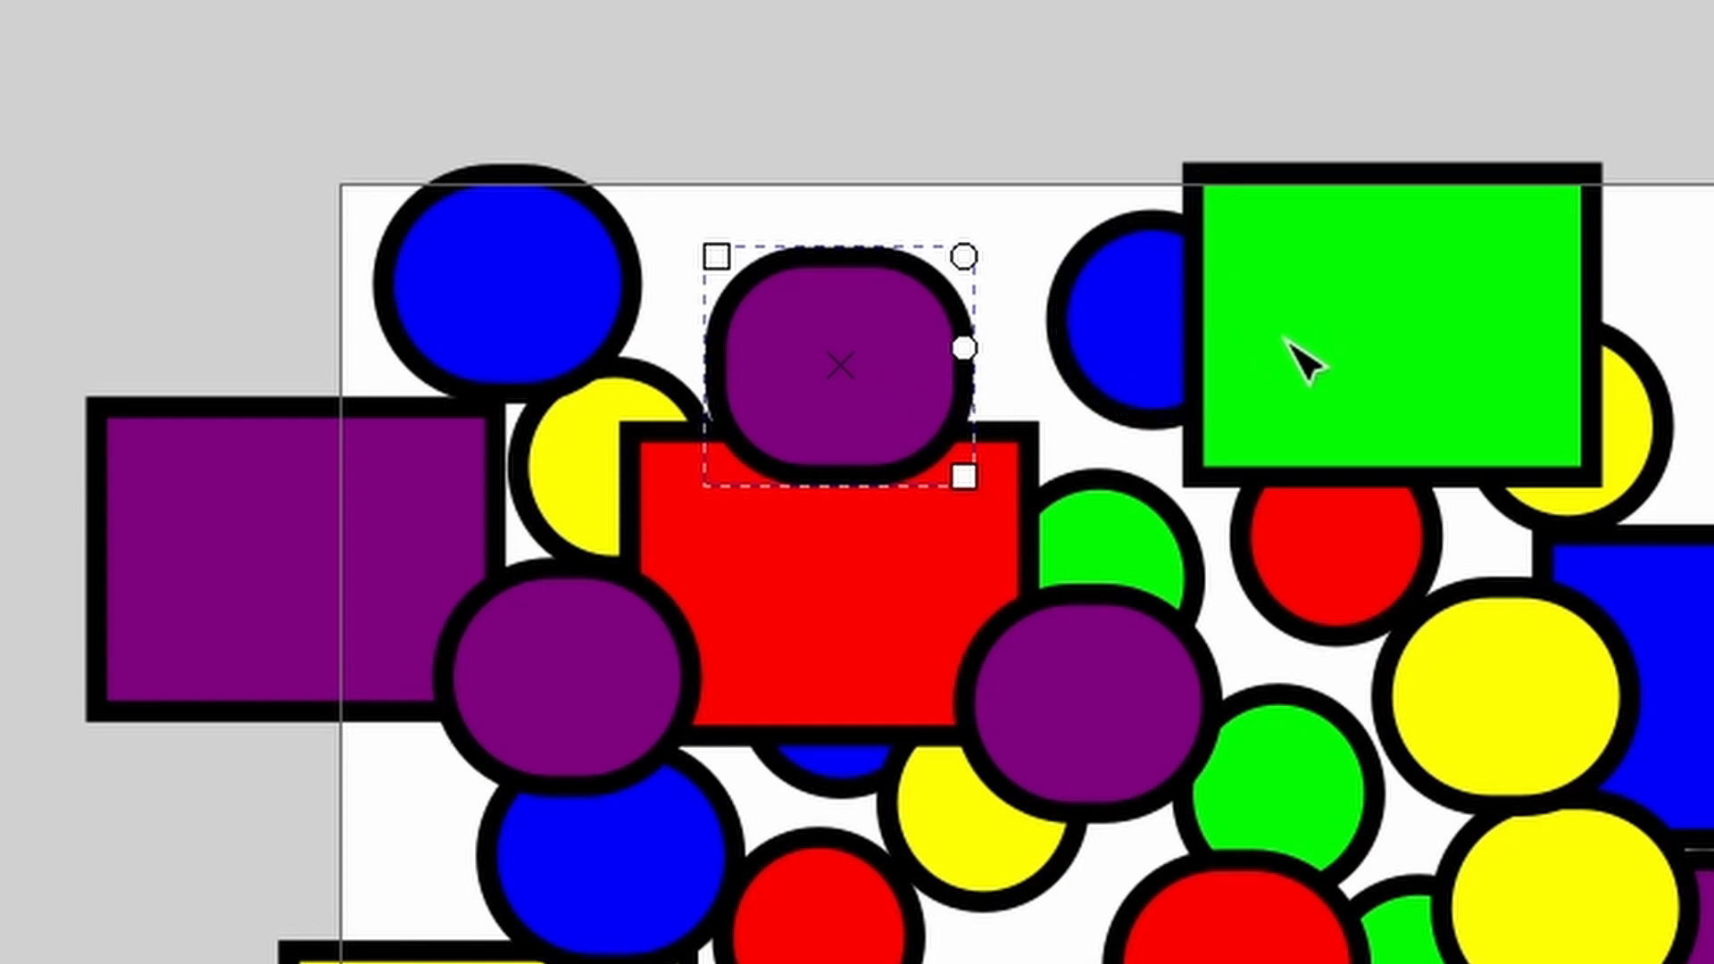
mouse_move(865, 377)
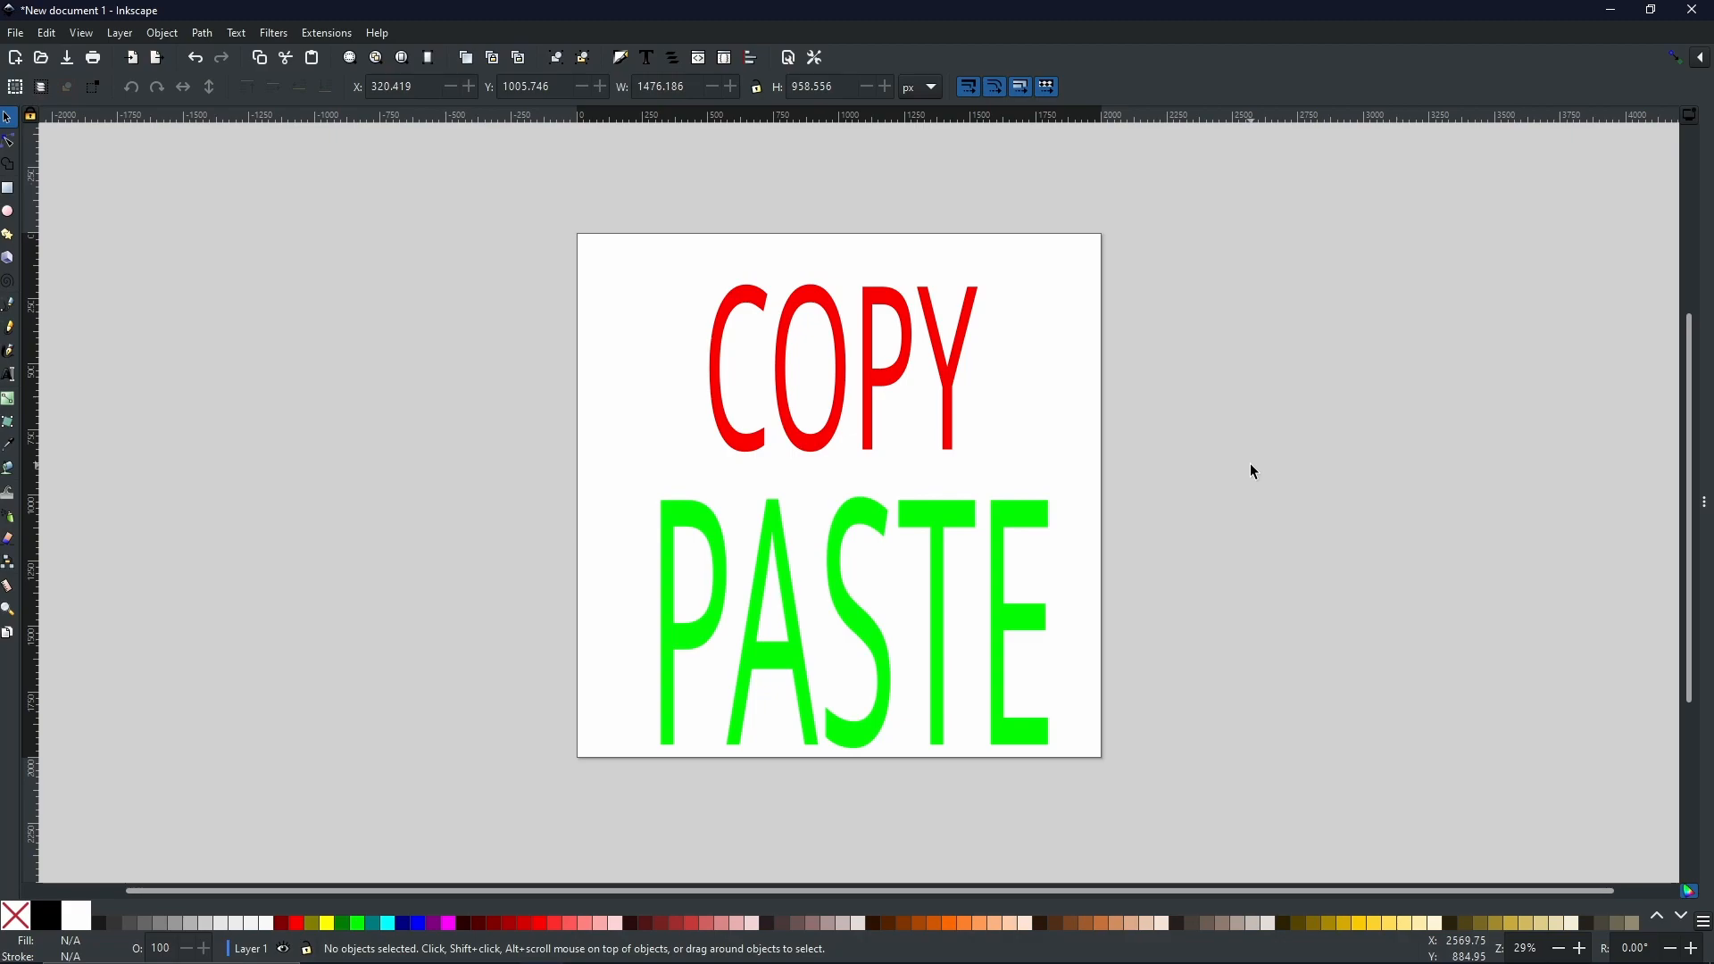
mouse_move(907, 373)
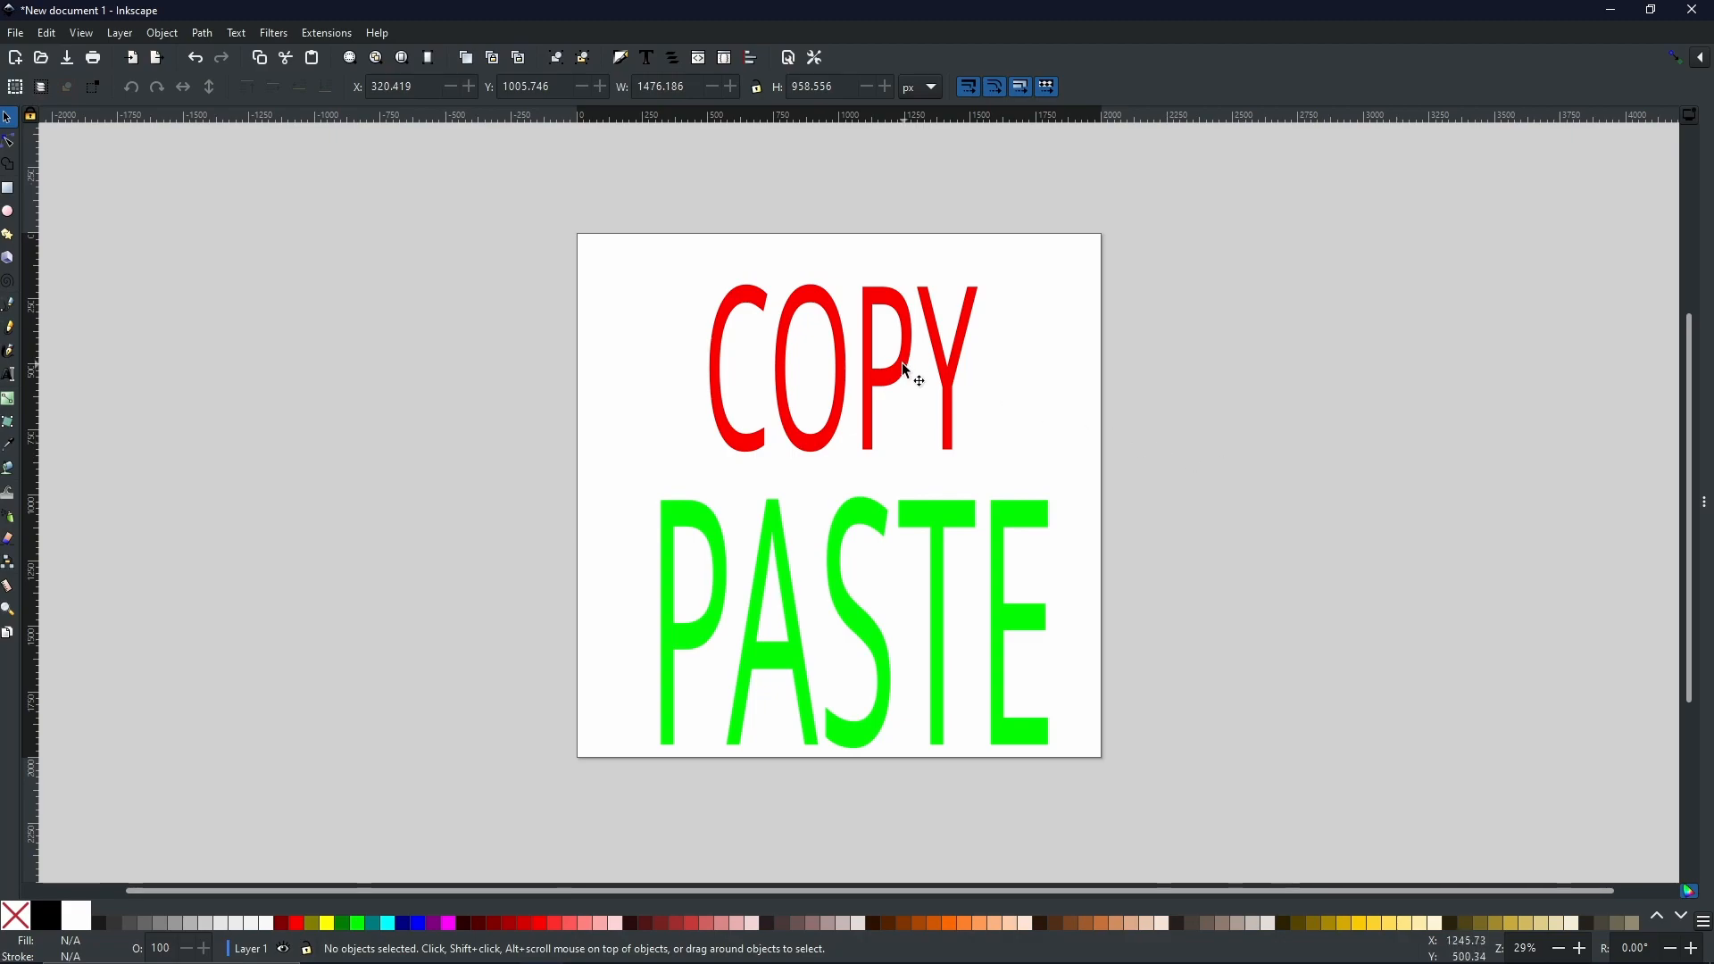
mouse_move(887, 393)
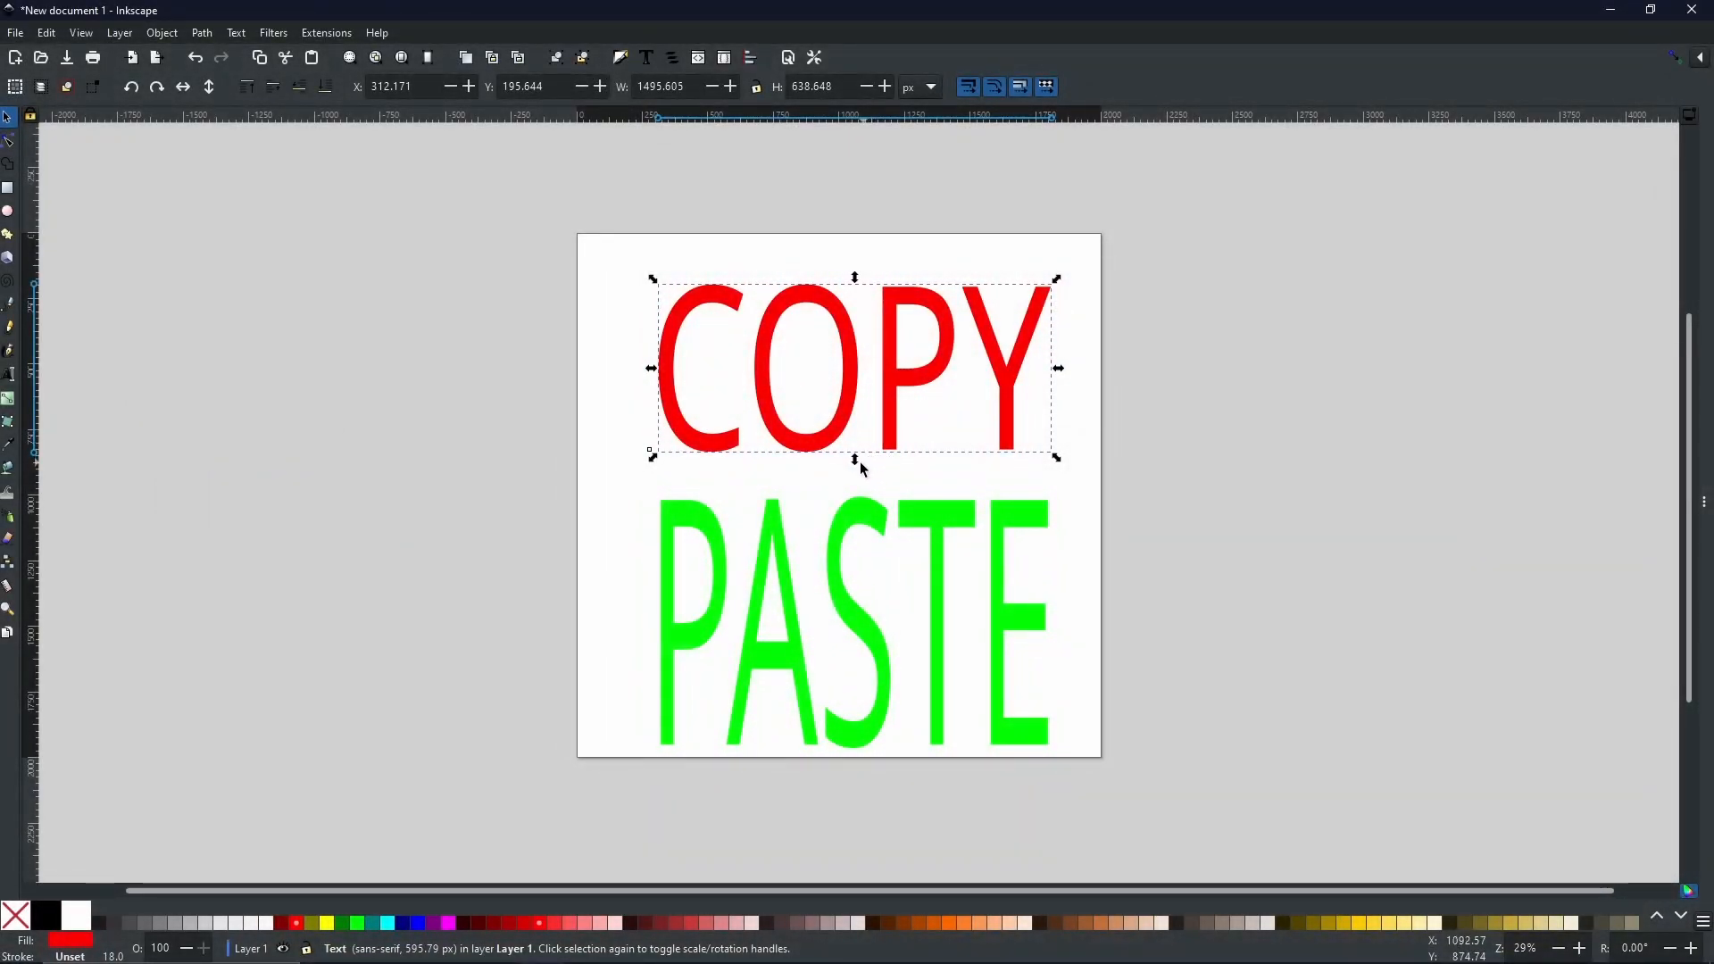
Stretch the red COPY down to PASTE's top and narrow it to PASTE's right edge
drag(853, 457, 853, 500)
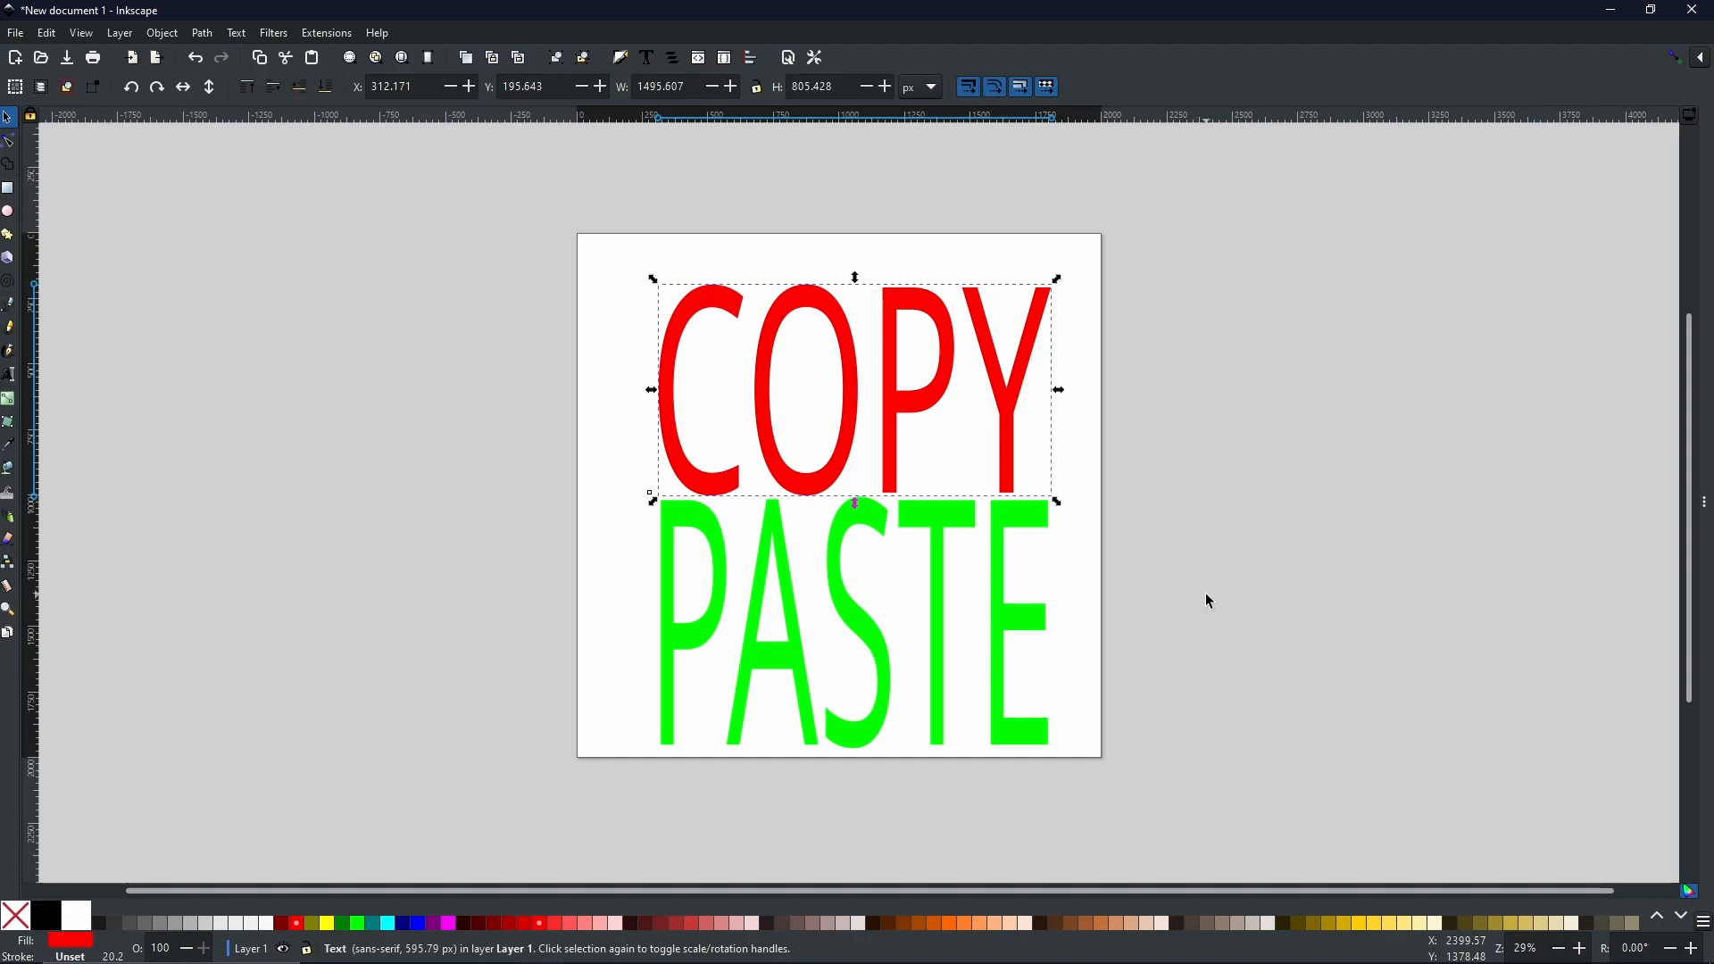
mouse_move(1055, 427)
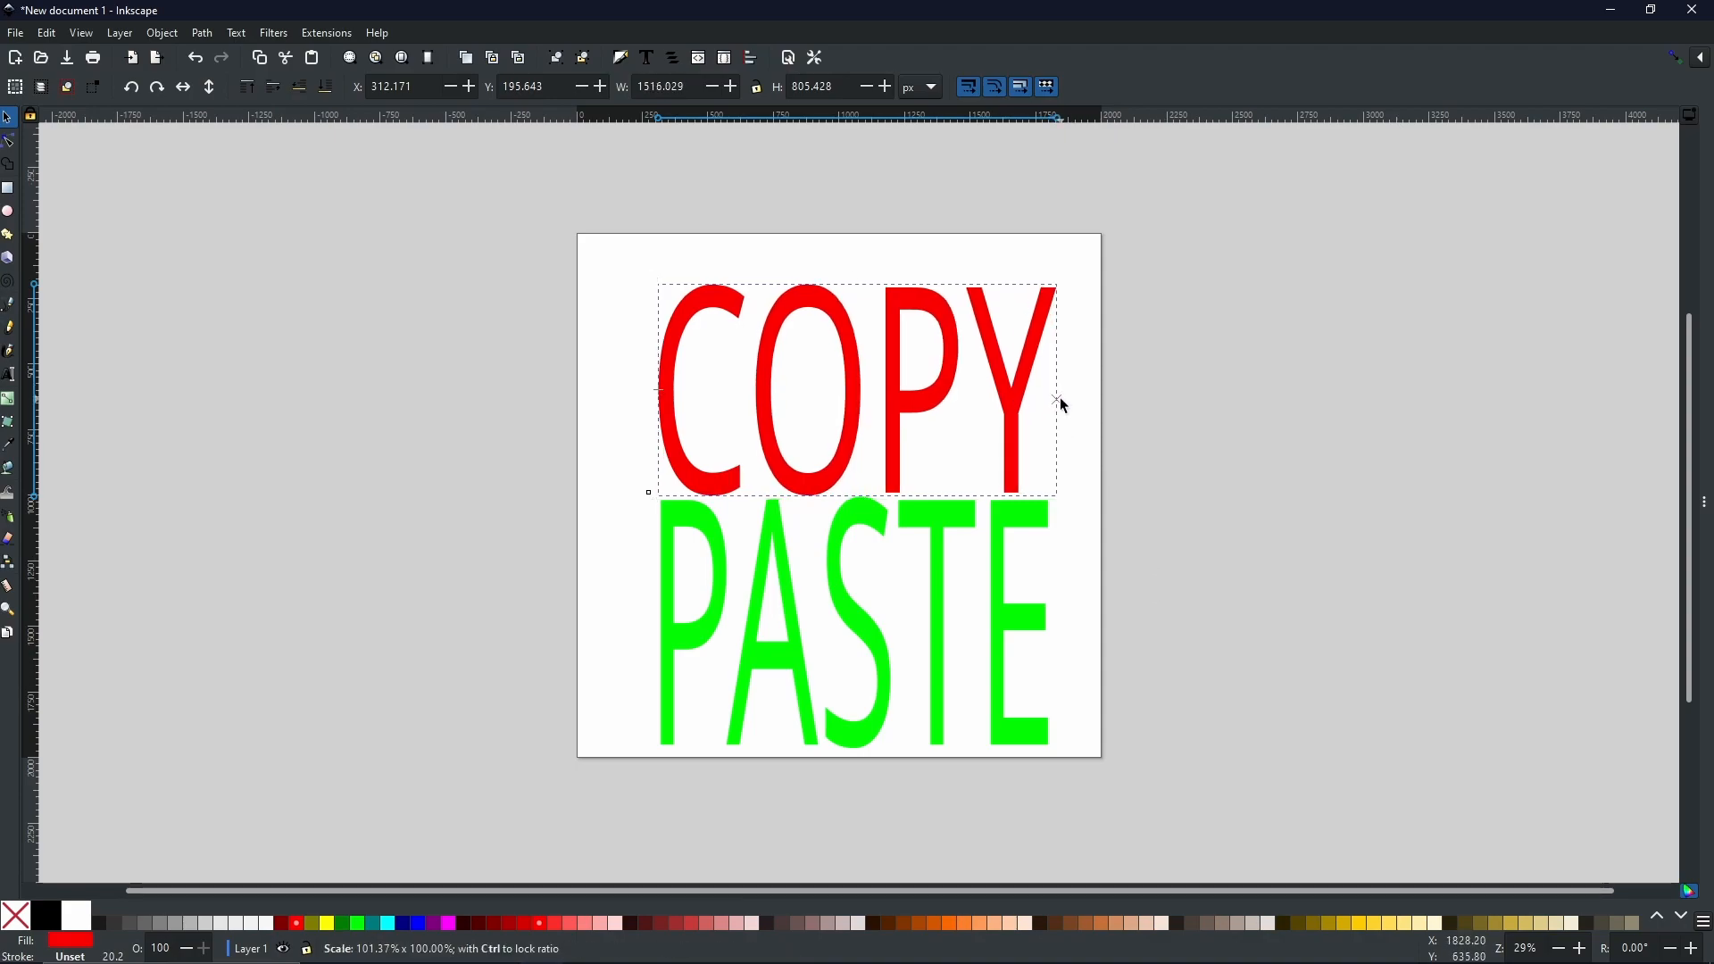
drag(1055, 402, 1048, 411)
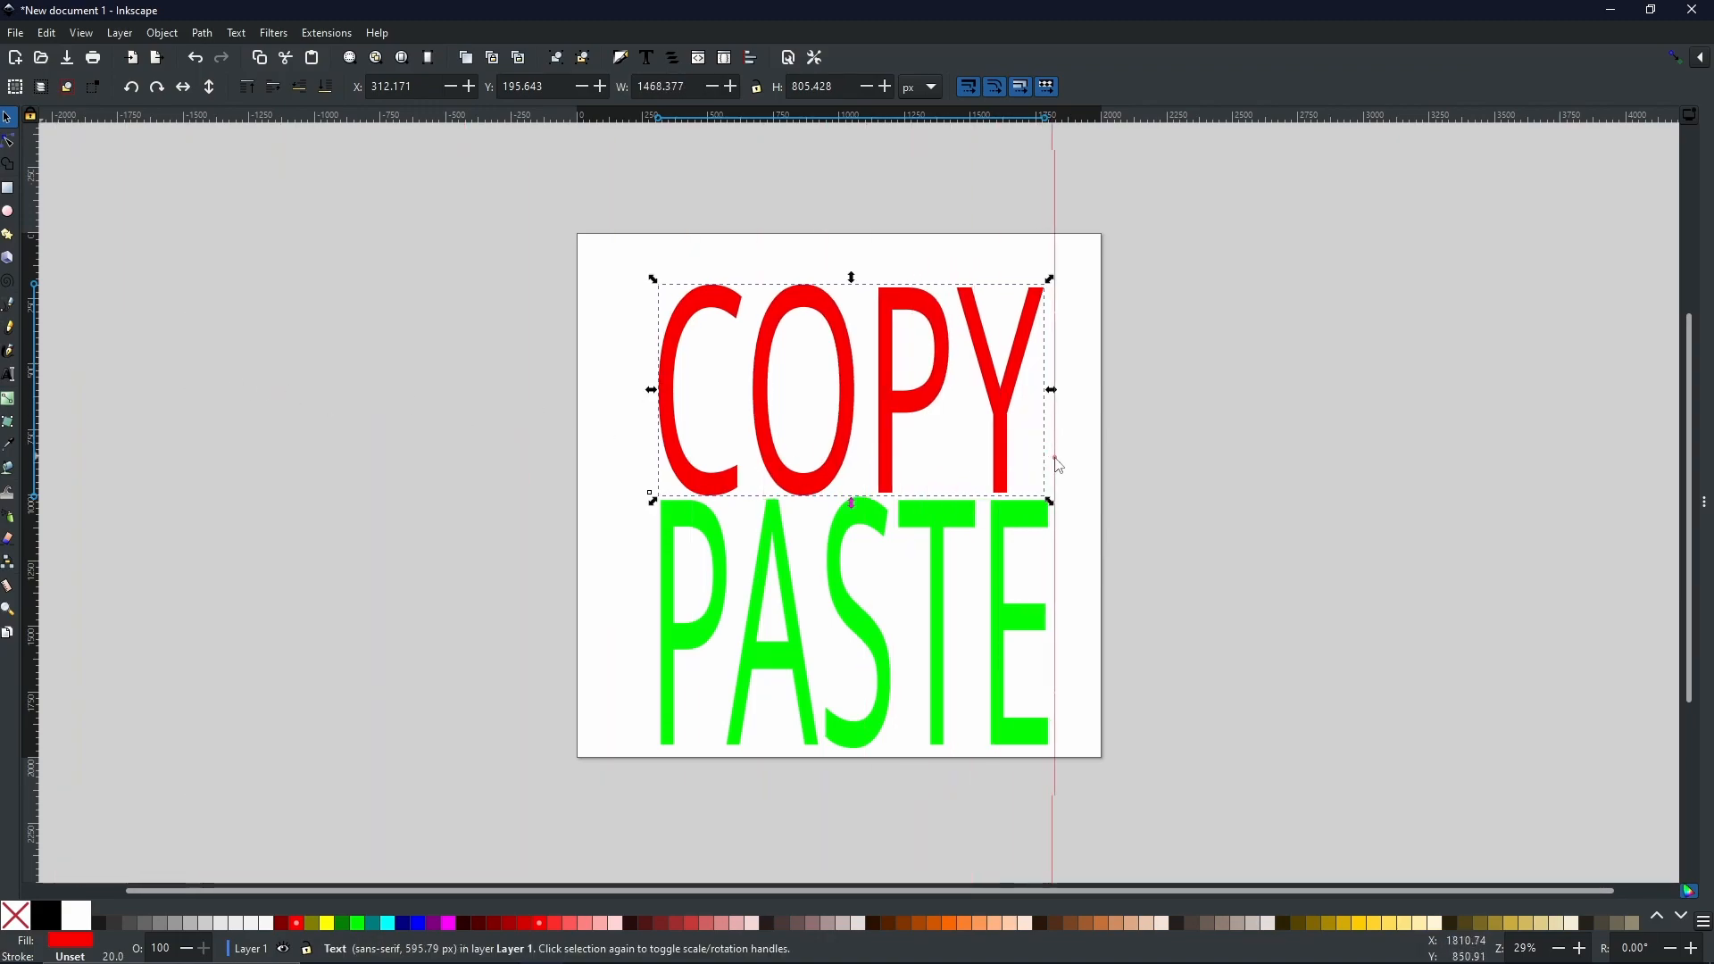
mouse_move(1050, 518)
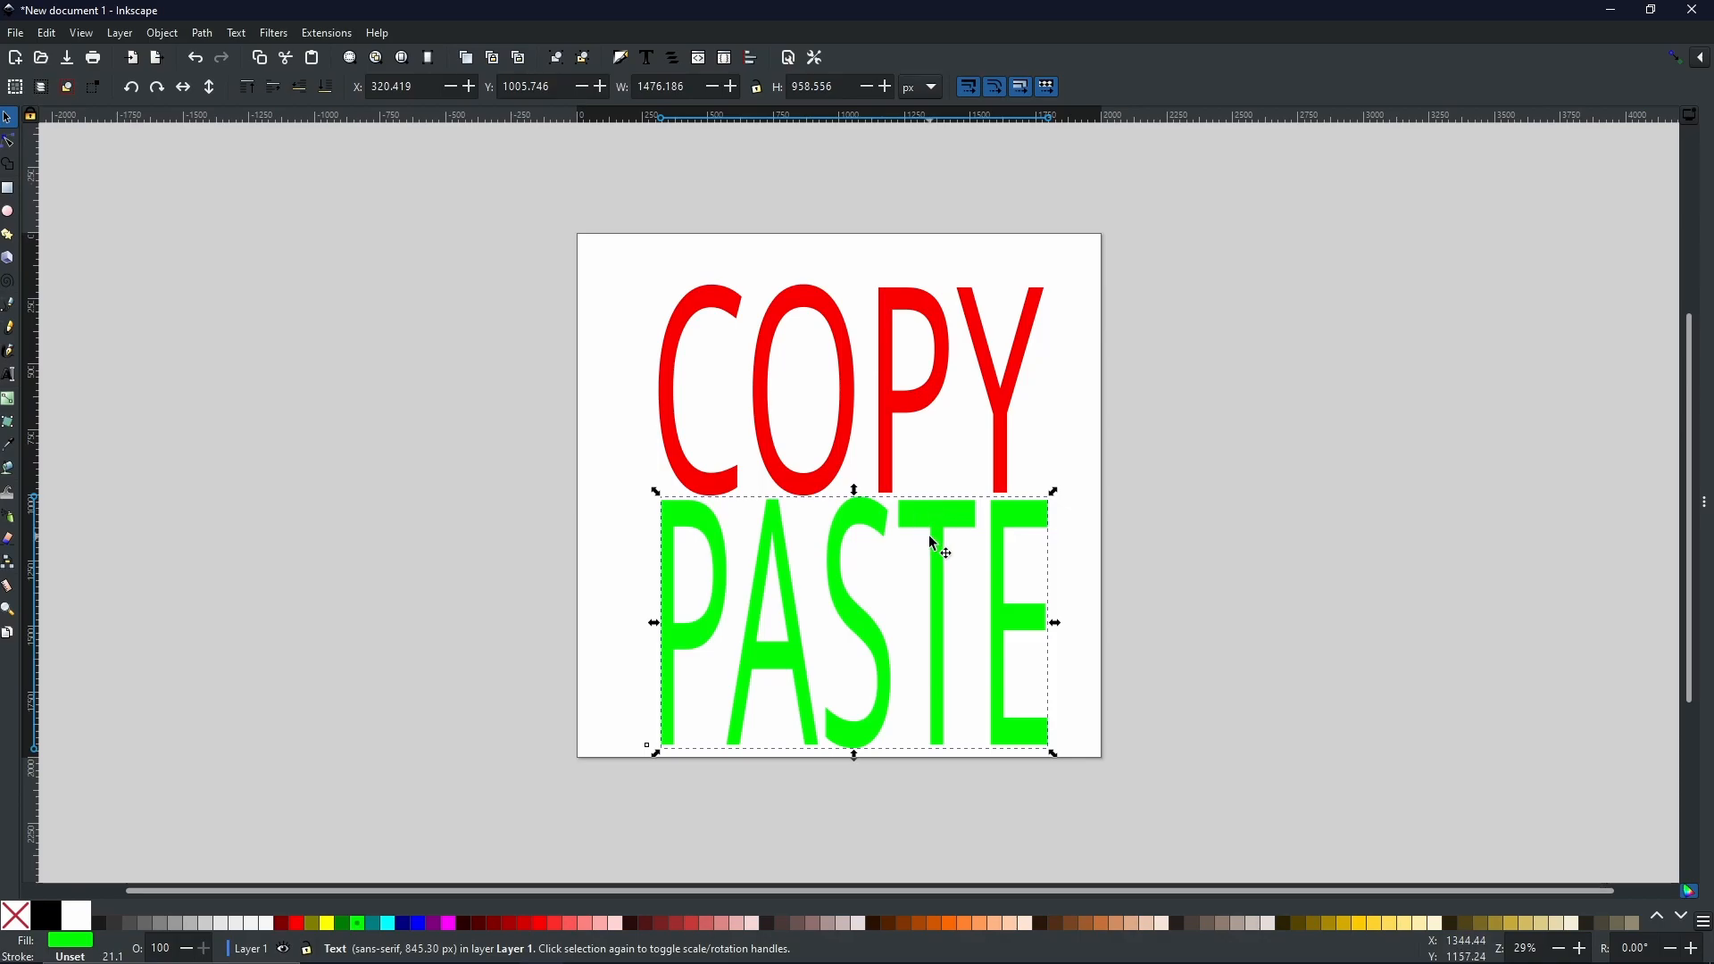
right_click(934, 515)
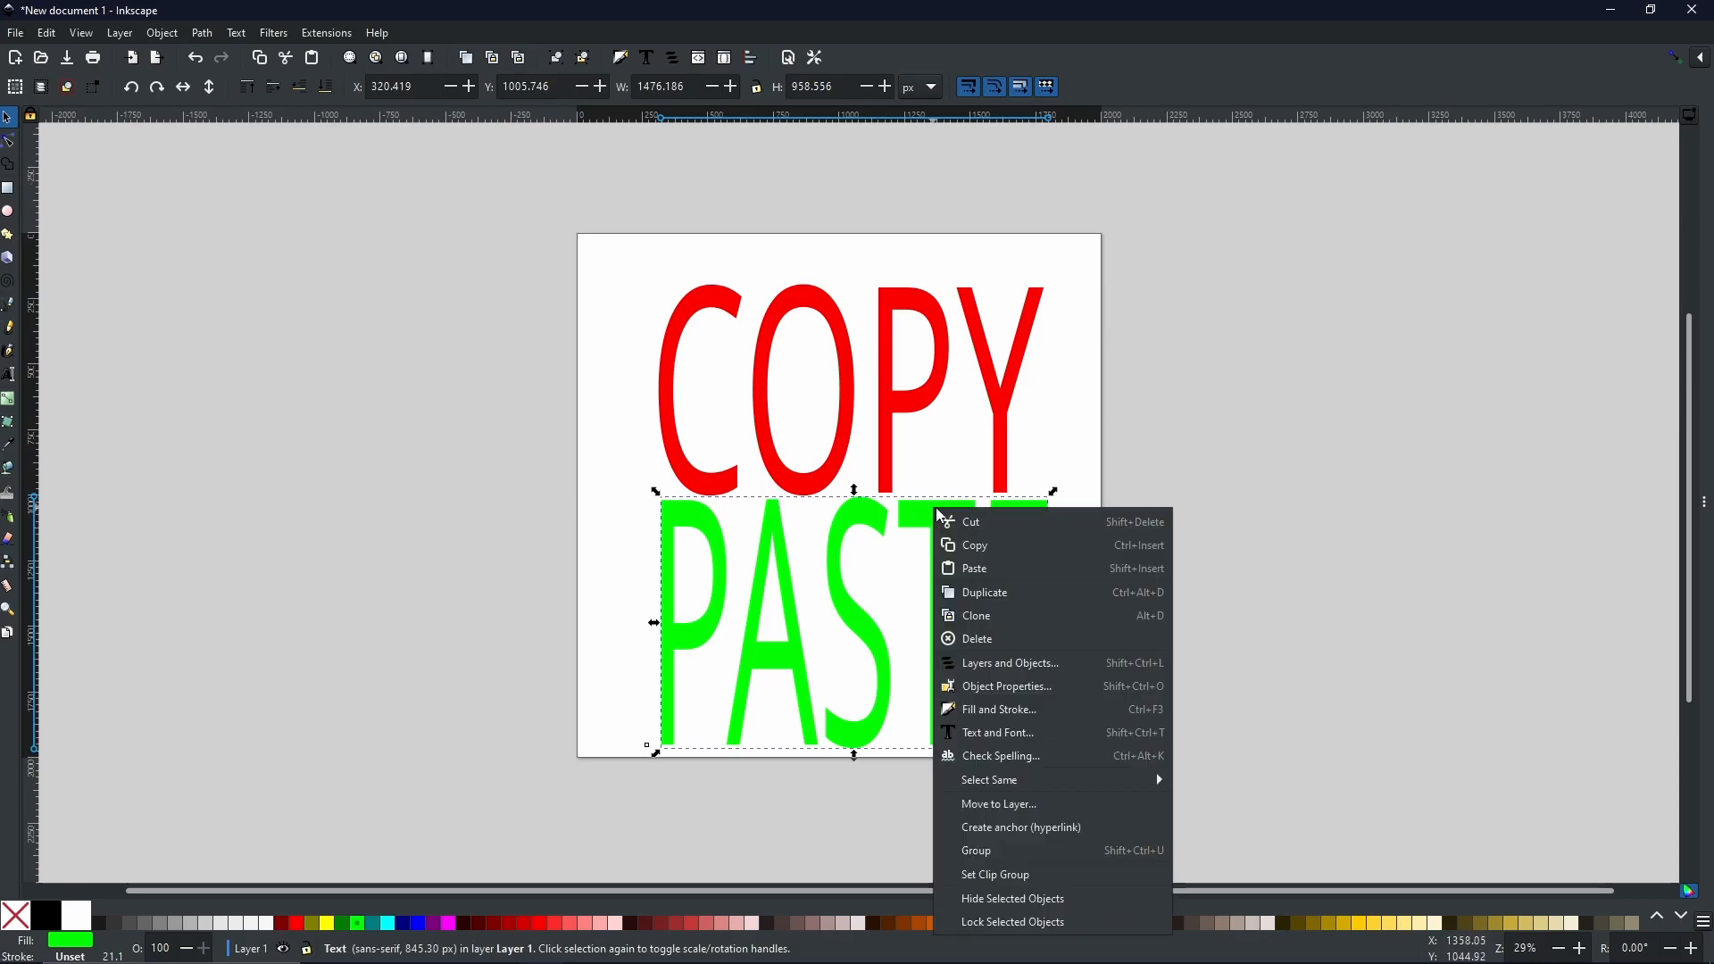
click(967, 552)
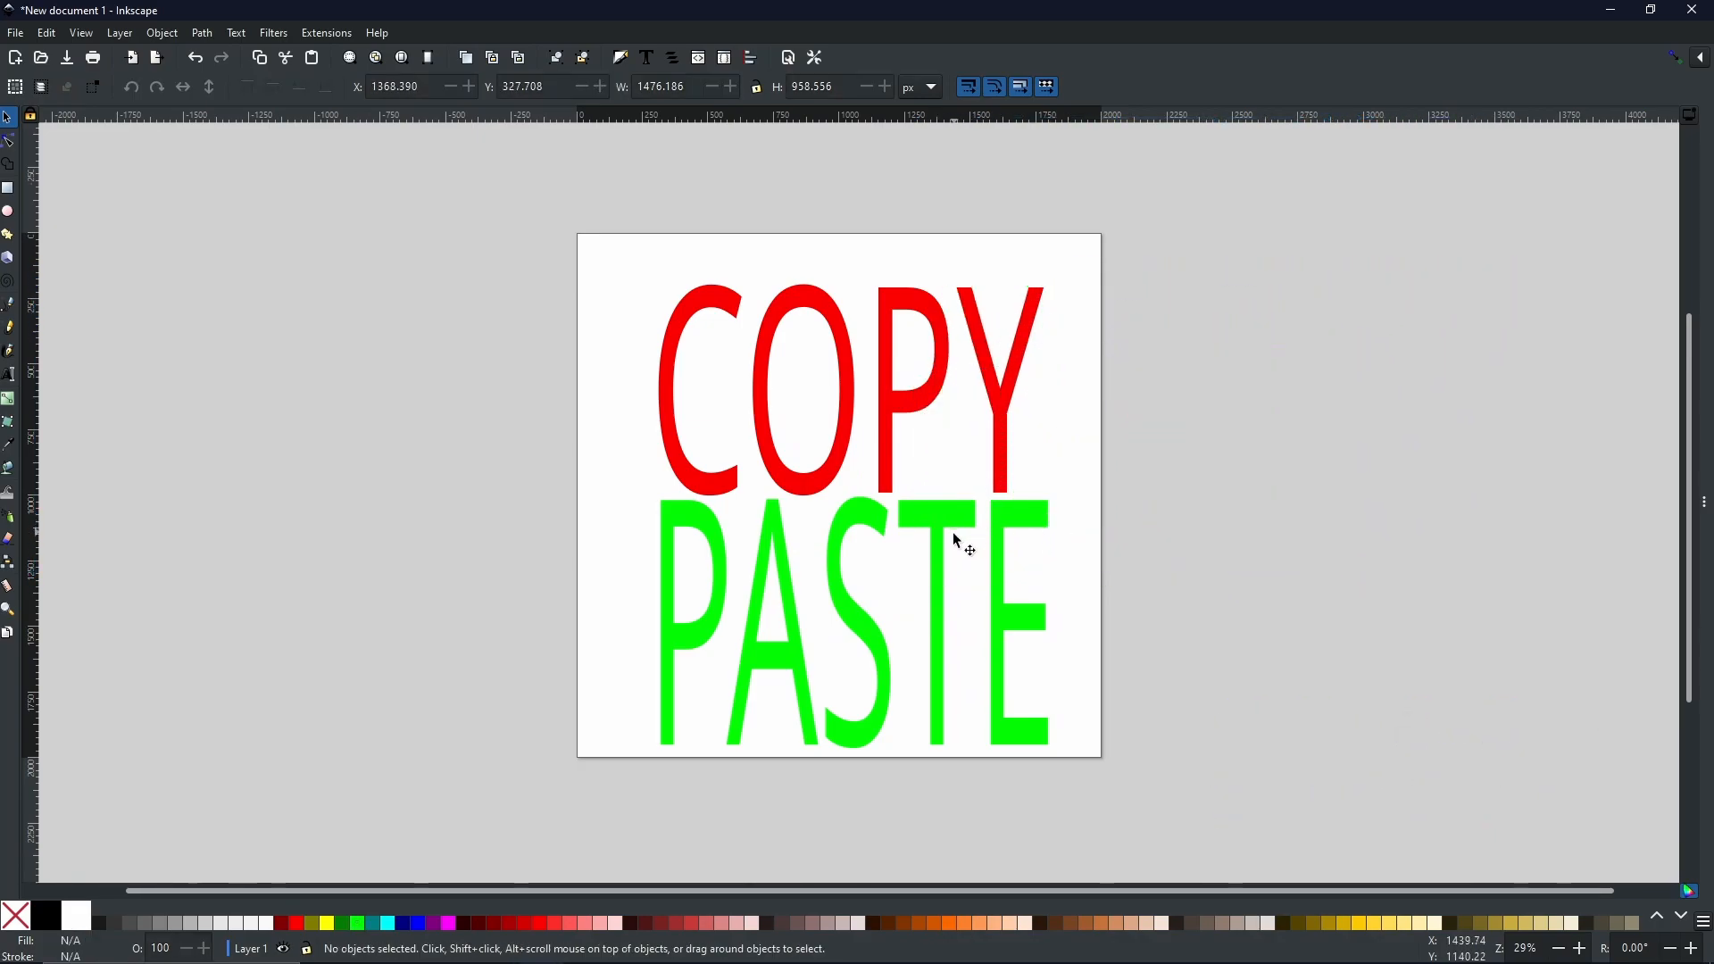
mouse_move(922, 544)
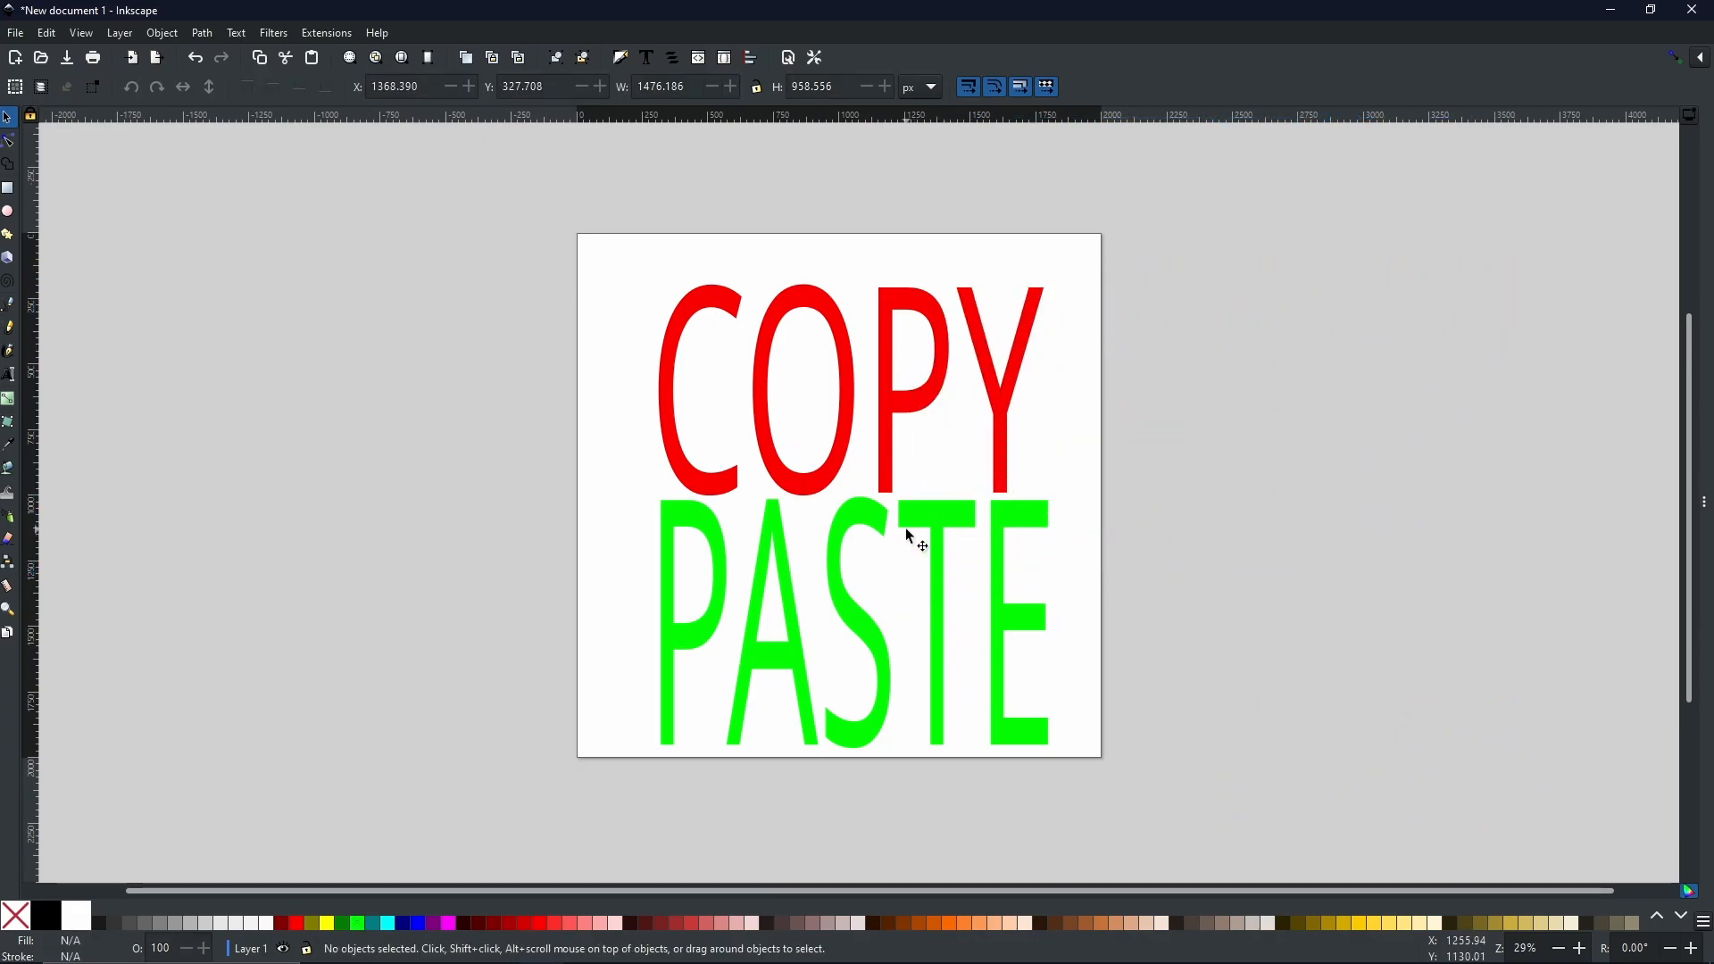
mouse_move(916, 512)
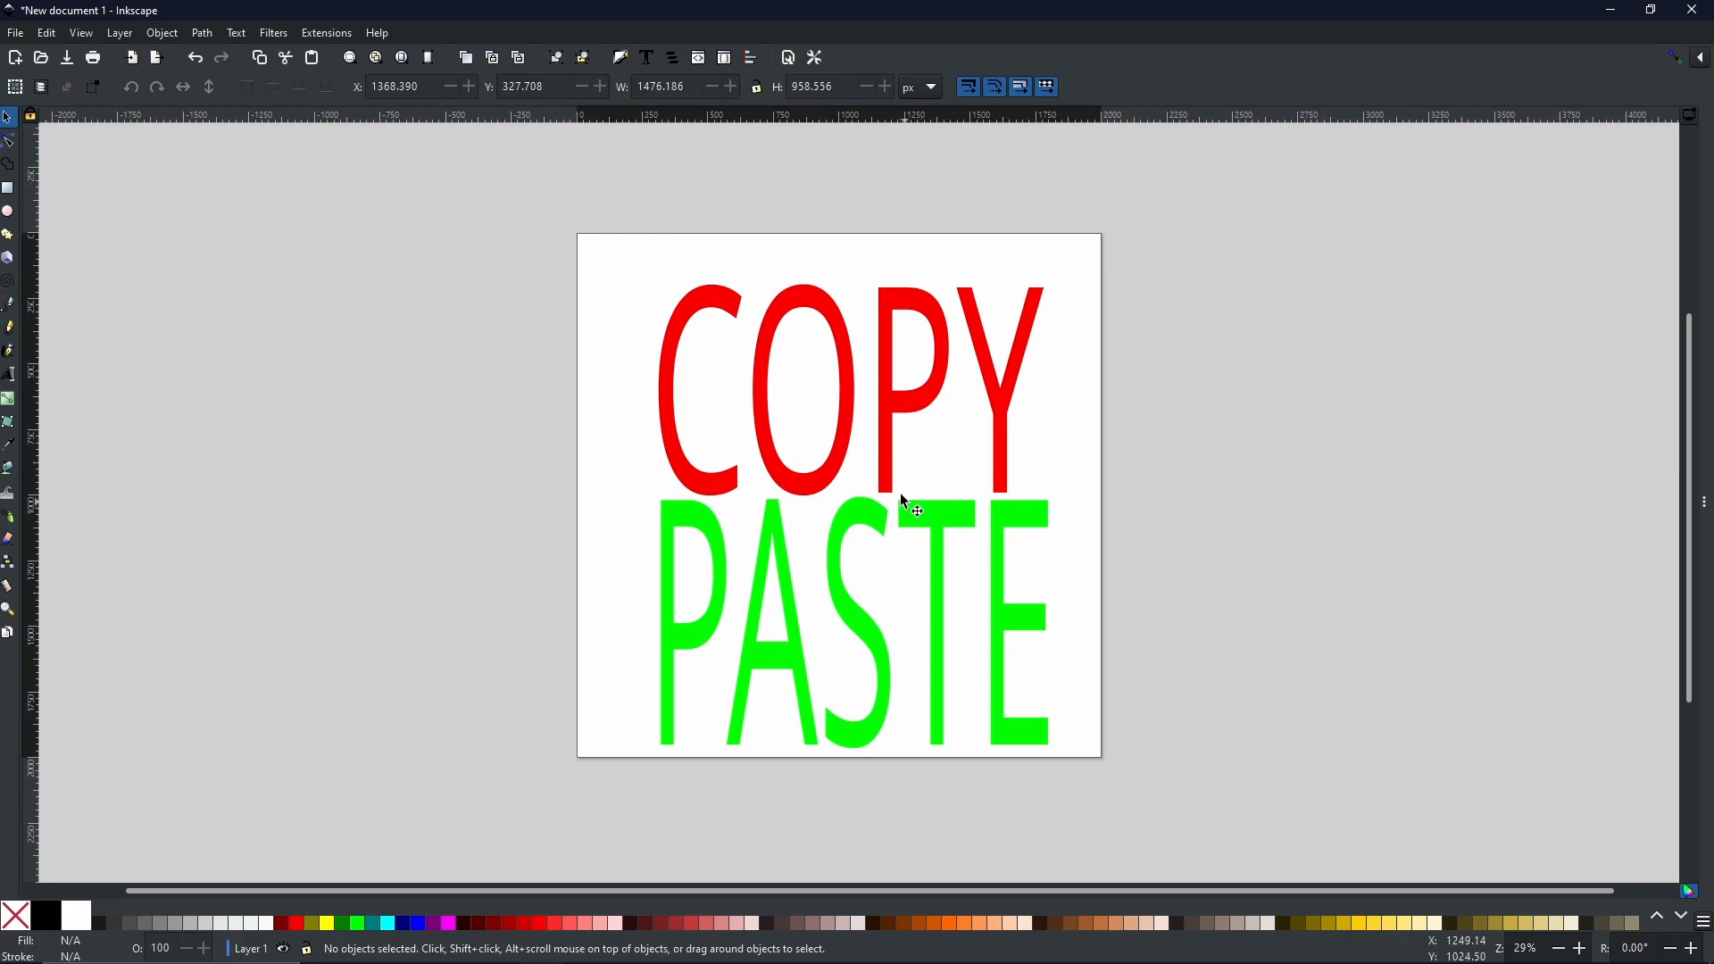
mouse_move(923, 532)
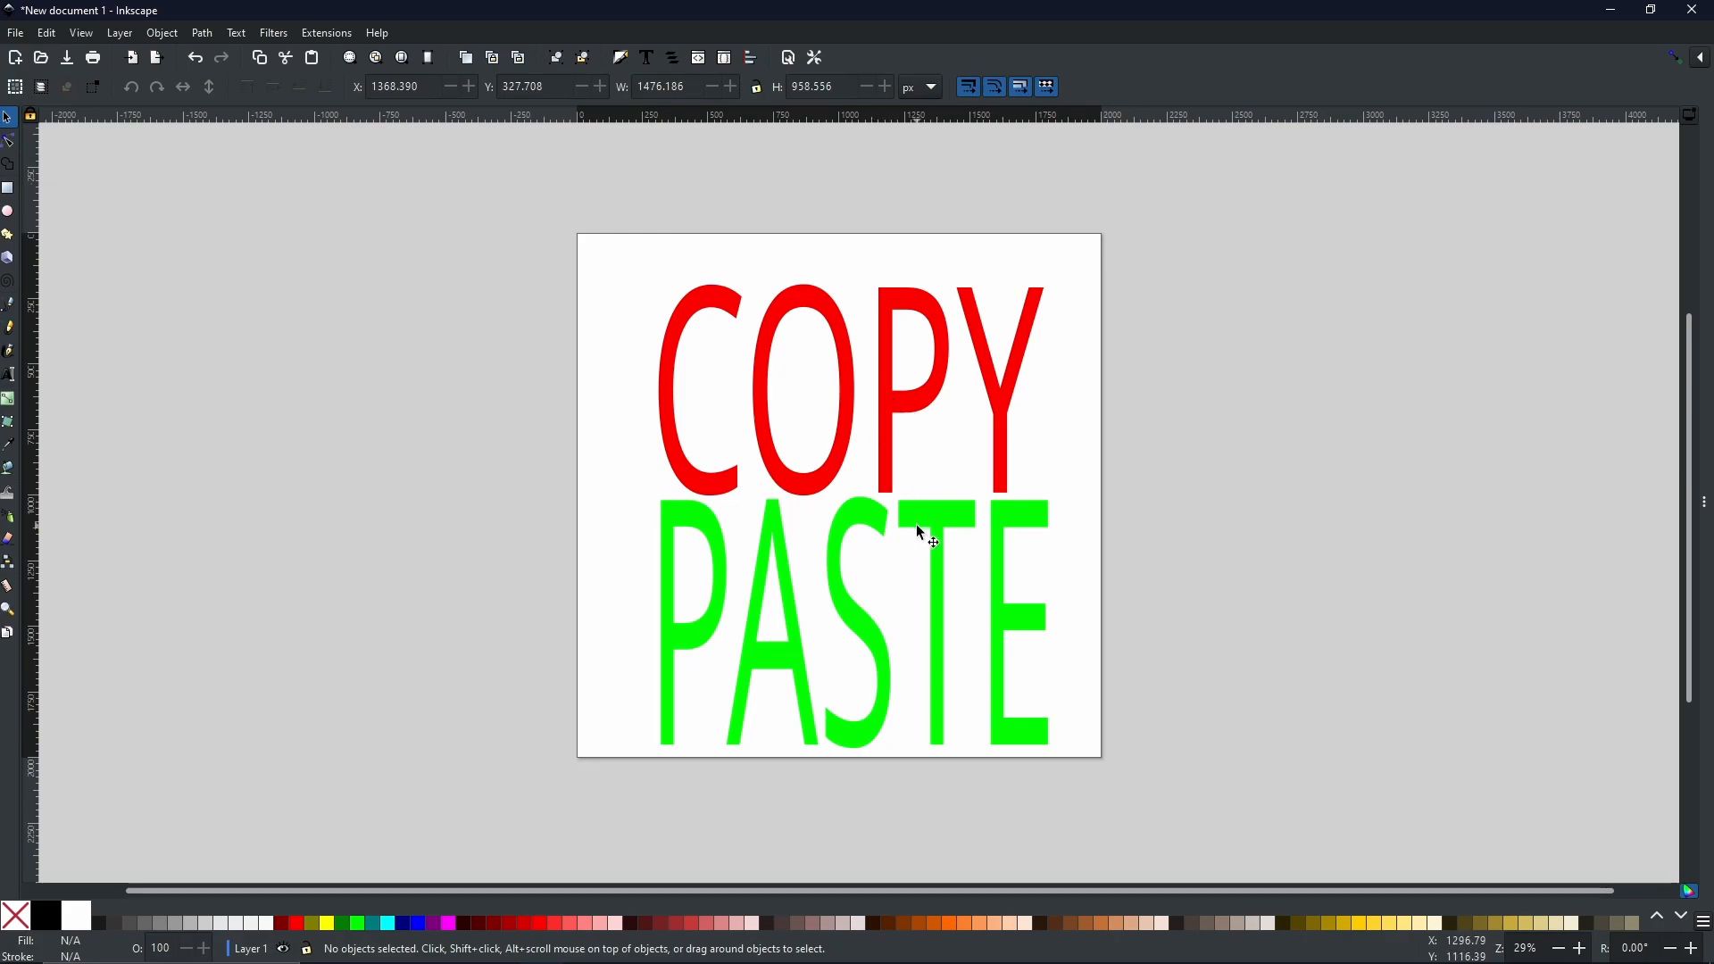
mouse_move(902, 405)
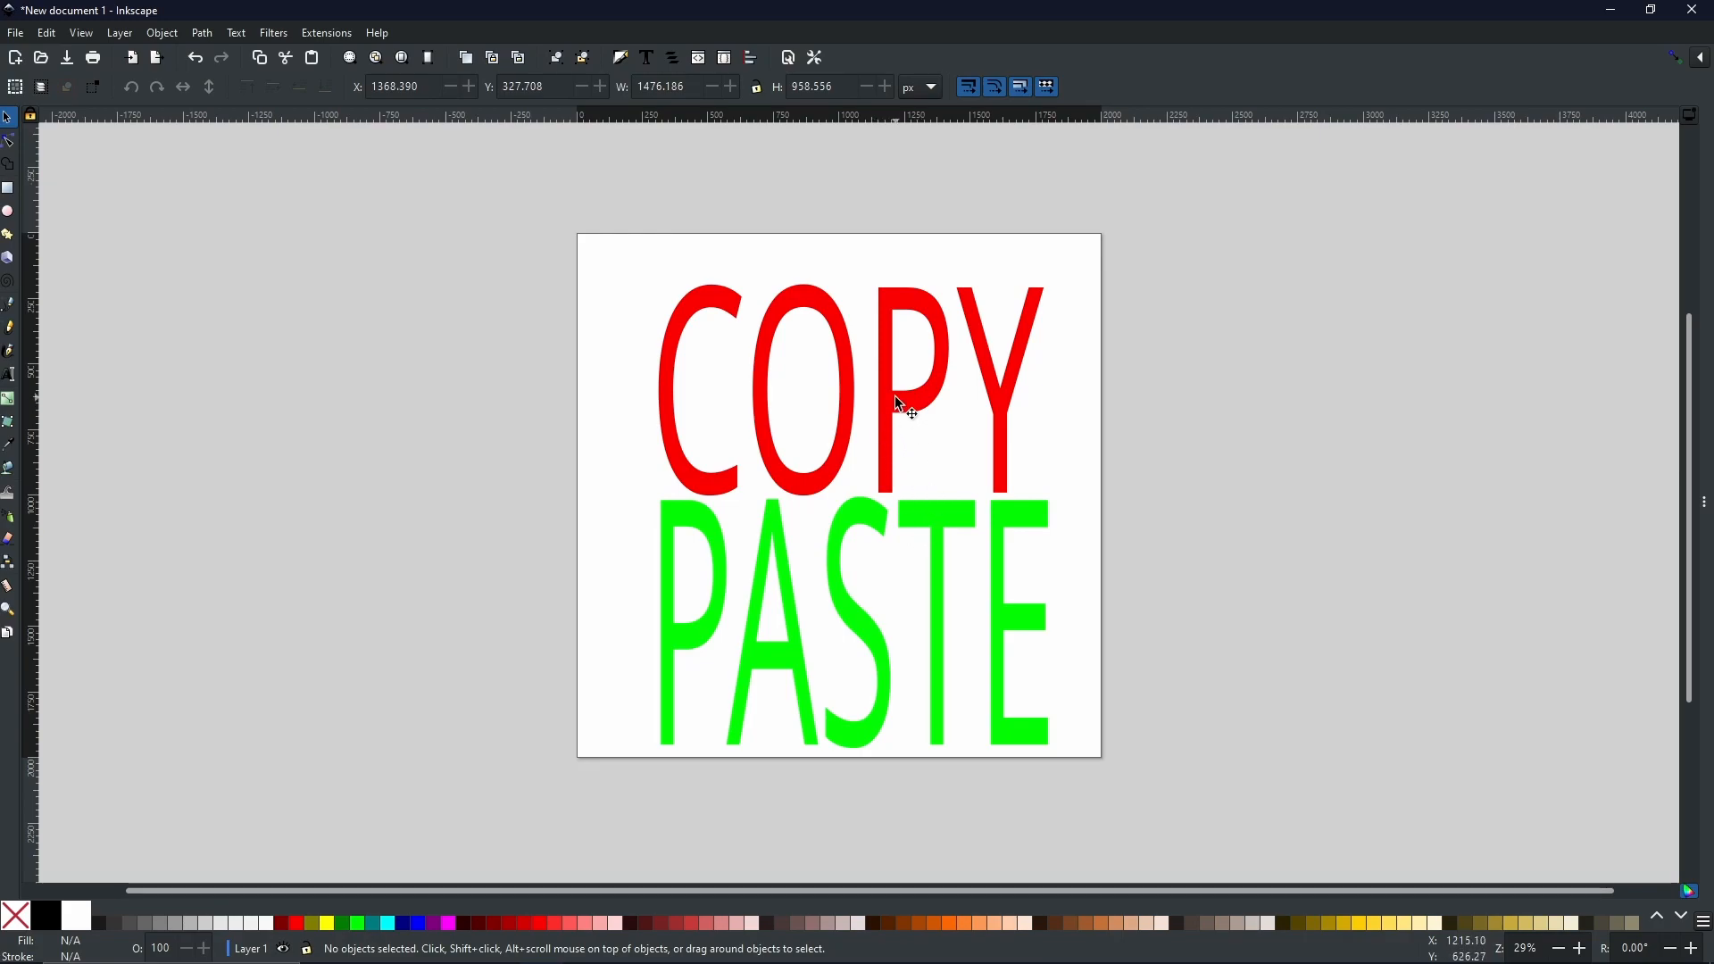
Rescale the red COPY text to the copied PASTE's dimensions via Edit > Paste Size
click(896, 399)
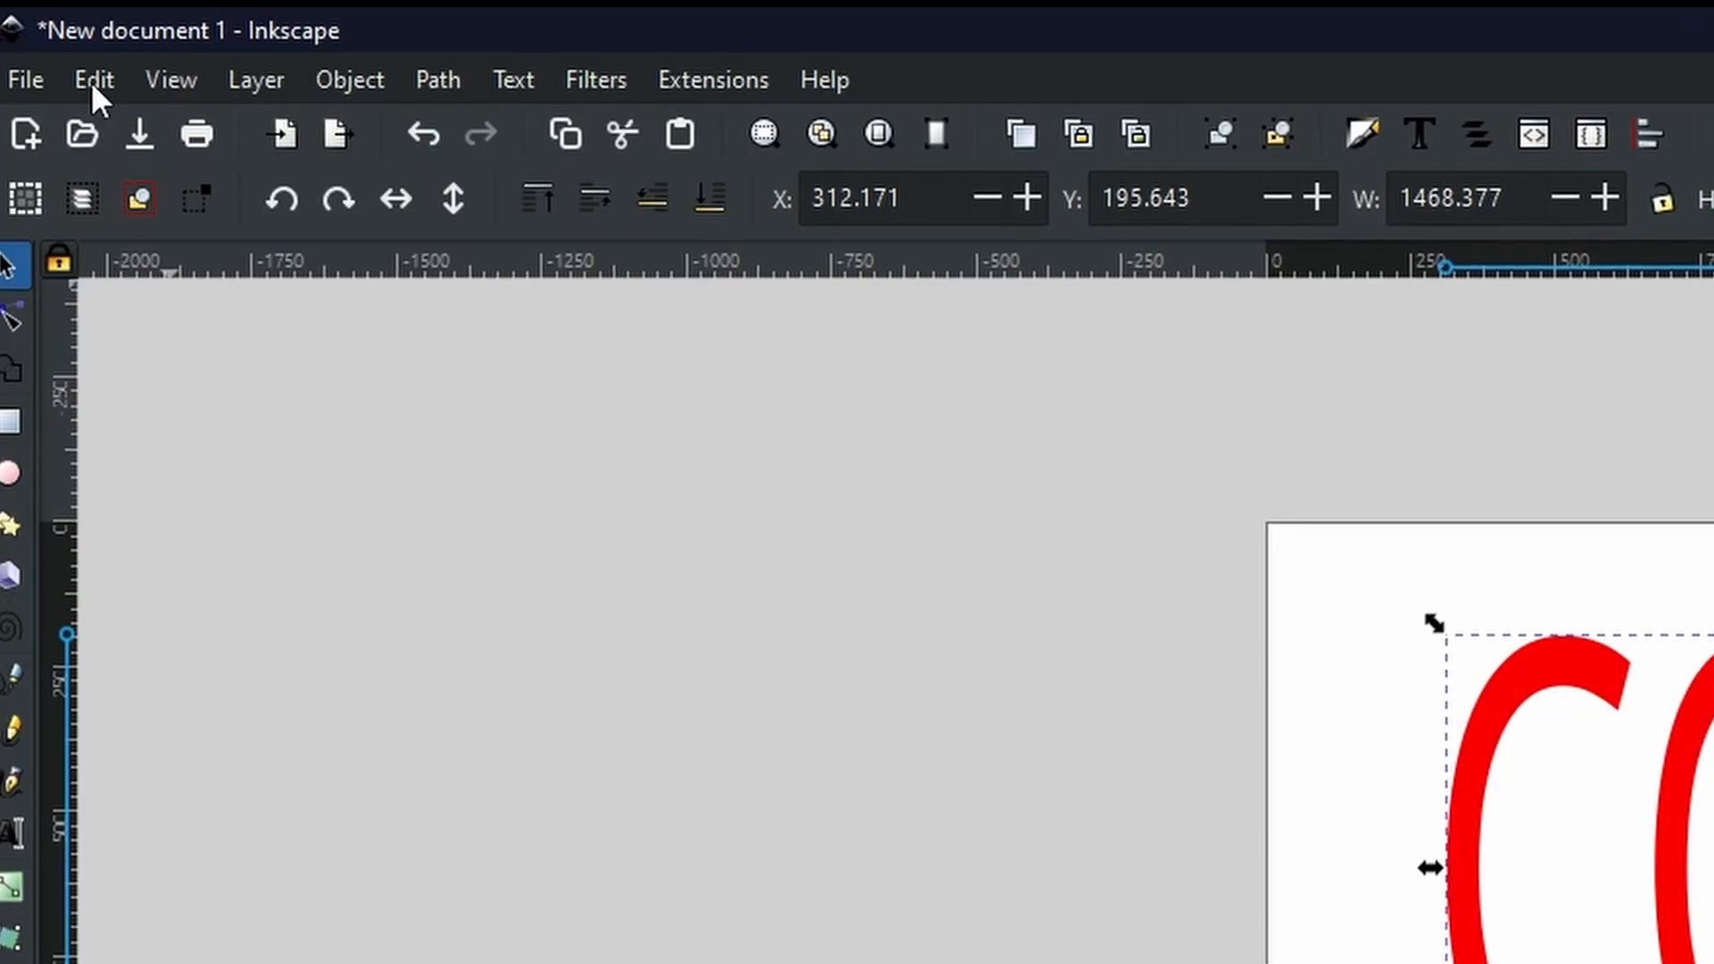
click(93, 79)
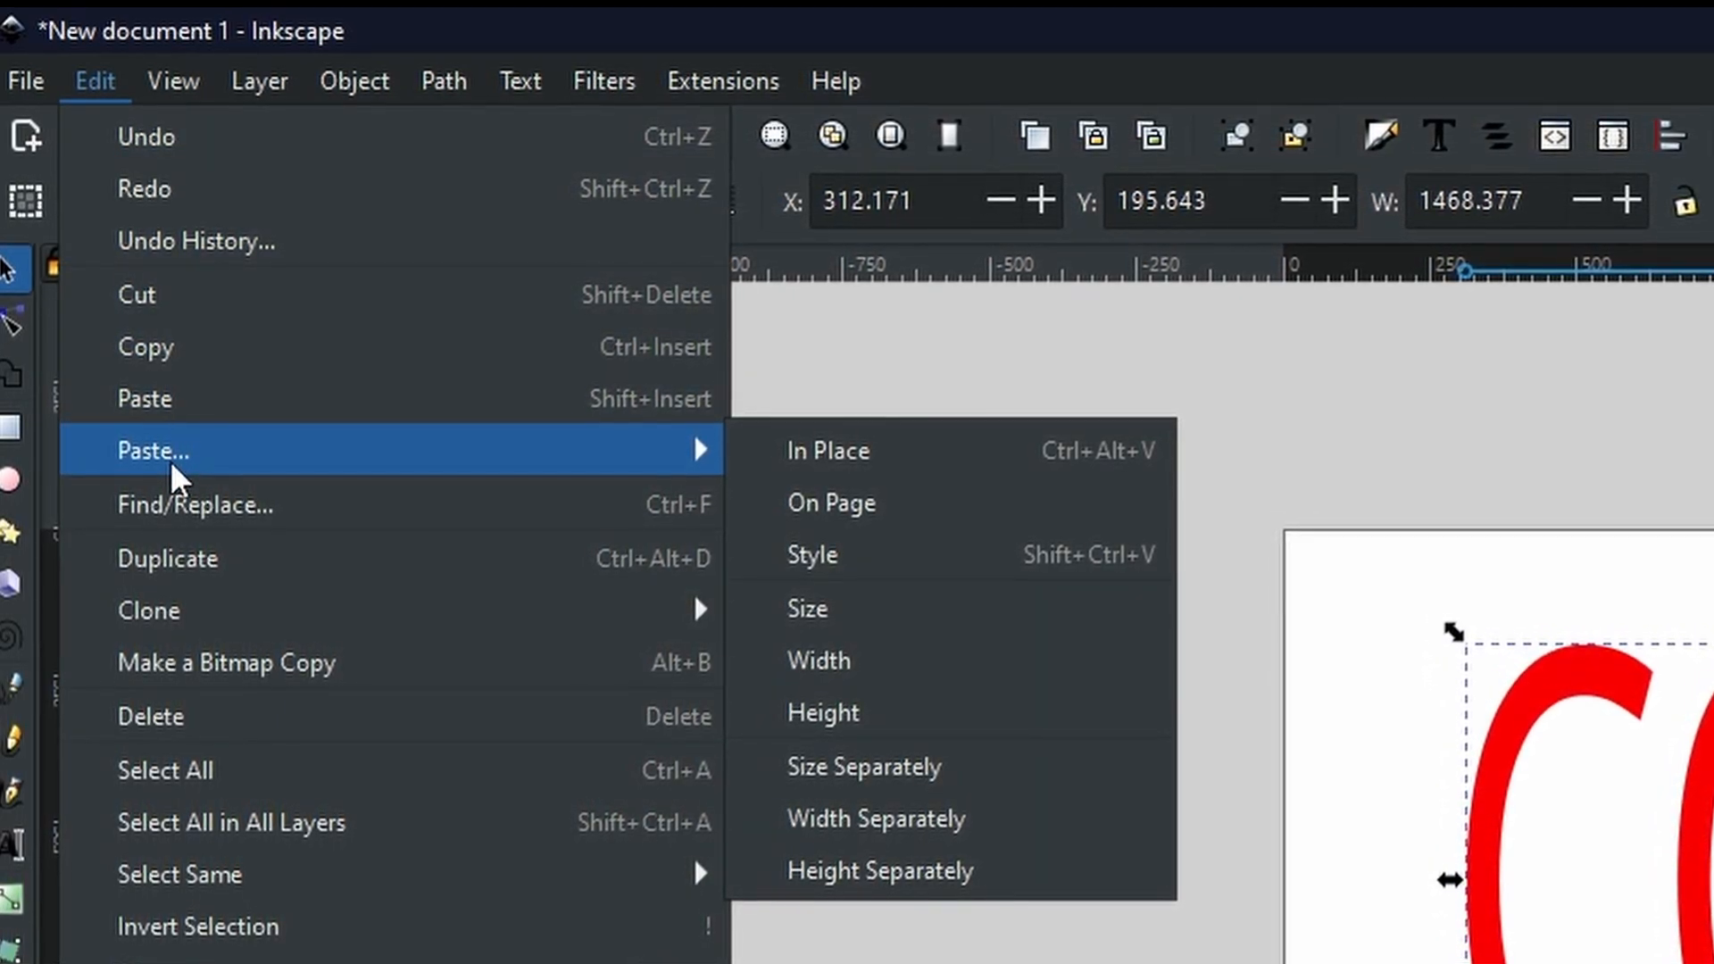
mouse_move(145, 400)
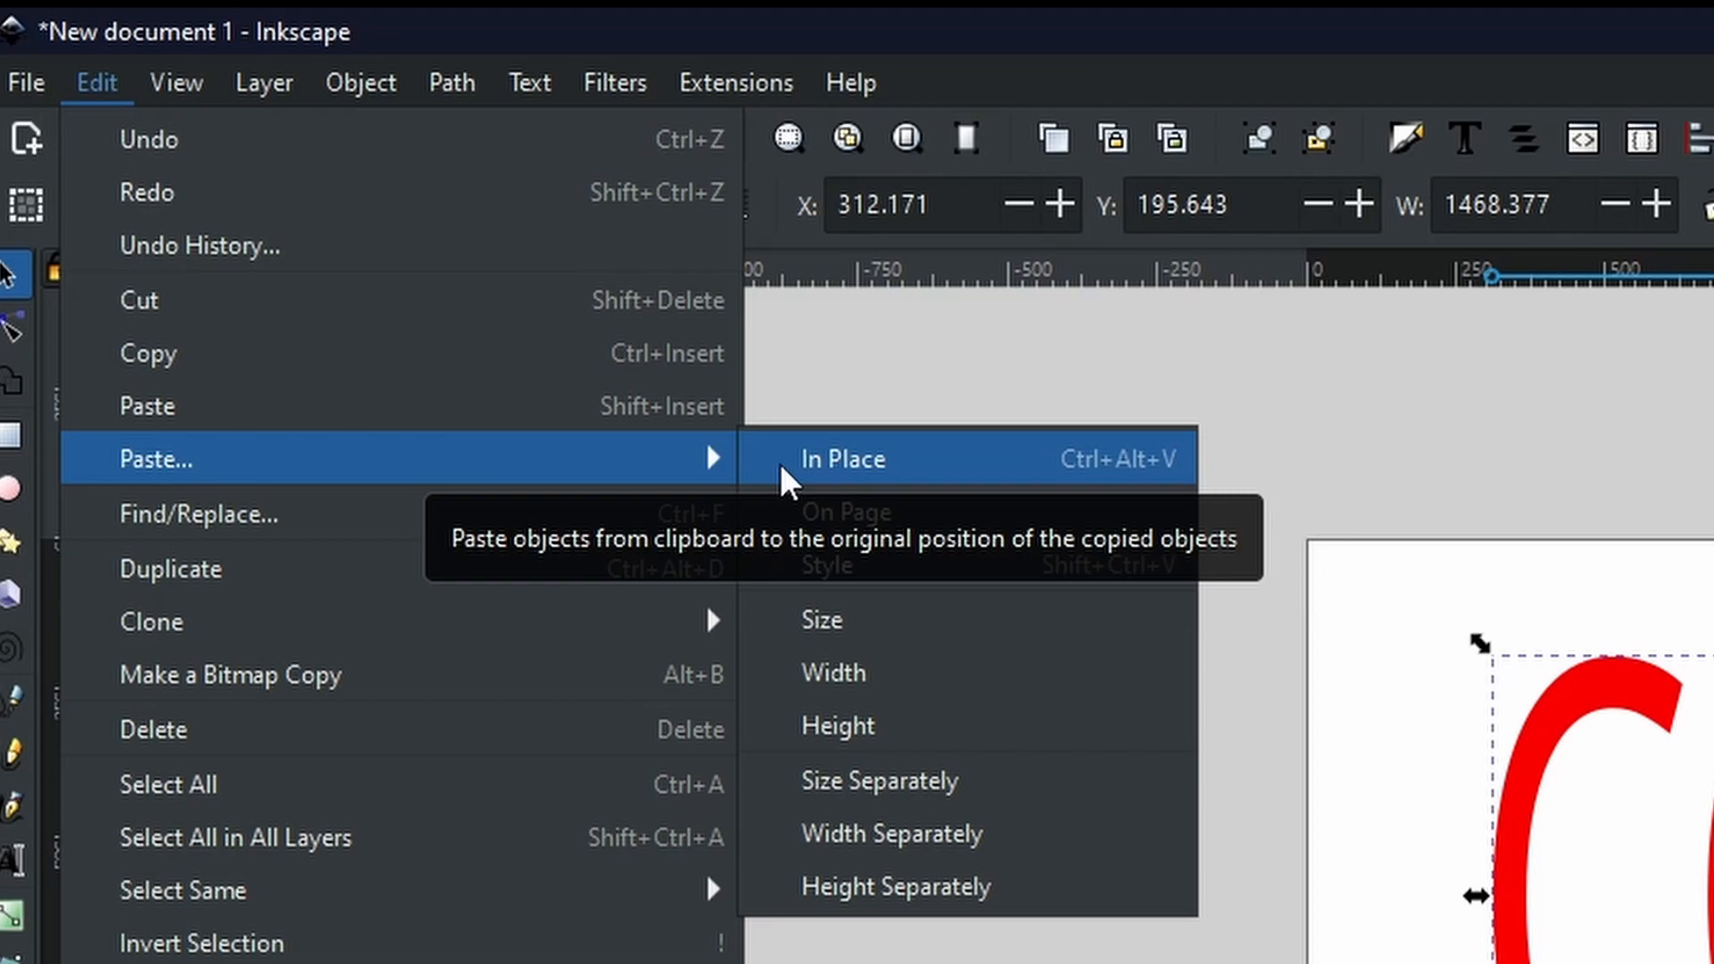
mouse_move(845, 512)
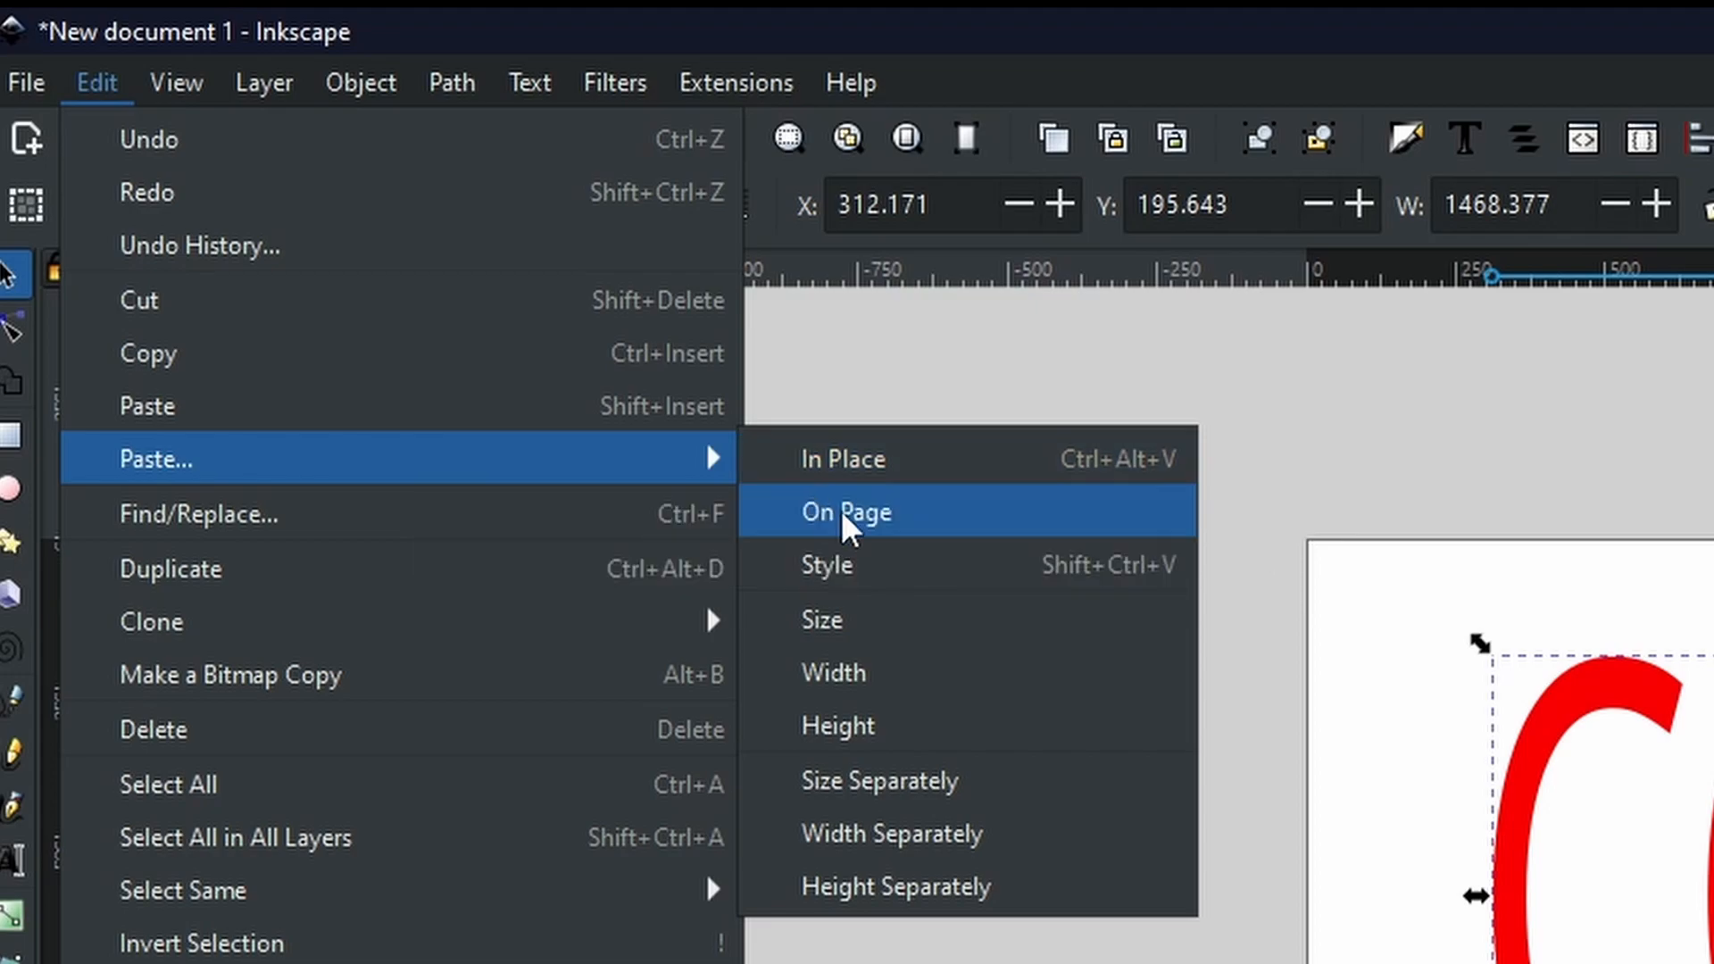
mouse_move(866, 564)
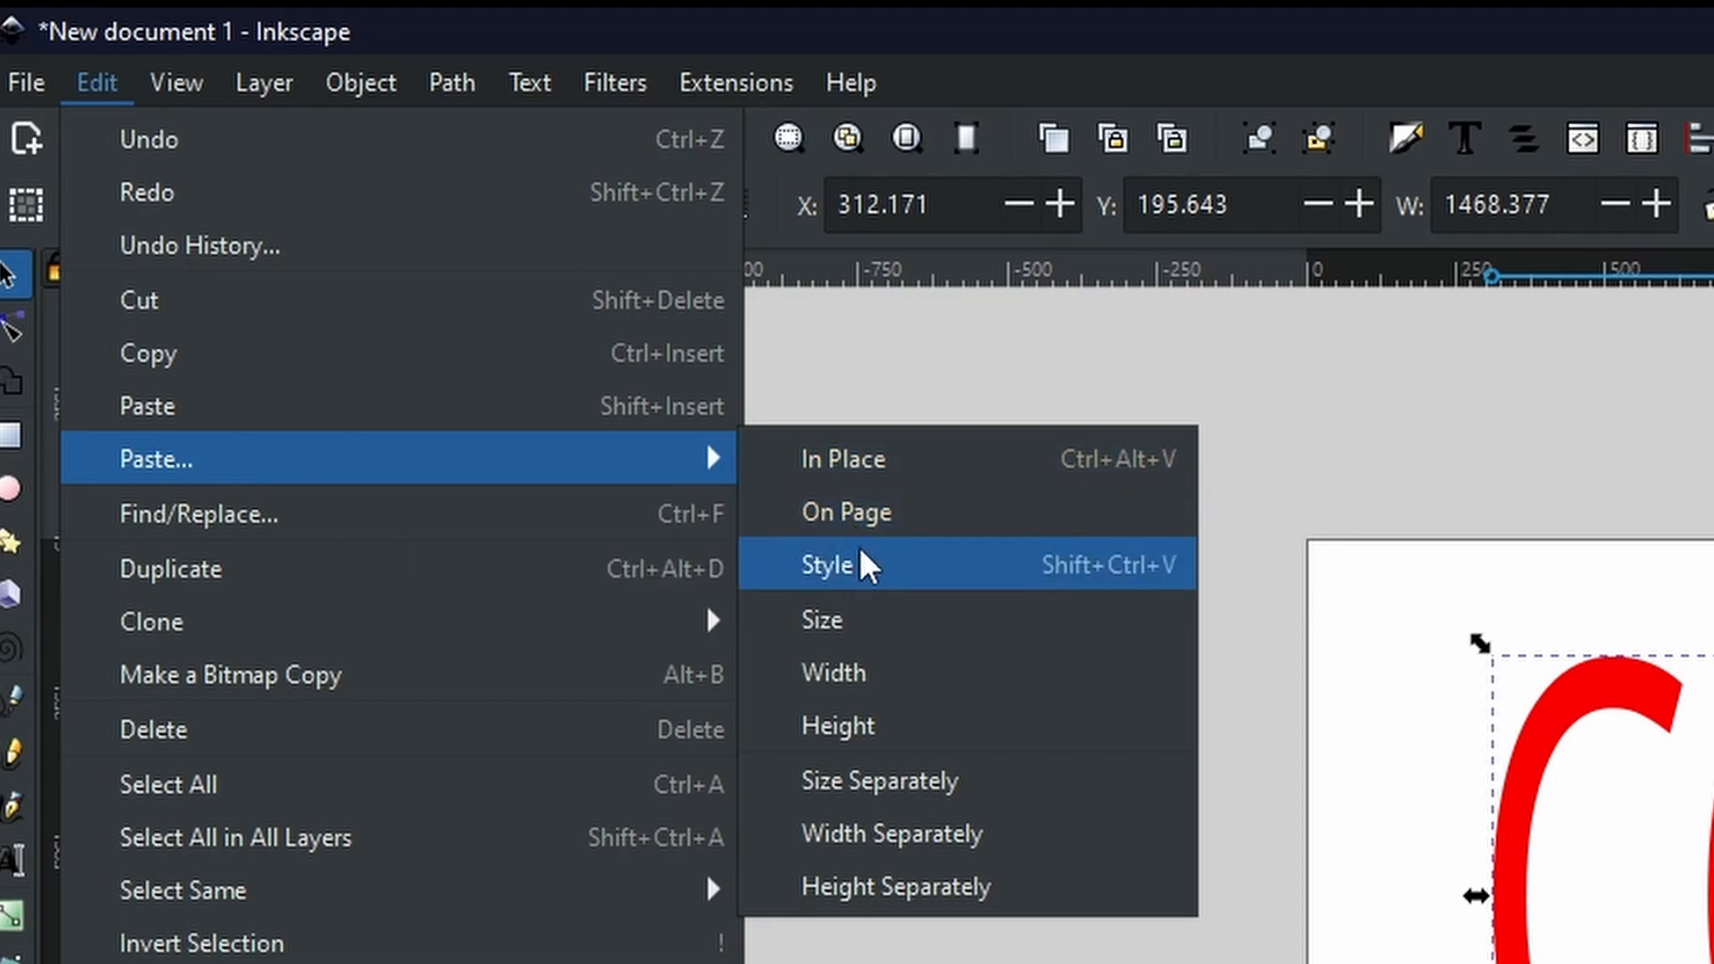
mouse_move(880, 585)
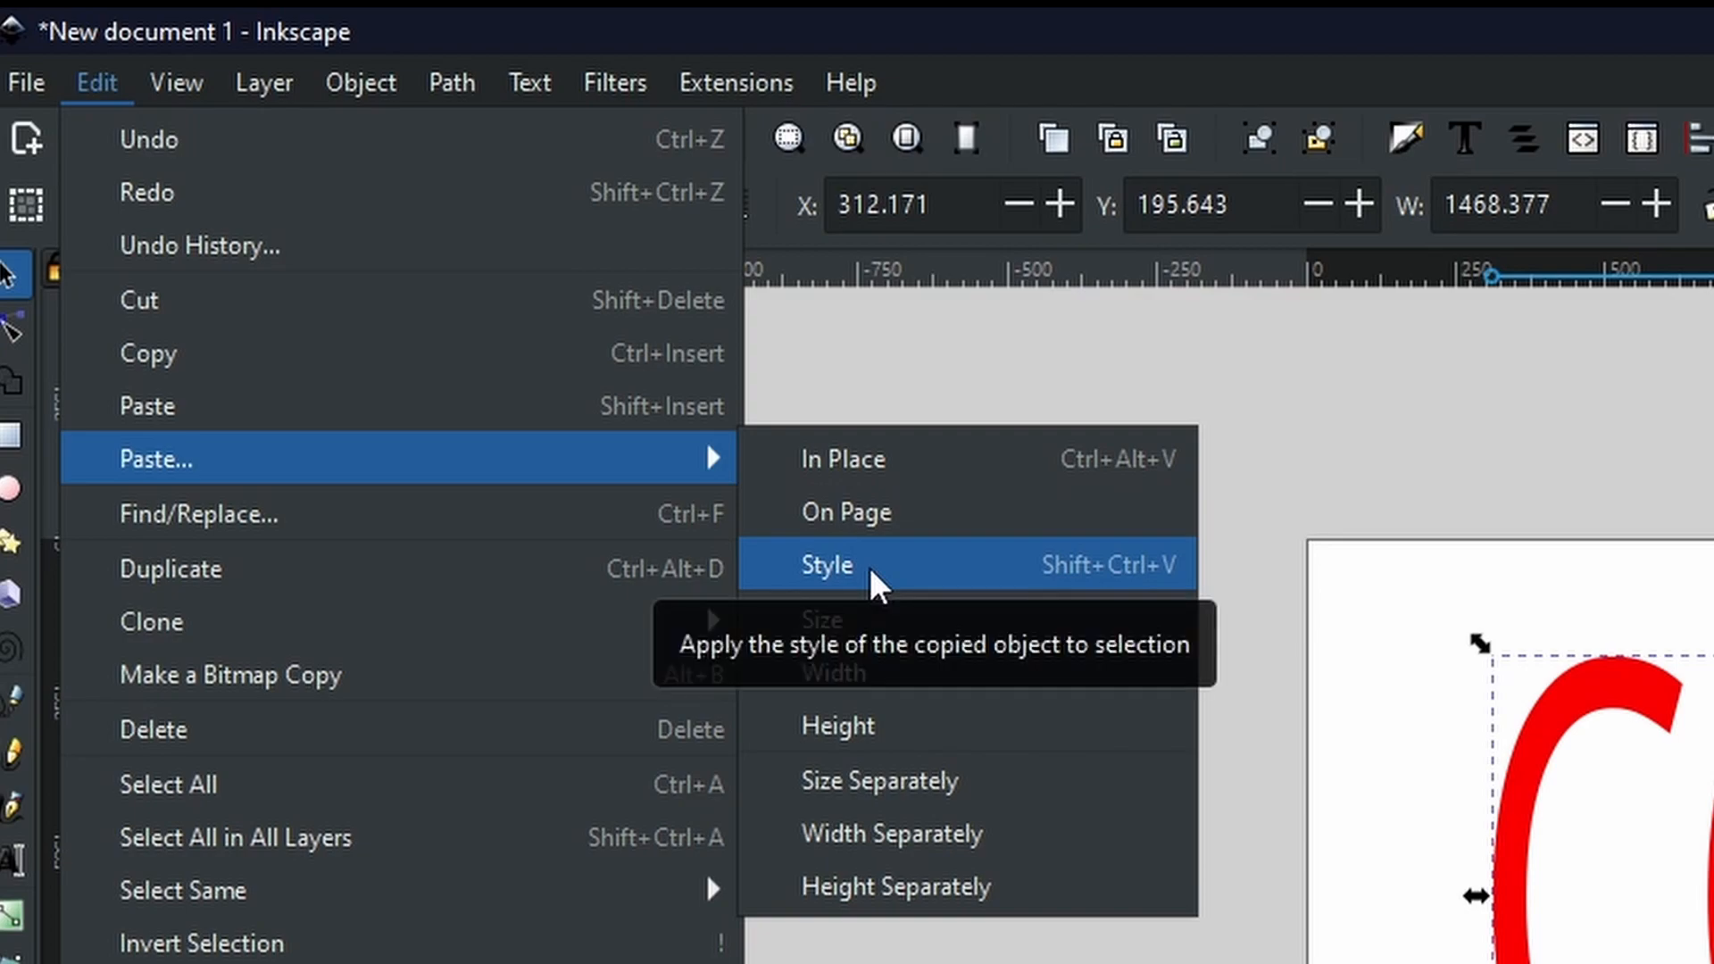
mouse_move(897, 620)
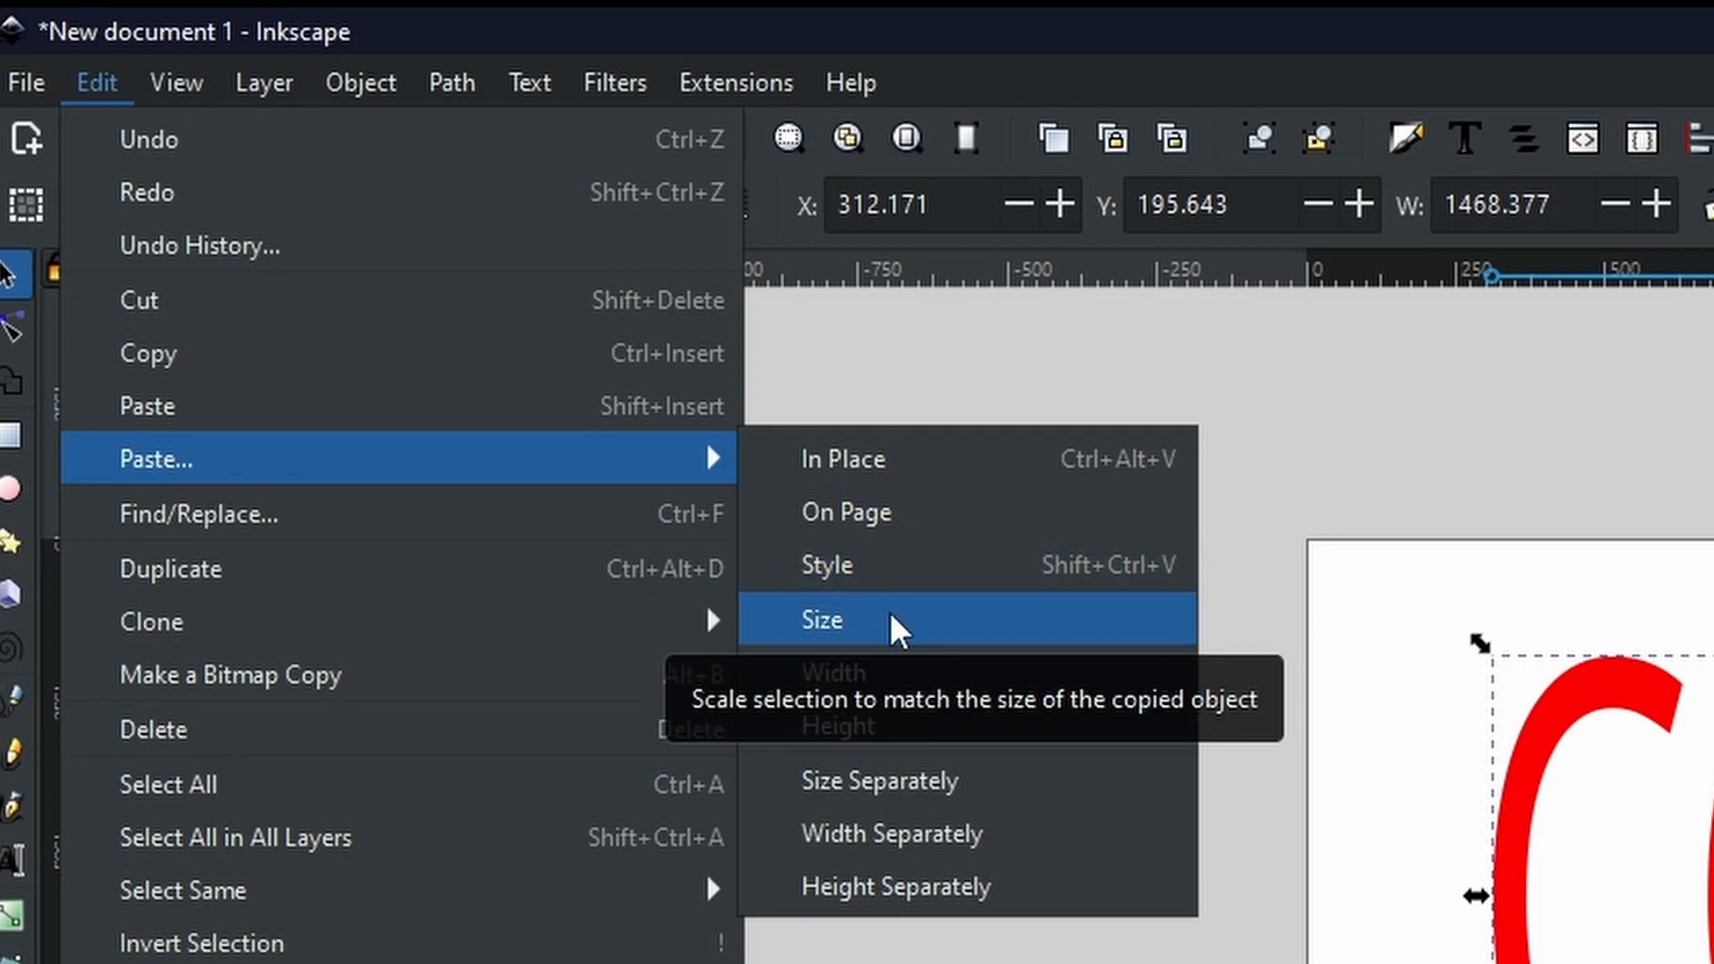
mouse_move(924, 674)
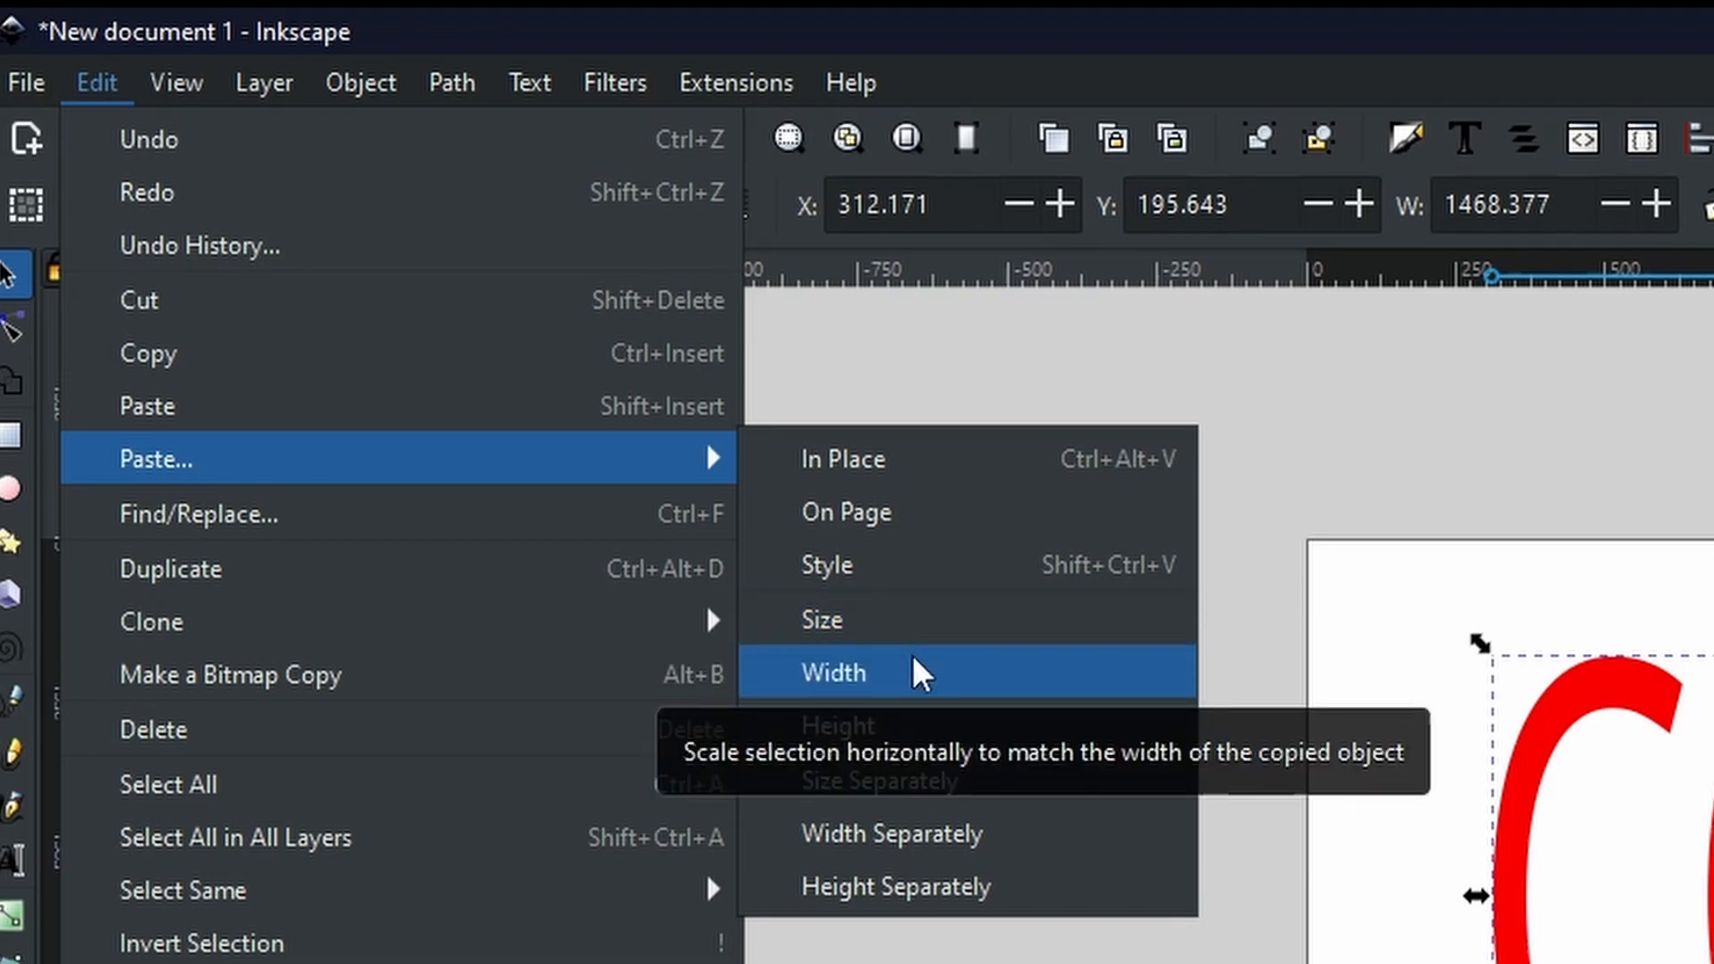
mouse_move(916, 725)
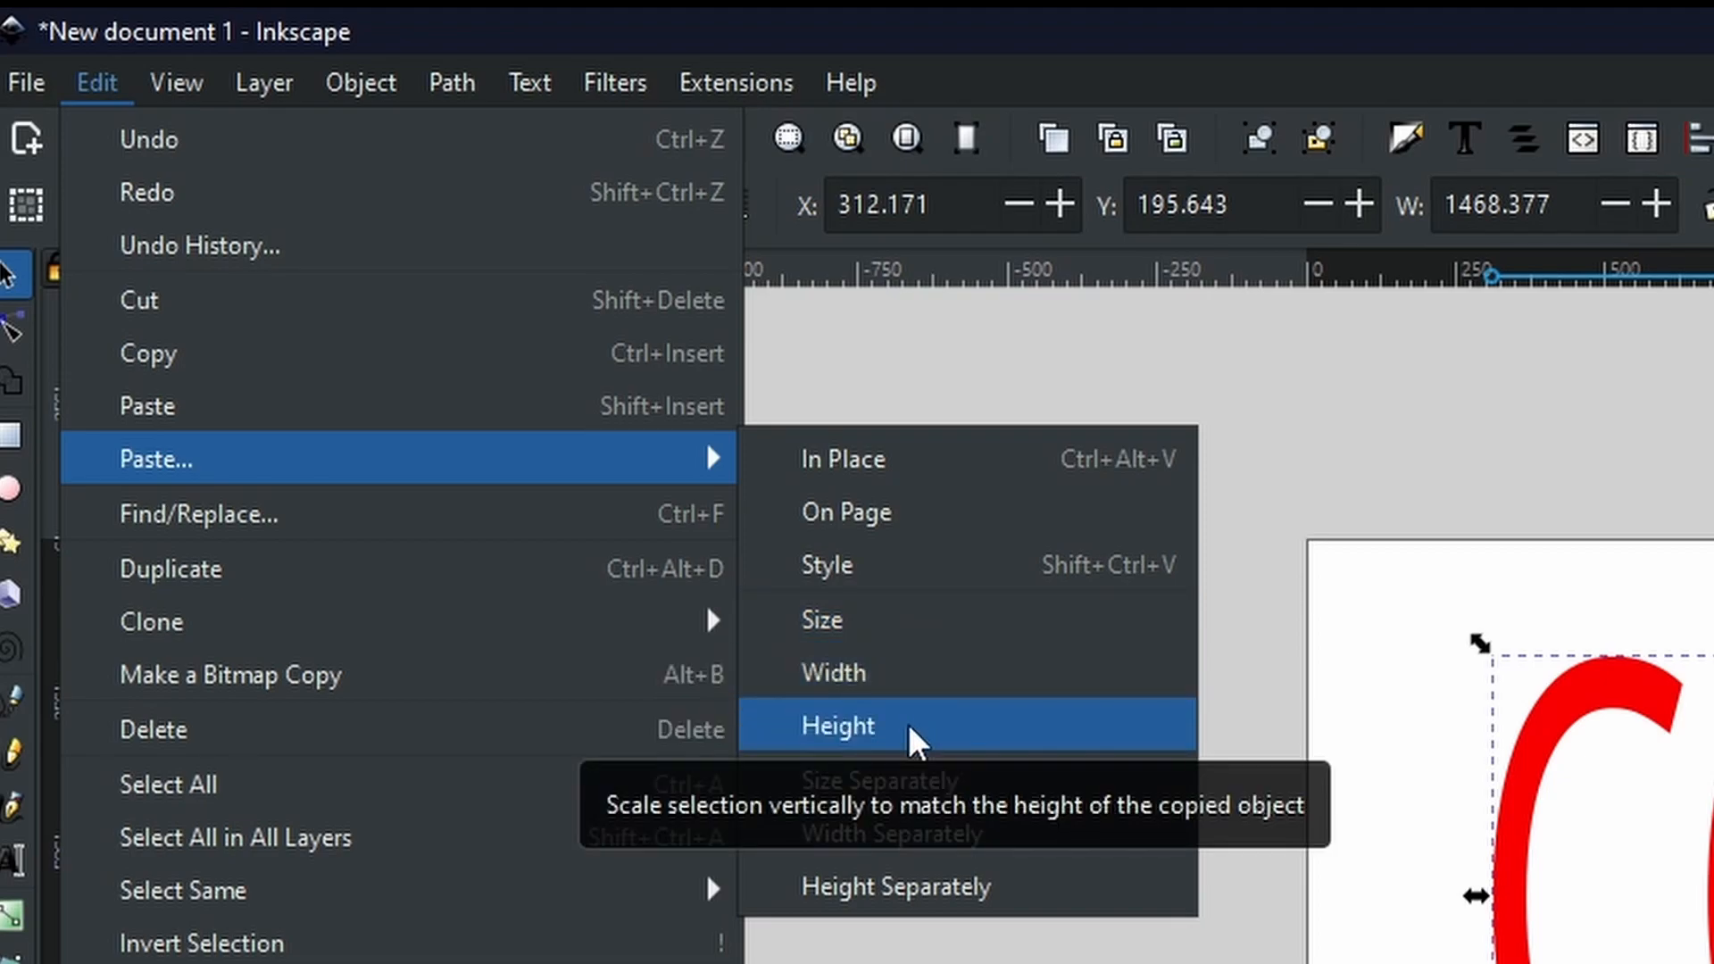
mouse_move(913, 632)
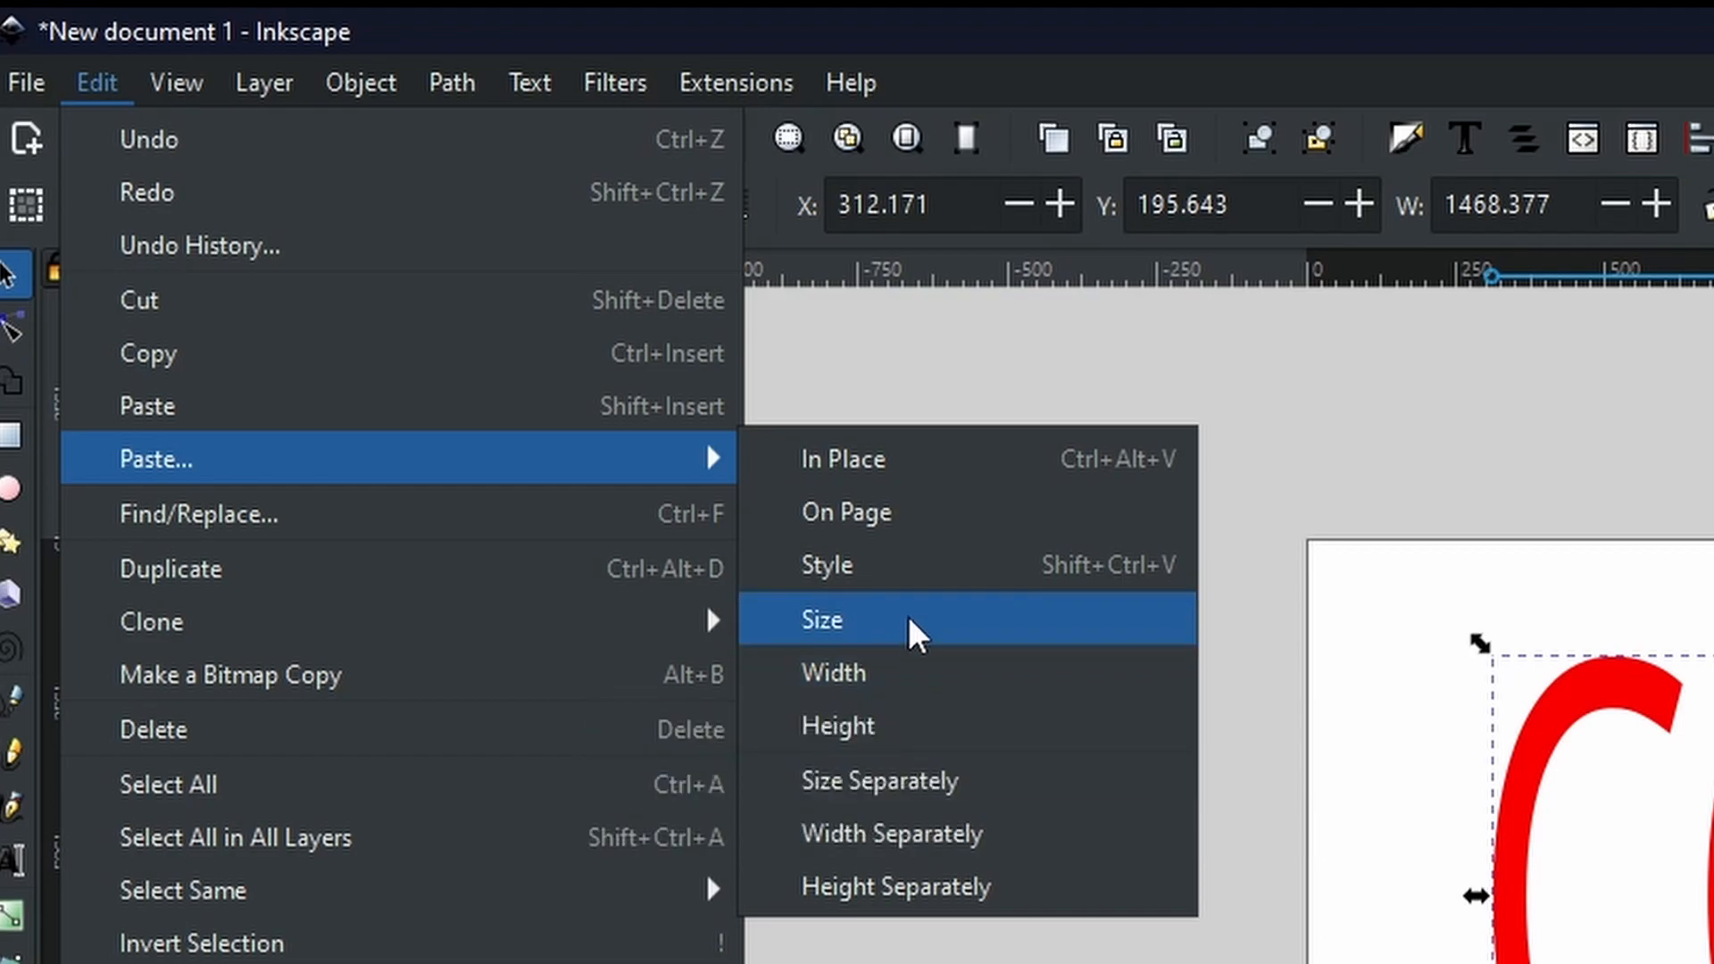
mouse_move(897, 620)
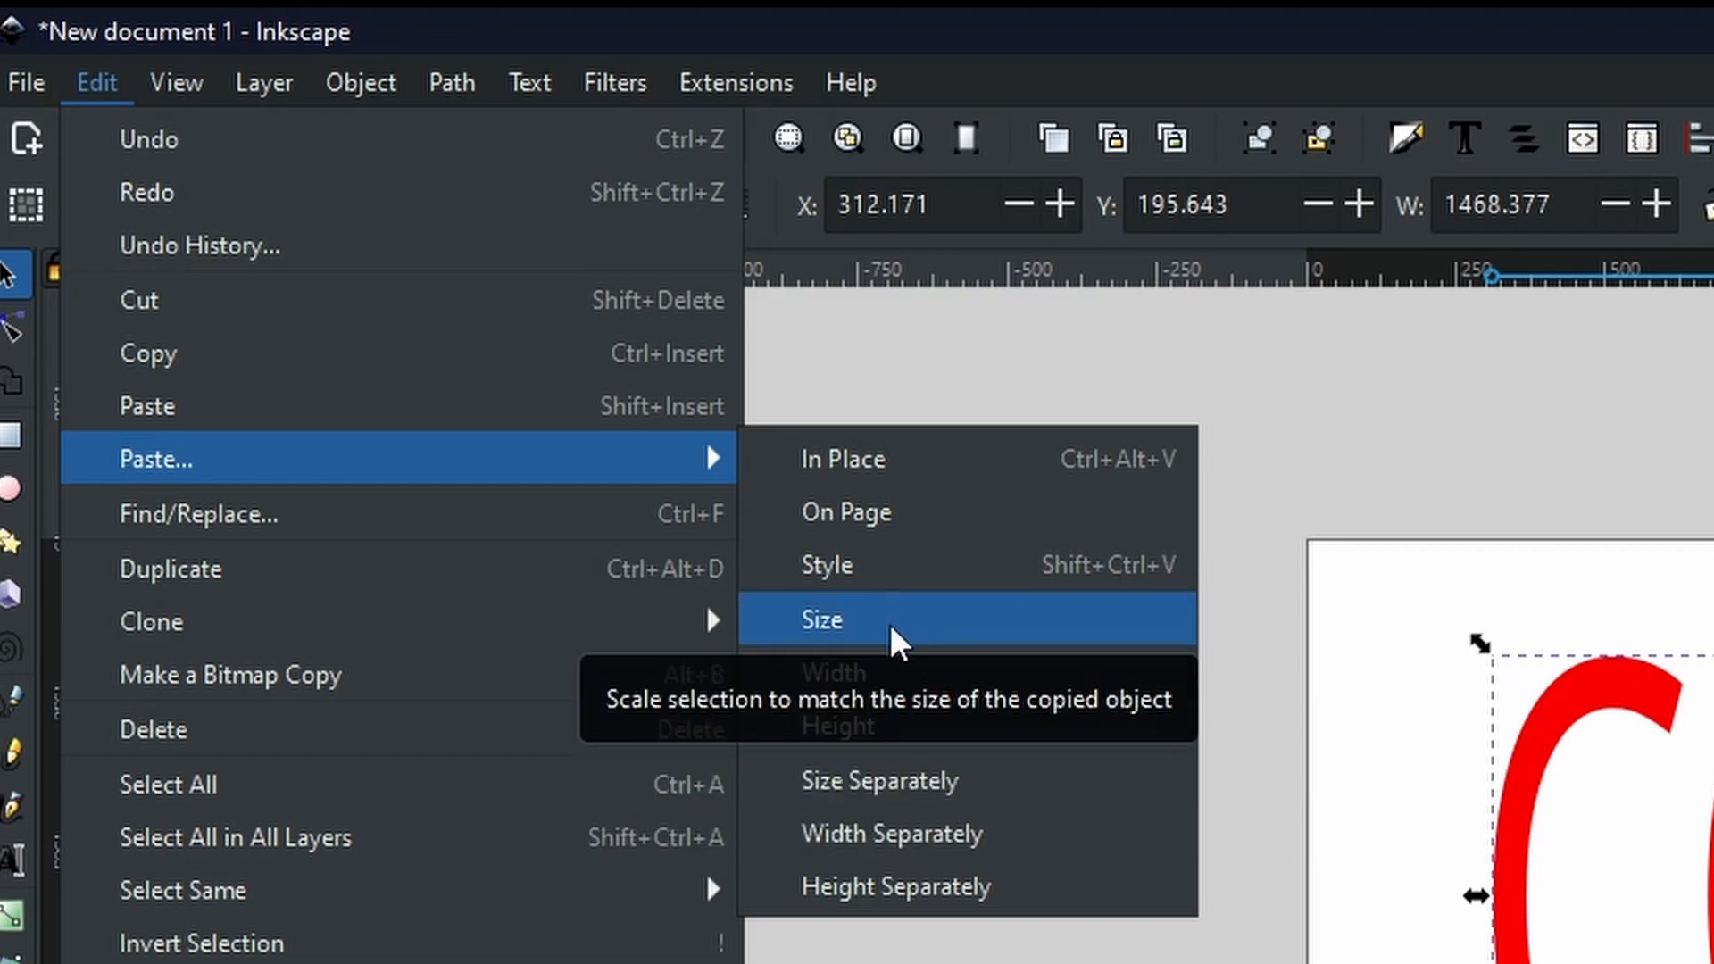
mouse_move(886, 780)
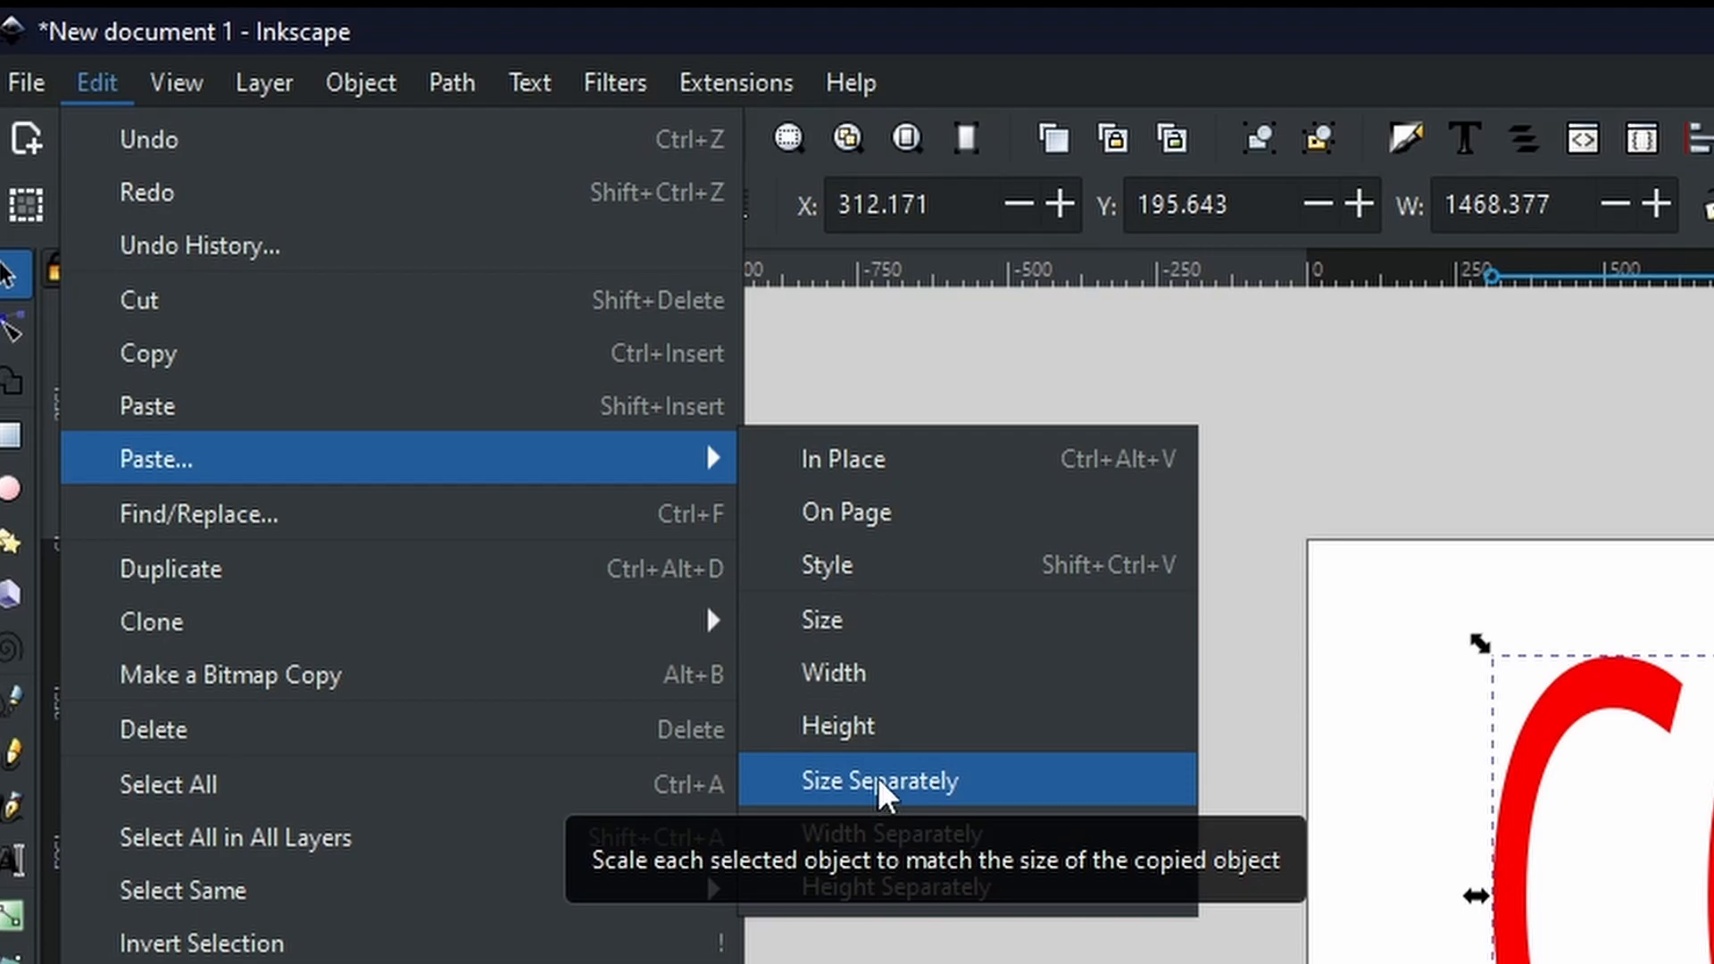
mouse_move(881, 787)
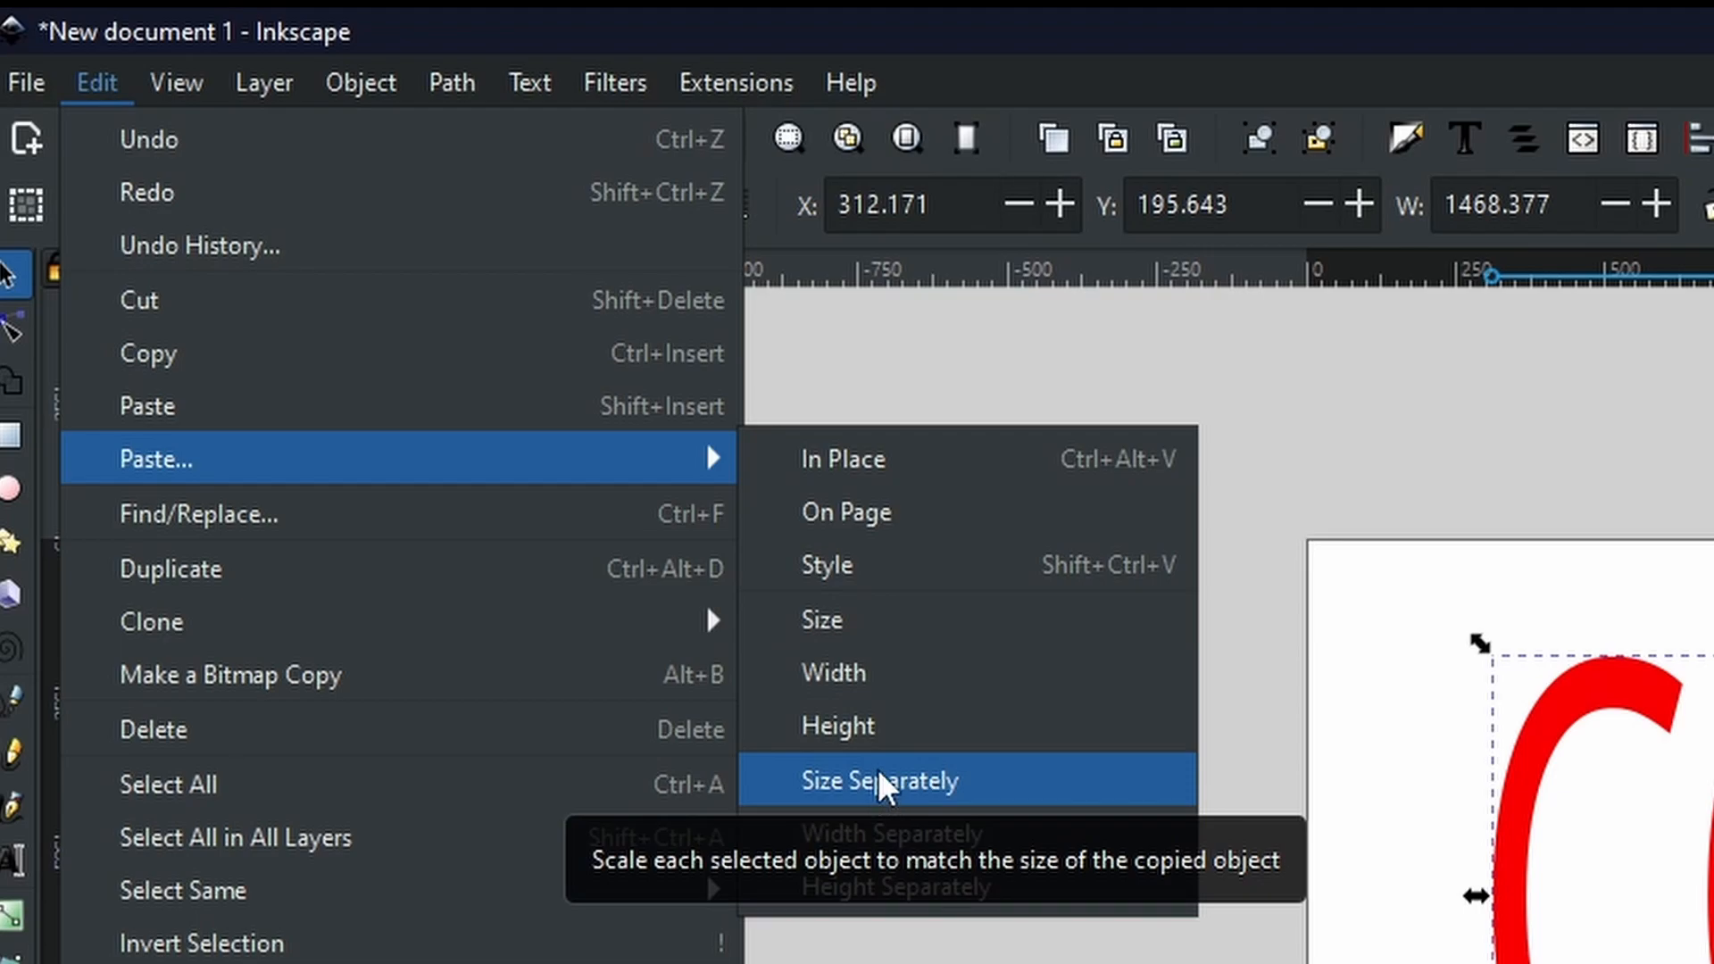
mouse_move(895, 886)
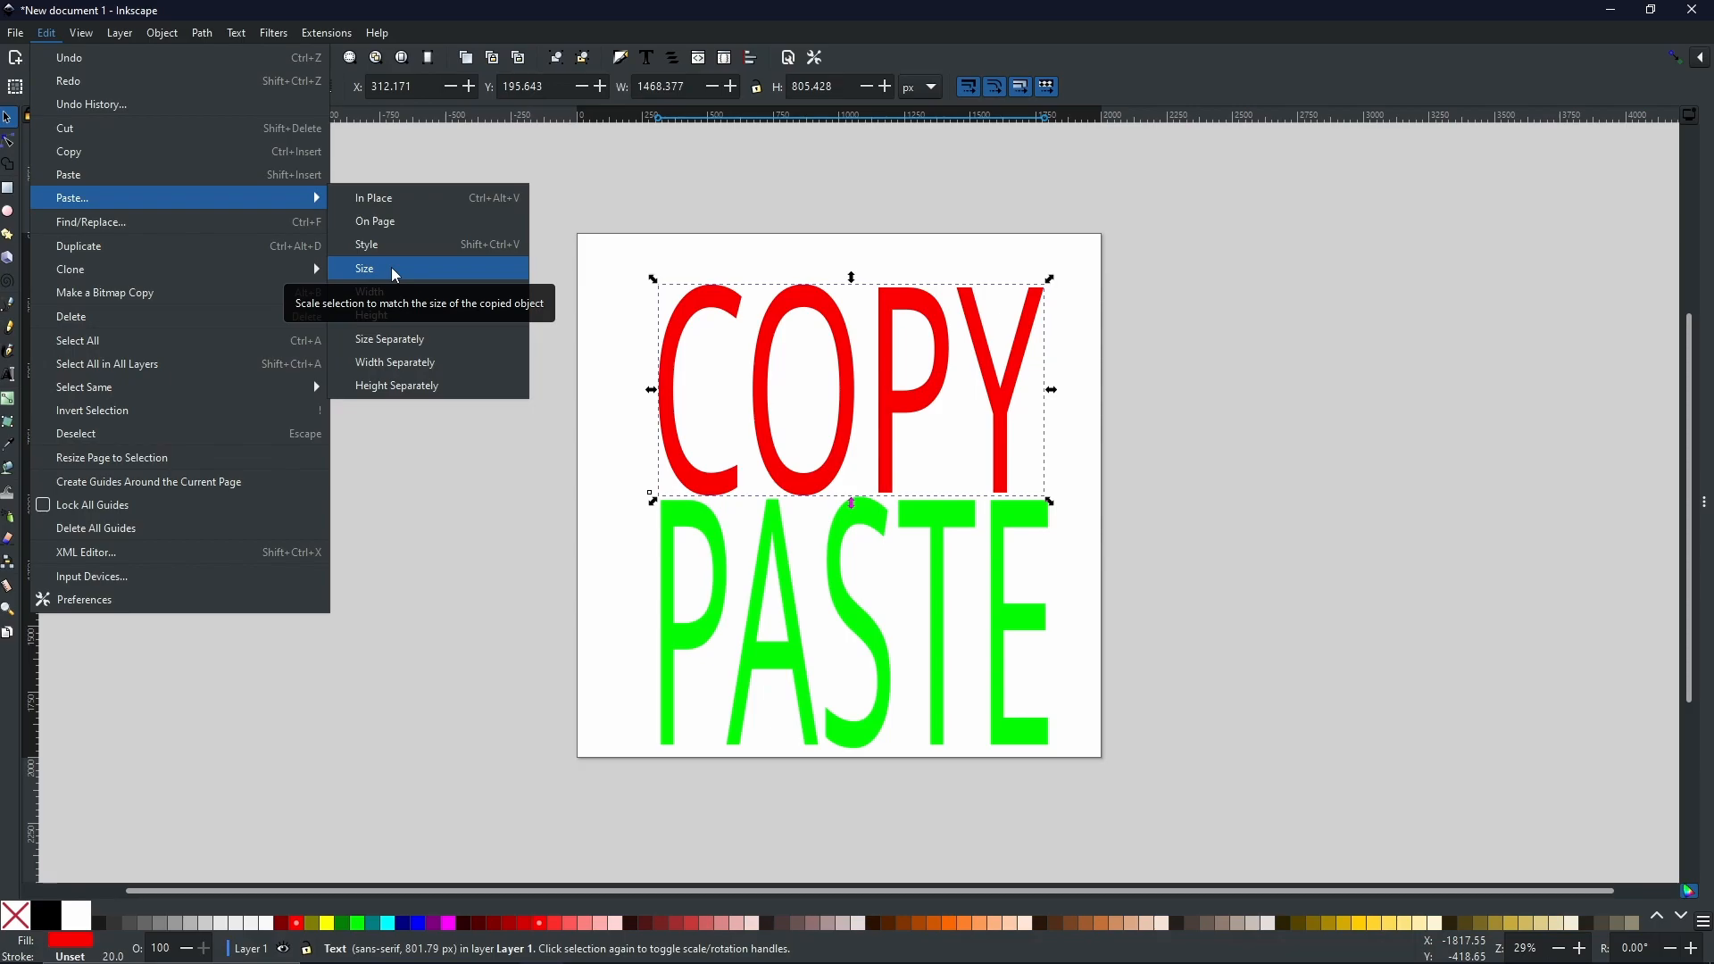
click(364, 269)
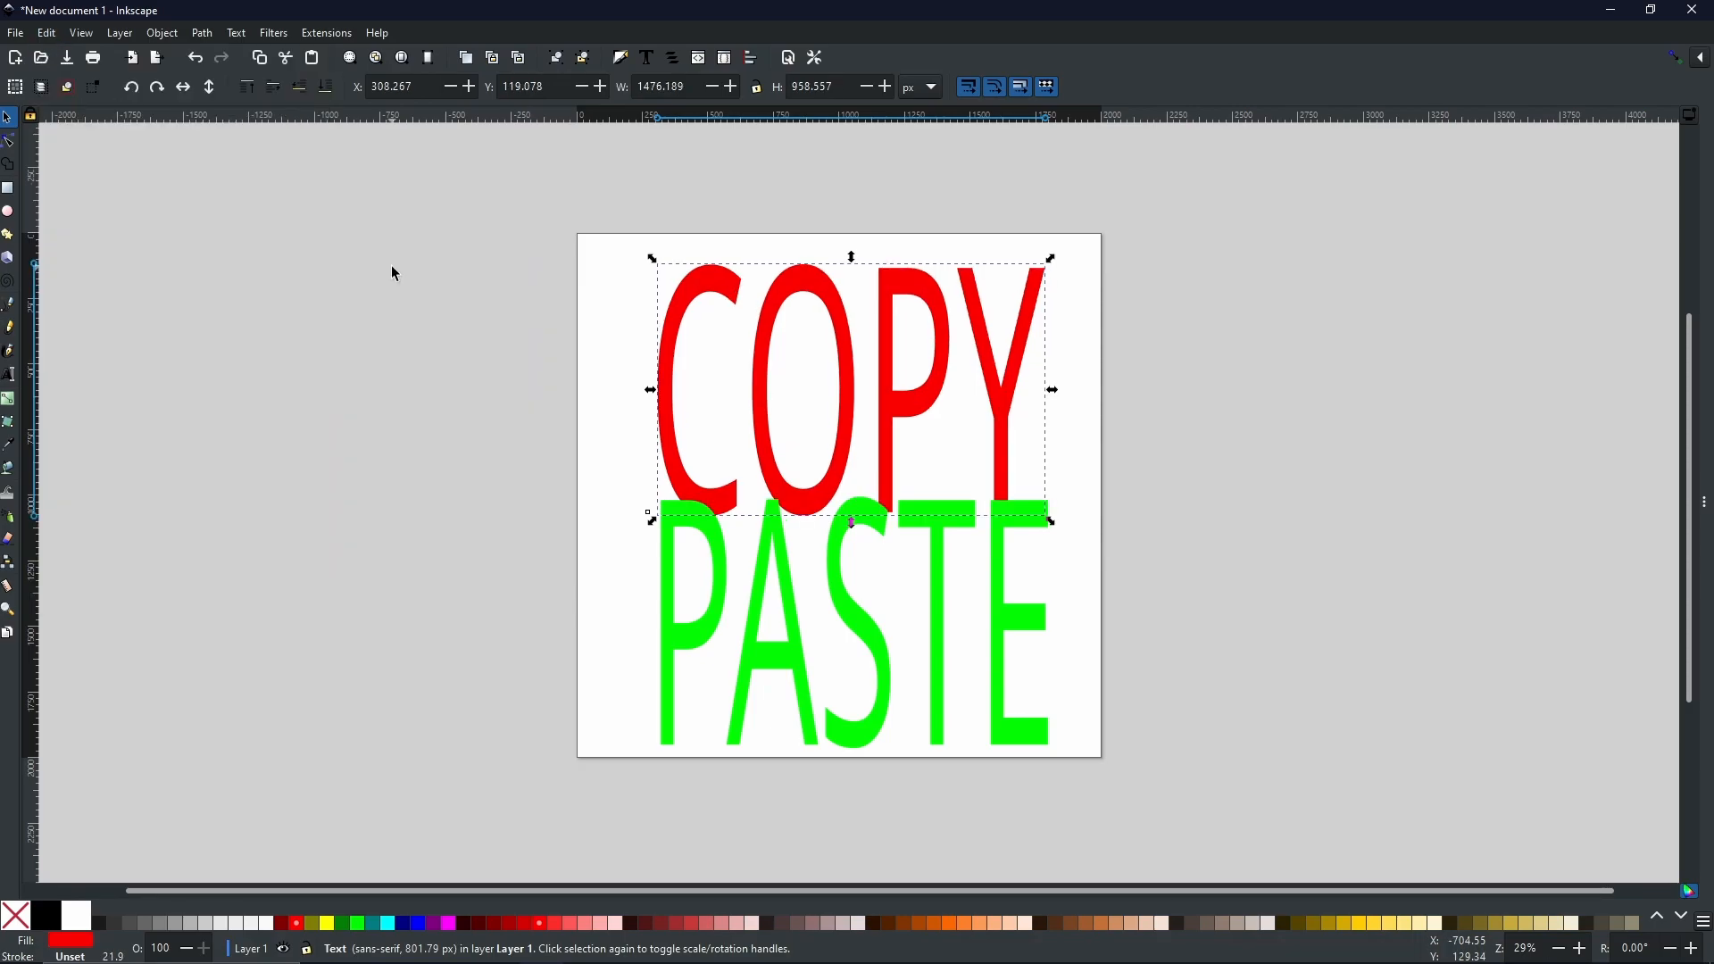
mouse_move(1006, 393)
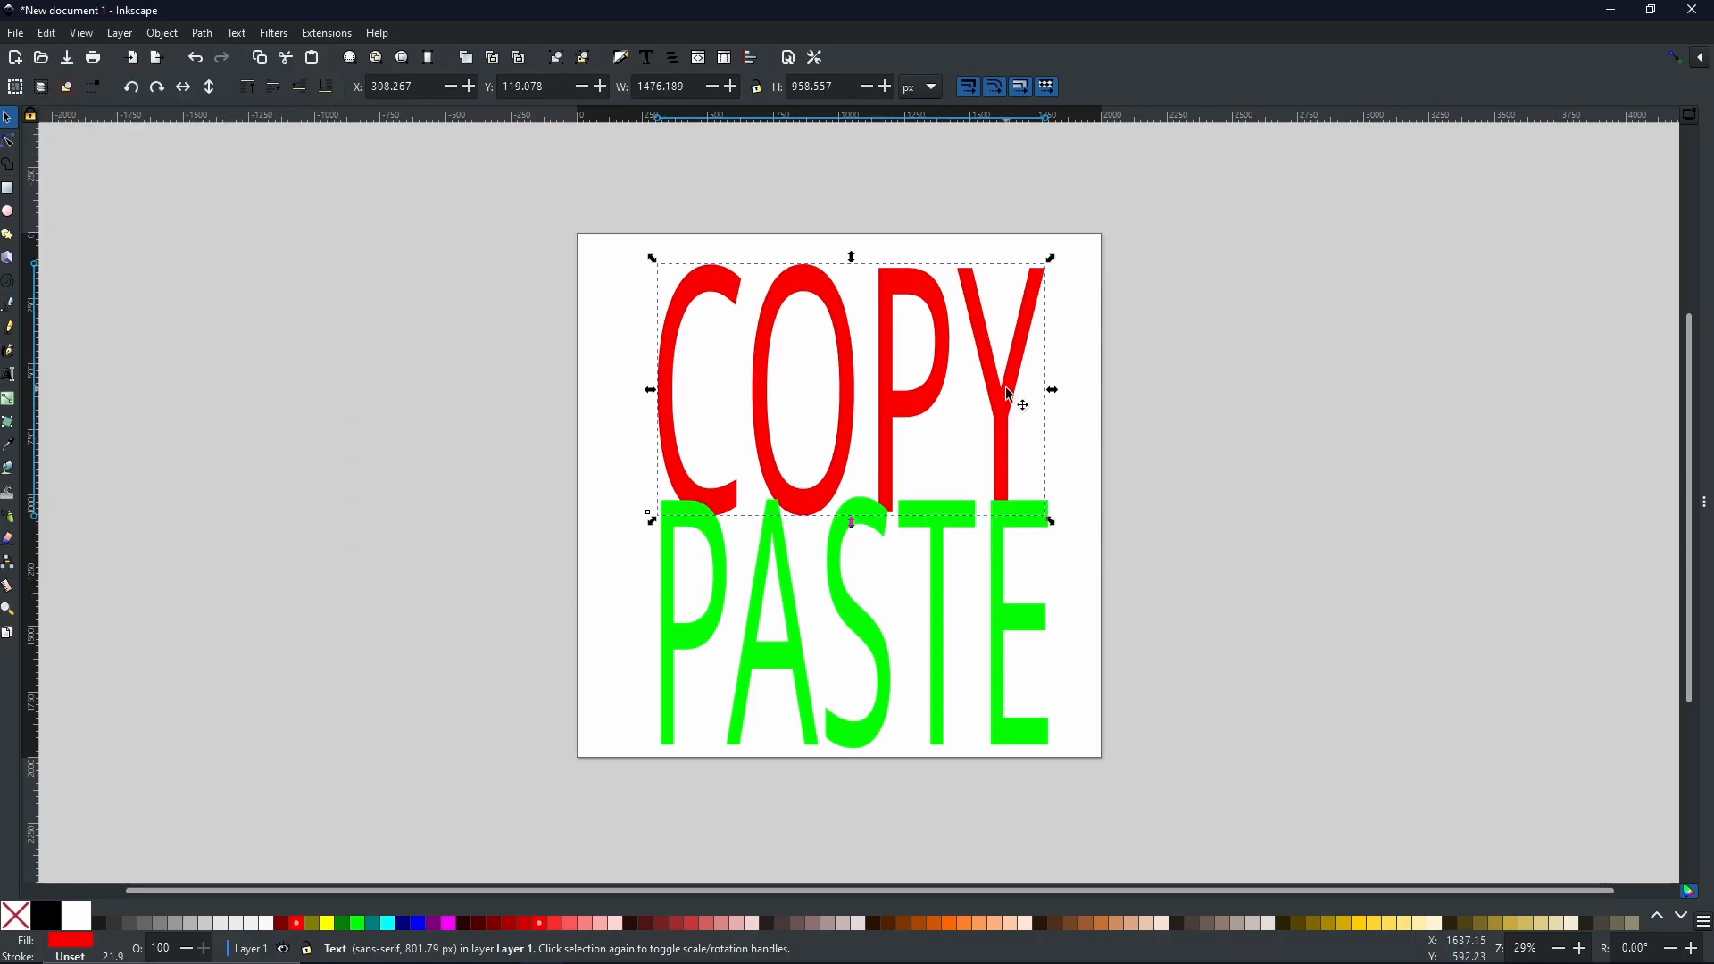
mouse_move(1007, 416)
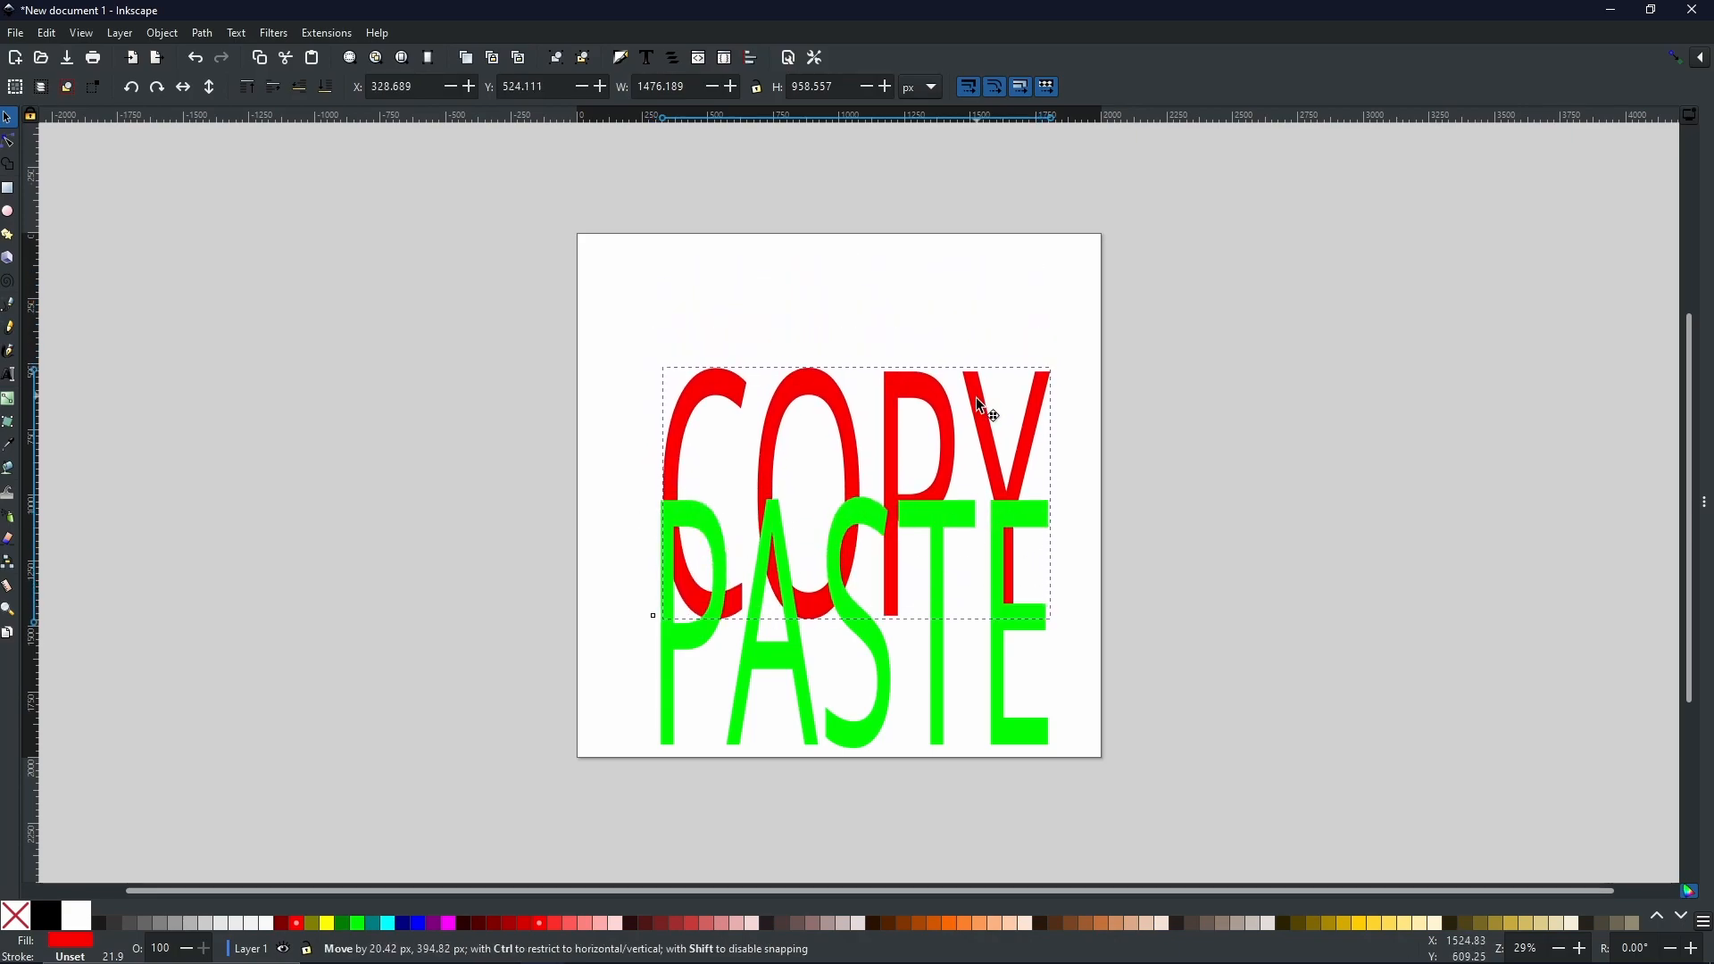
Drag COPY down and line it up exactly over PASTE to show matching size
drag(989, 416, 984, 531)
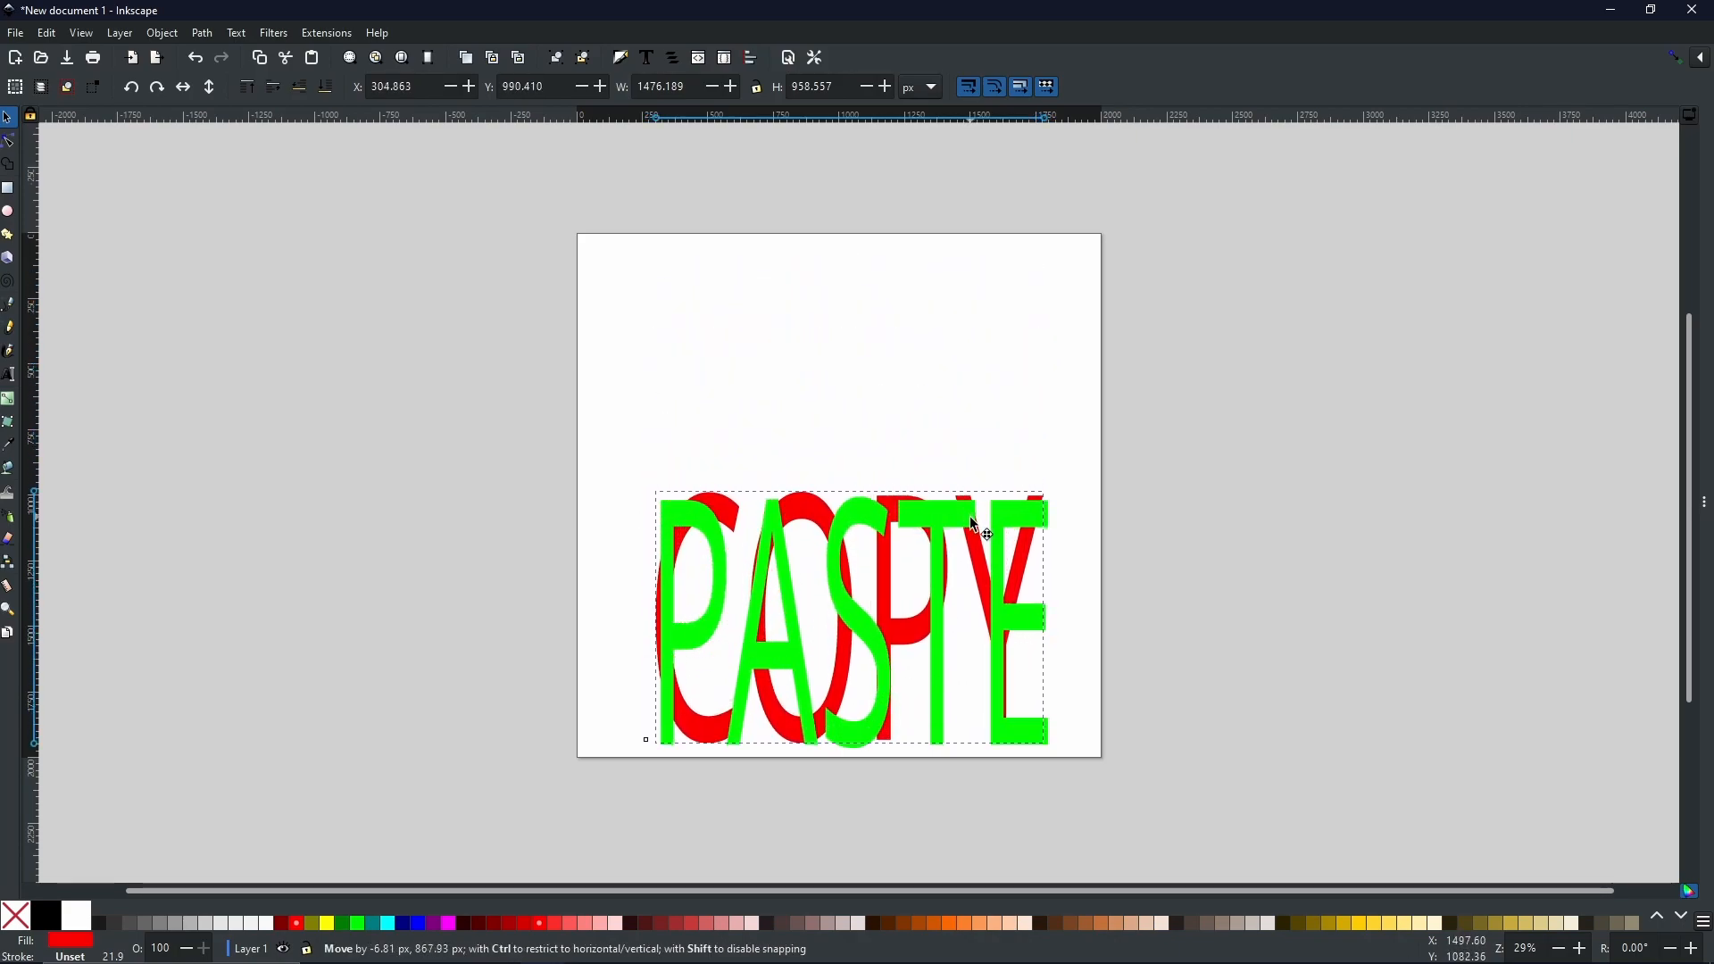
drag(962, 525, 979, 535)
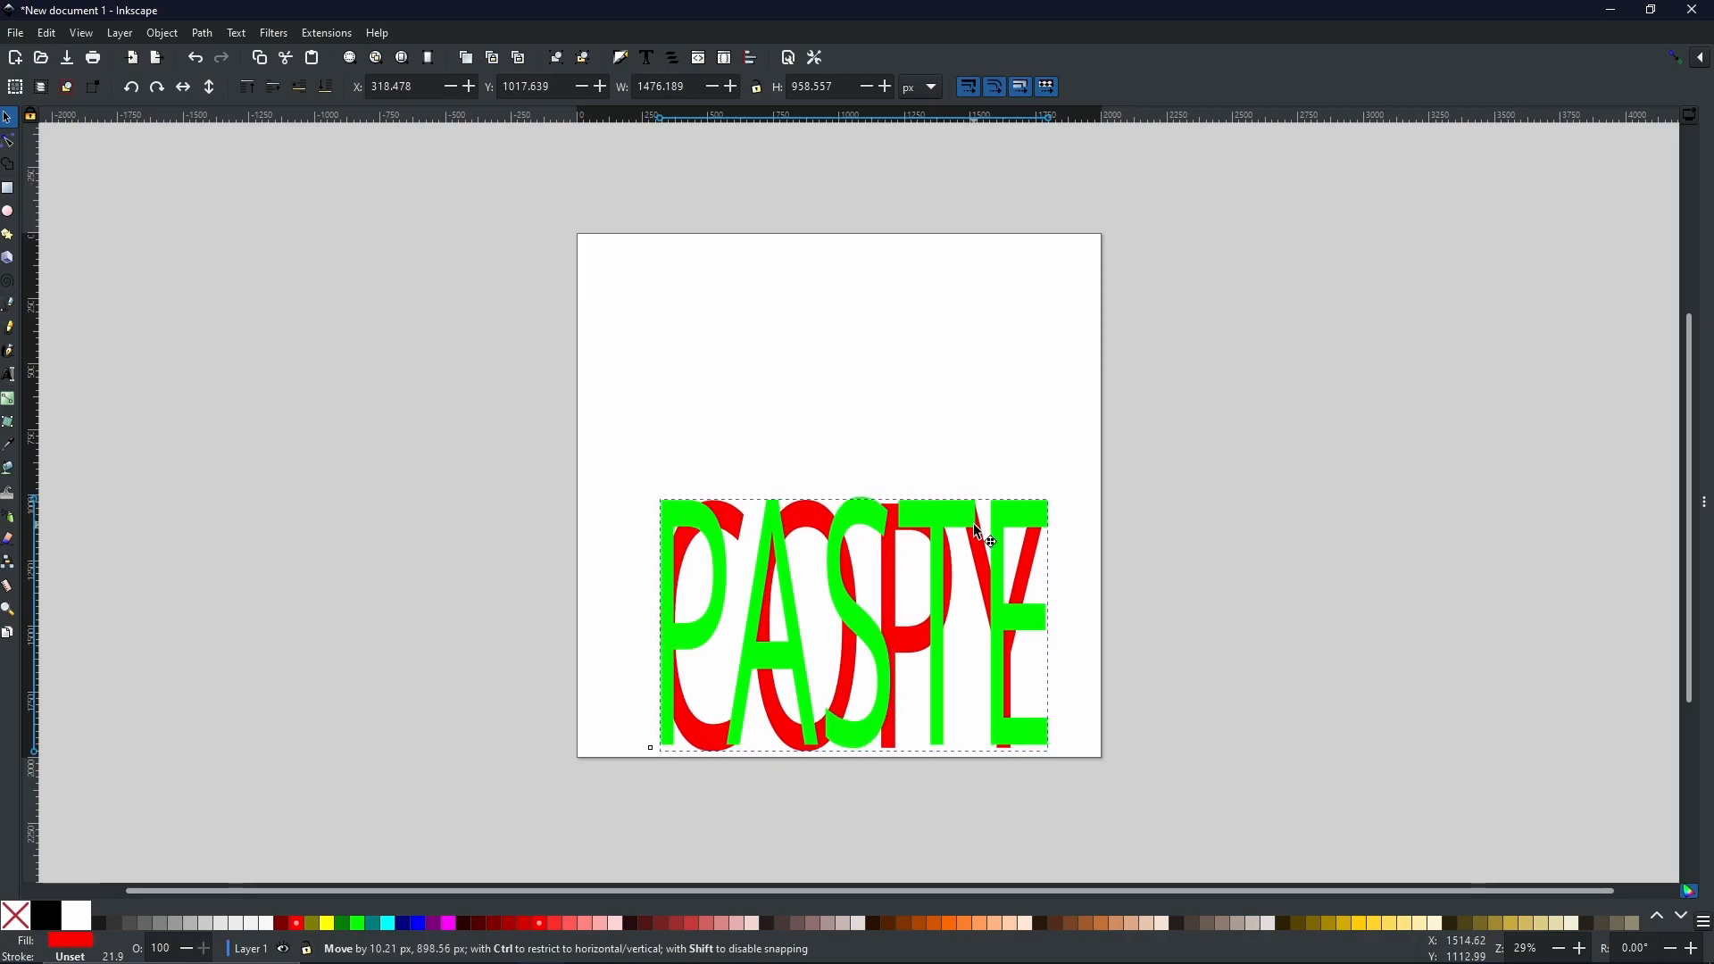
drag(974, 536, 979, 525)
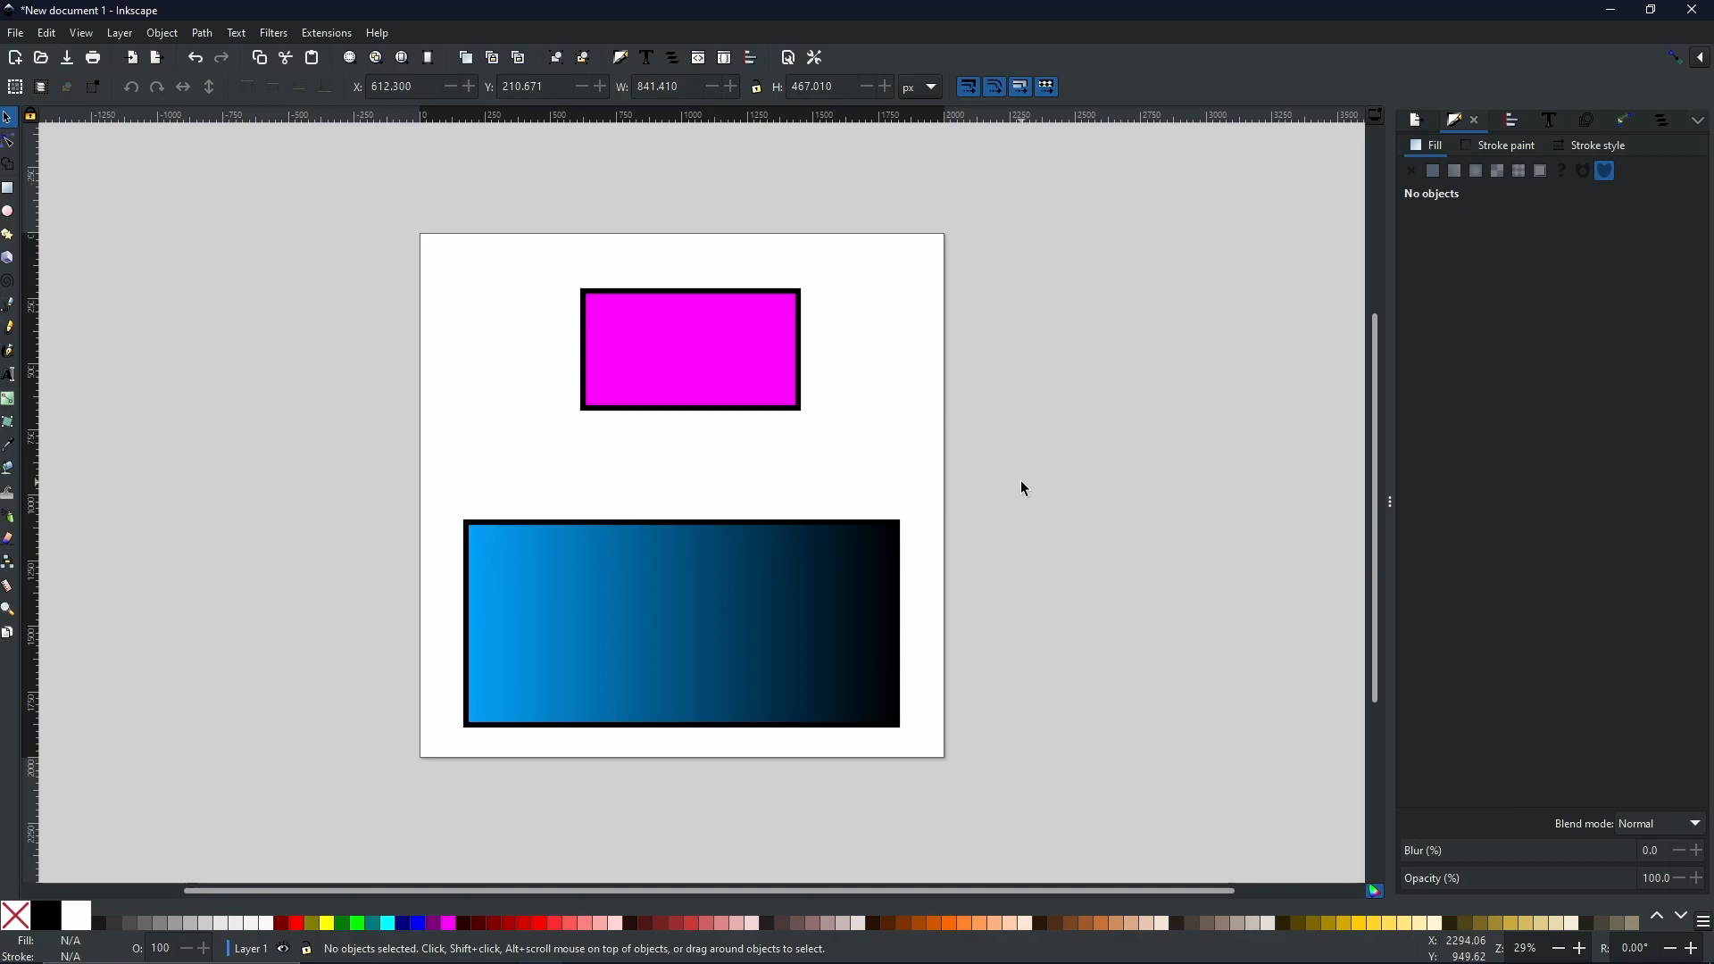
mouse_move(1015, 487)
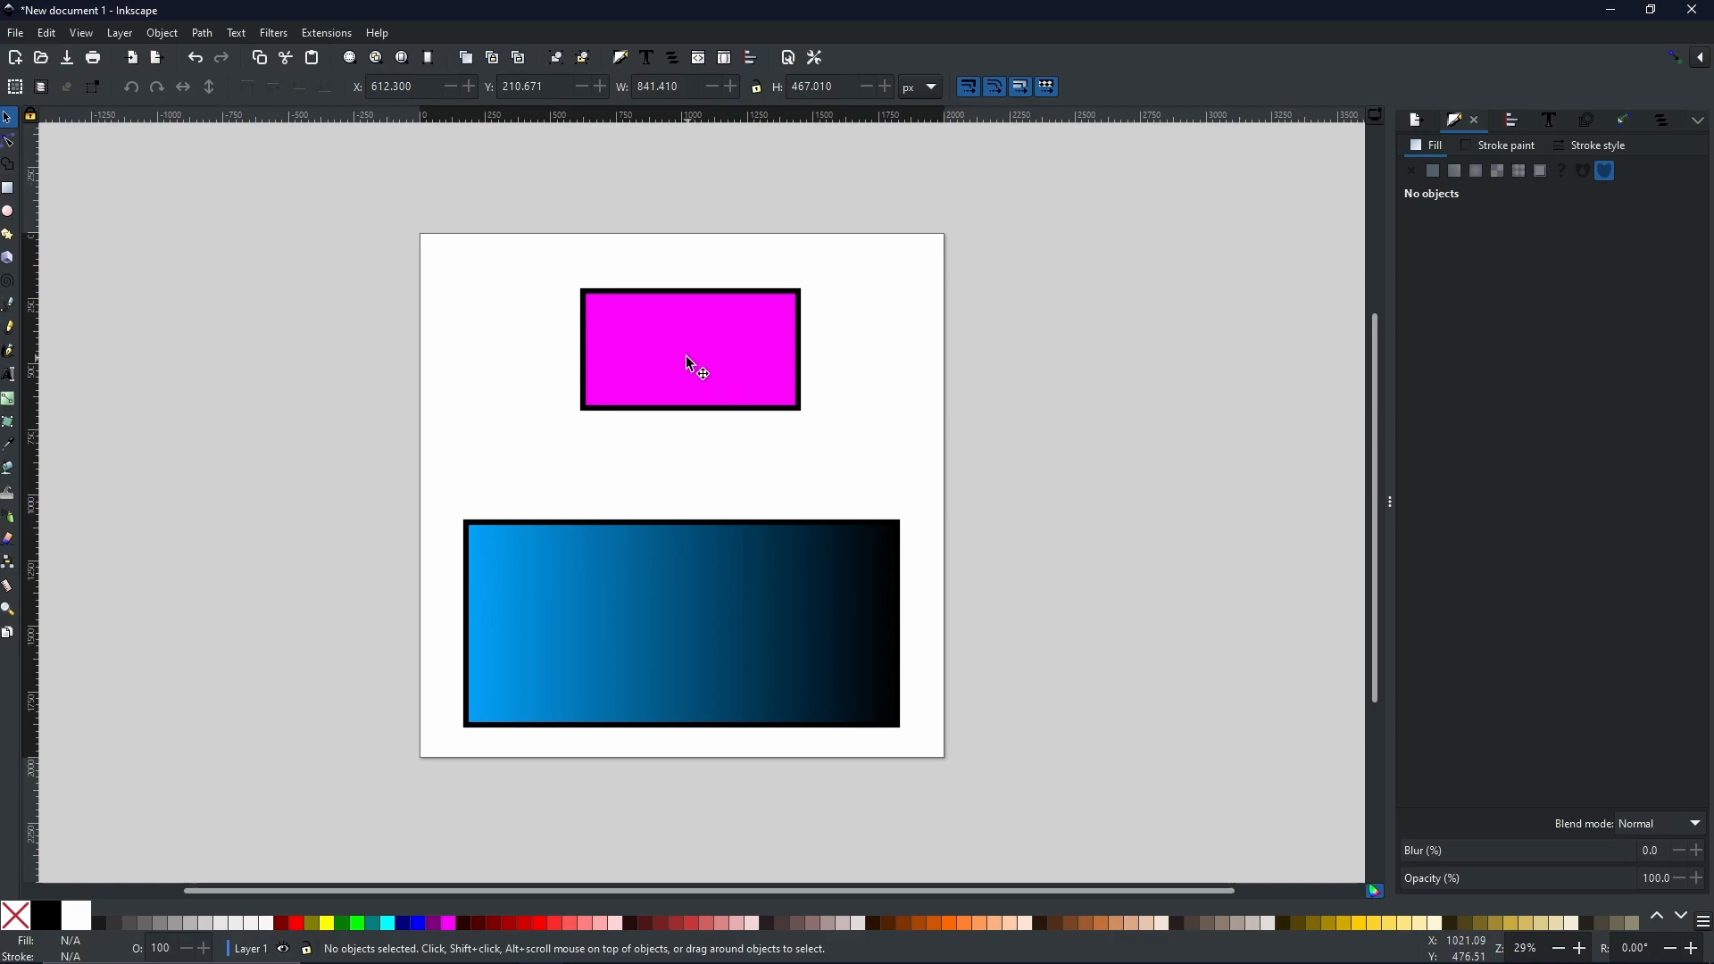
Select the magenta top rectangle as the target for the dropper fill
click(689, 350)
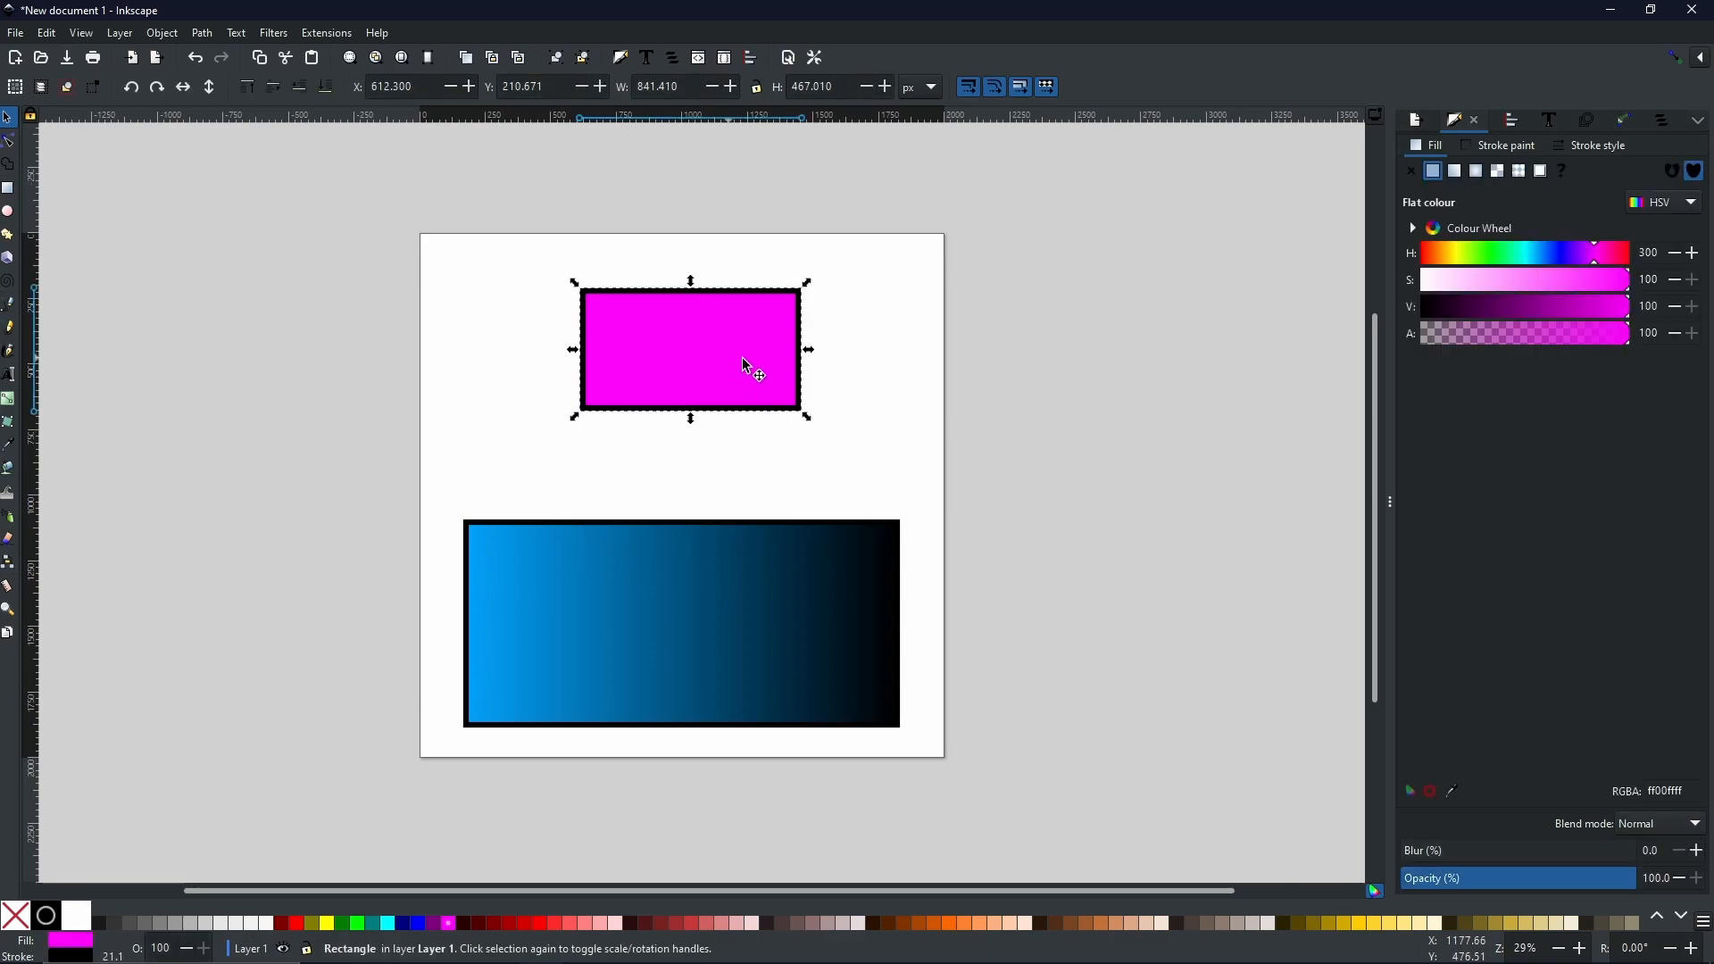
mouse_move(900, 432)
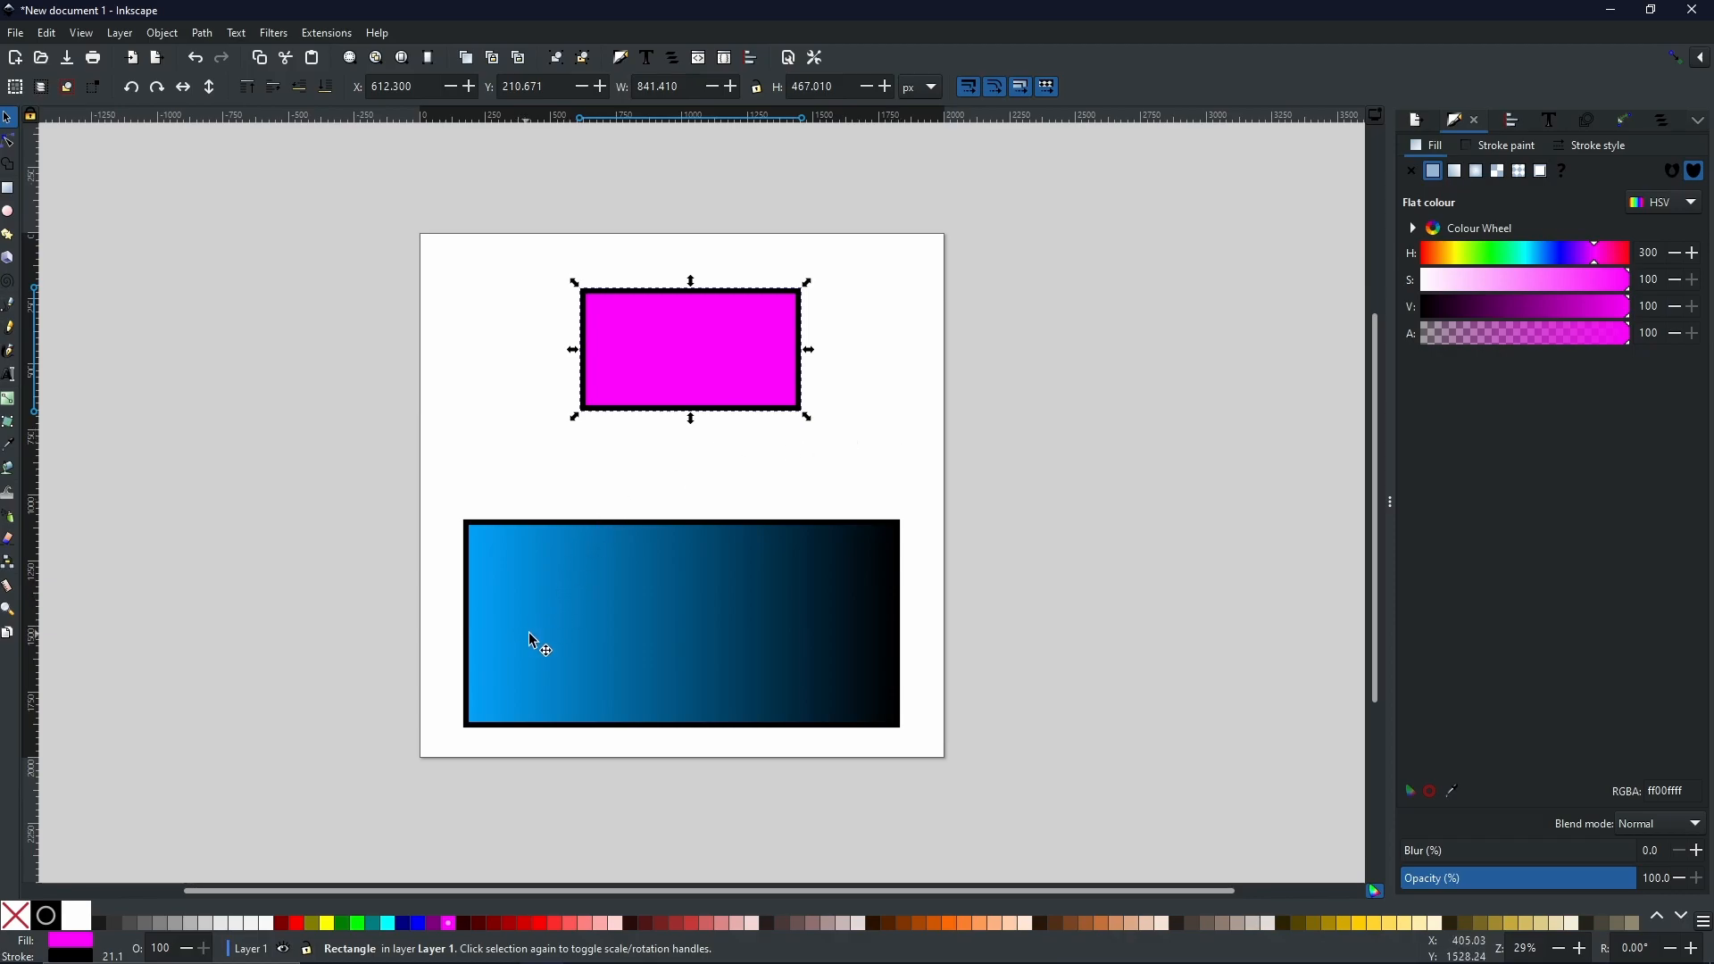
mouse_move(700, 363)
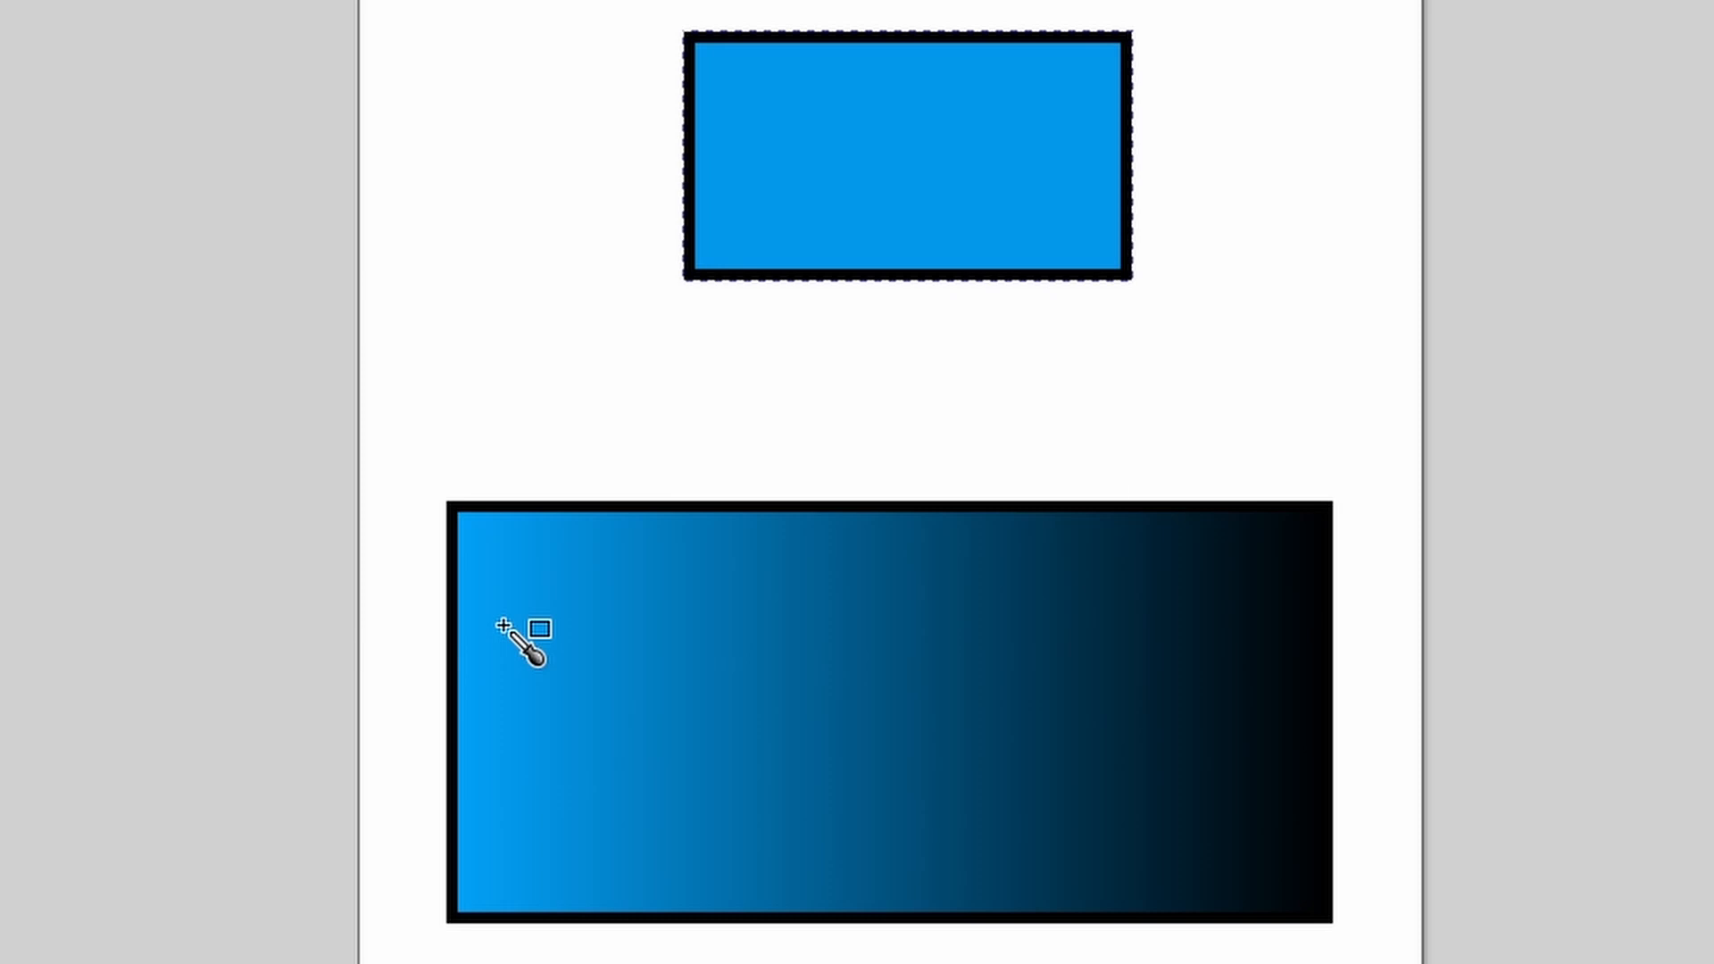
mouse_move(809, 655)
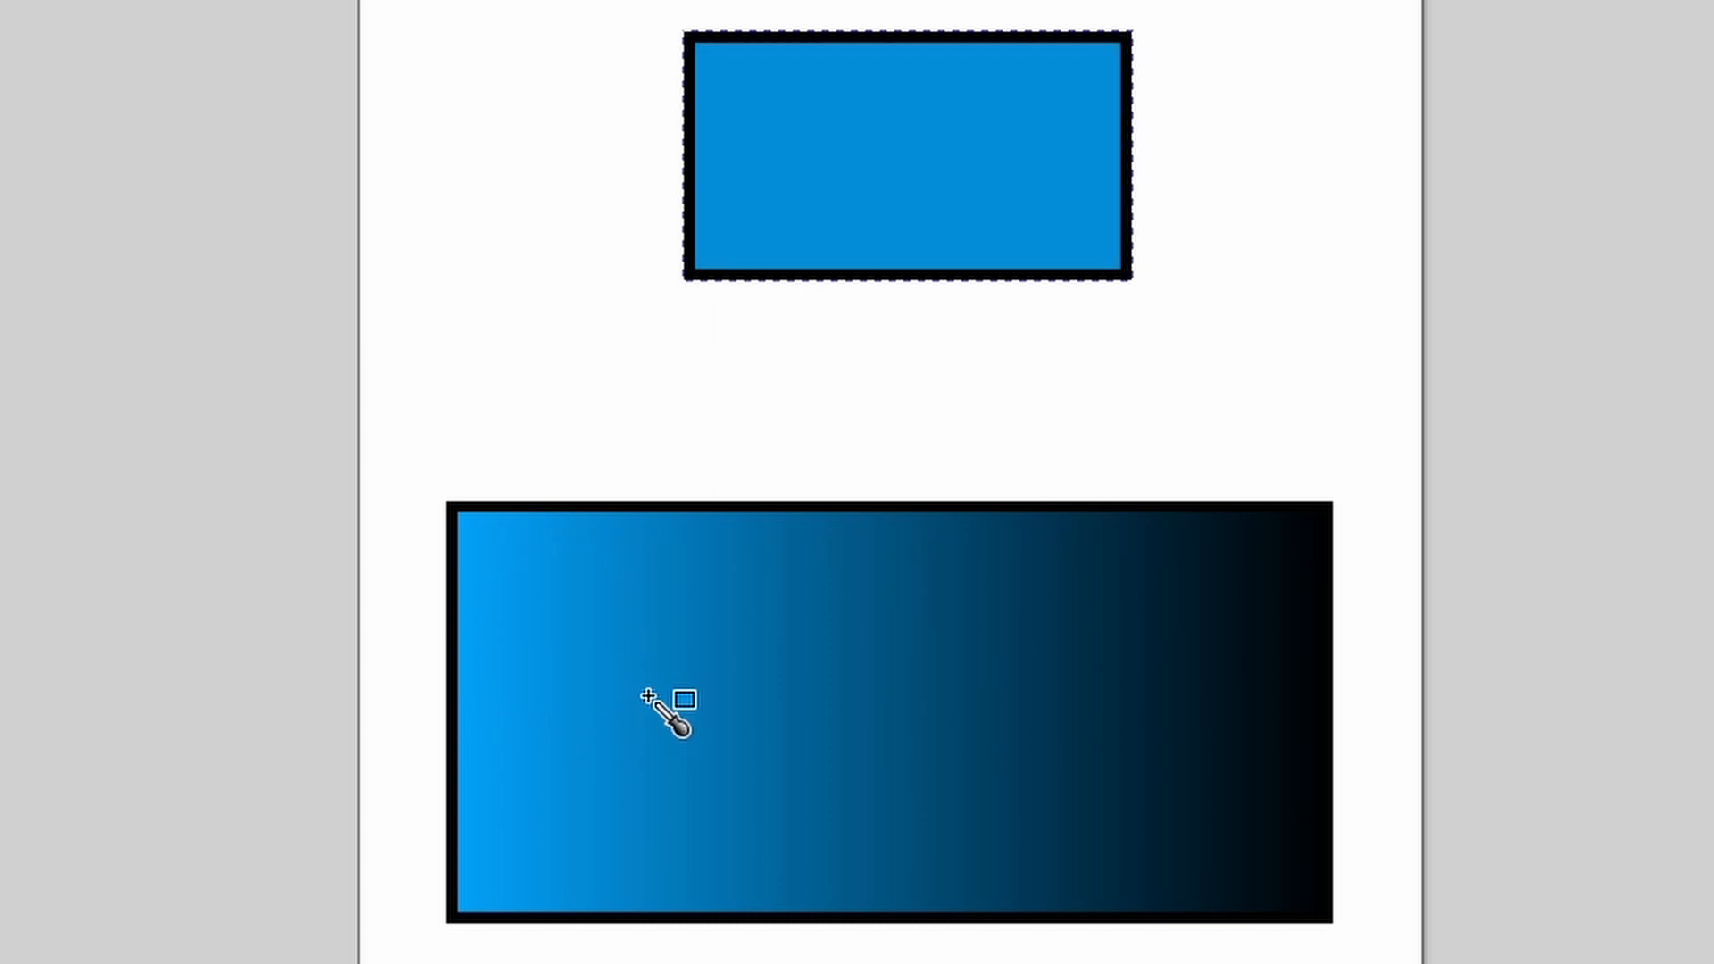
mouse_move(754, 360)
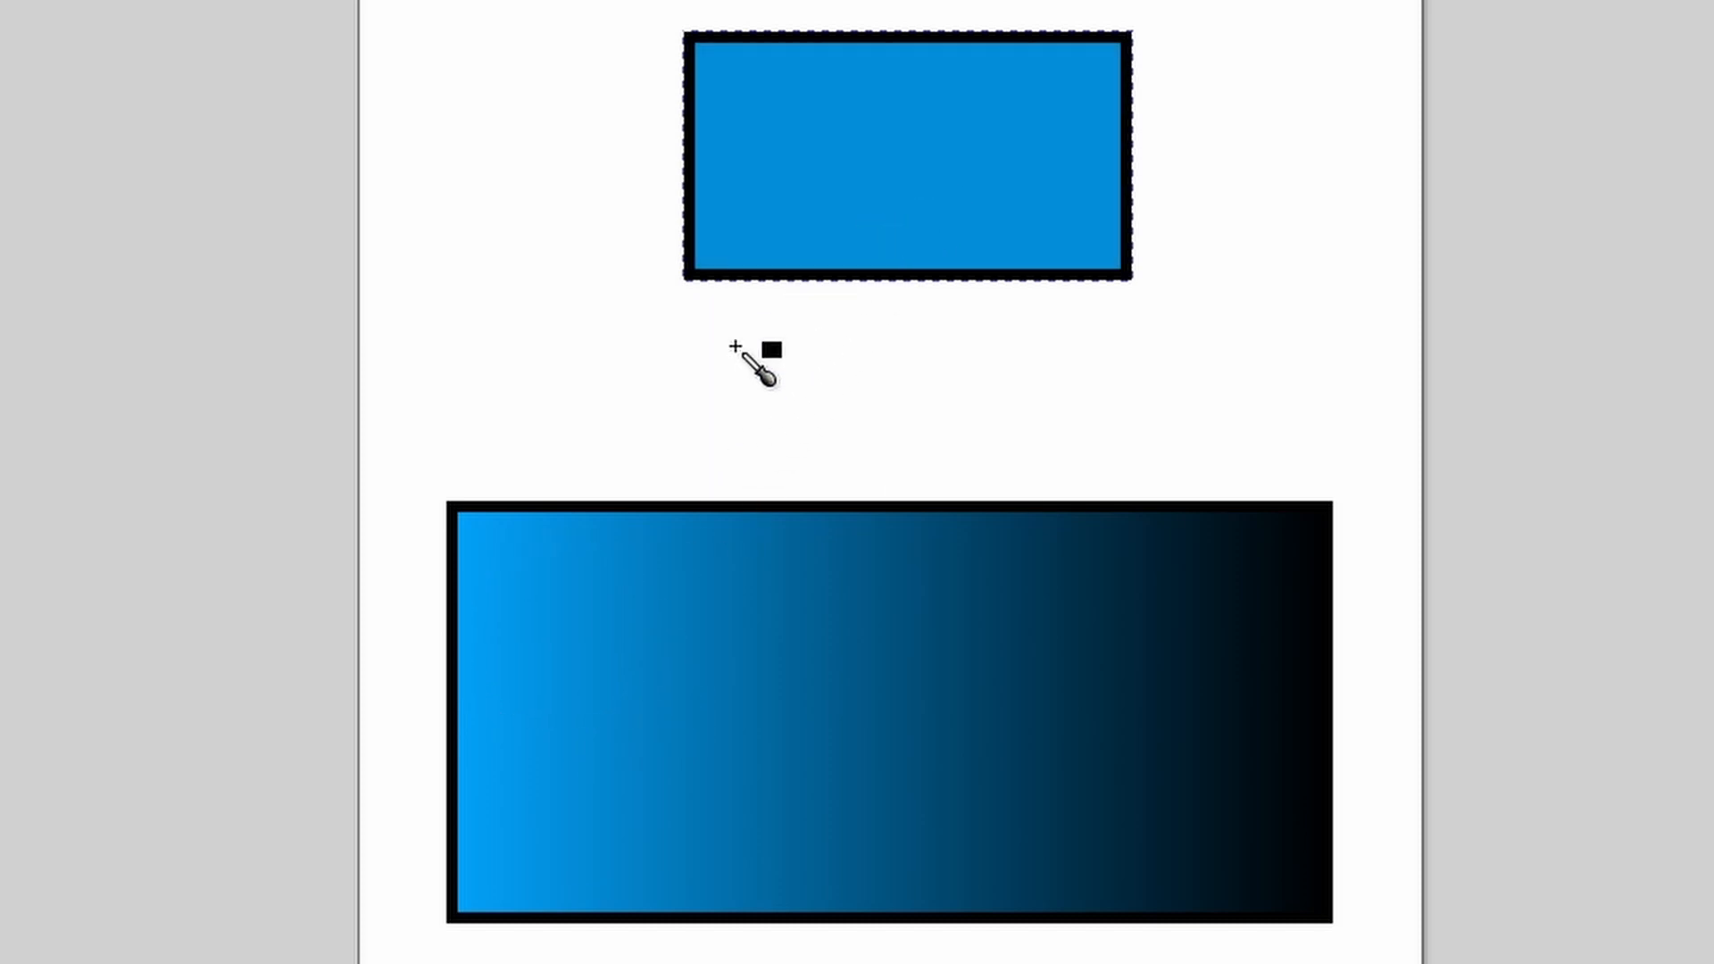
mouse_move(499, 618)
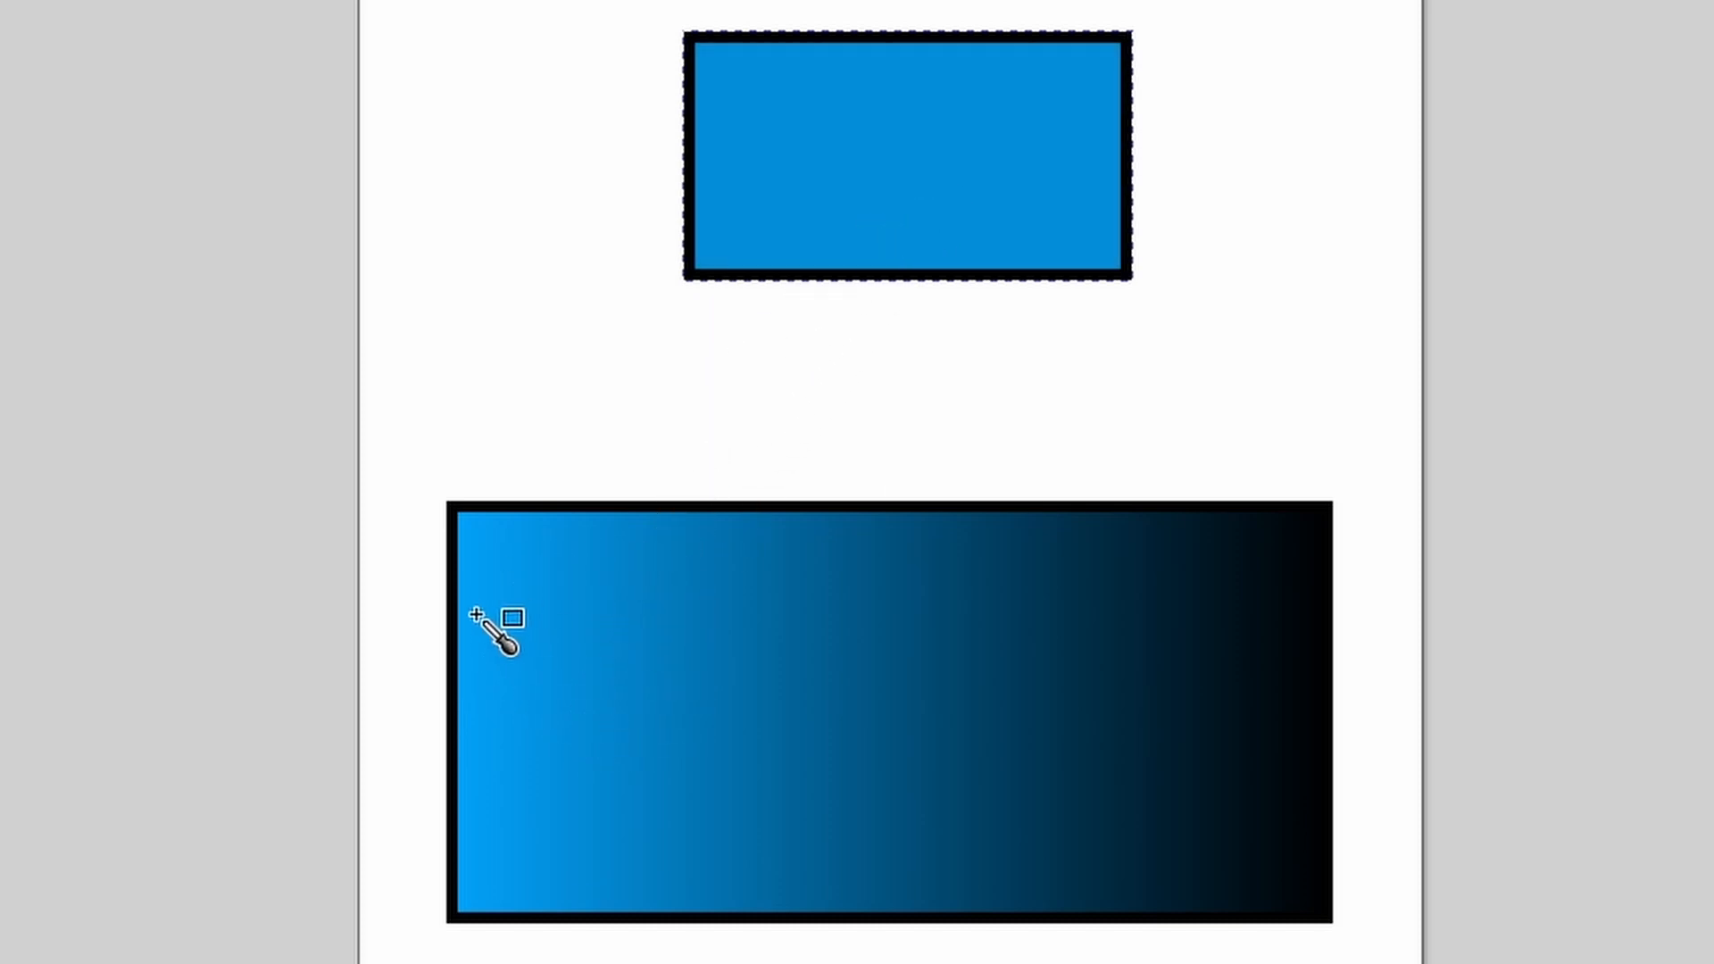
mouse_move(793, 782)
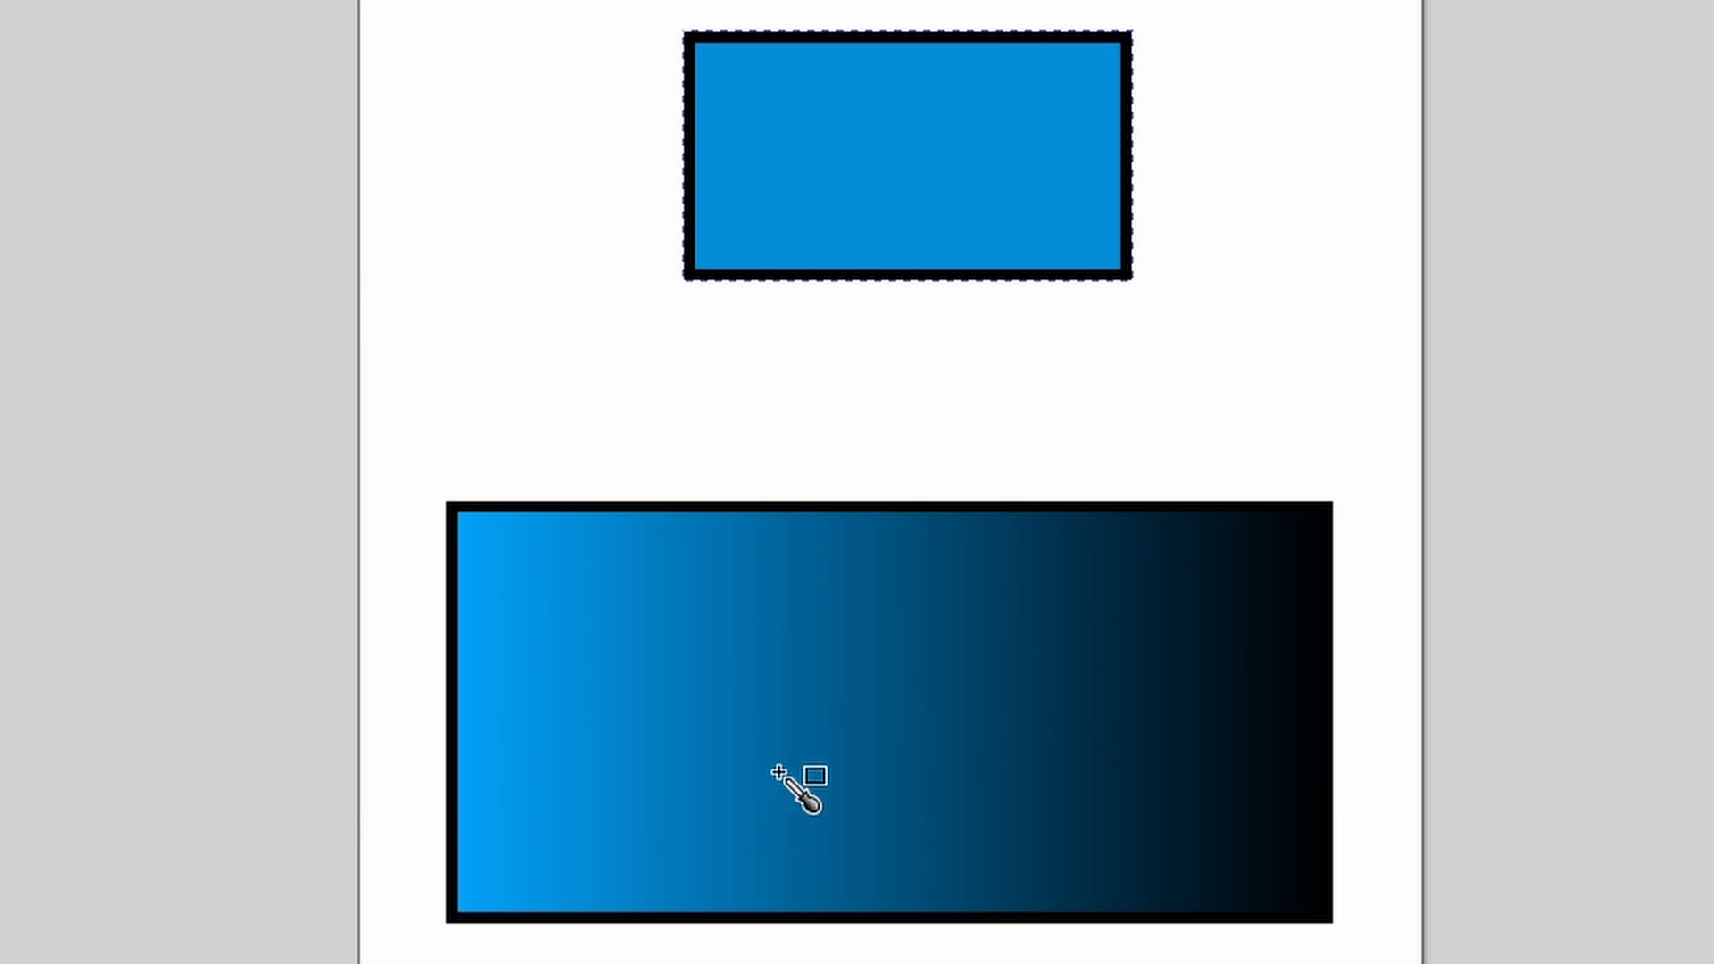
mouse_move(768, 559)
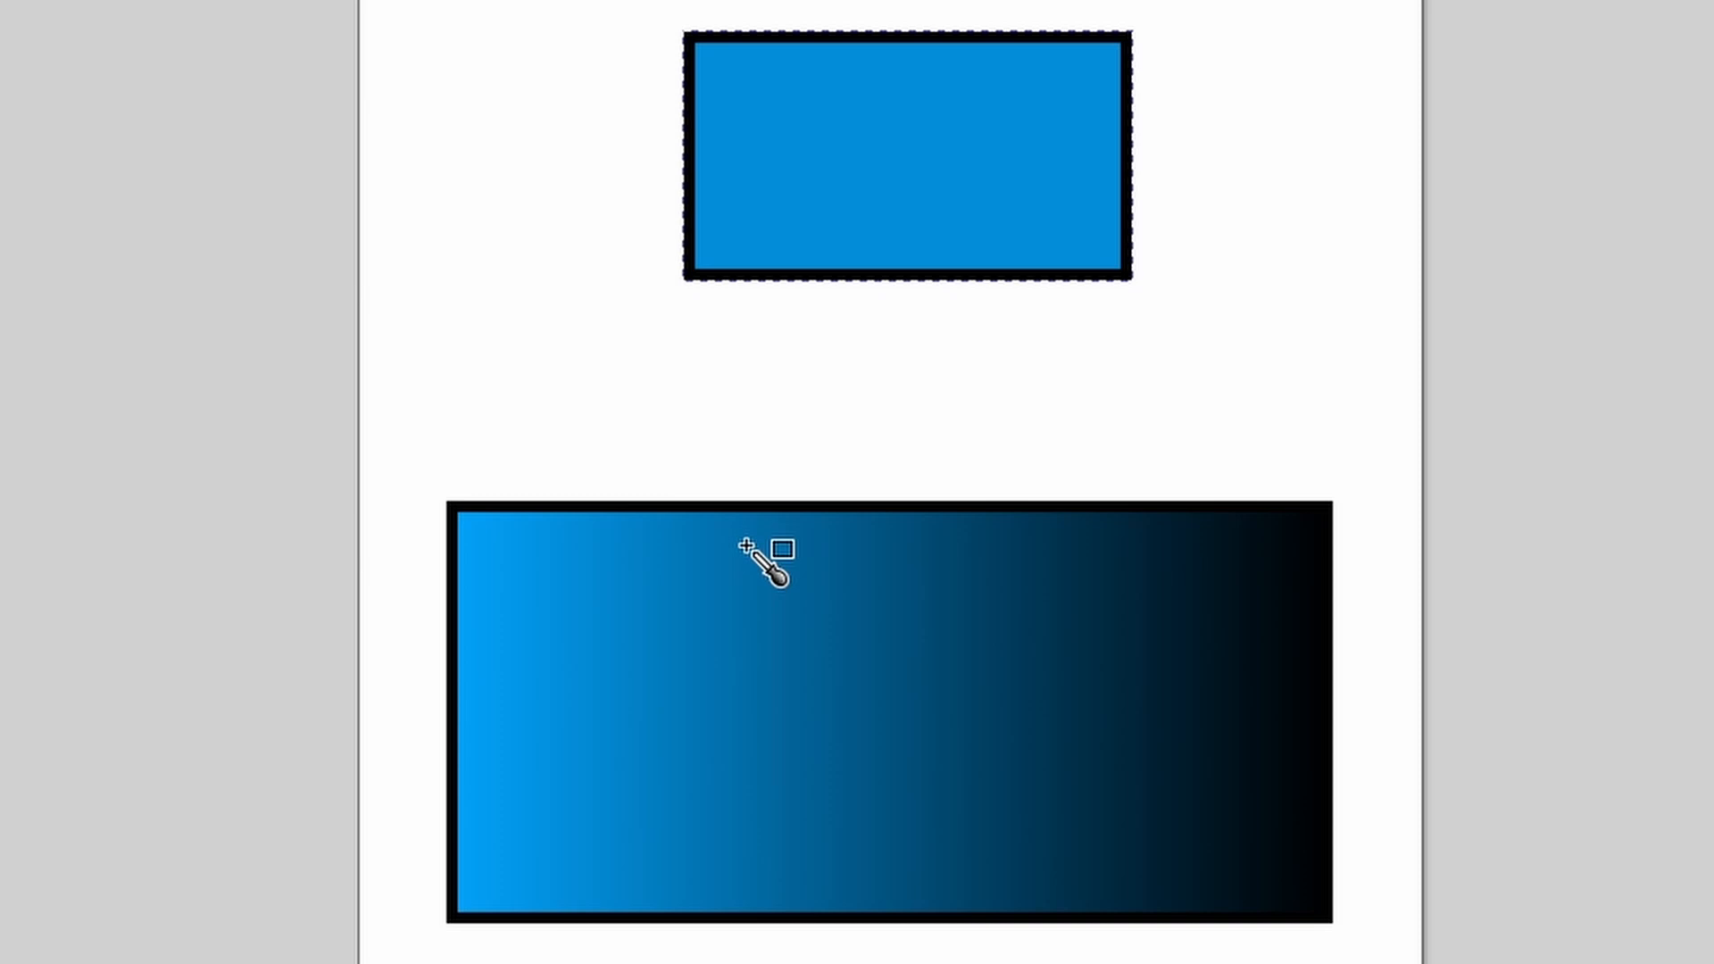
mouse_move(830, 618)
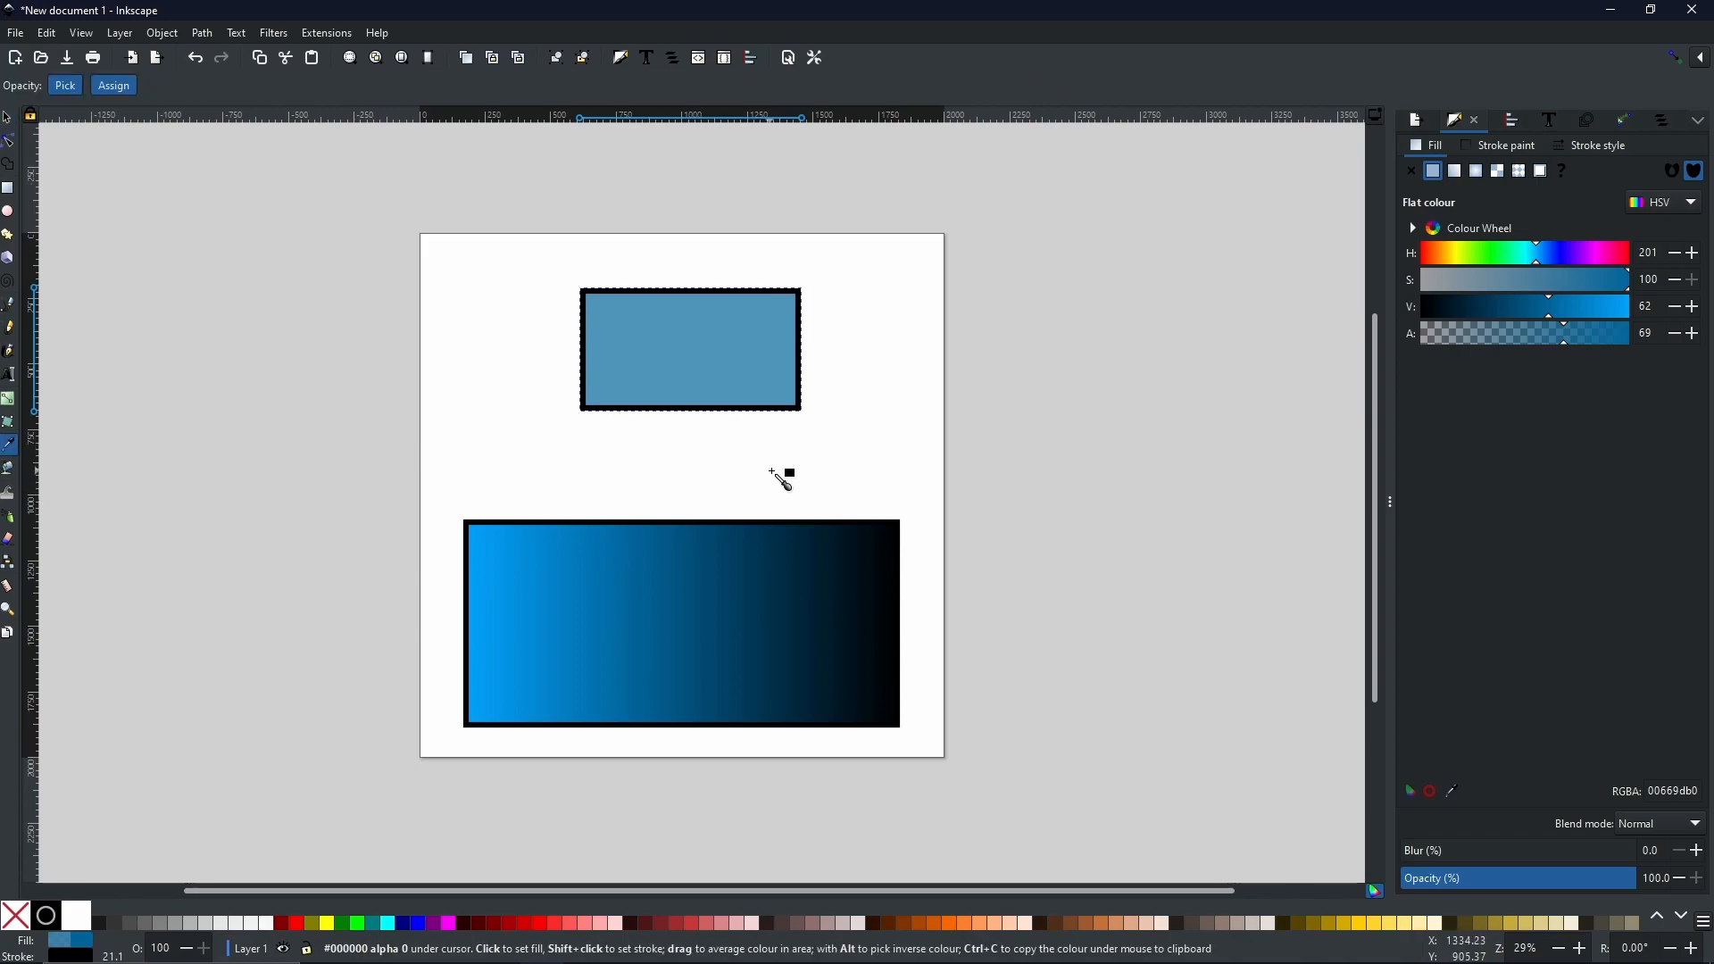
mouse_move(799, 484)
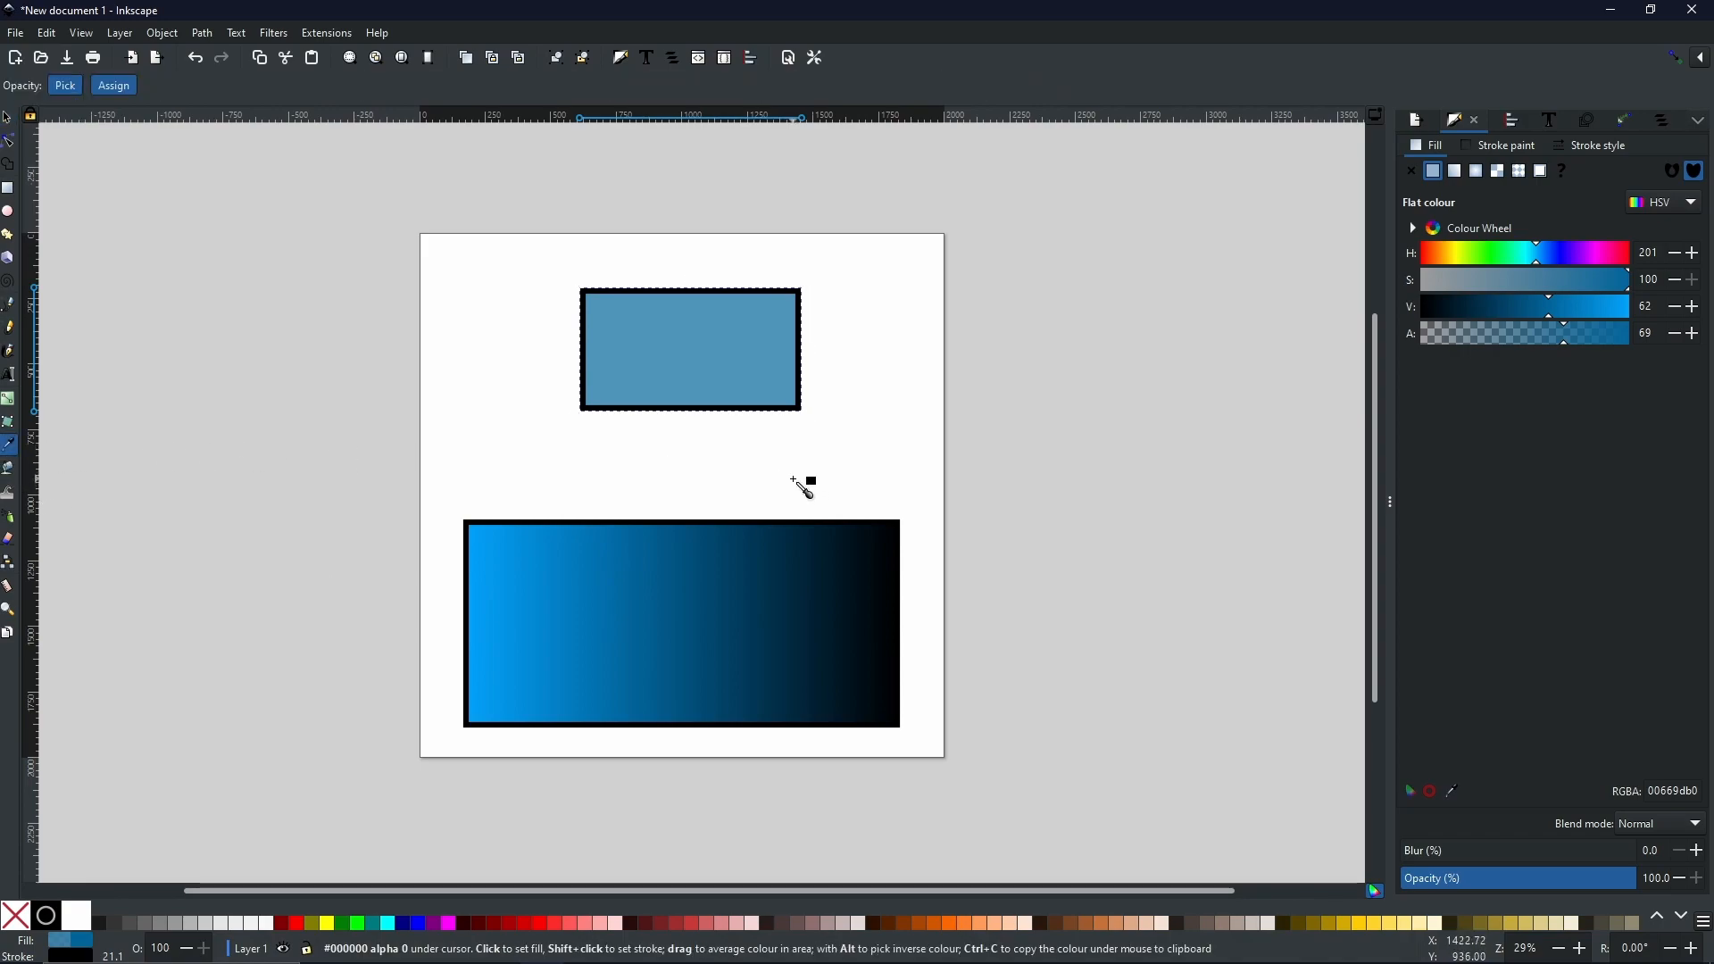
mouse_move(768, 489)
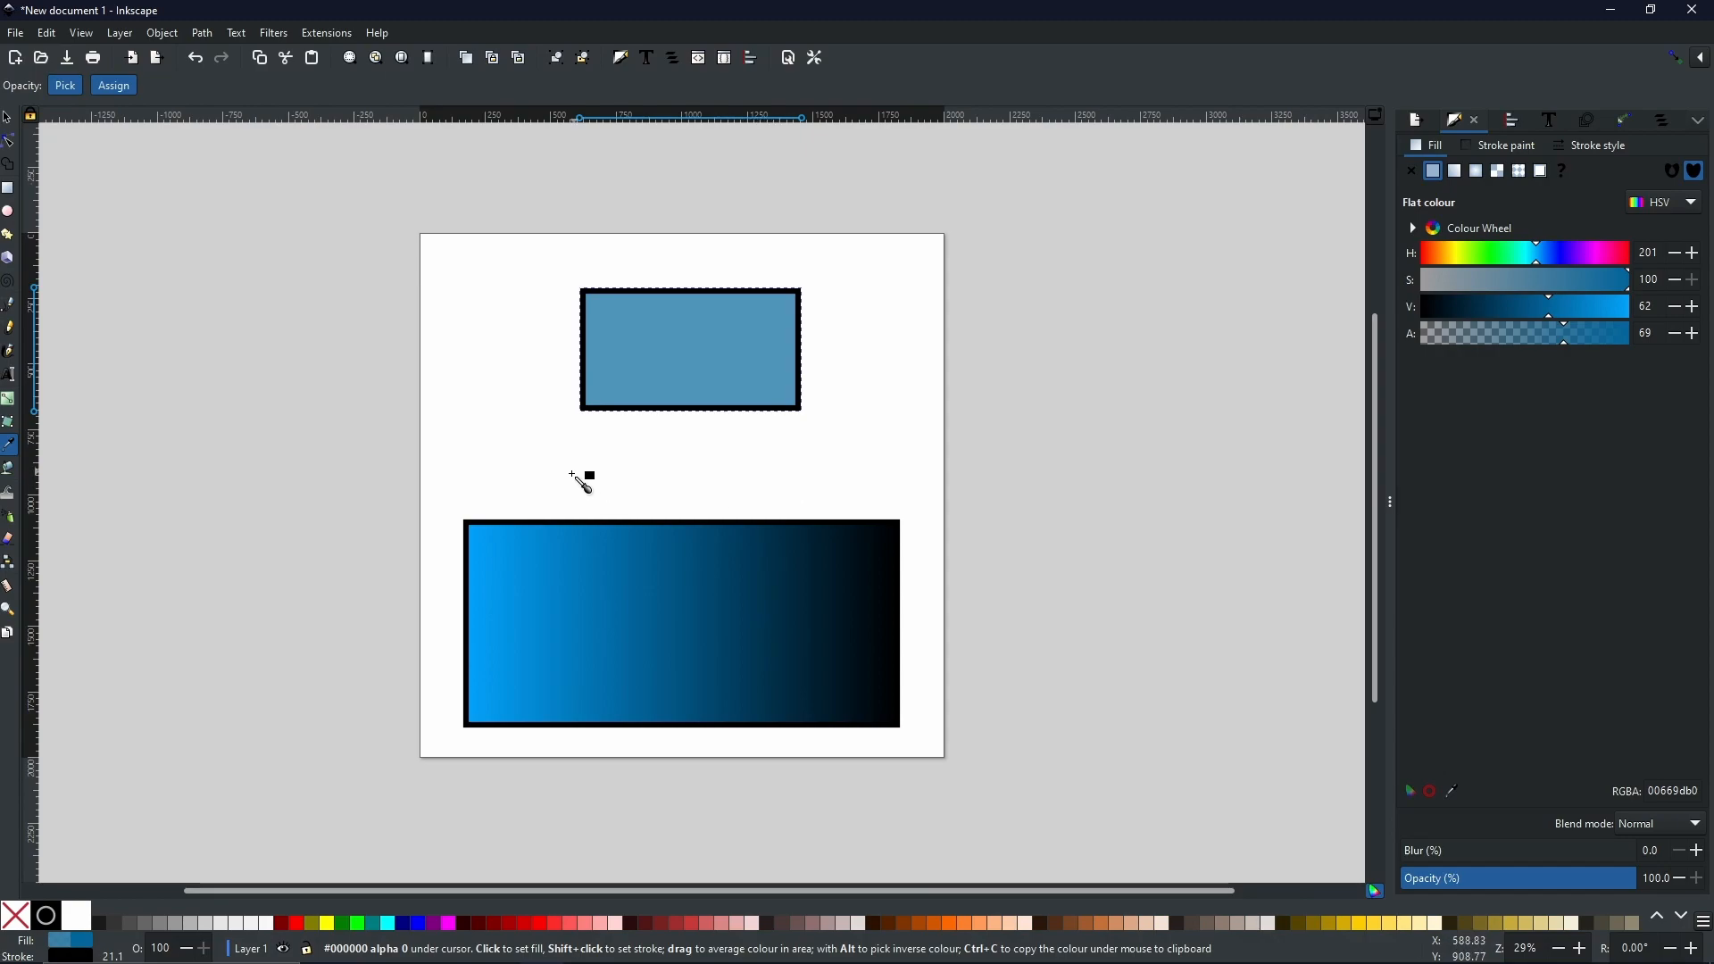
Drag the Dropper over a mostly white area to give the top rectangle a pale averaged fill (alpha 22)
drag(580, 479, 579, 524)
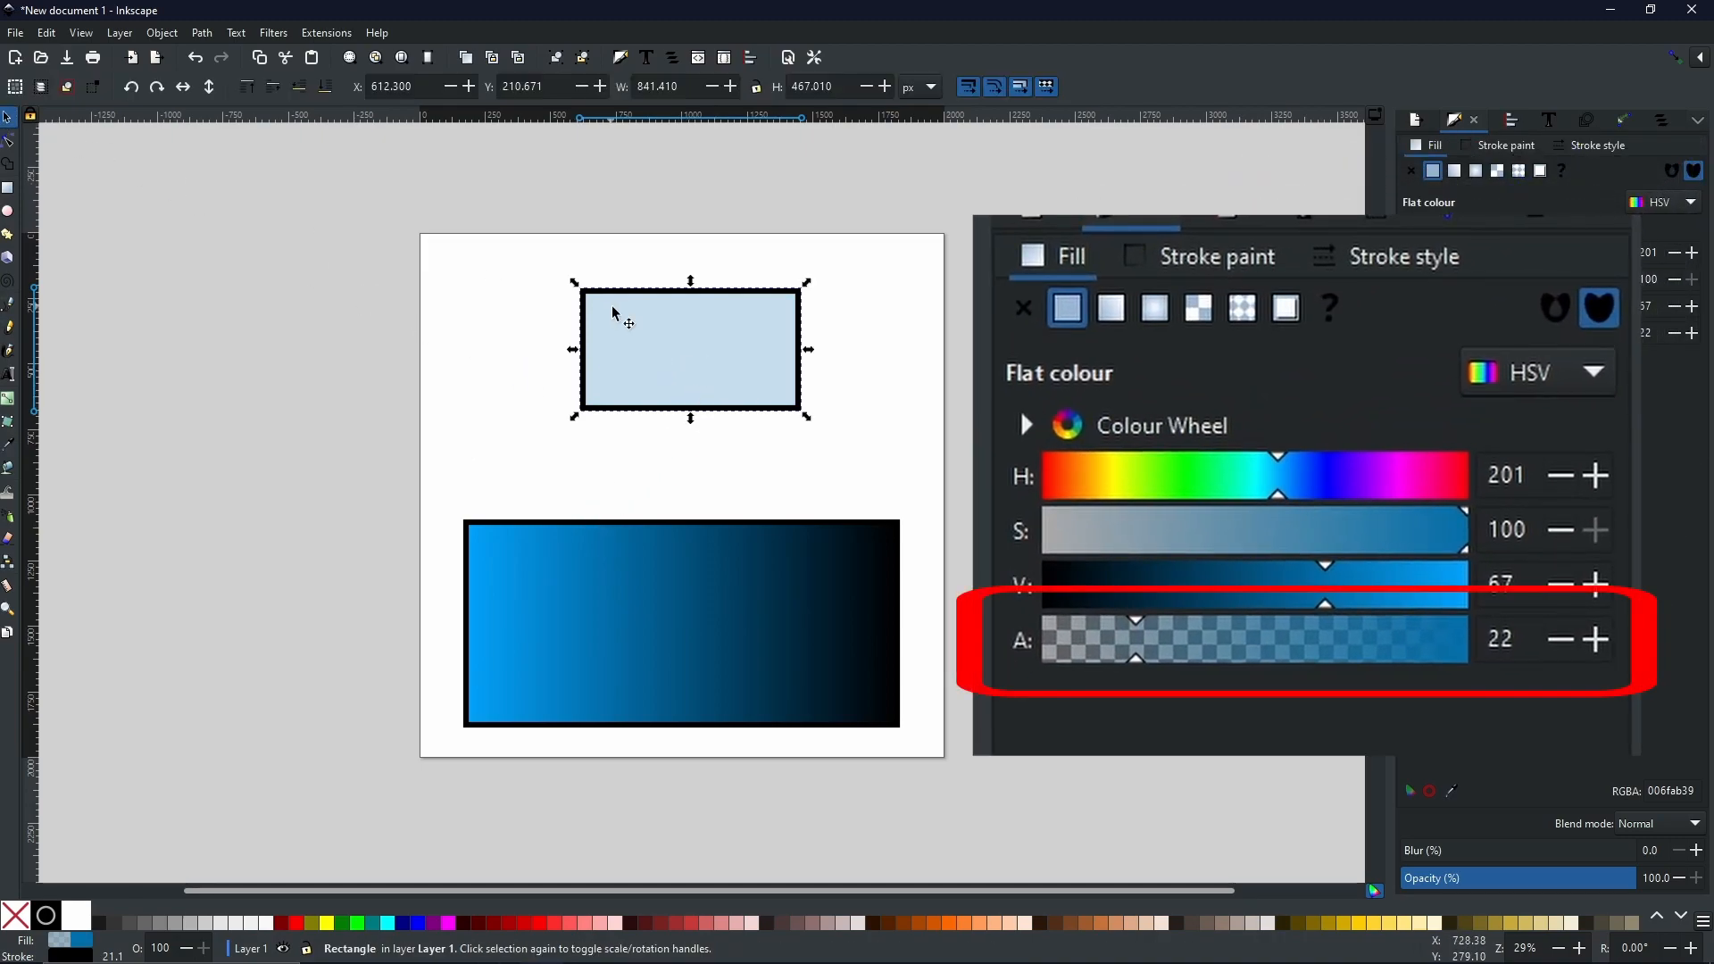
mouse_move(1148, 686)
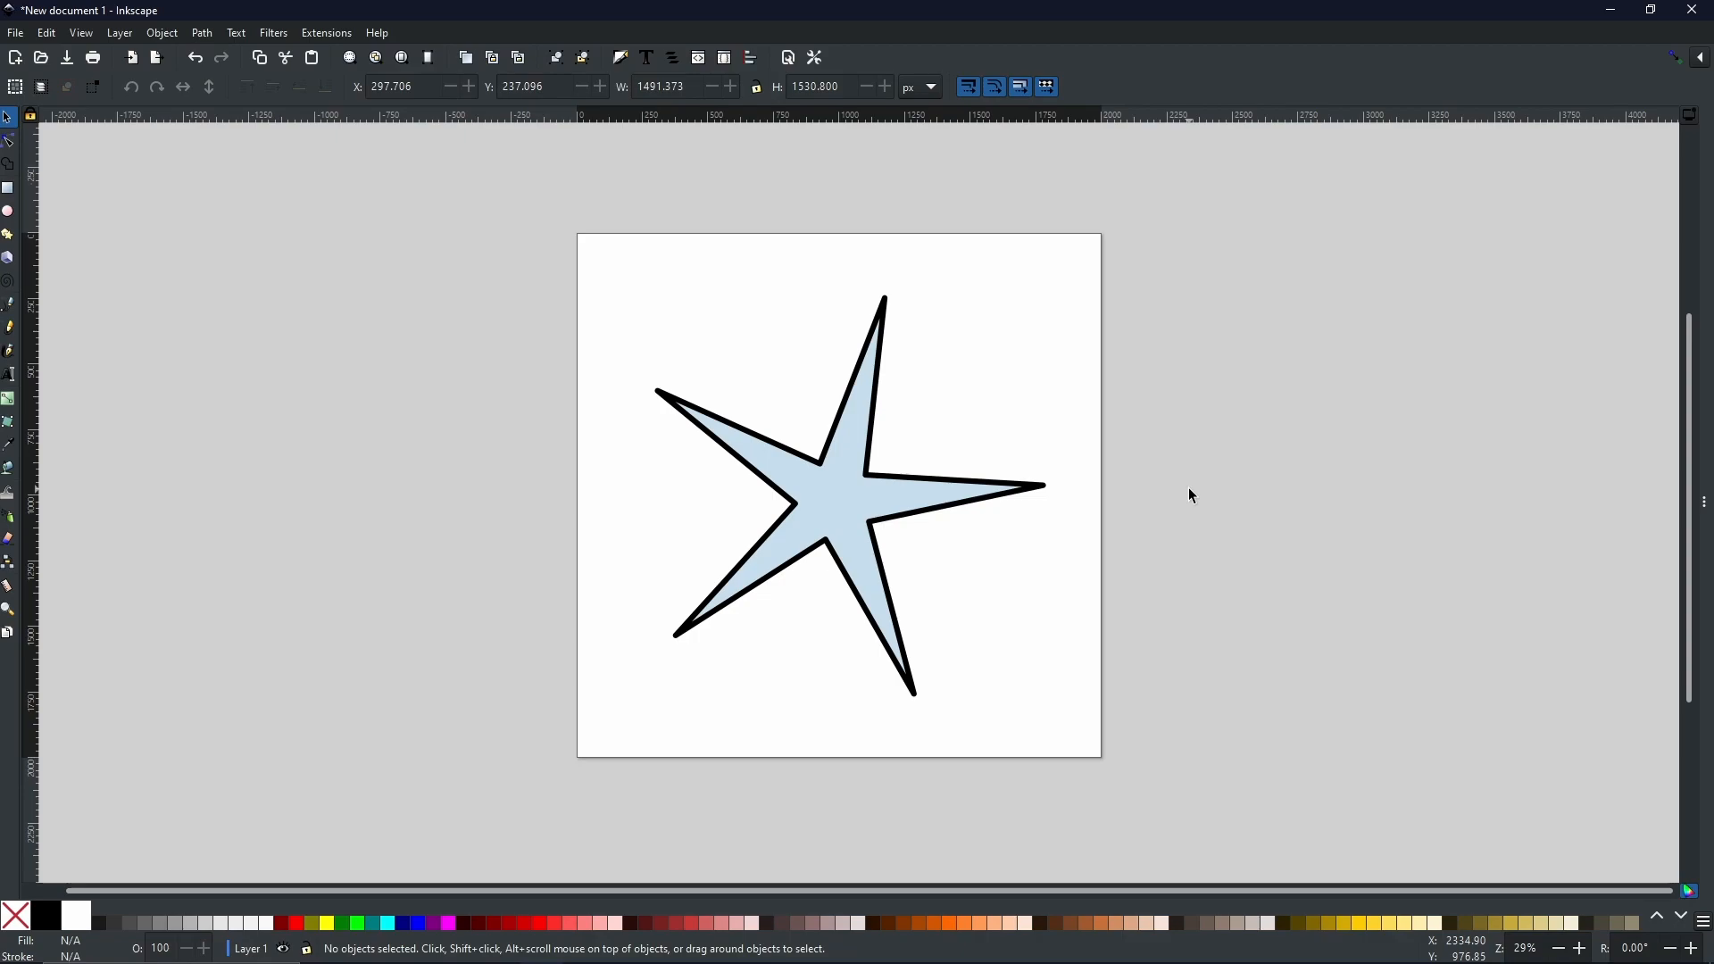
mouse_move(955, 529)
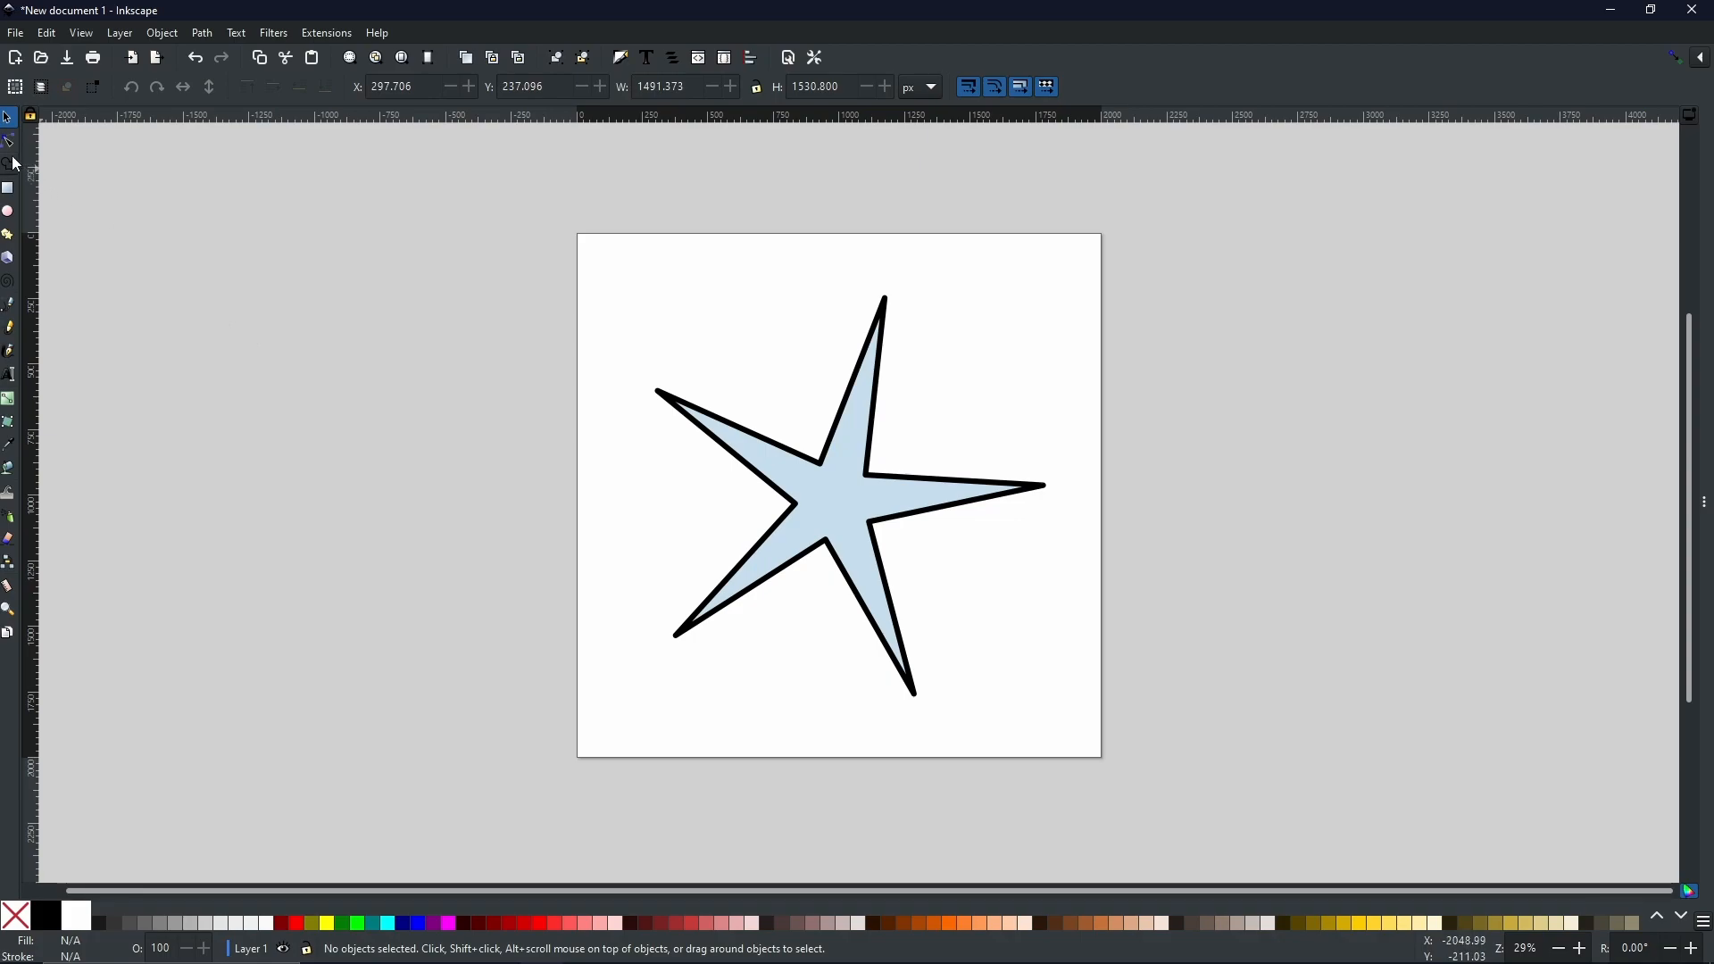
Untwist the star's inner corners and tips with the Node tool into a regular five-pointed star
click(7, 139)
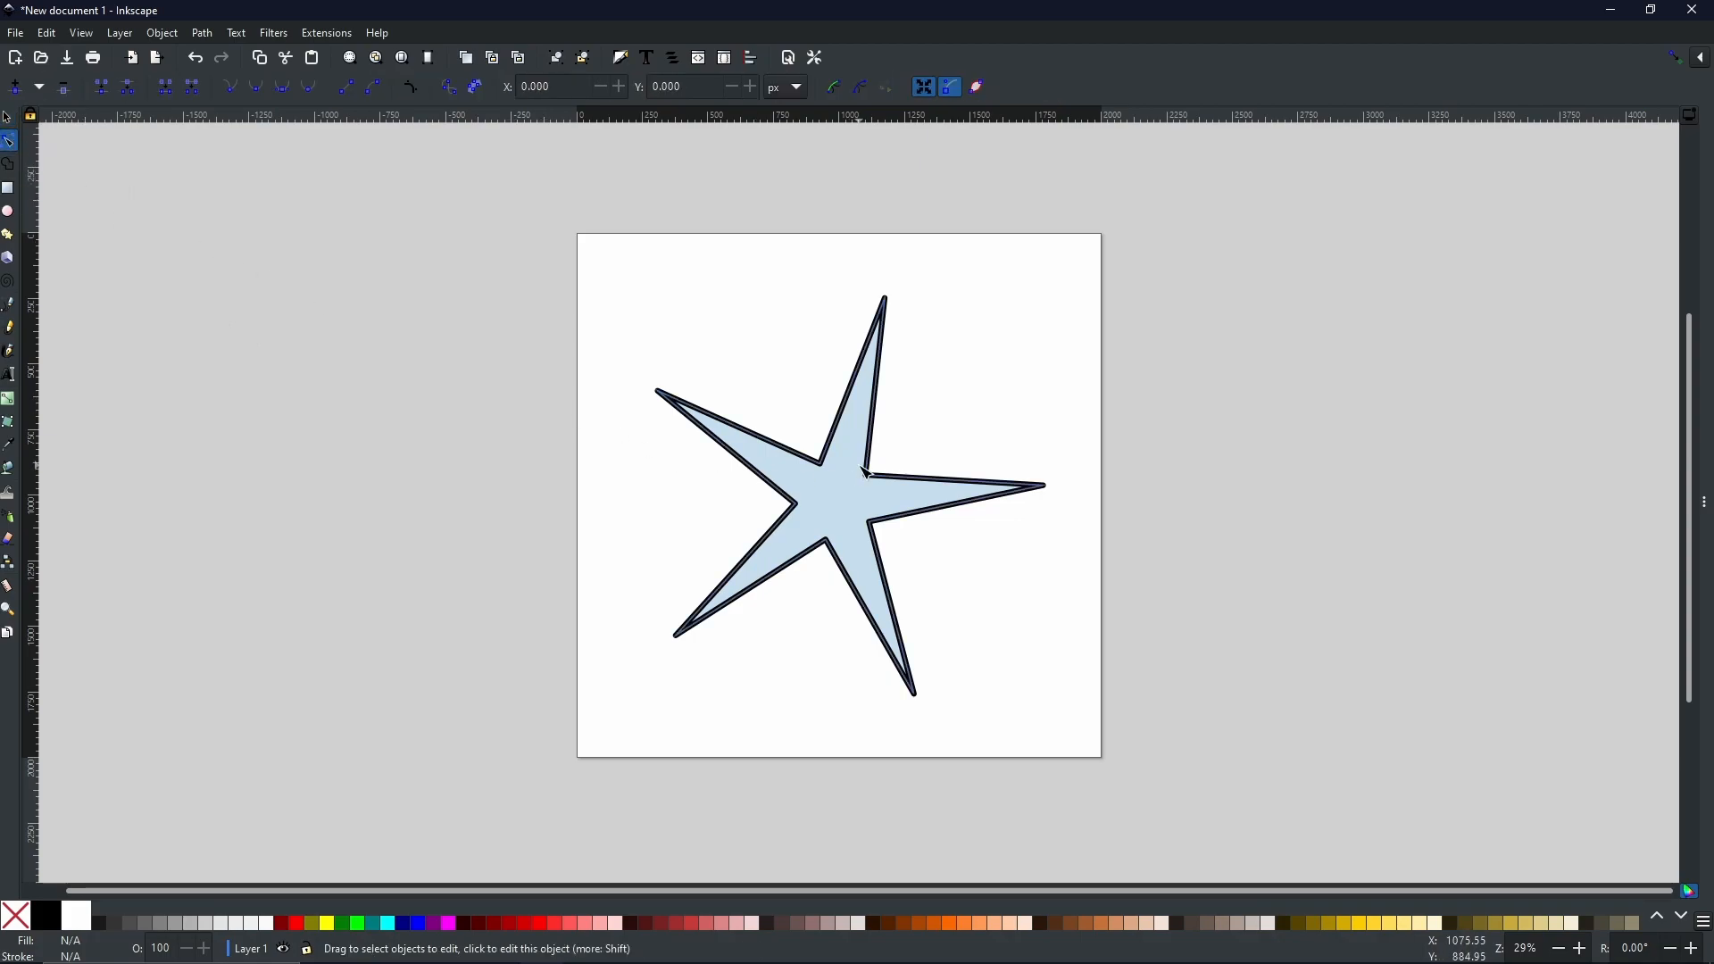
click(864, 470)
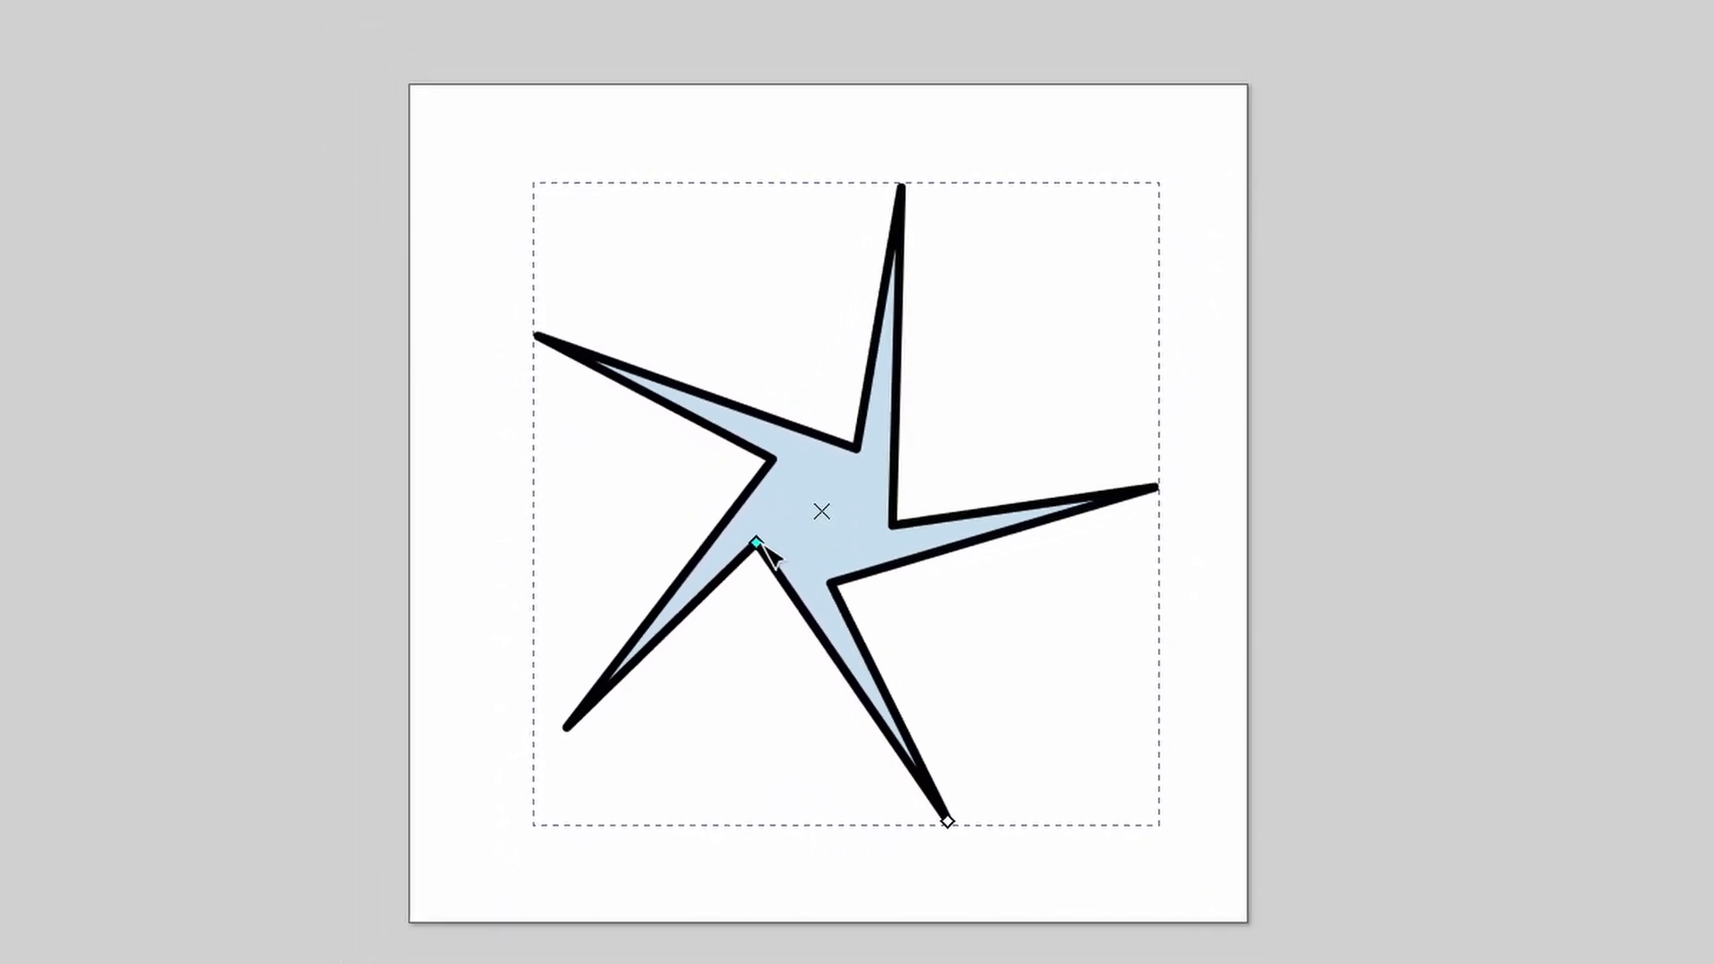
drag(757, 543, 839, 582)
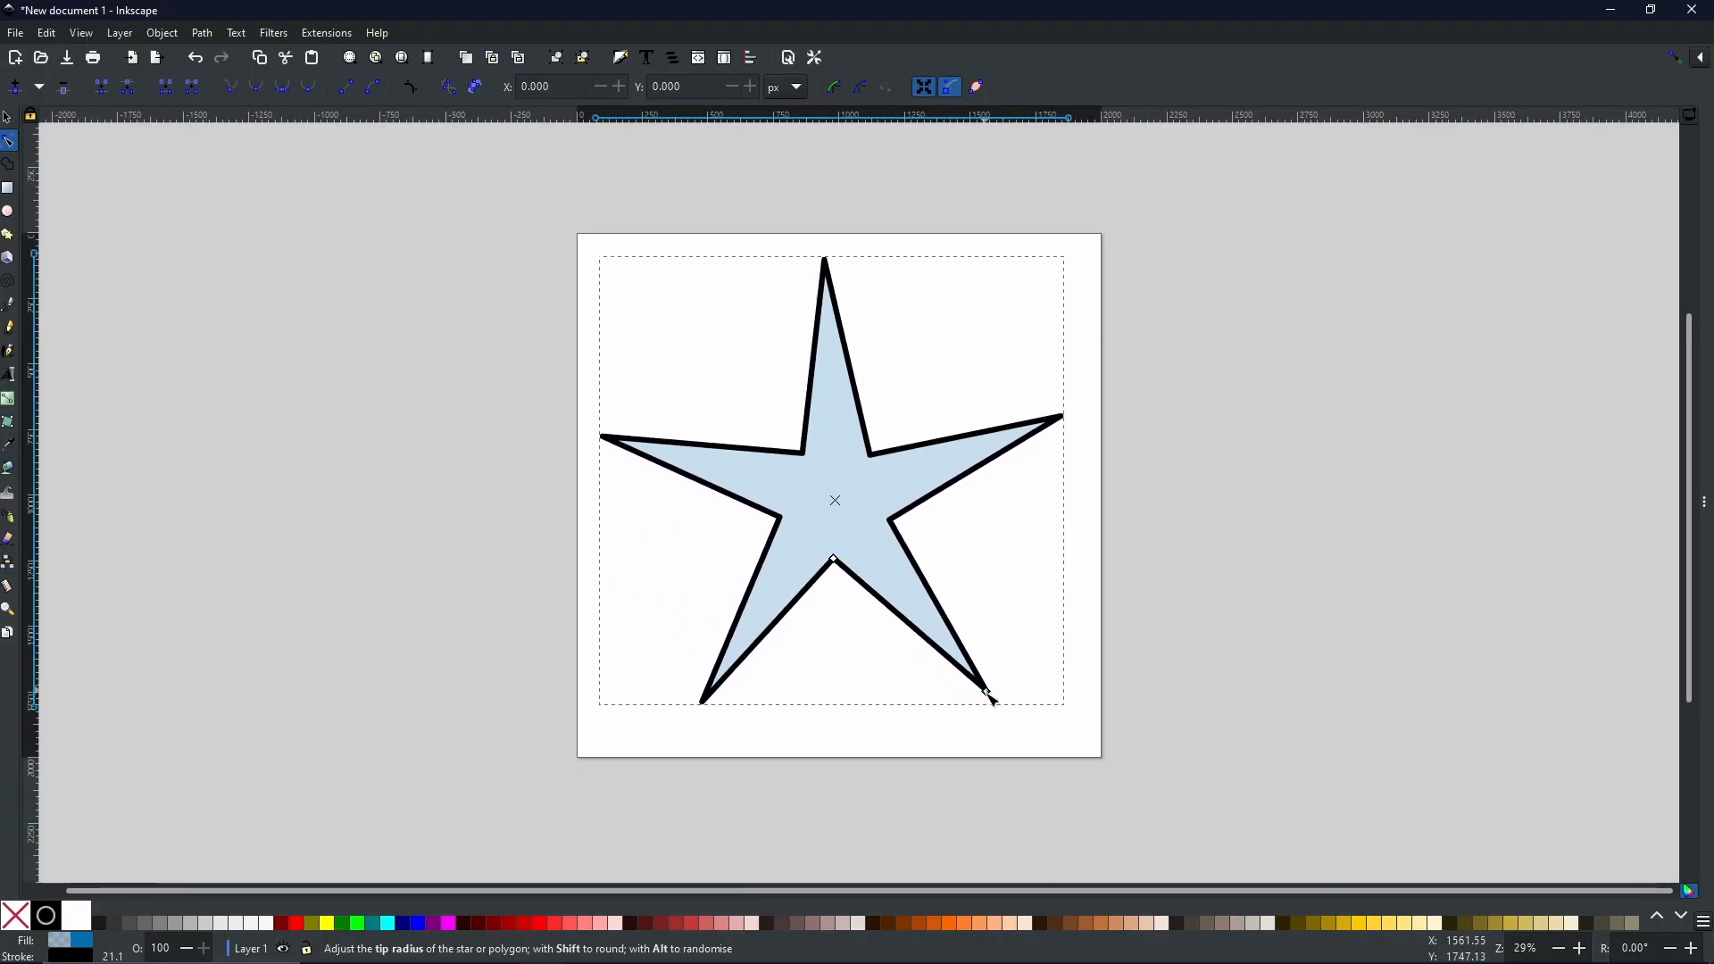
drag(990, 694, 990, 705)
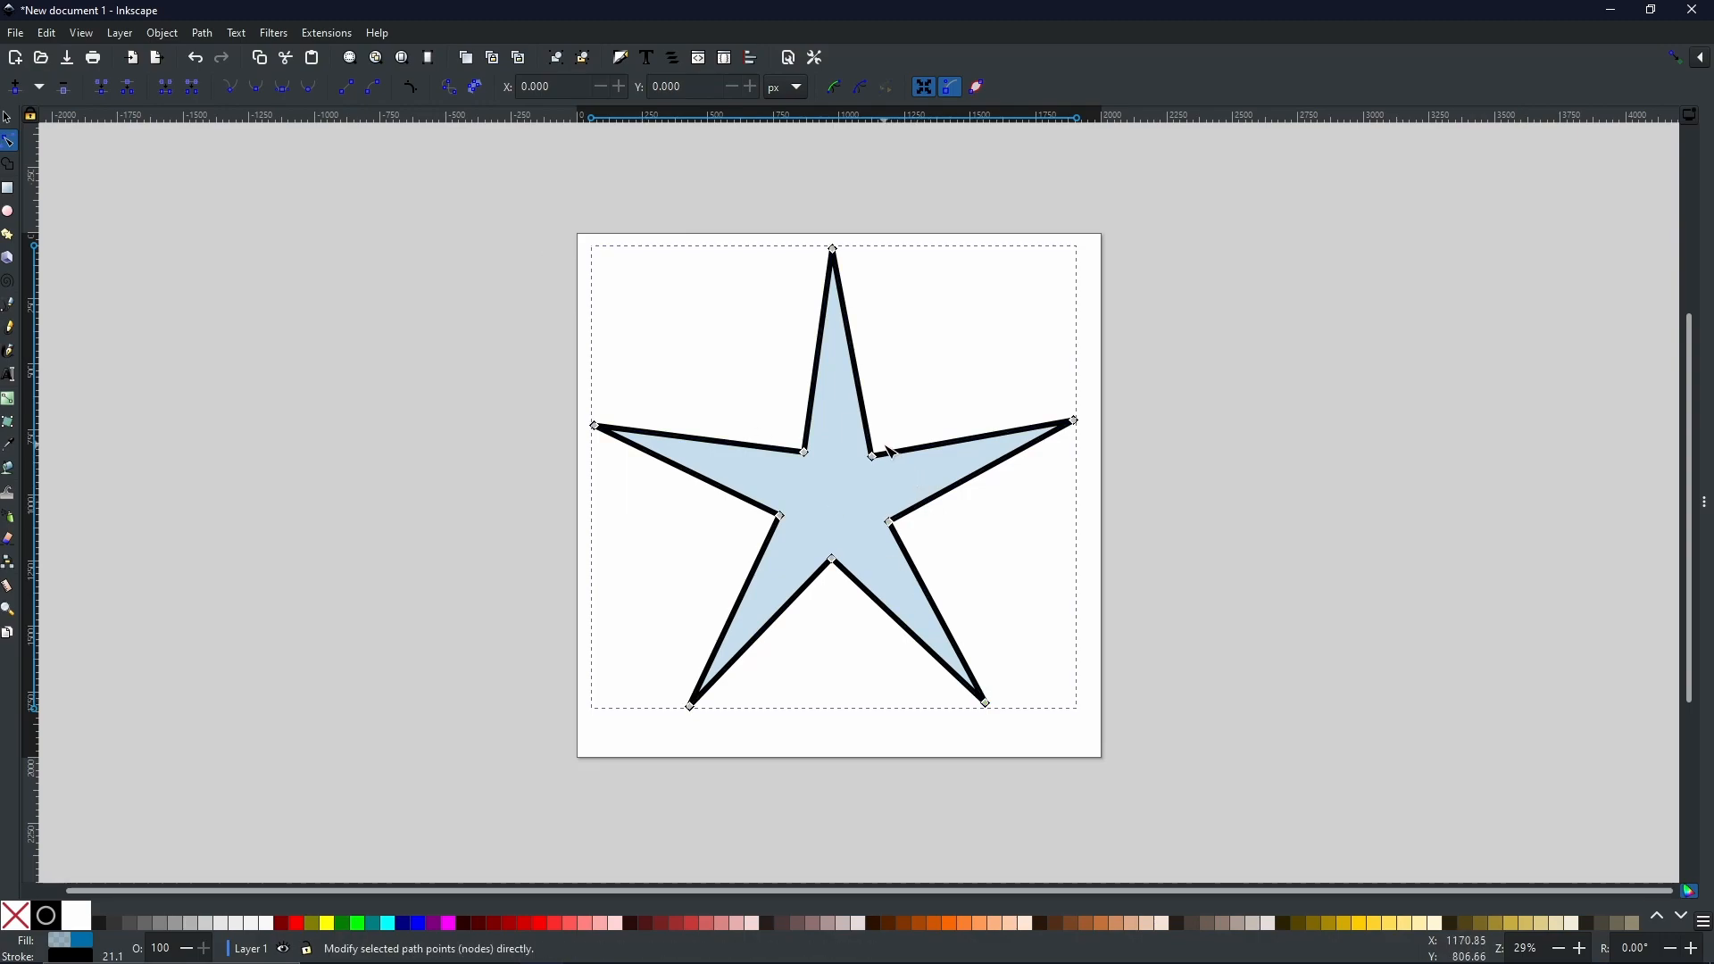
mouse_move(846, 273)
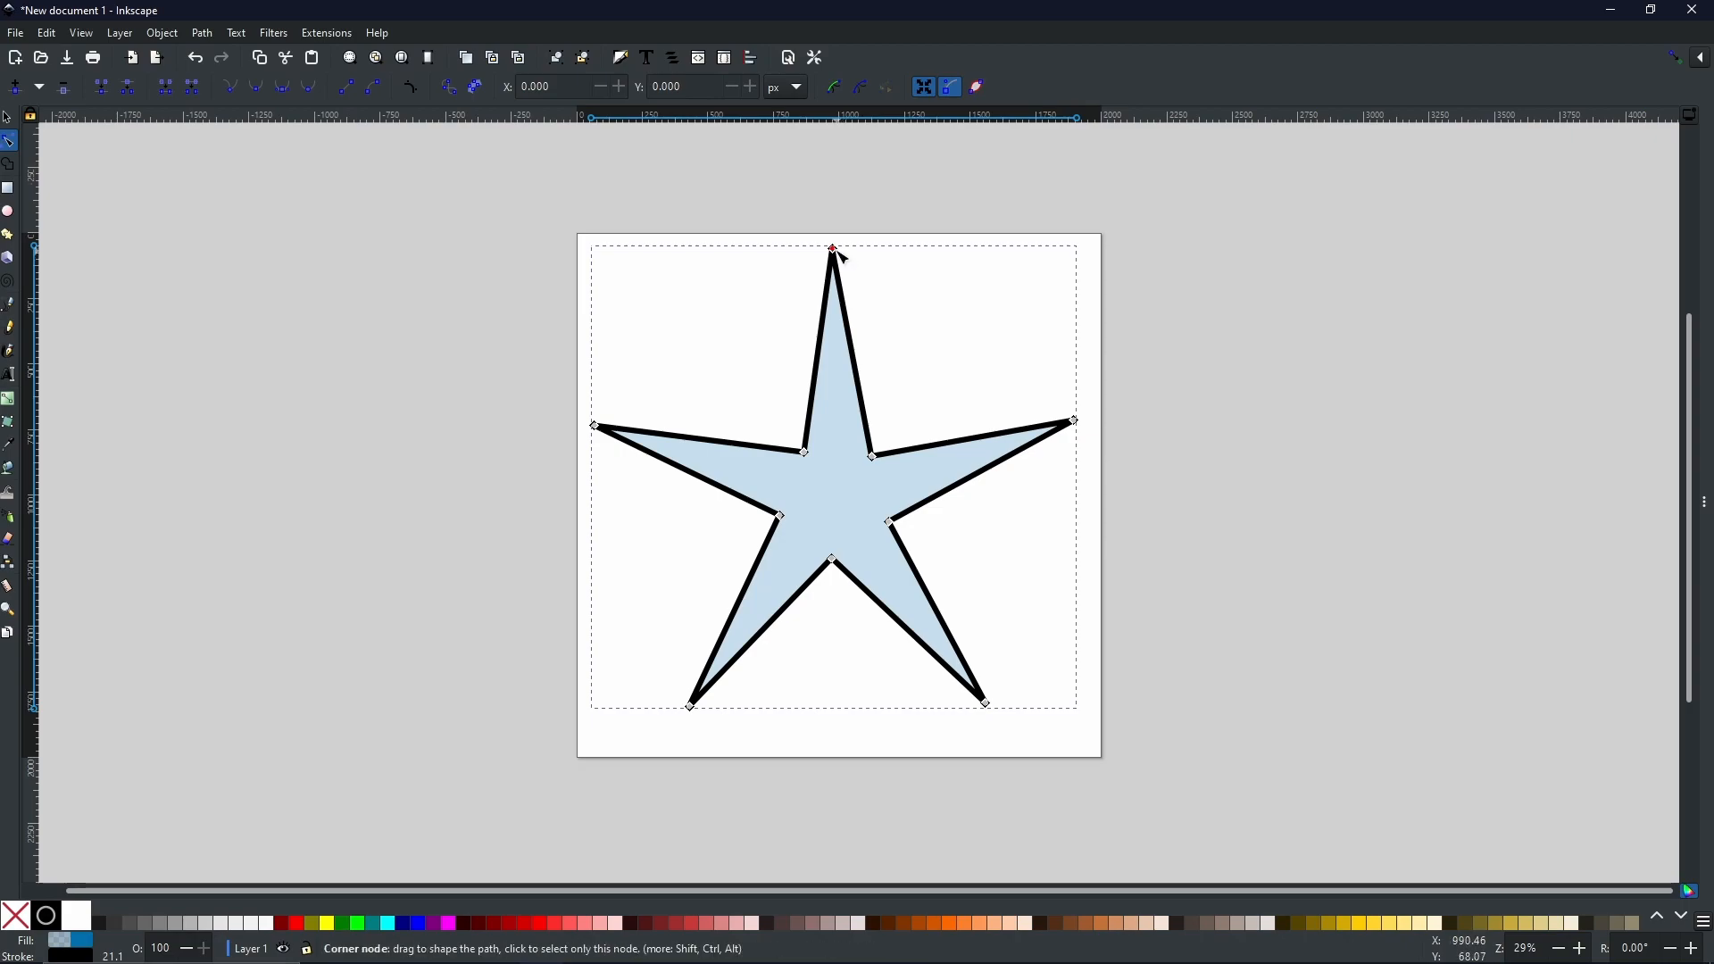
Make the star's top node smooth and shape its handles into a rounded lobe
click(832, 250)
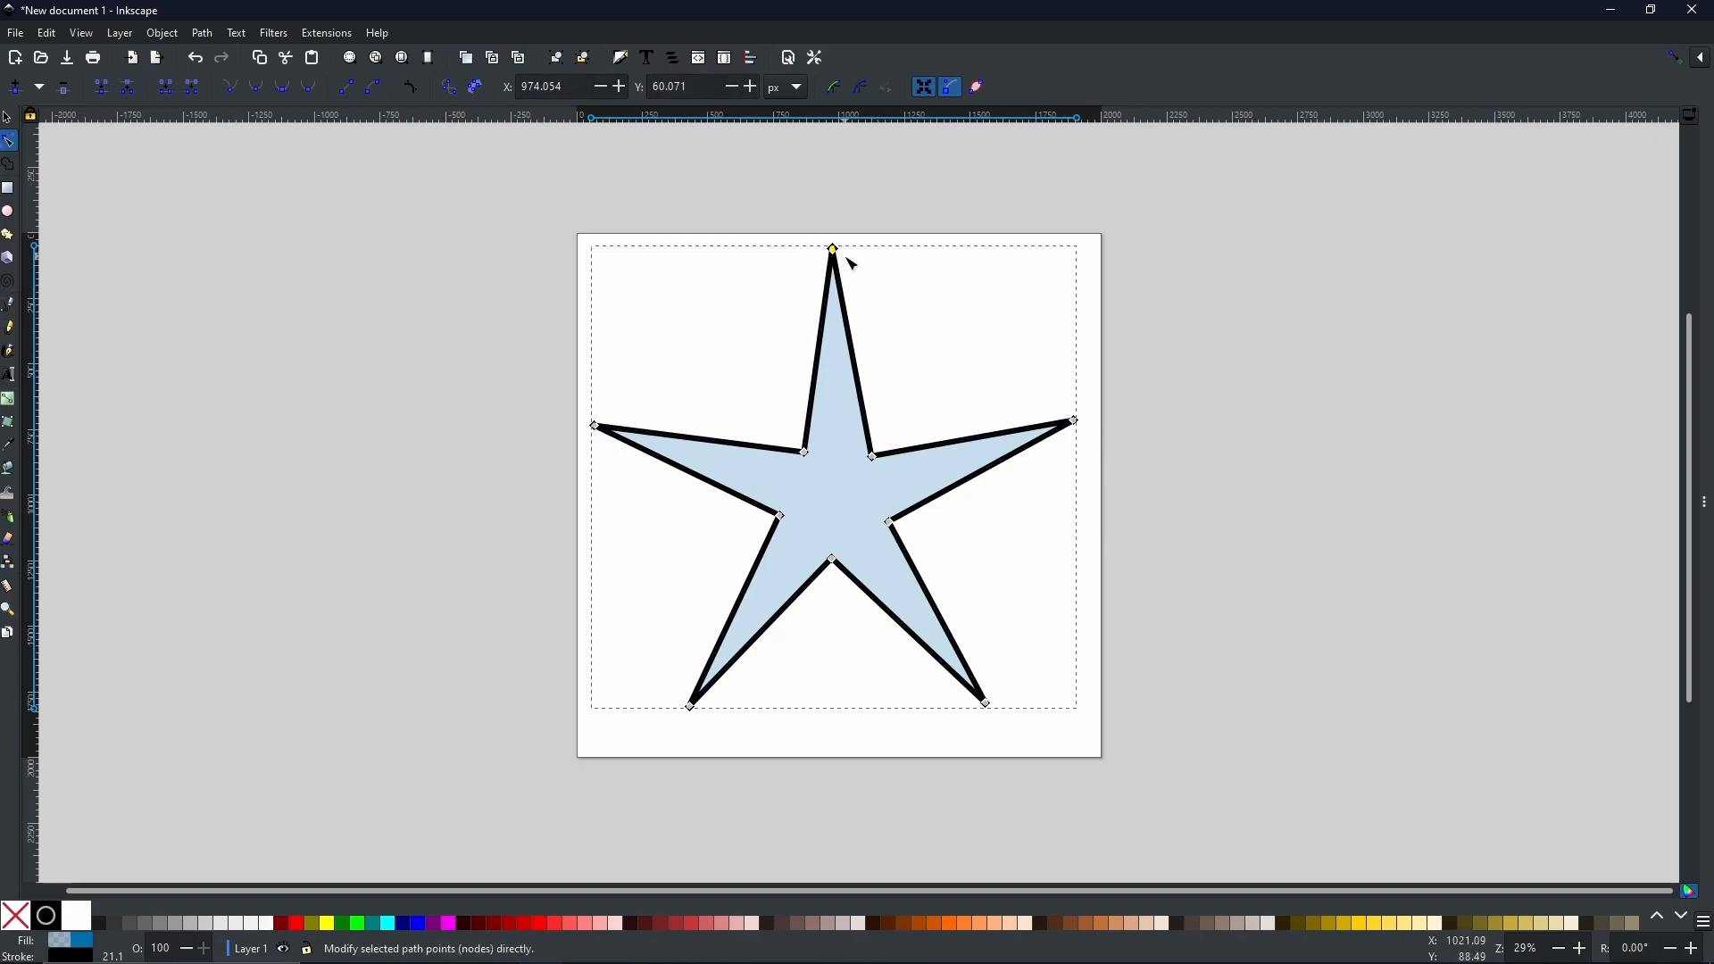
mouse_move(454, 175)
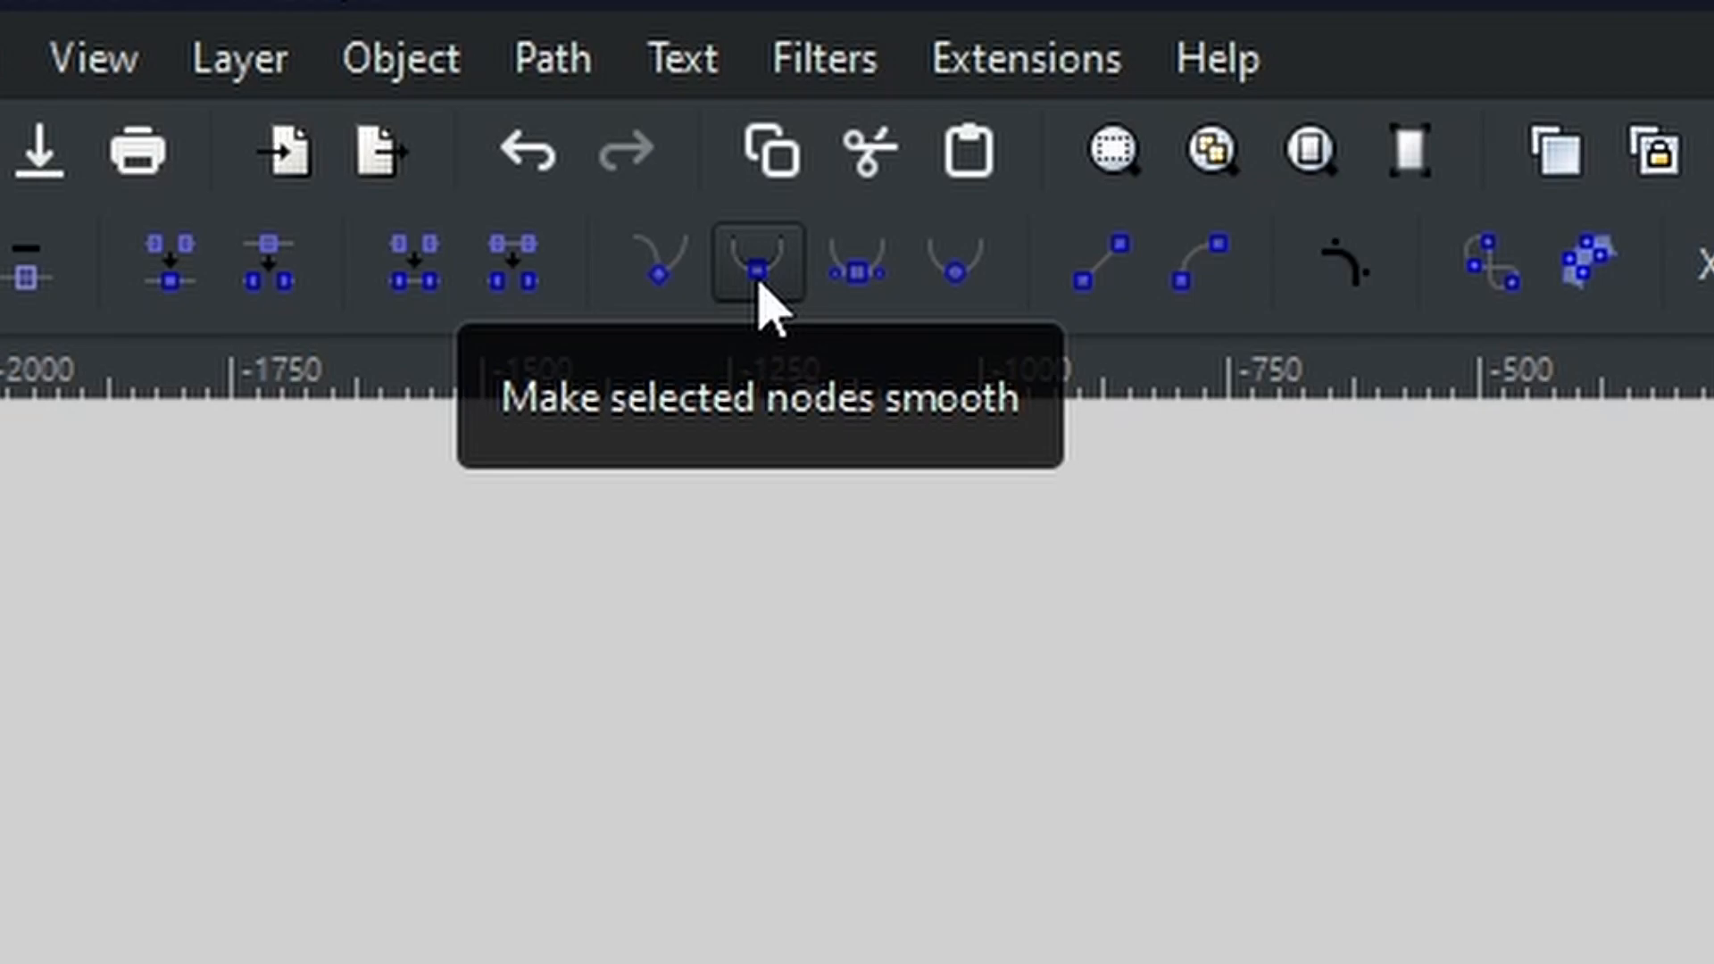
click(761, 263)
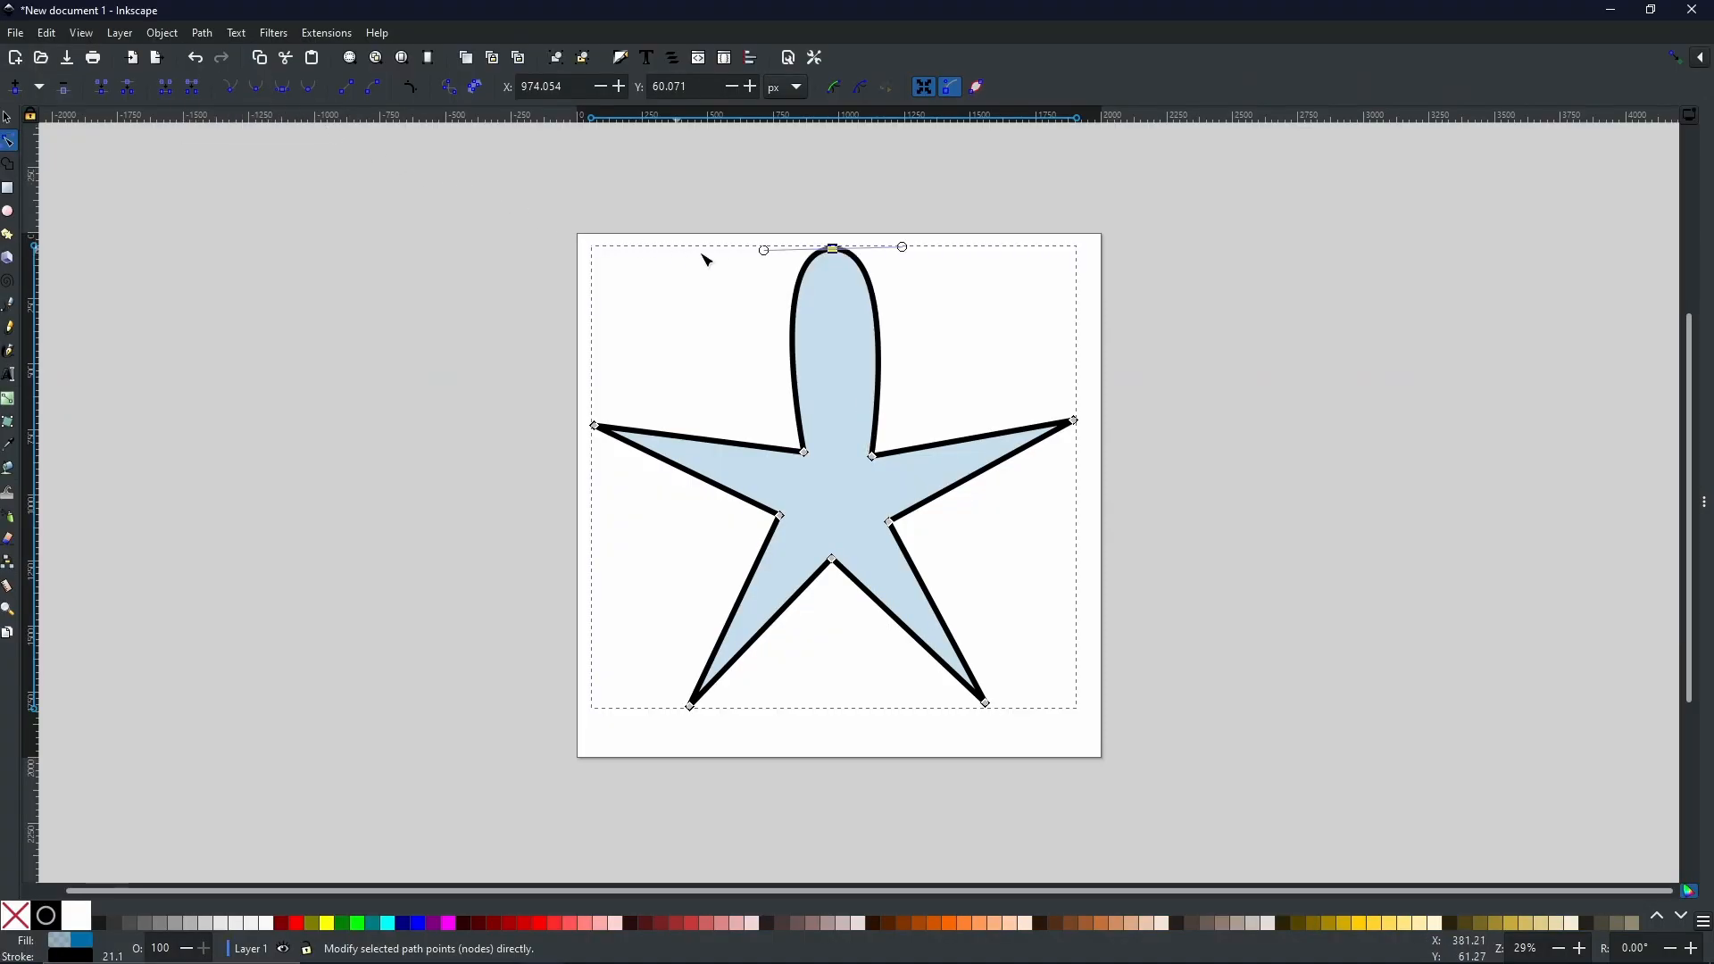
drag(762, 250, 768, 277)
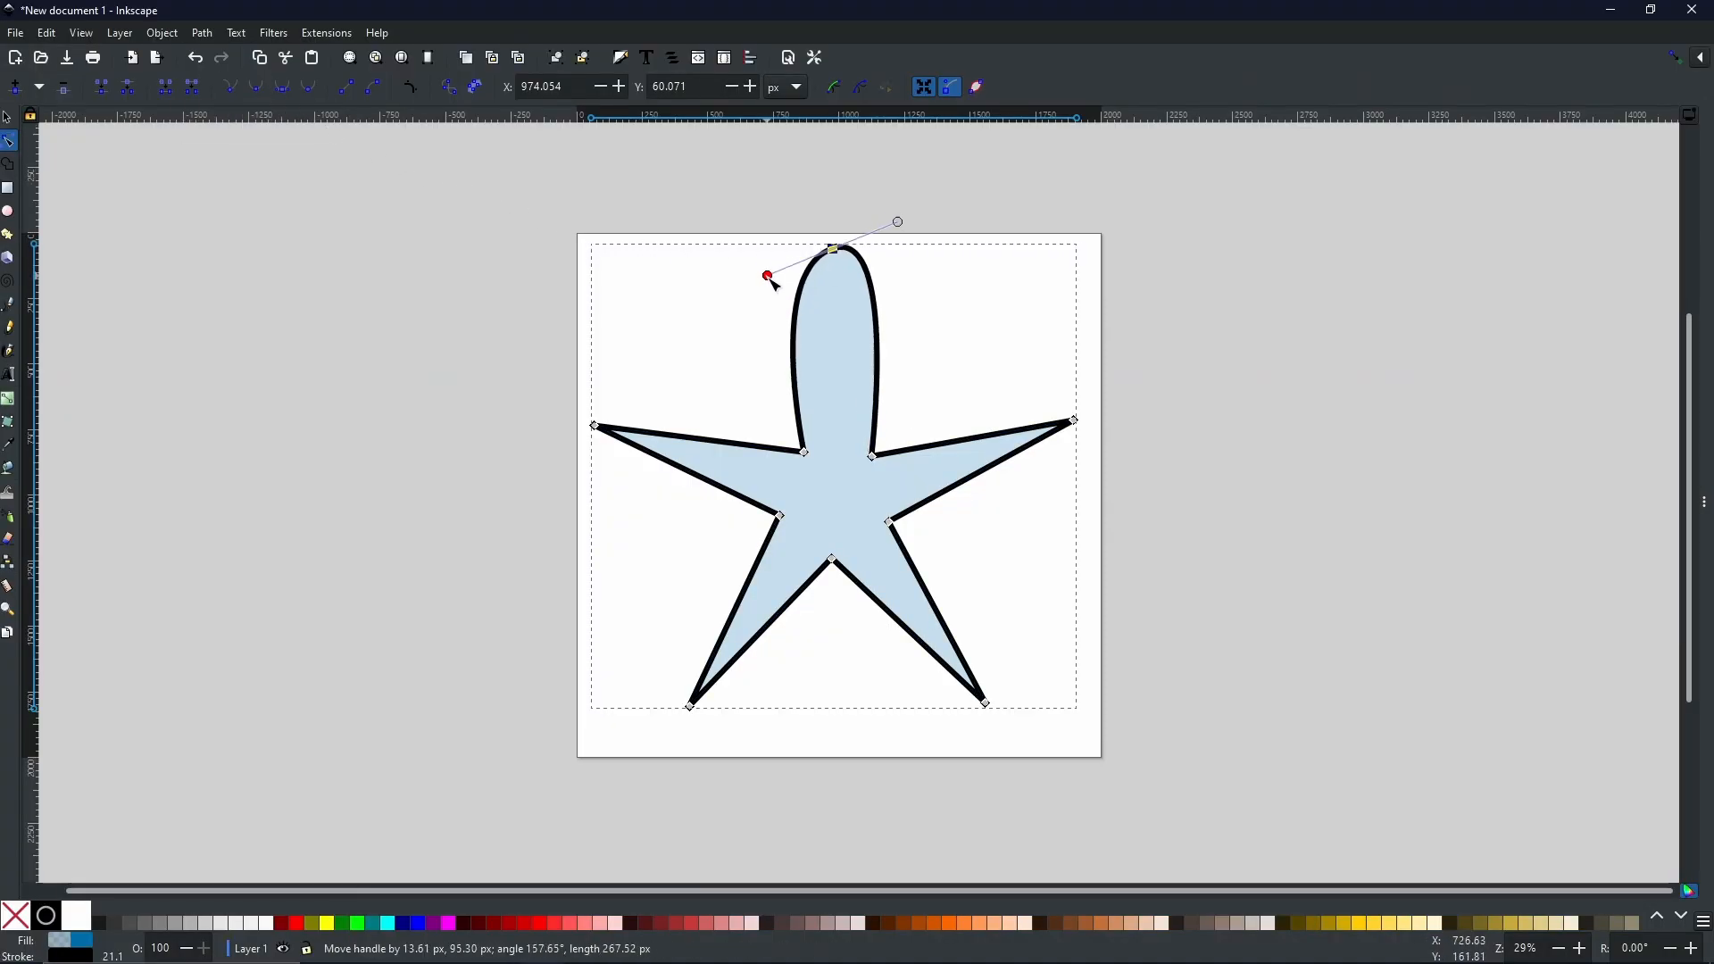
drag(768, 275, 757, 252)
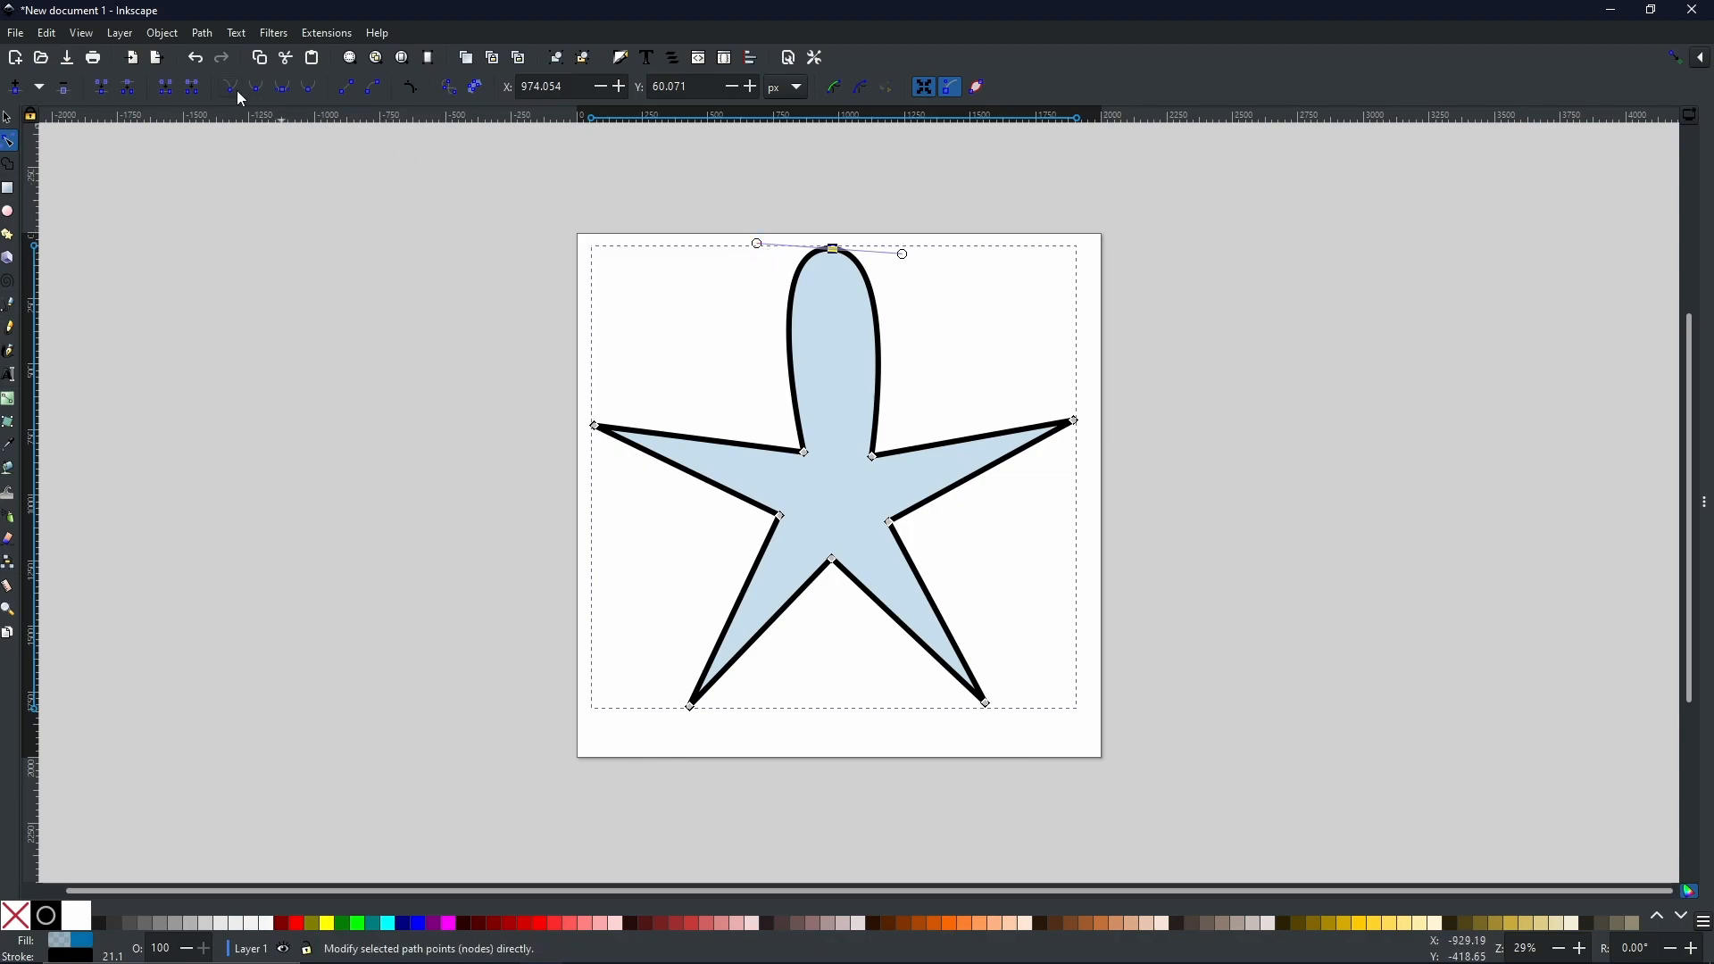
mouse_move(228, 87)
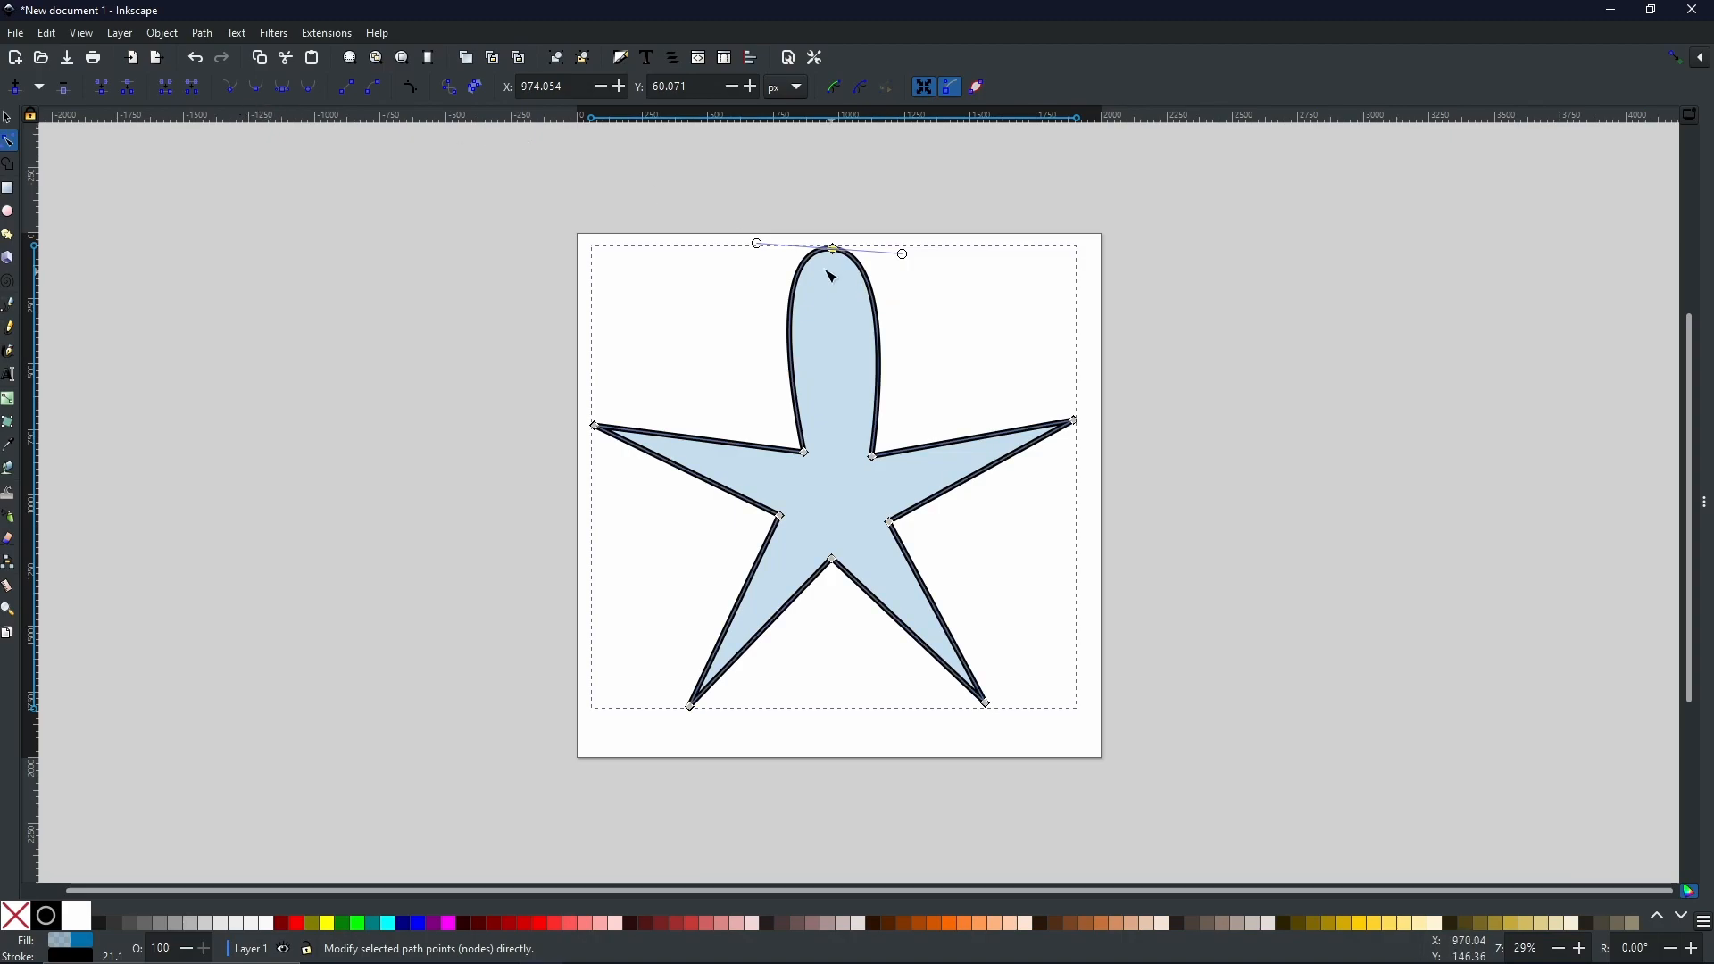
Pull the top node's left and right Bézier handles inward until the lobe becomes a sharp tip, then deselect
drag(757, 242, 789, 284)
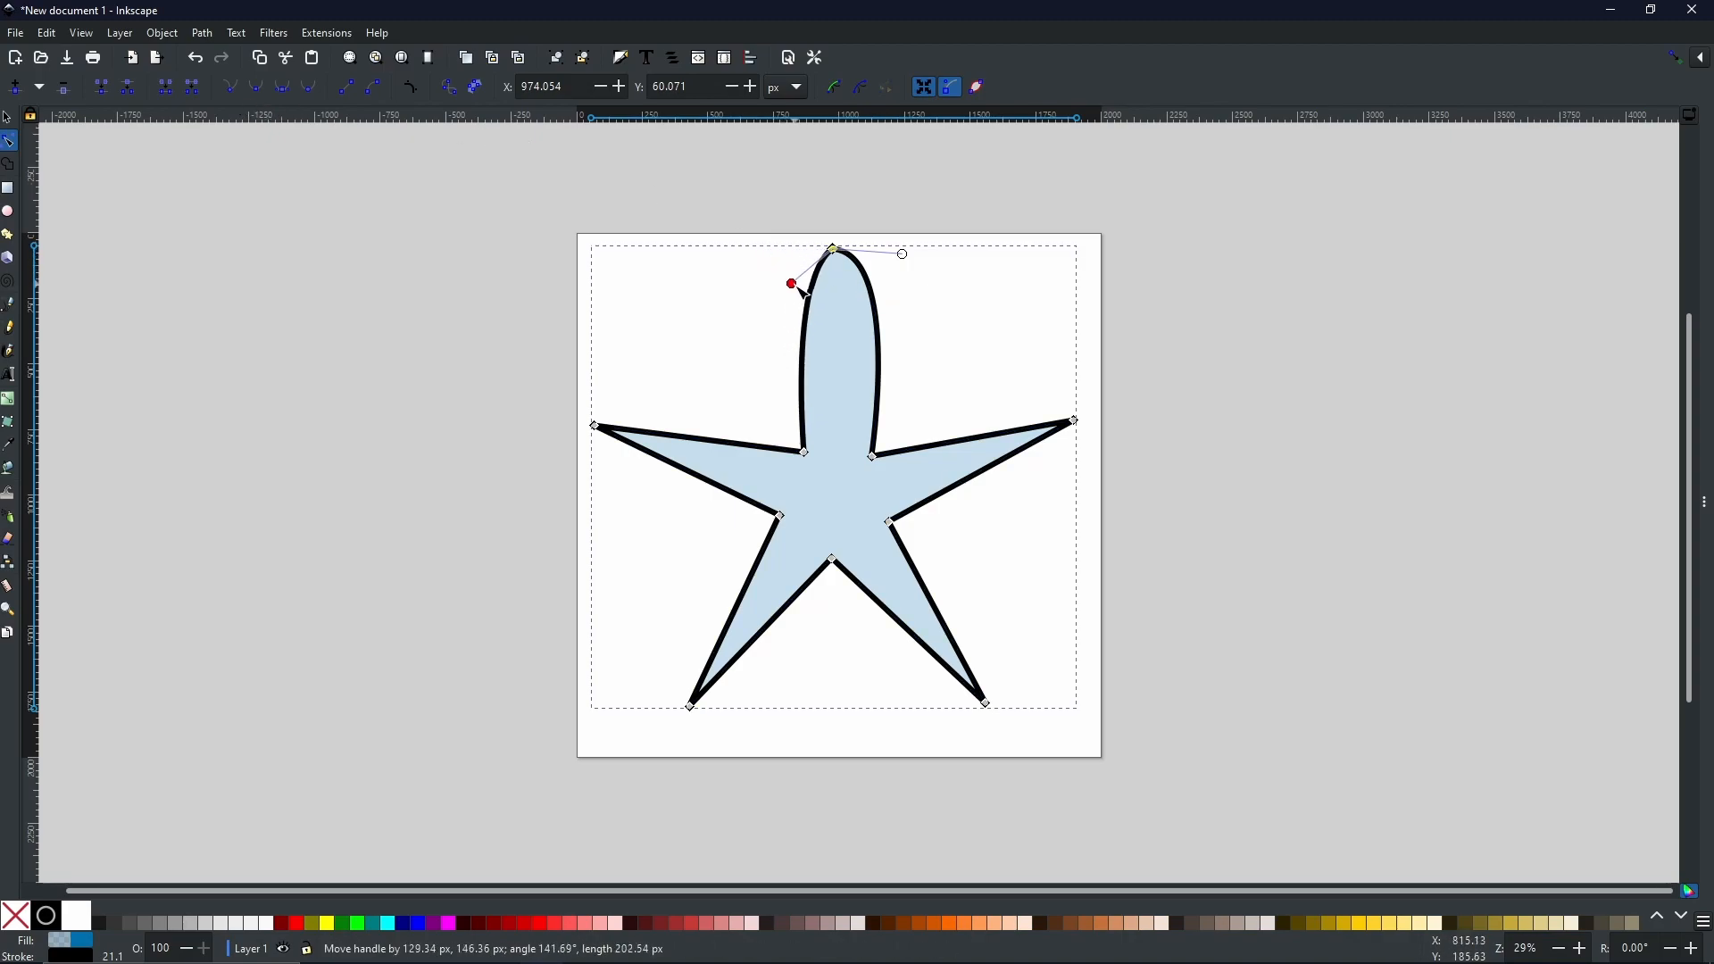
drag(804, 295, 798, 291)
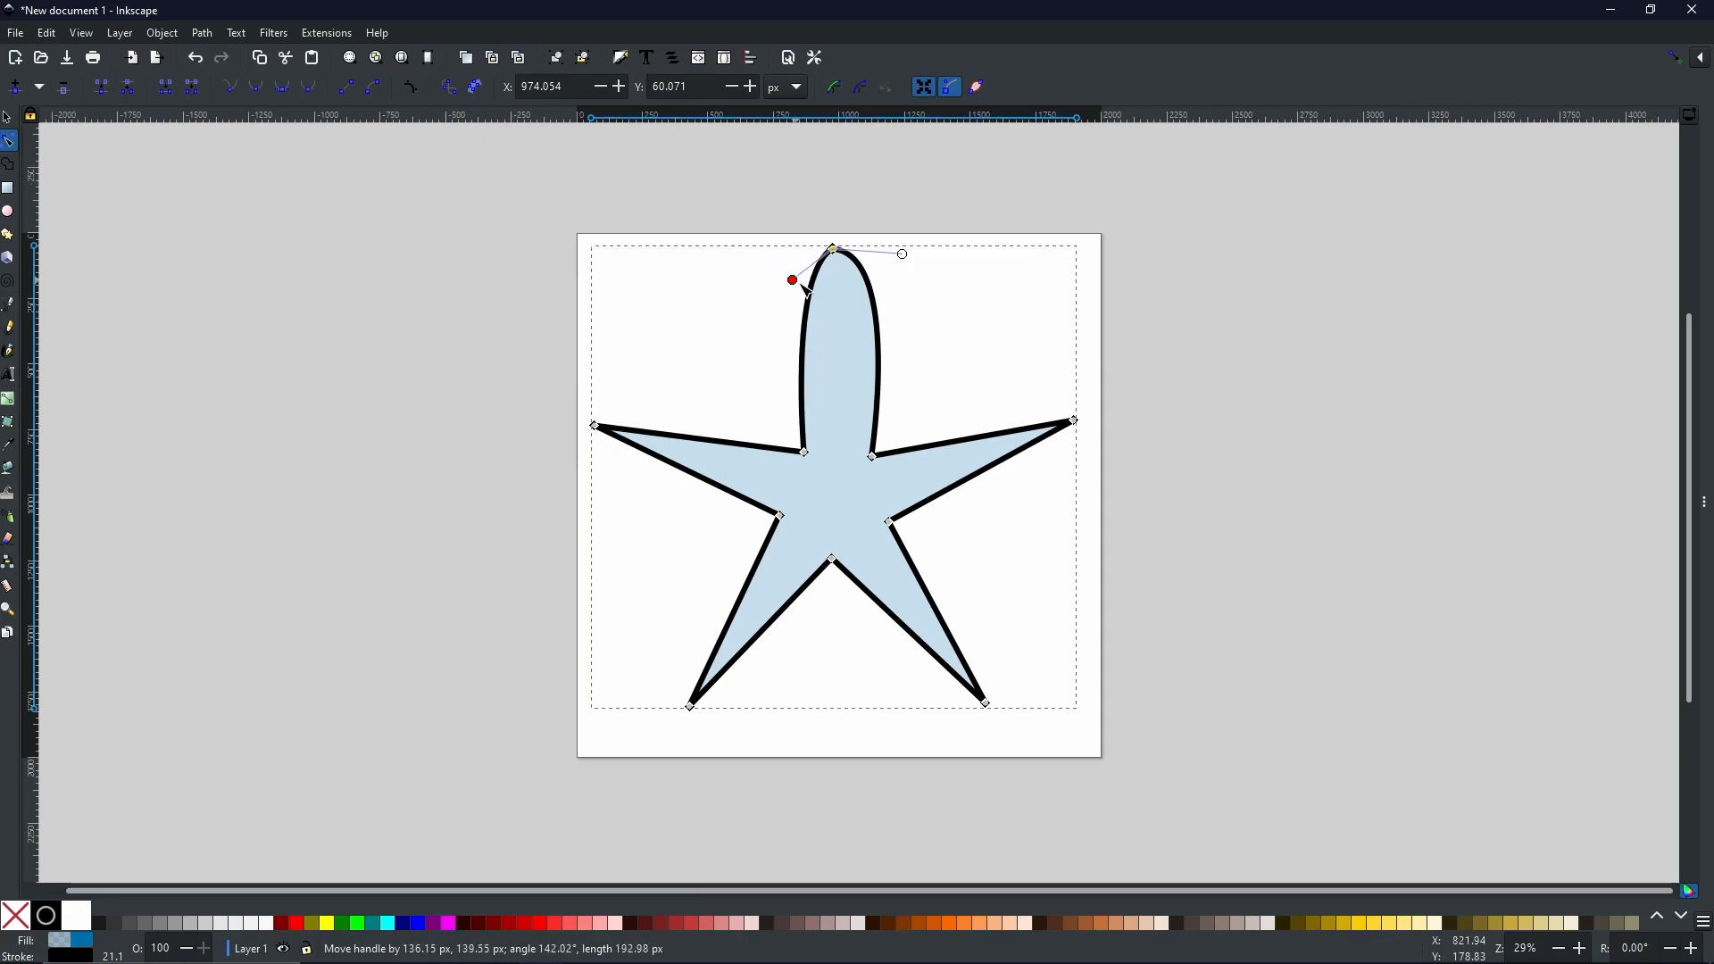
drag(792, 280, 800, 311)
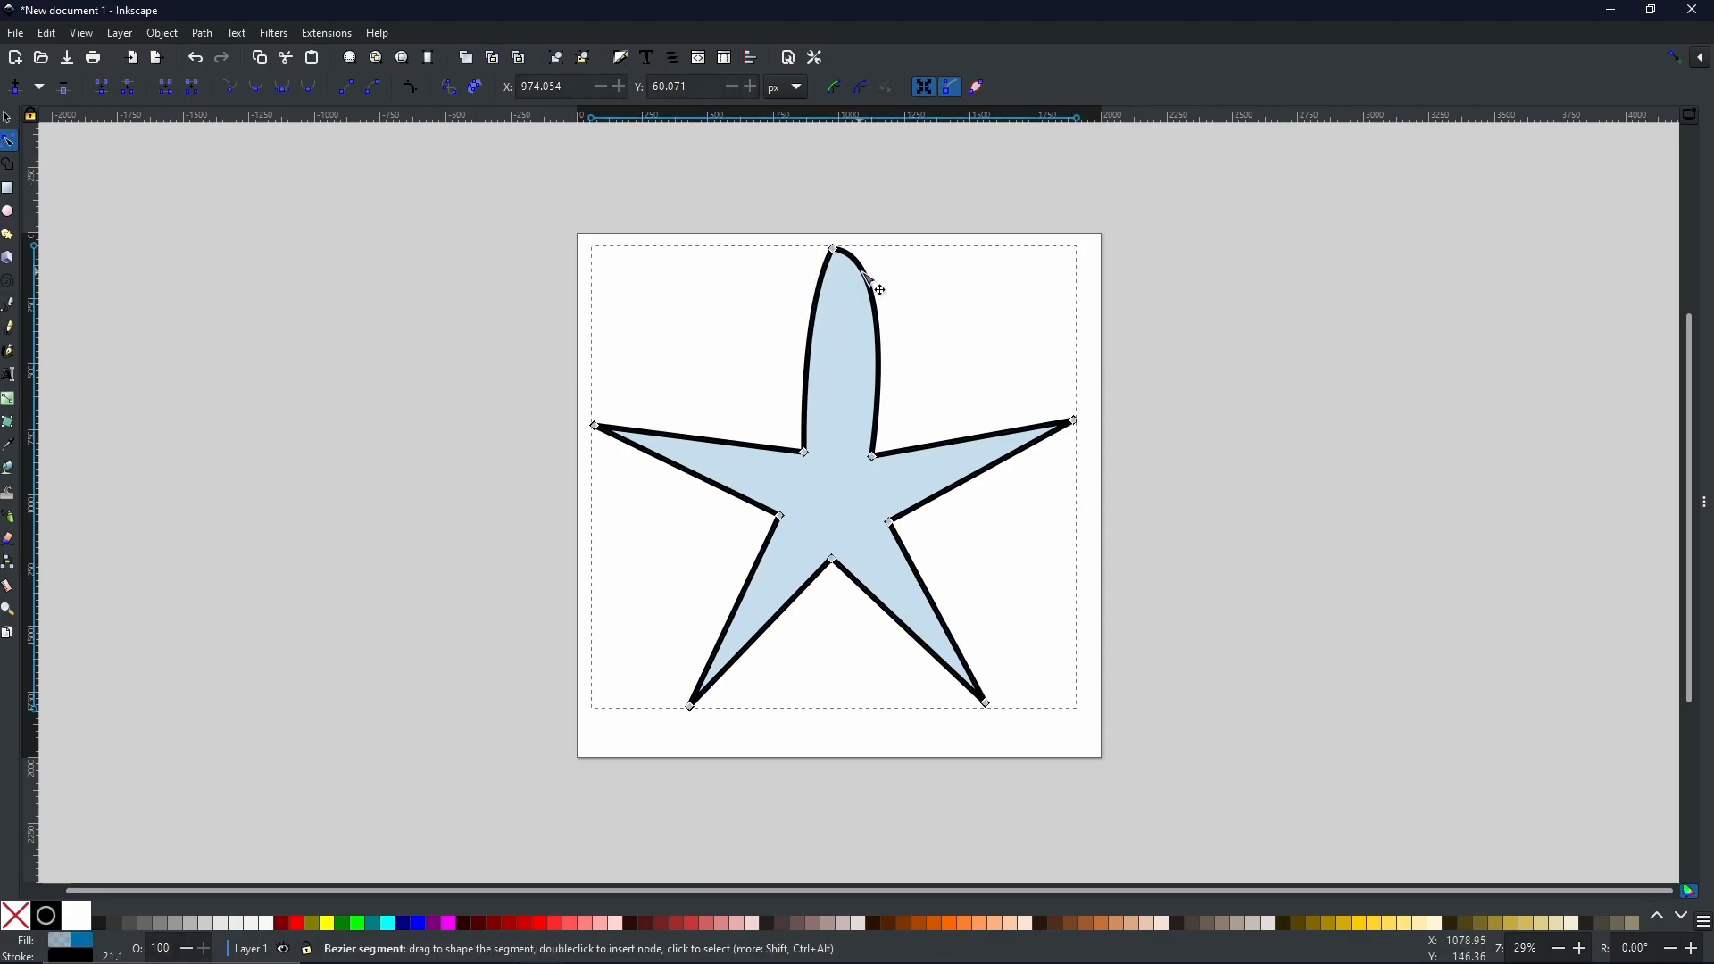
drag(864, 273, 899, 265)
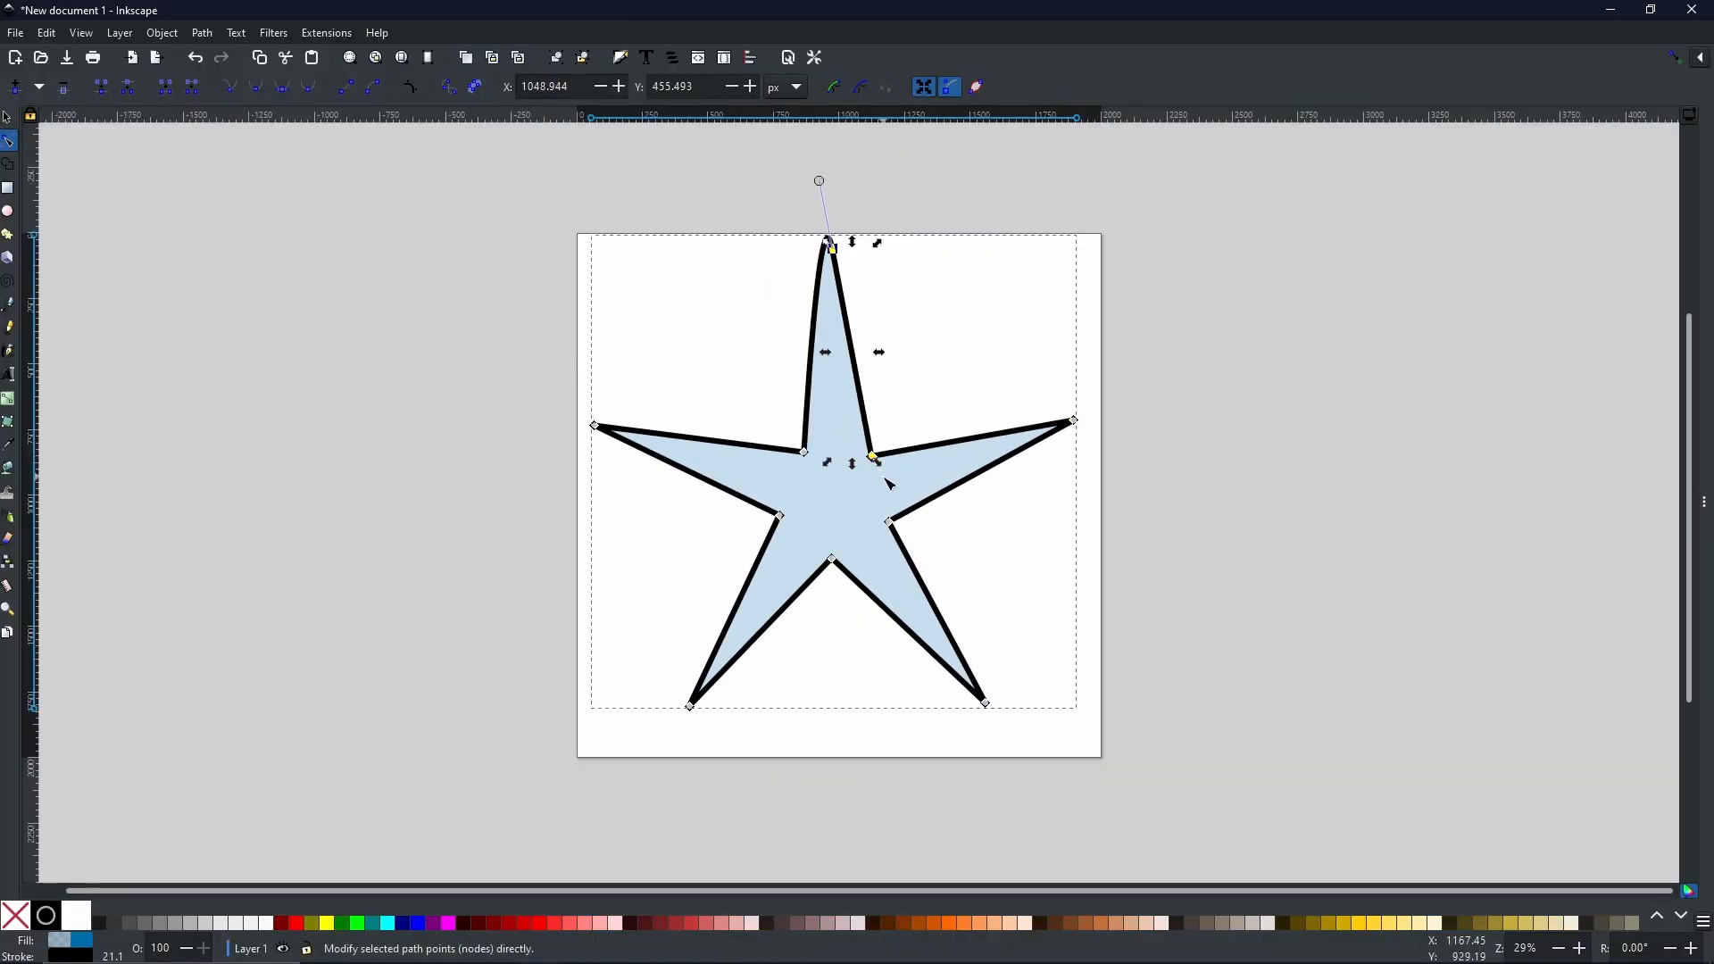
click(888, 298)
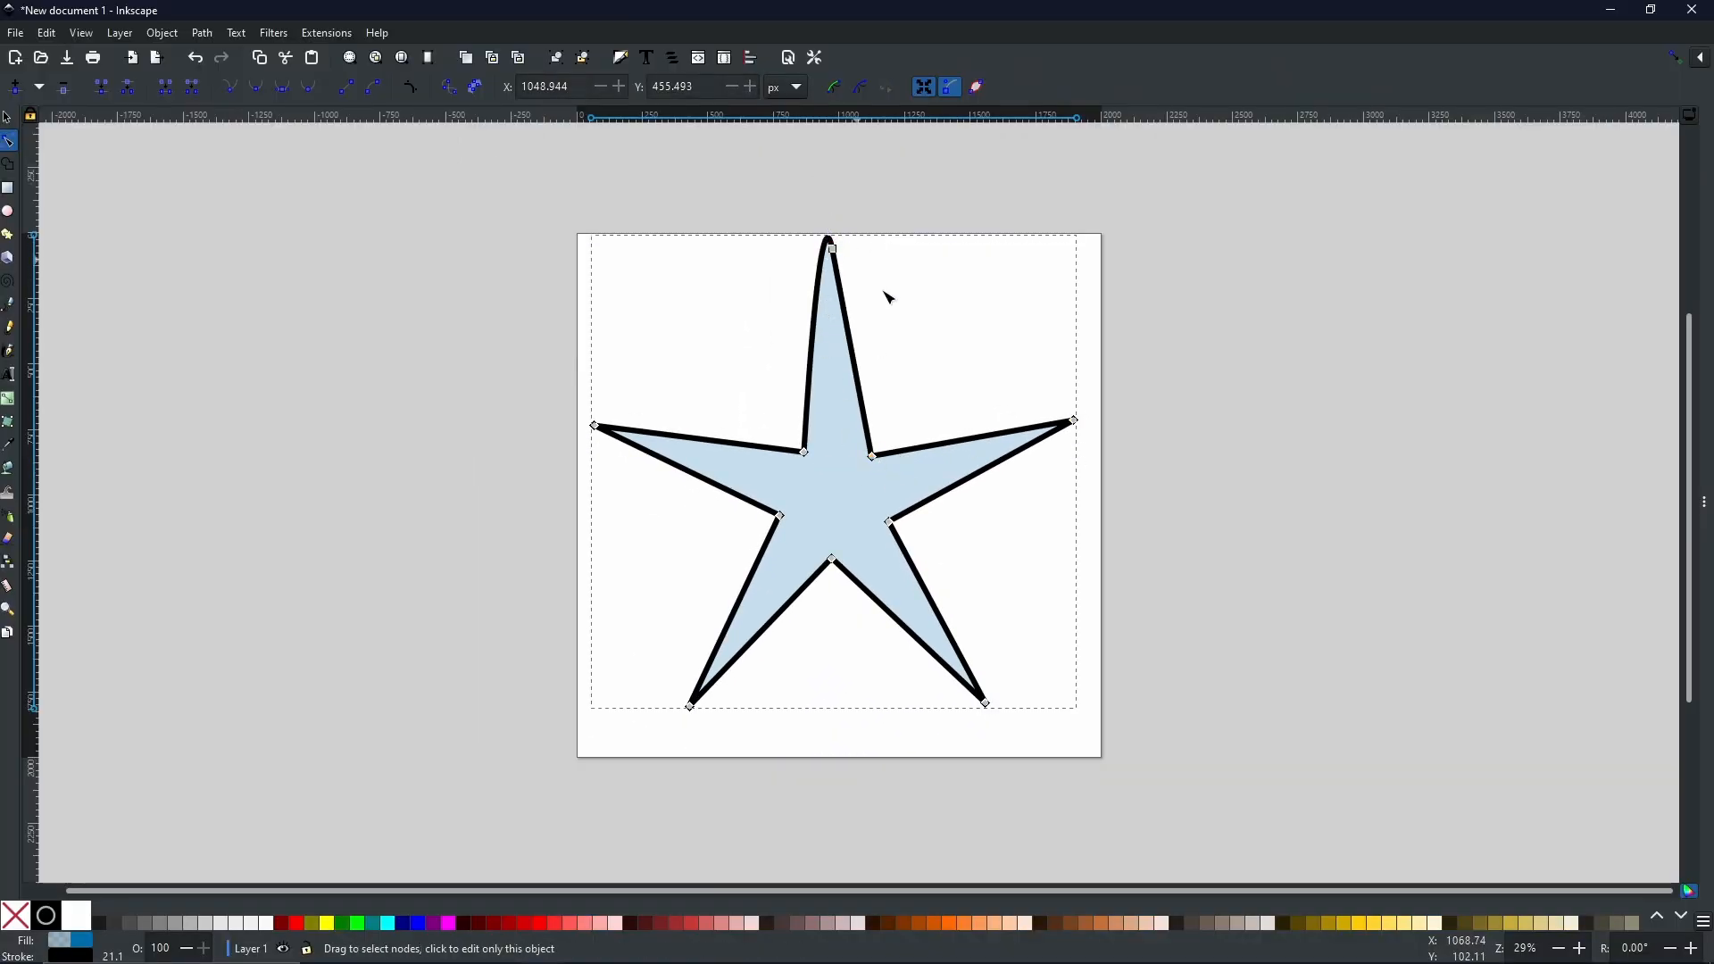